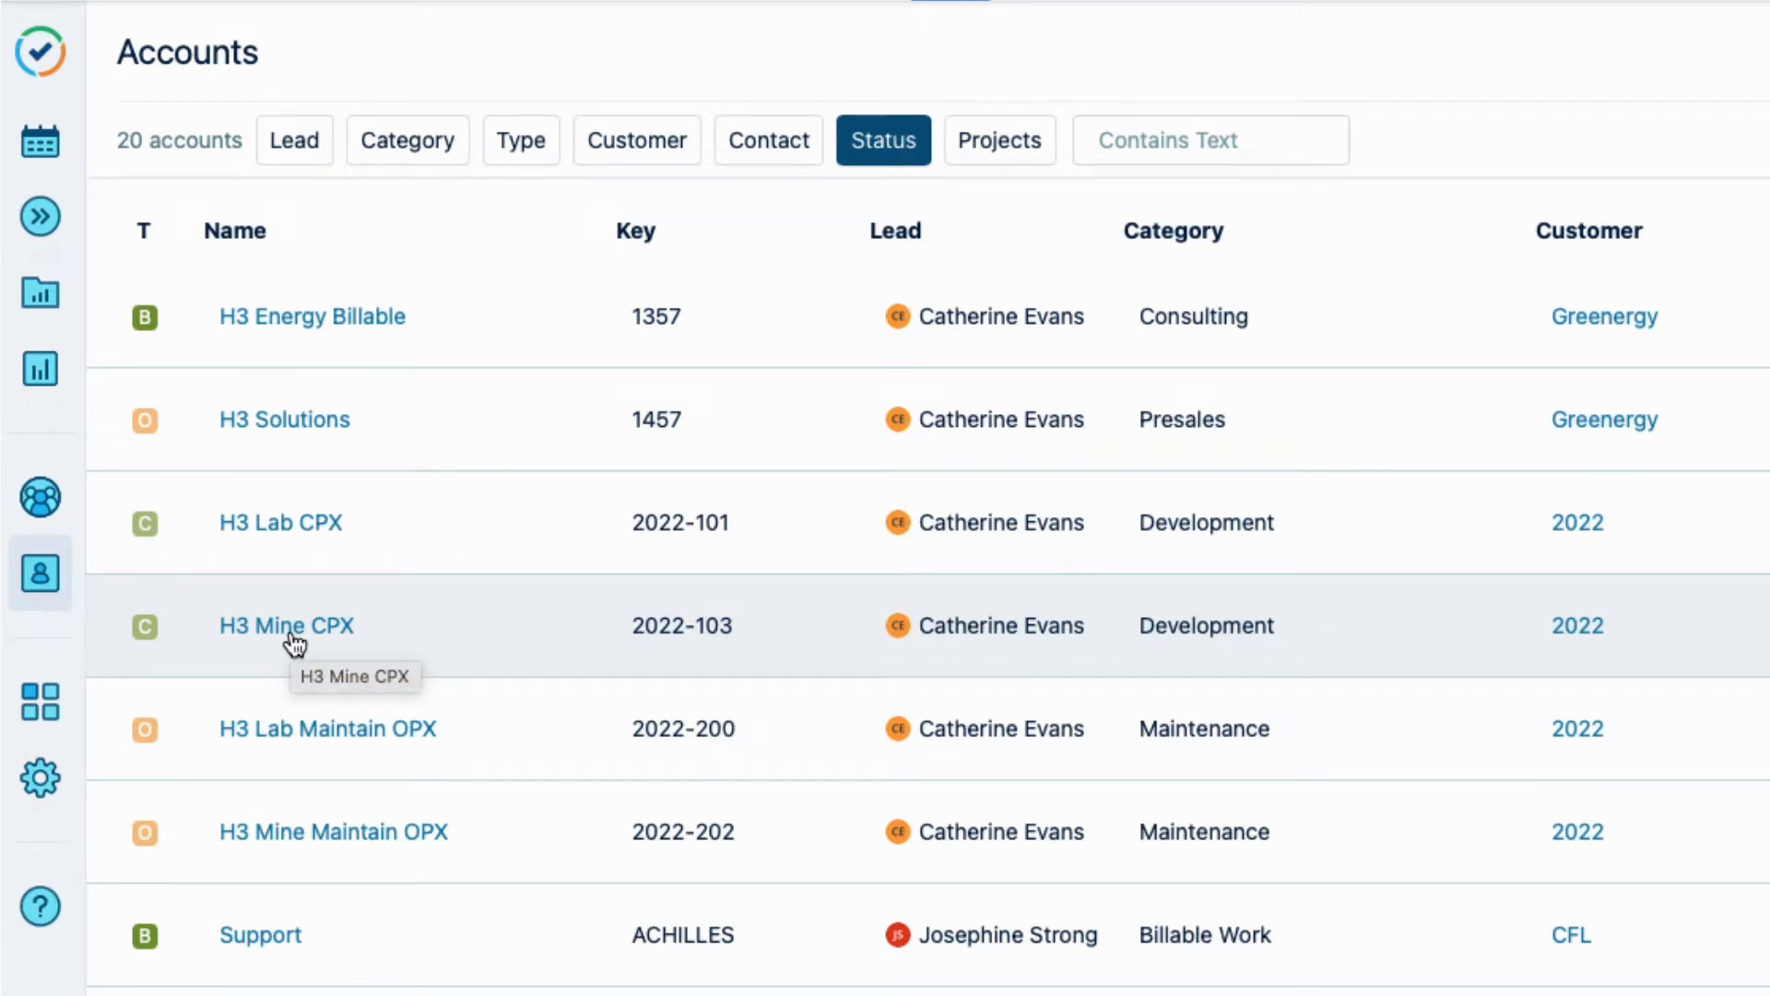
pyautogui.moveTo(275, 847)
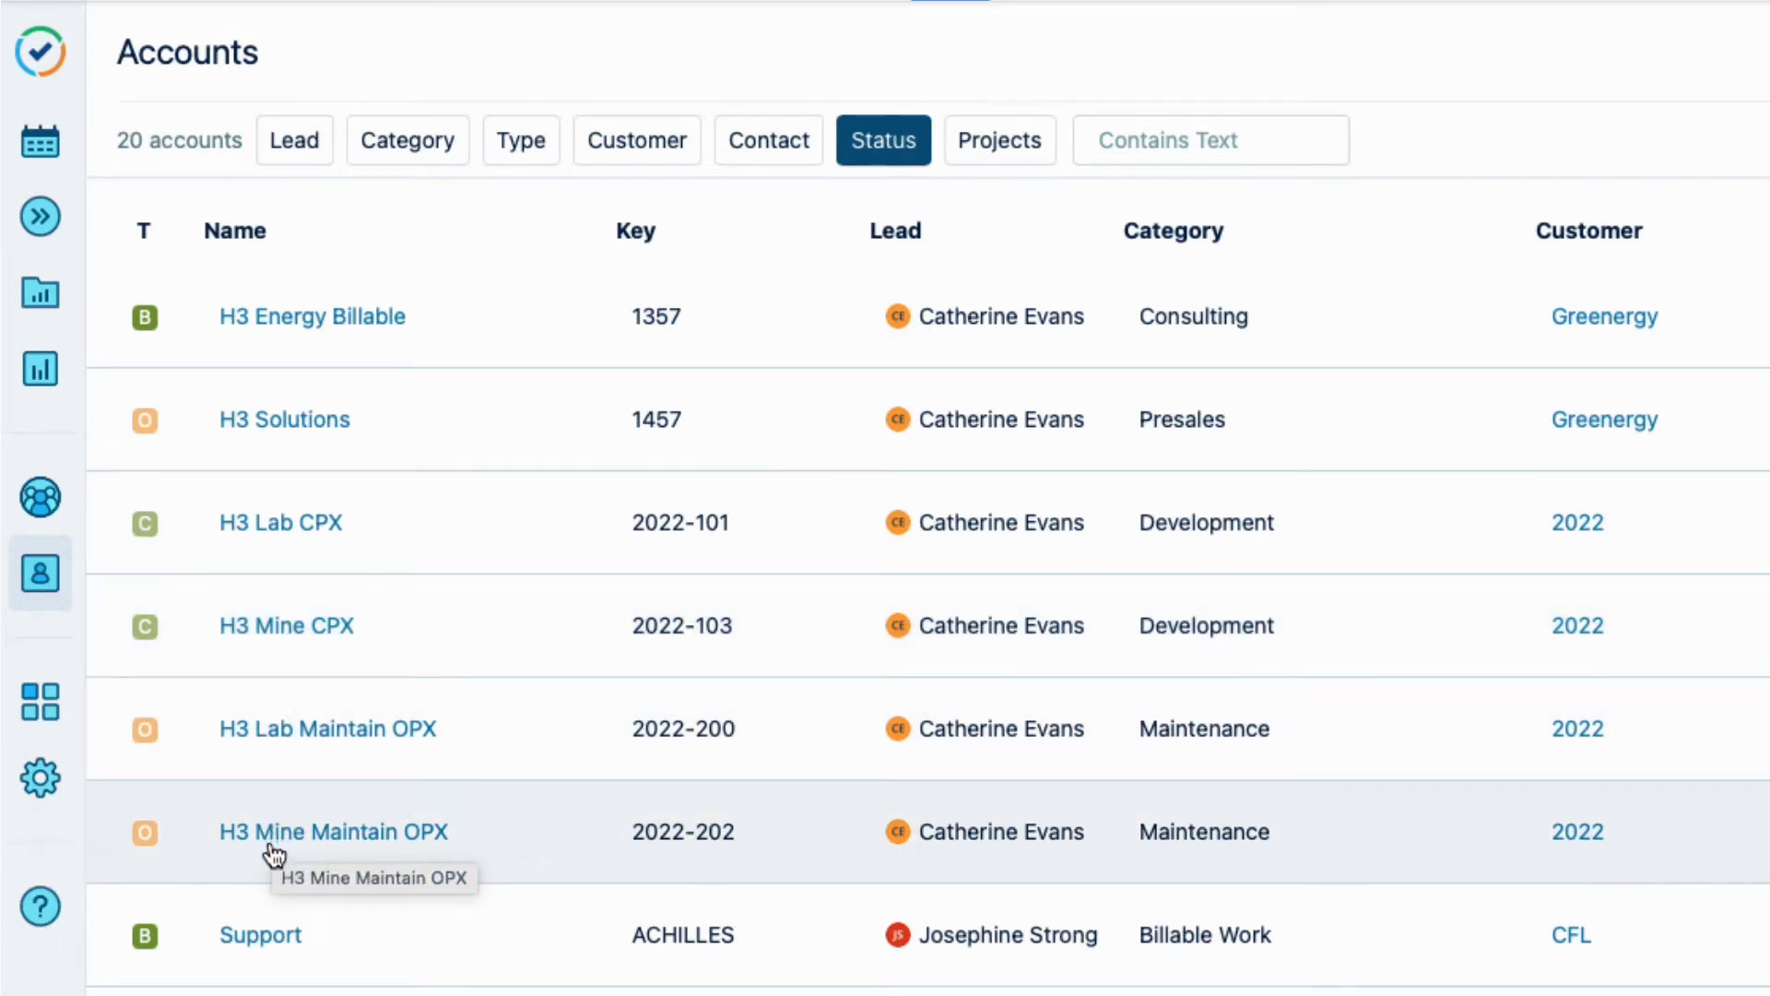
# Review the H3 Mine CPX account's overview and its four linked projects.
pyautogui.click(333, 832)
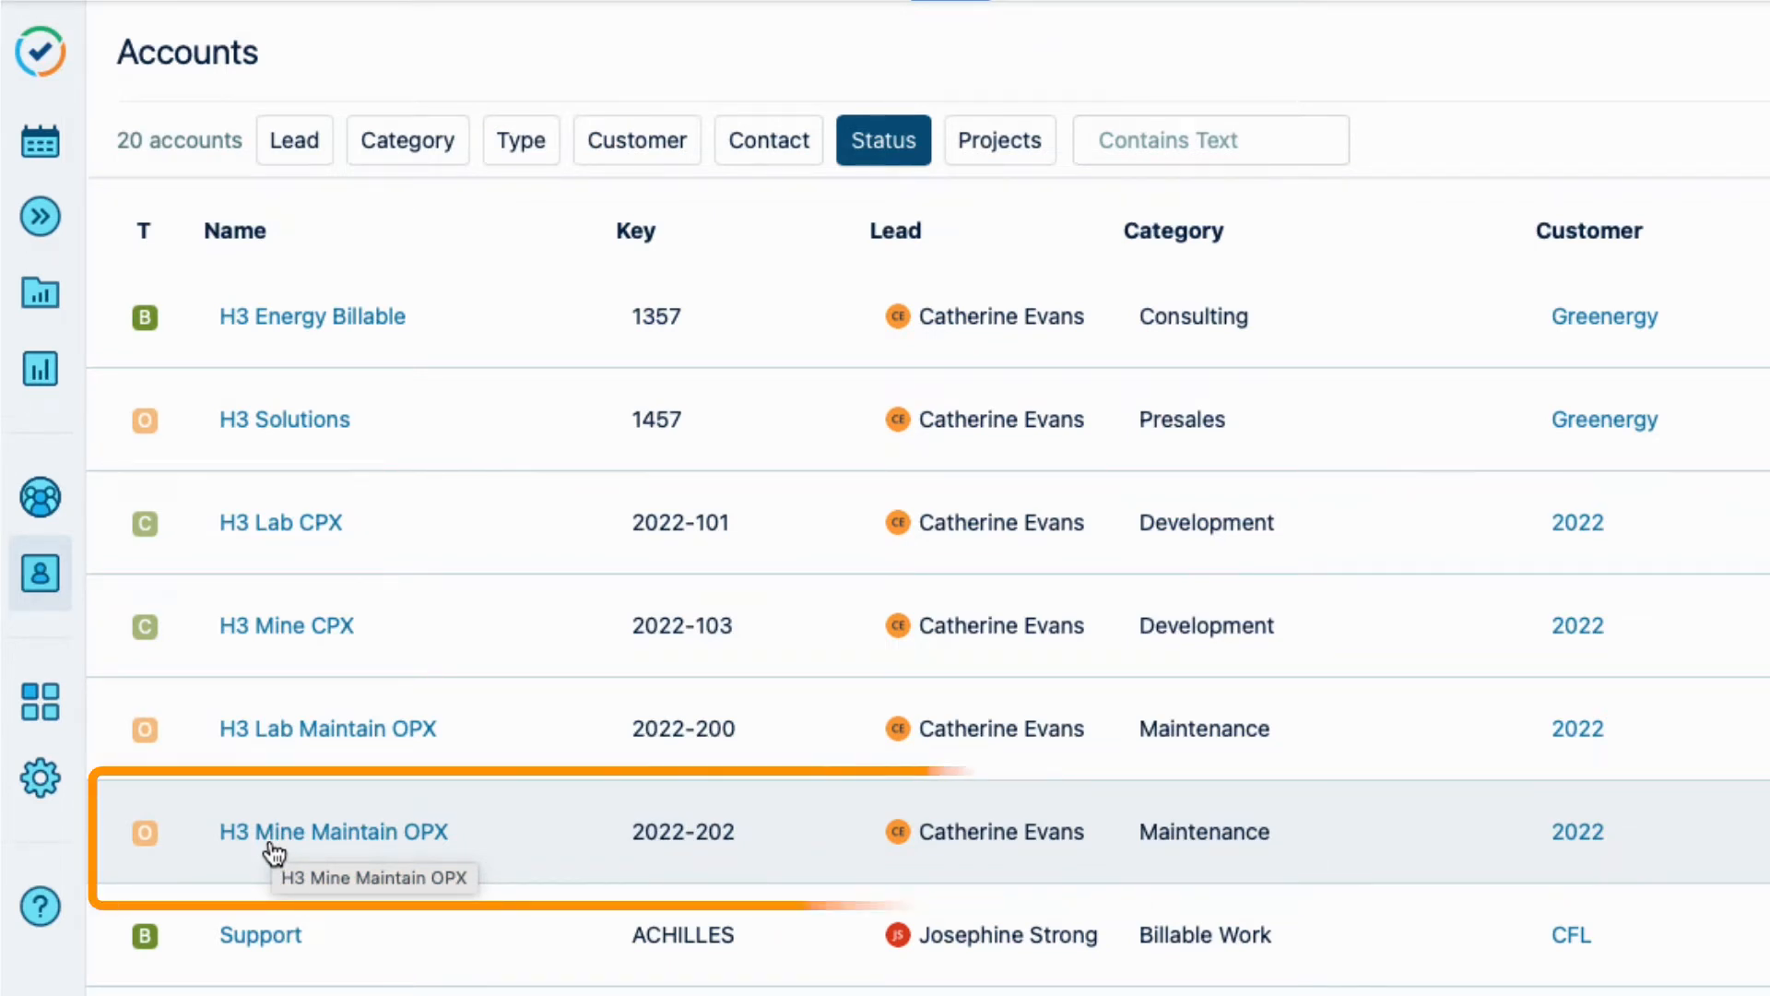
pyautogui.click(285, 625)
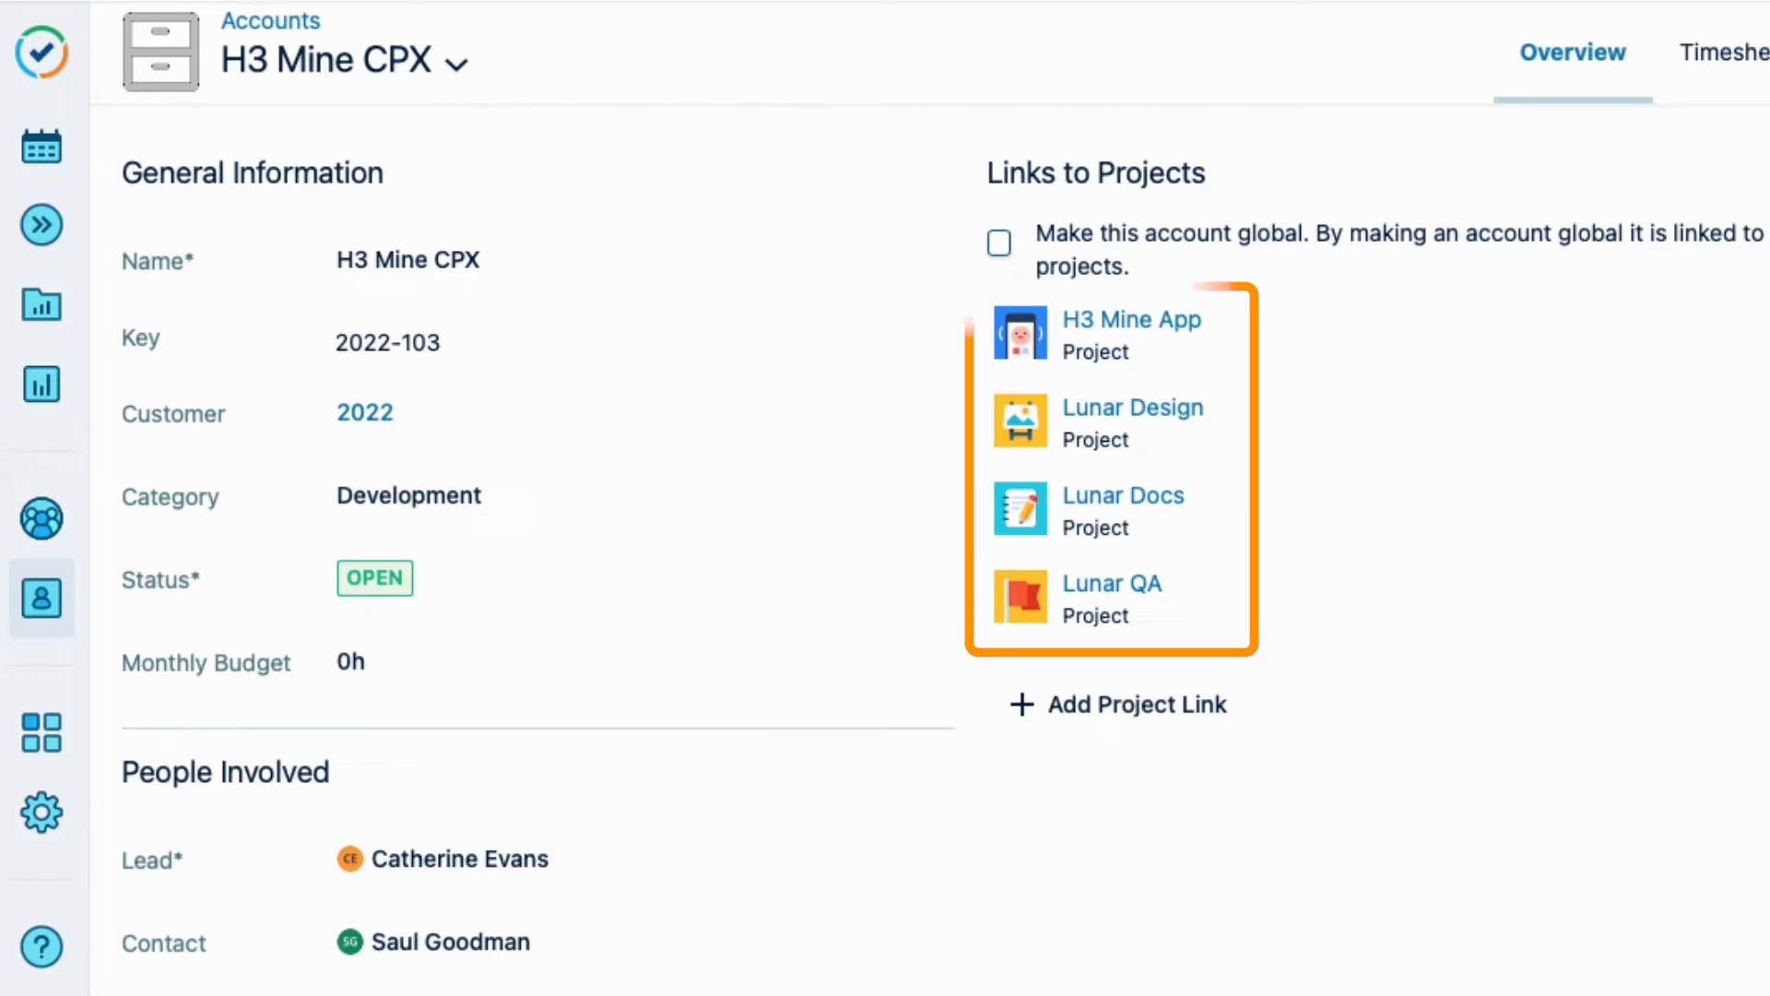
pyautogui.click(41, 385)
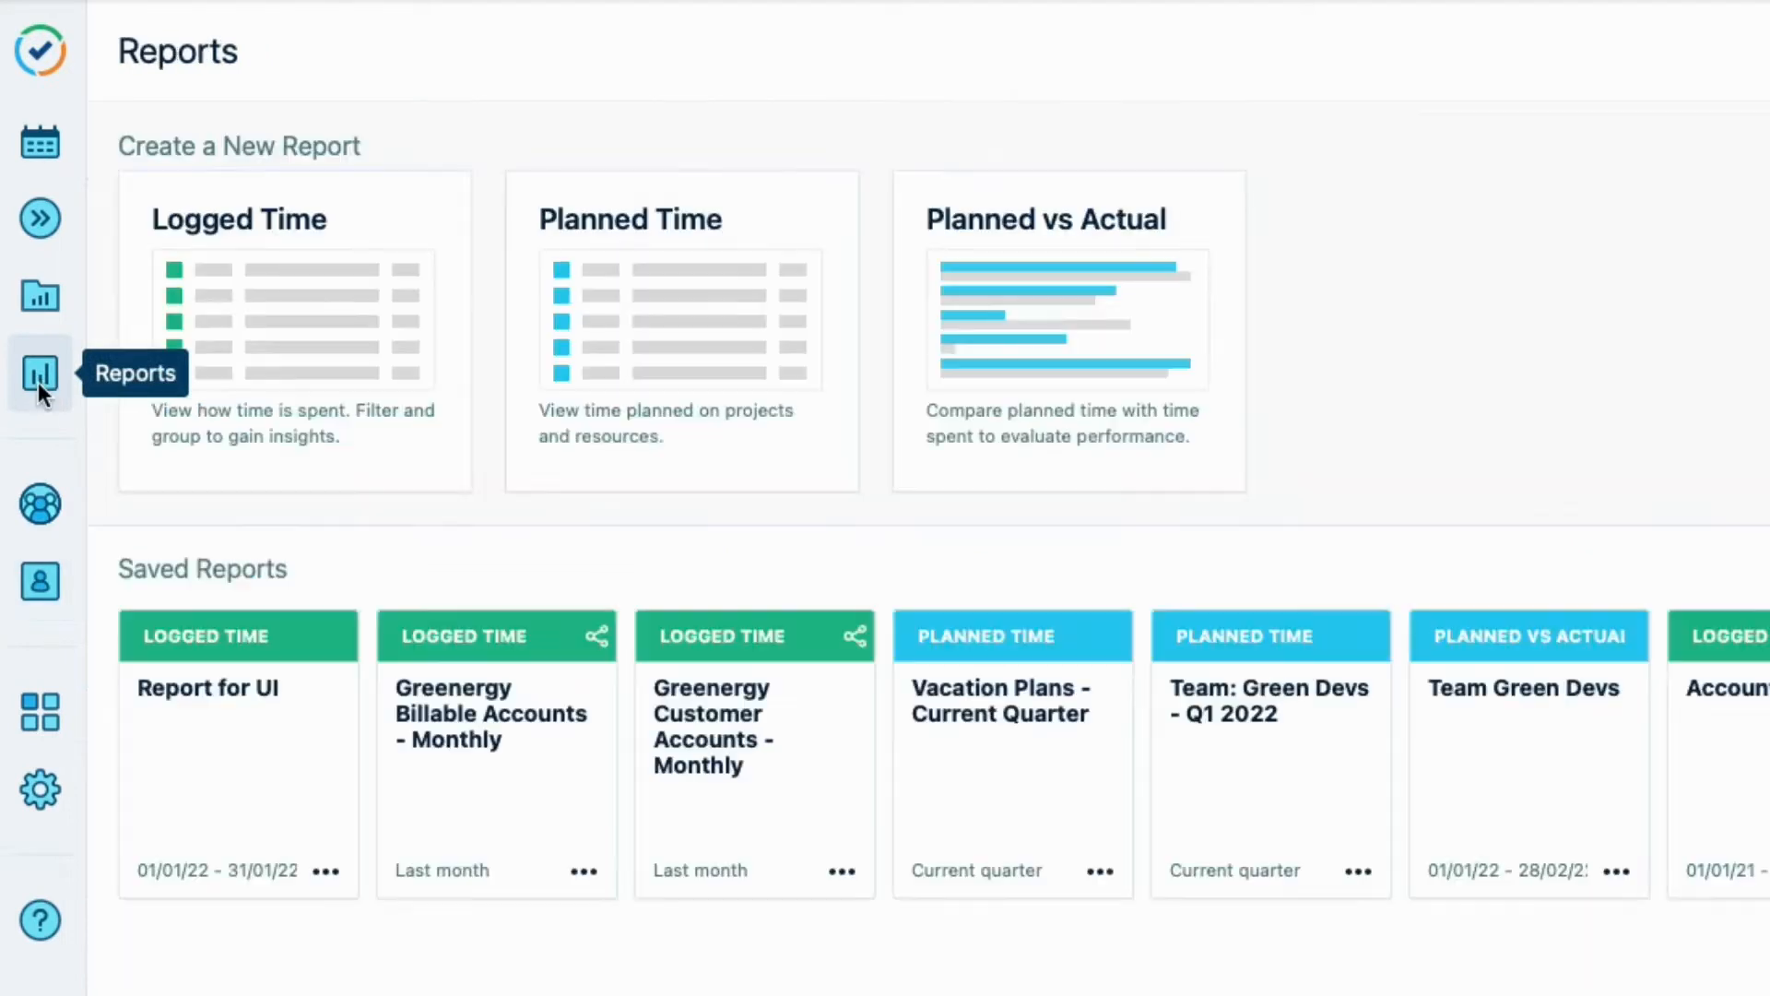
pyautogui.moveTo(333, 367)
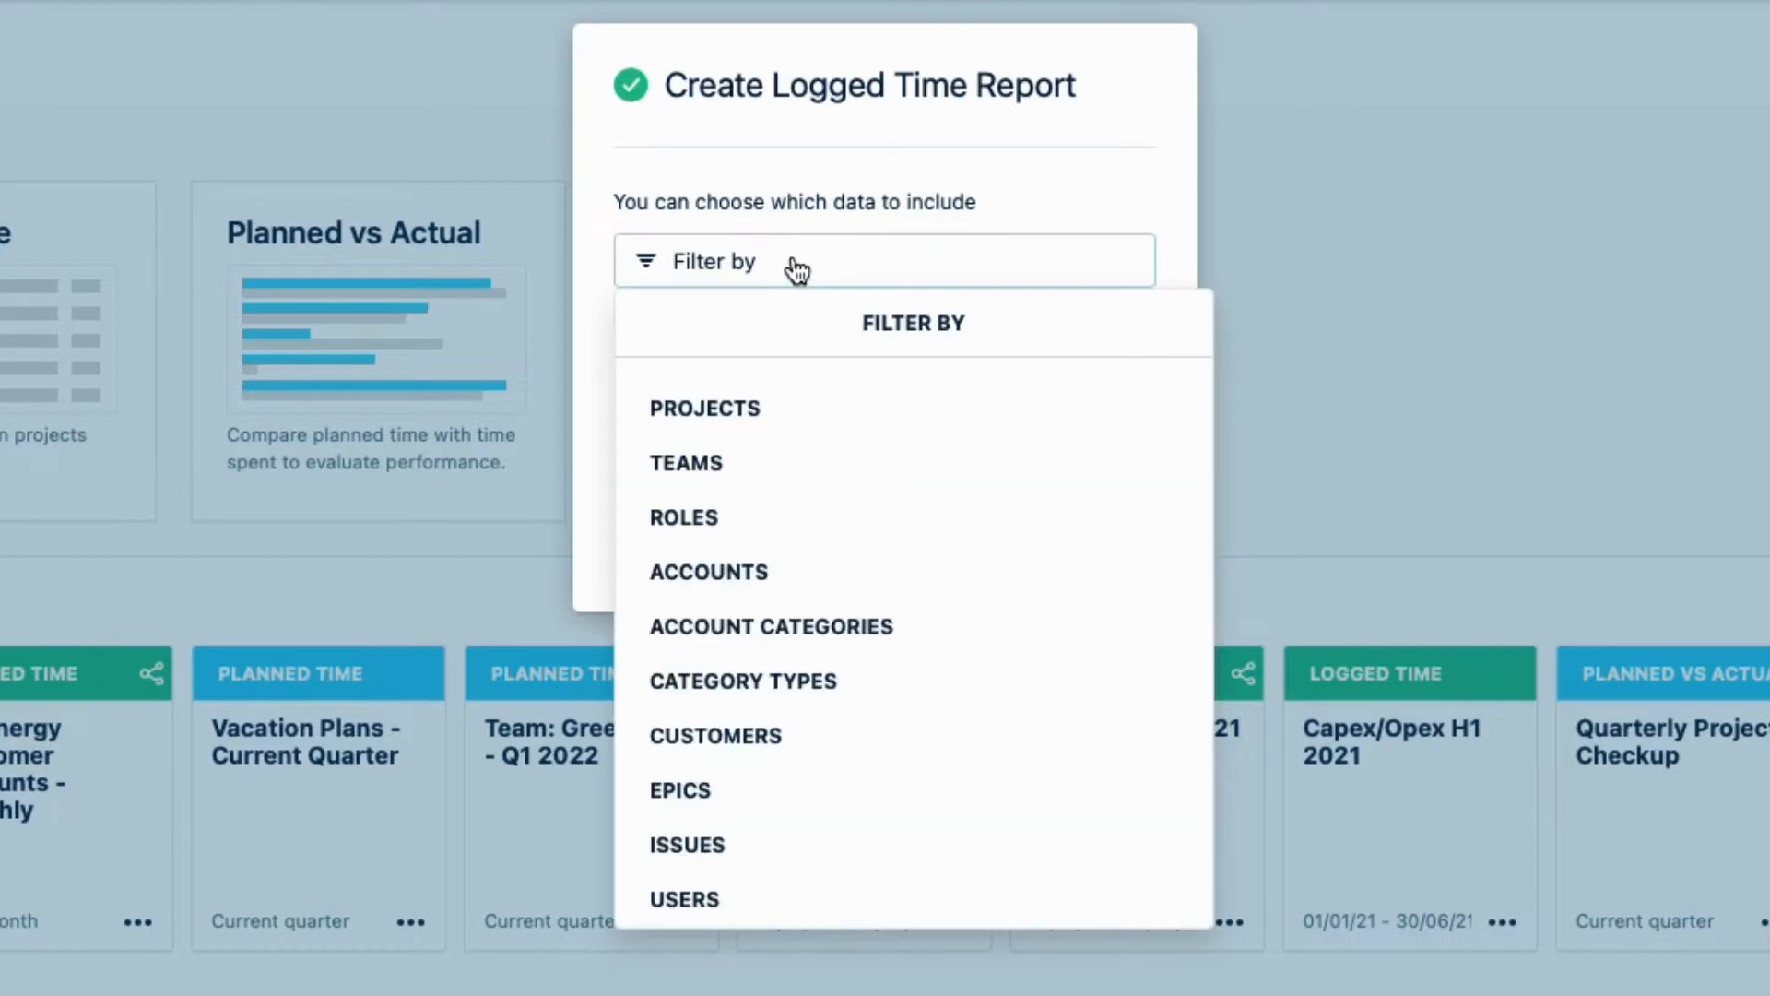
# Filter the new logged time report to H3 Mine Maintain OPX and the other H3 account.
pyautogui.click(708, 572)
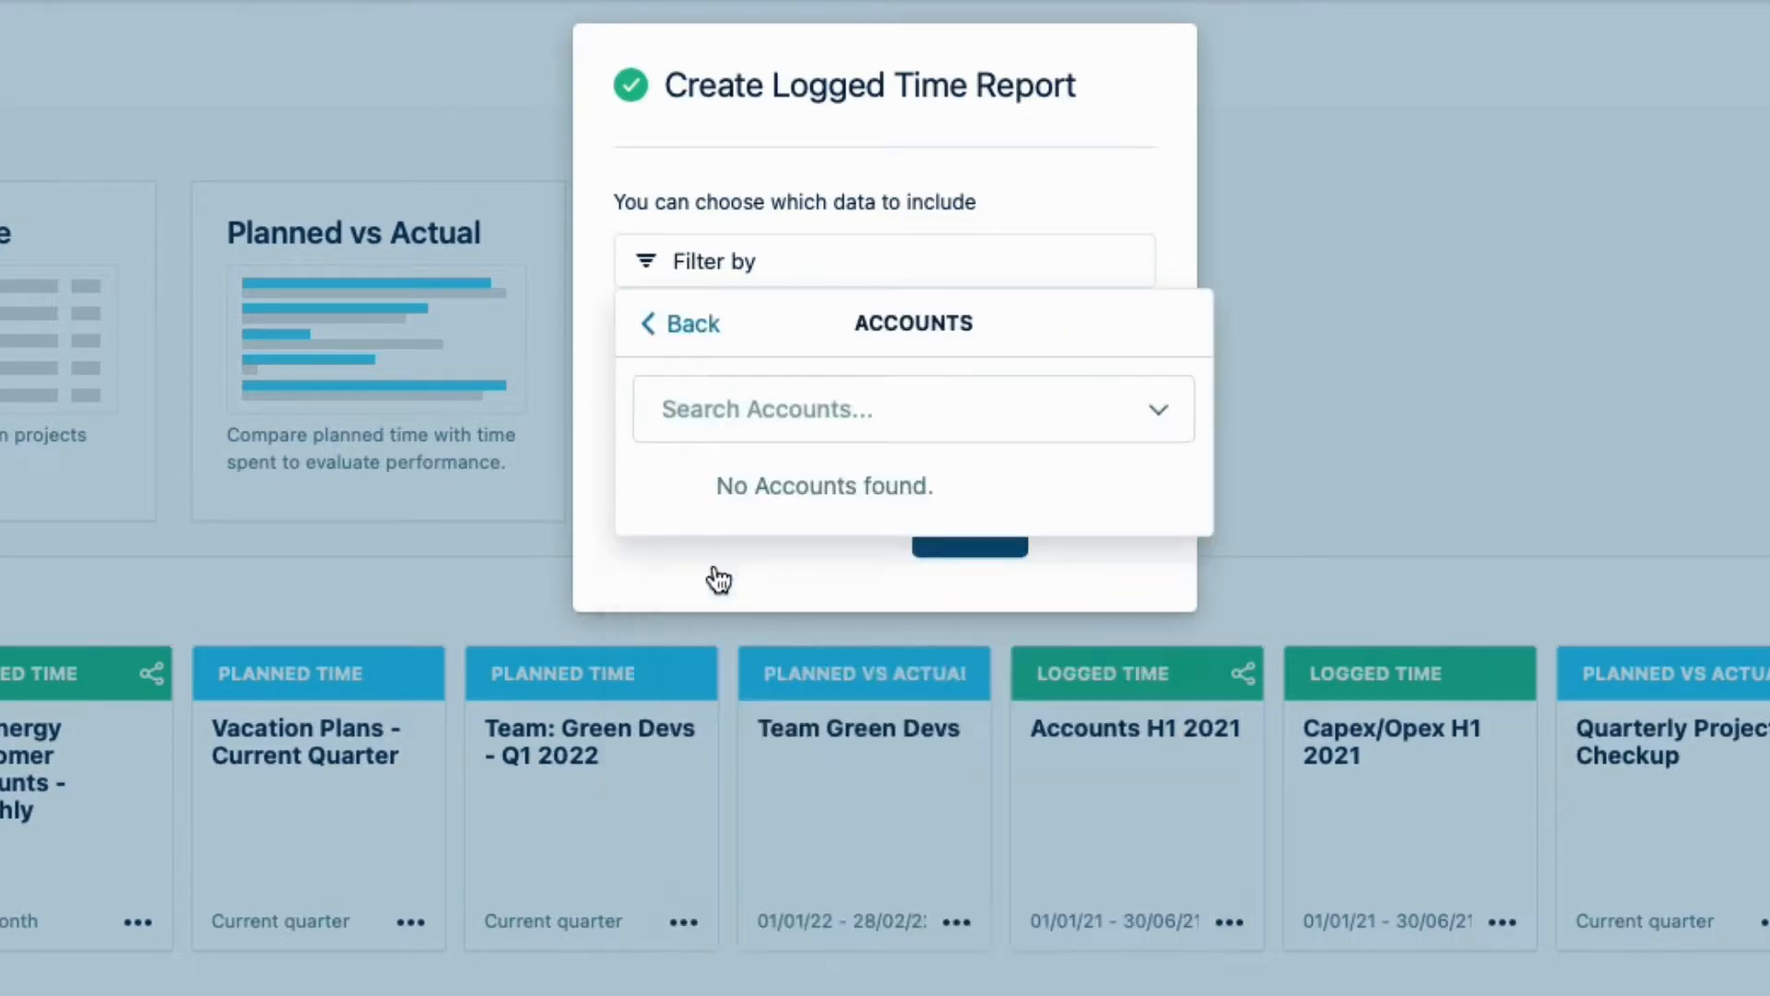
pyautogui.write('H3')
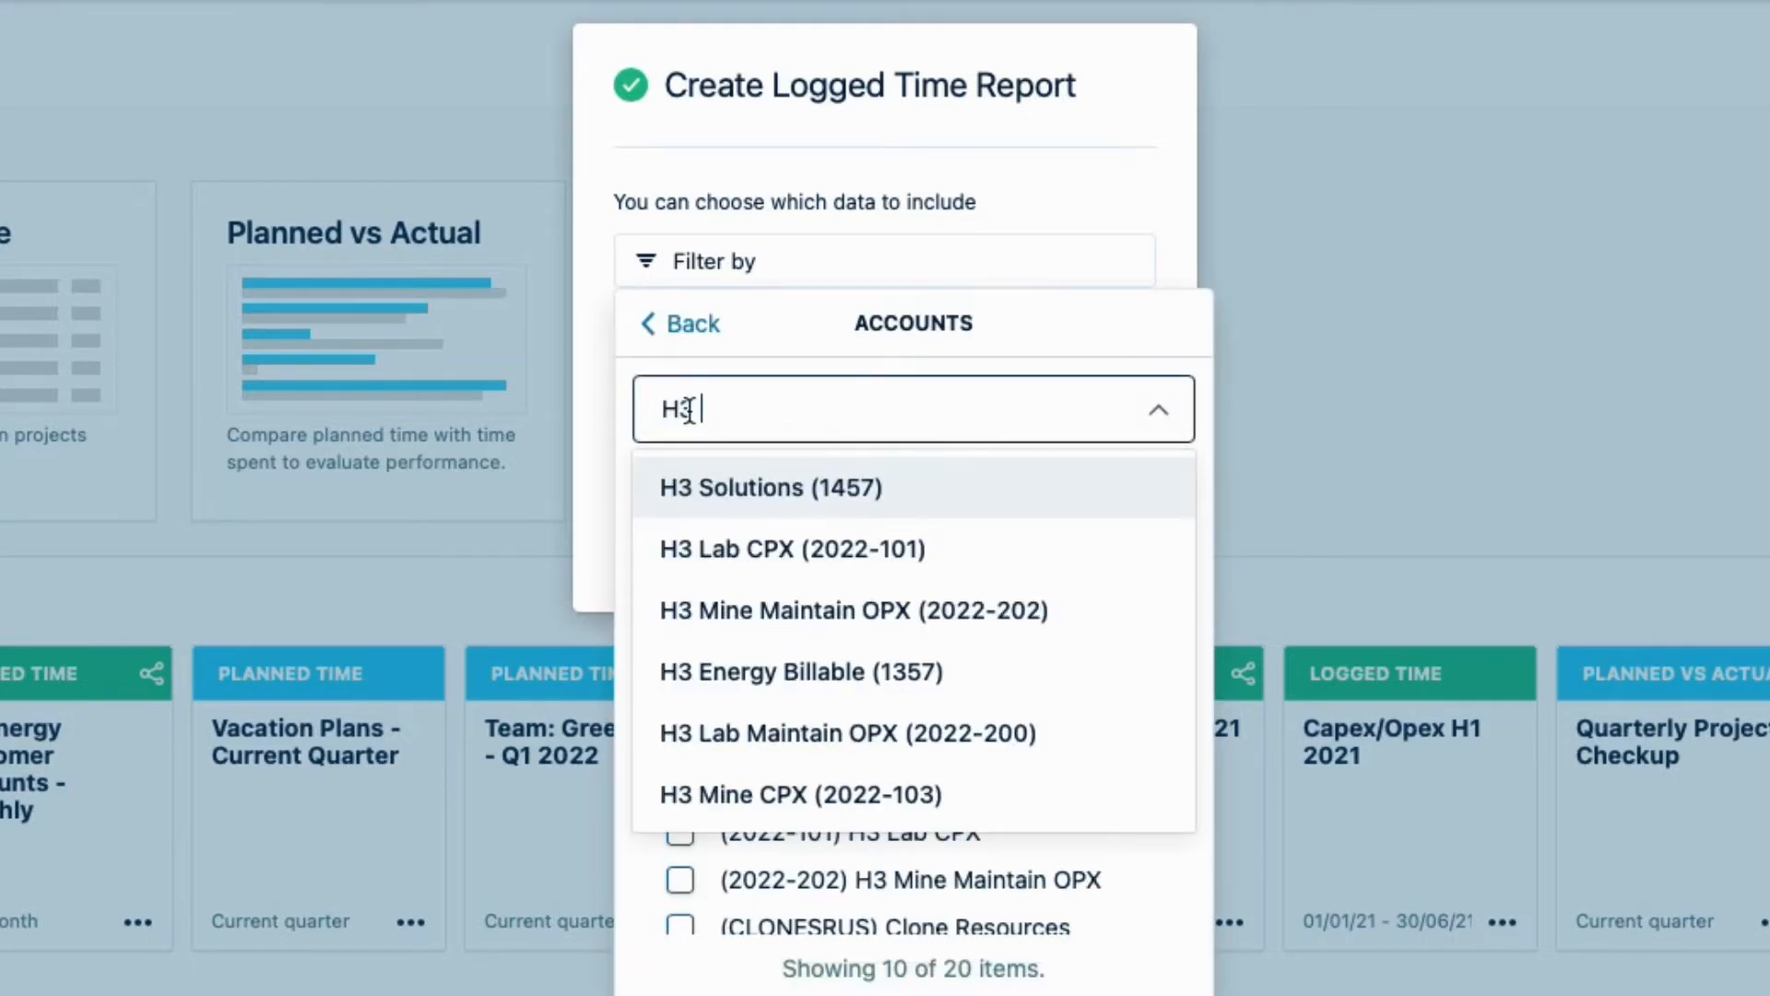
pyautogui.click(852, 609)
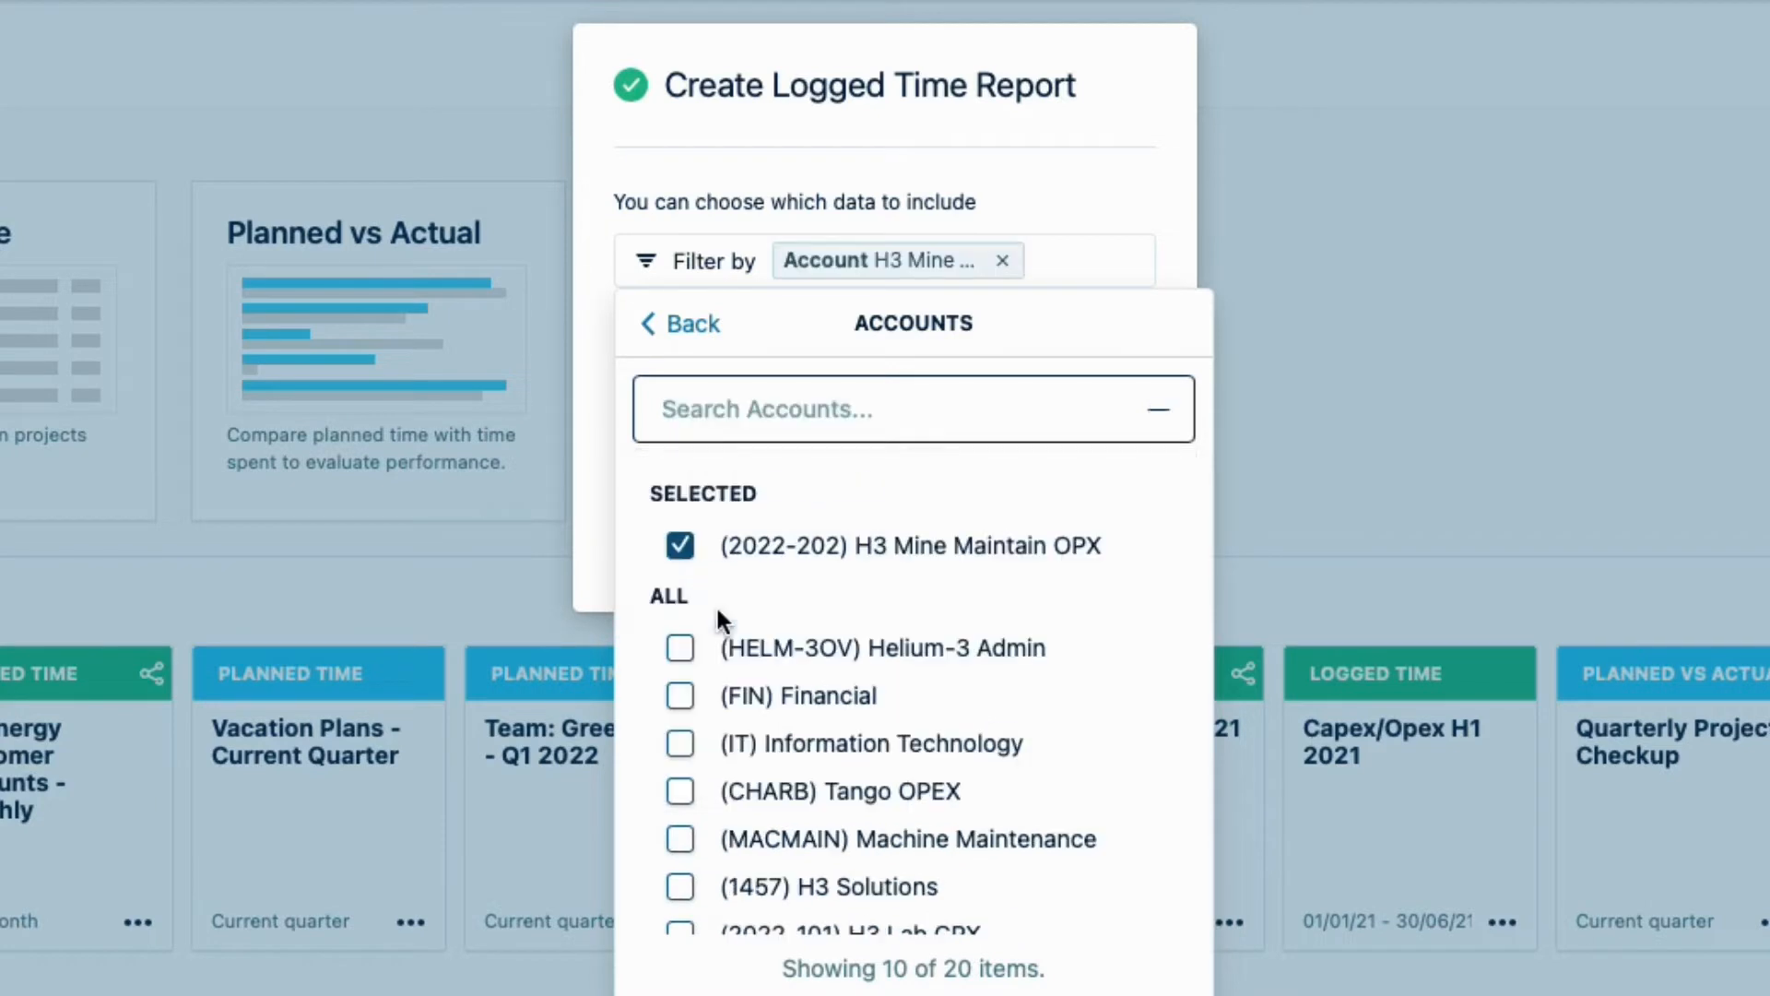
pyautogui.write('H3')
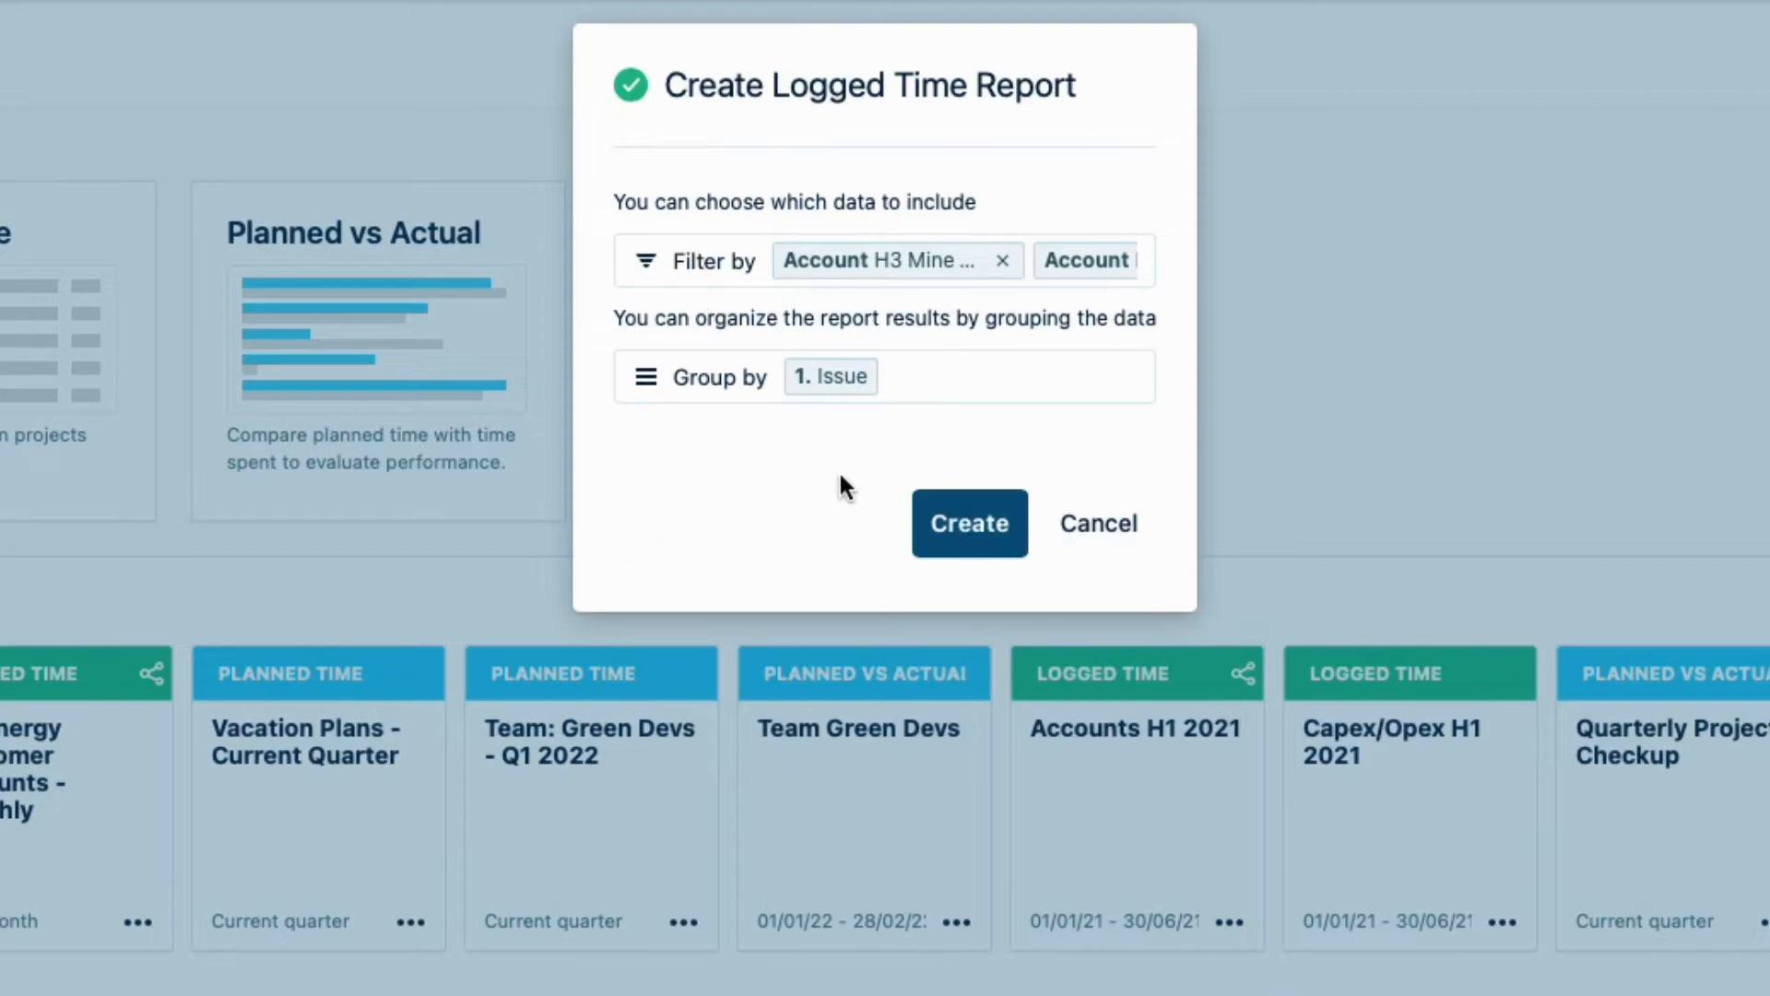
# Add Account and Project grouping levels above Issue, then create the report.
pyautogui.click(830, 376)
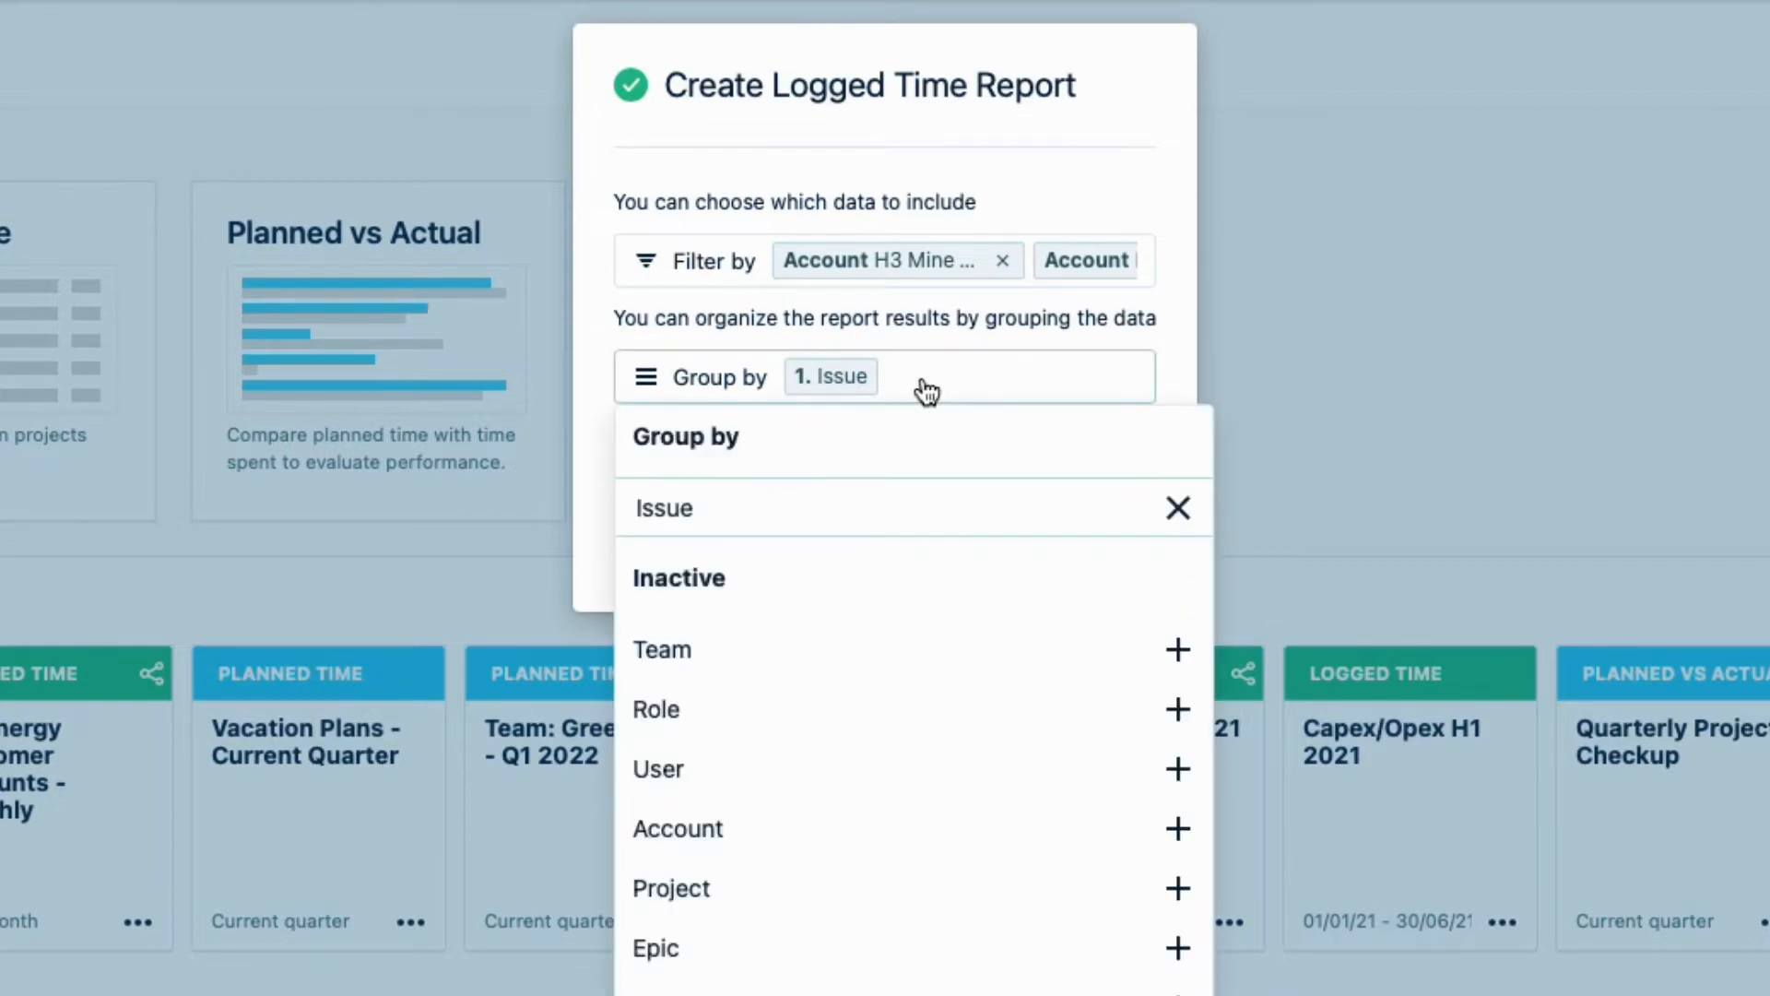
pyautogui.moveTo(1146, 849)
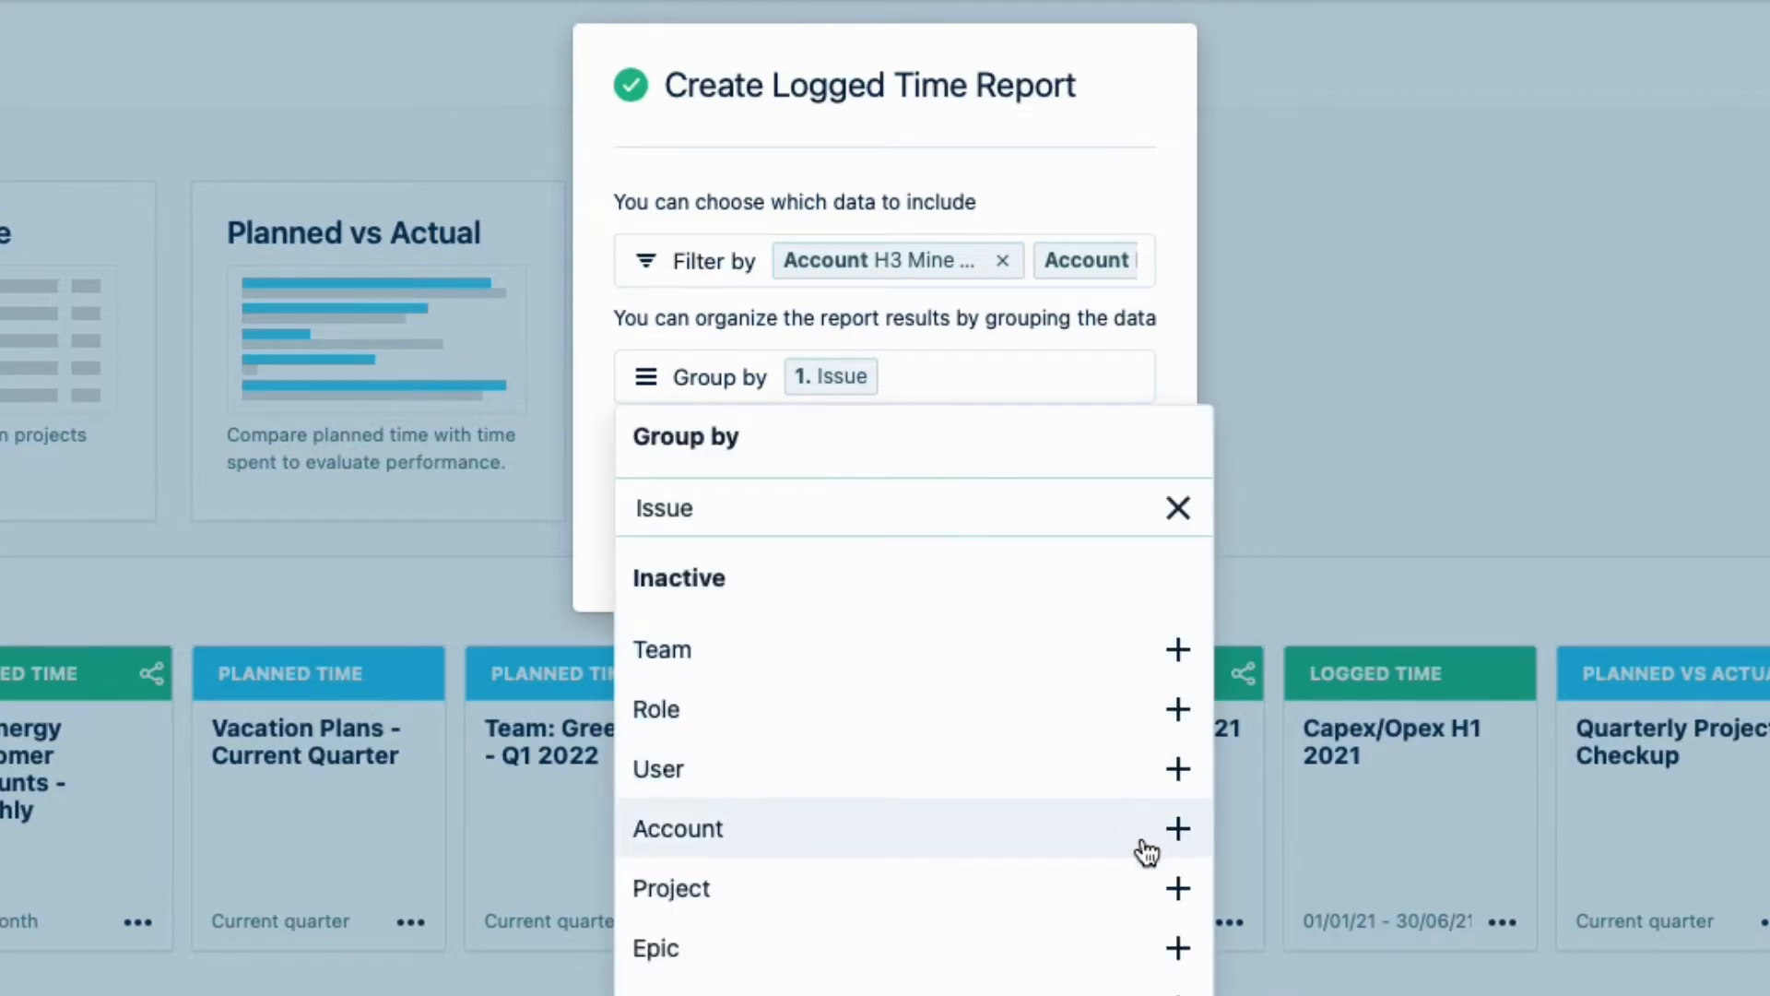
pyautogui.click(1176, 828)
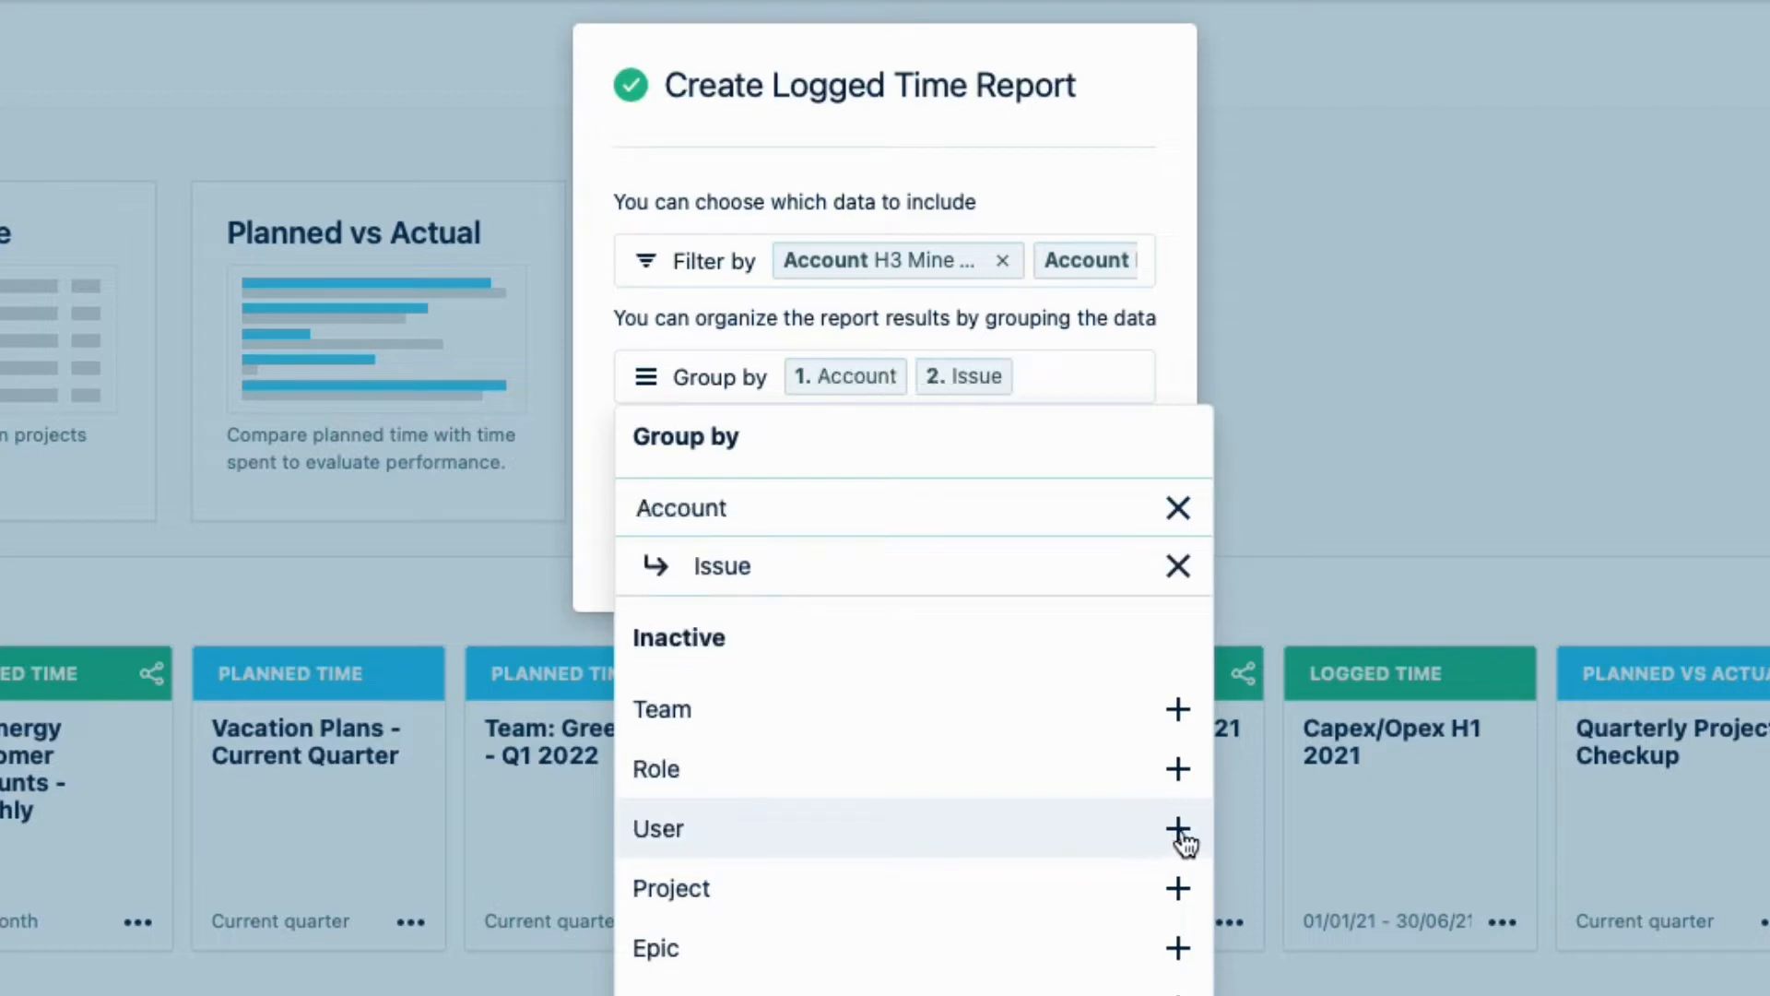
pyautogui.moveTo(1177, 911)
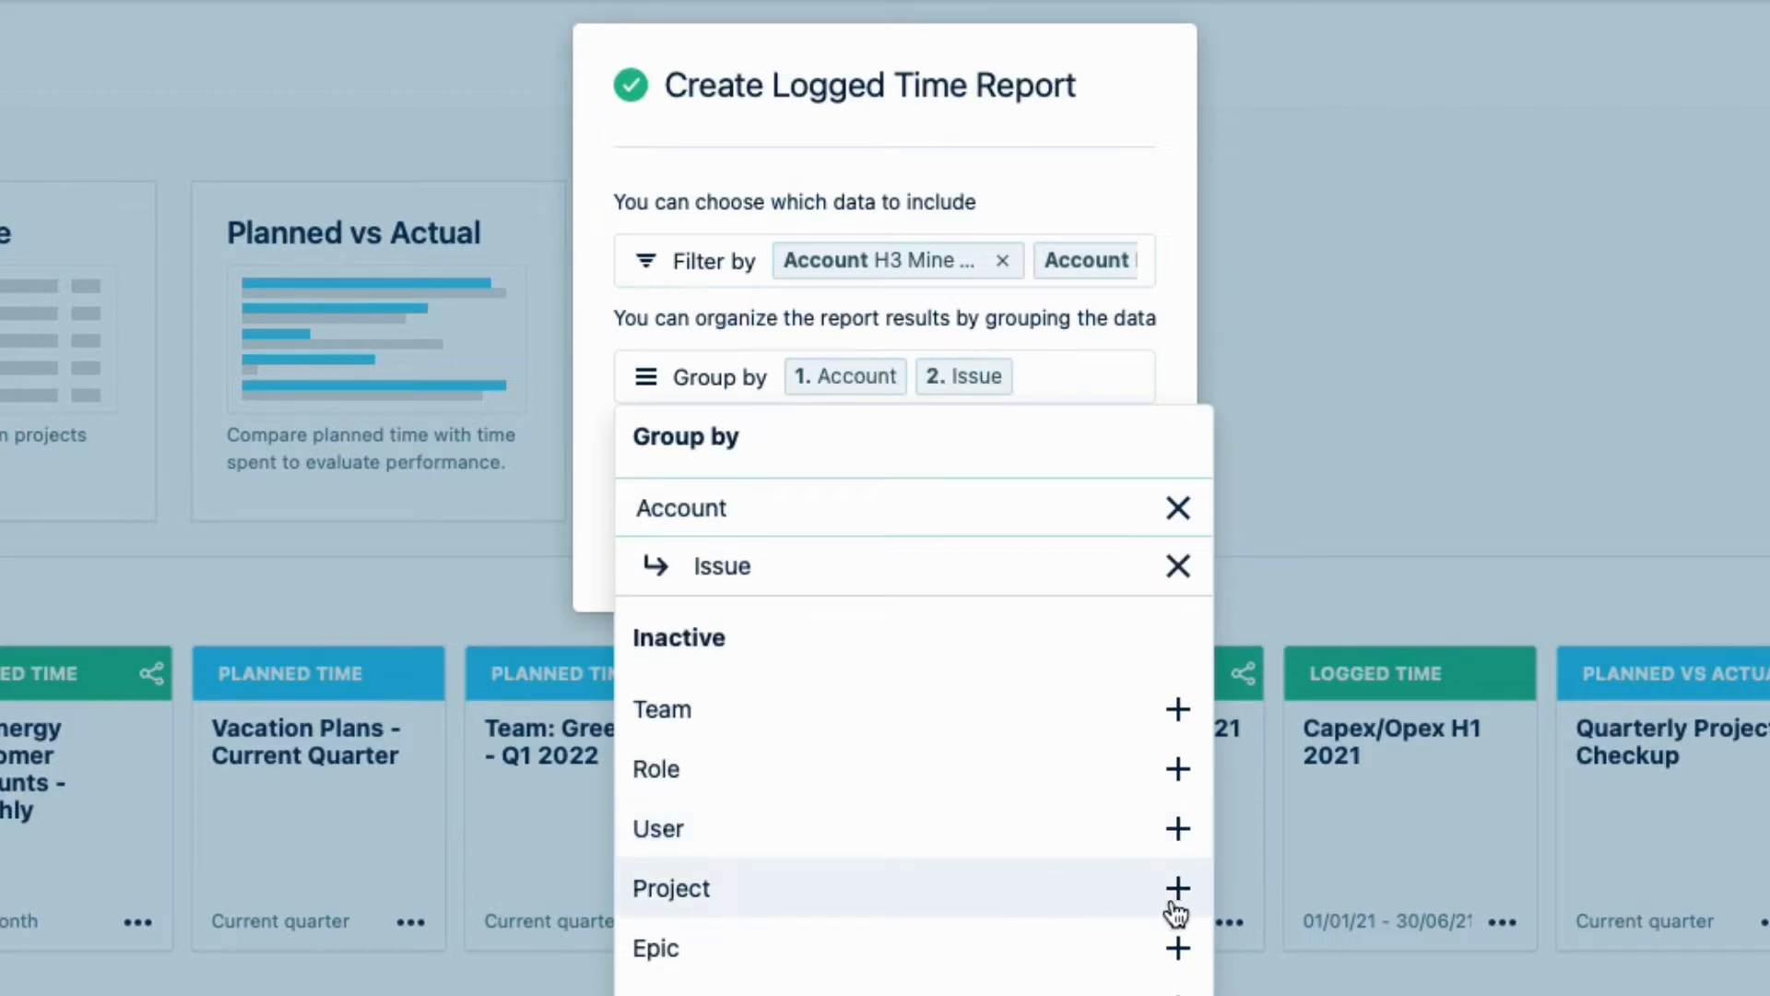
pyautogui.click(1177, 889)
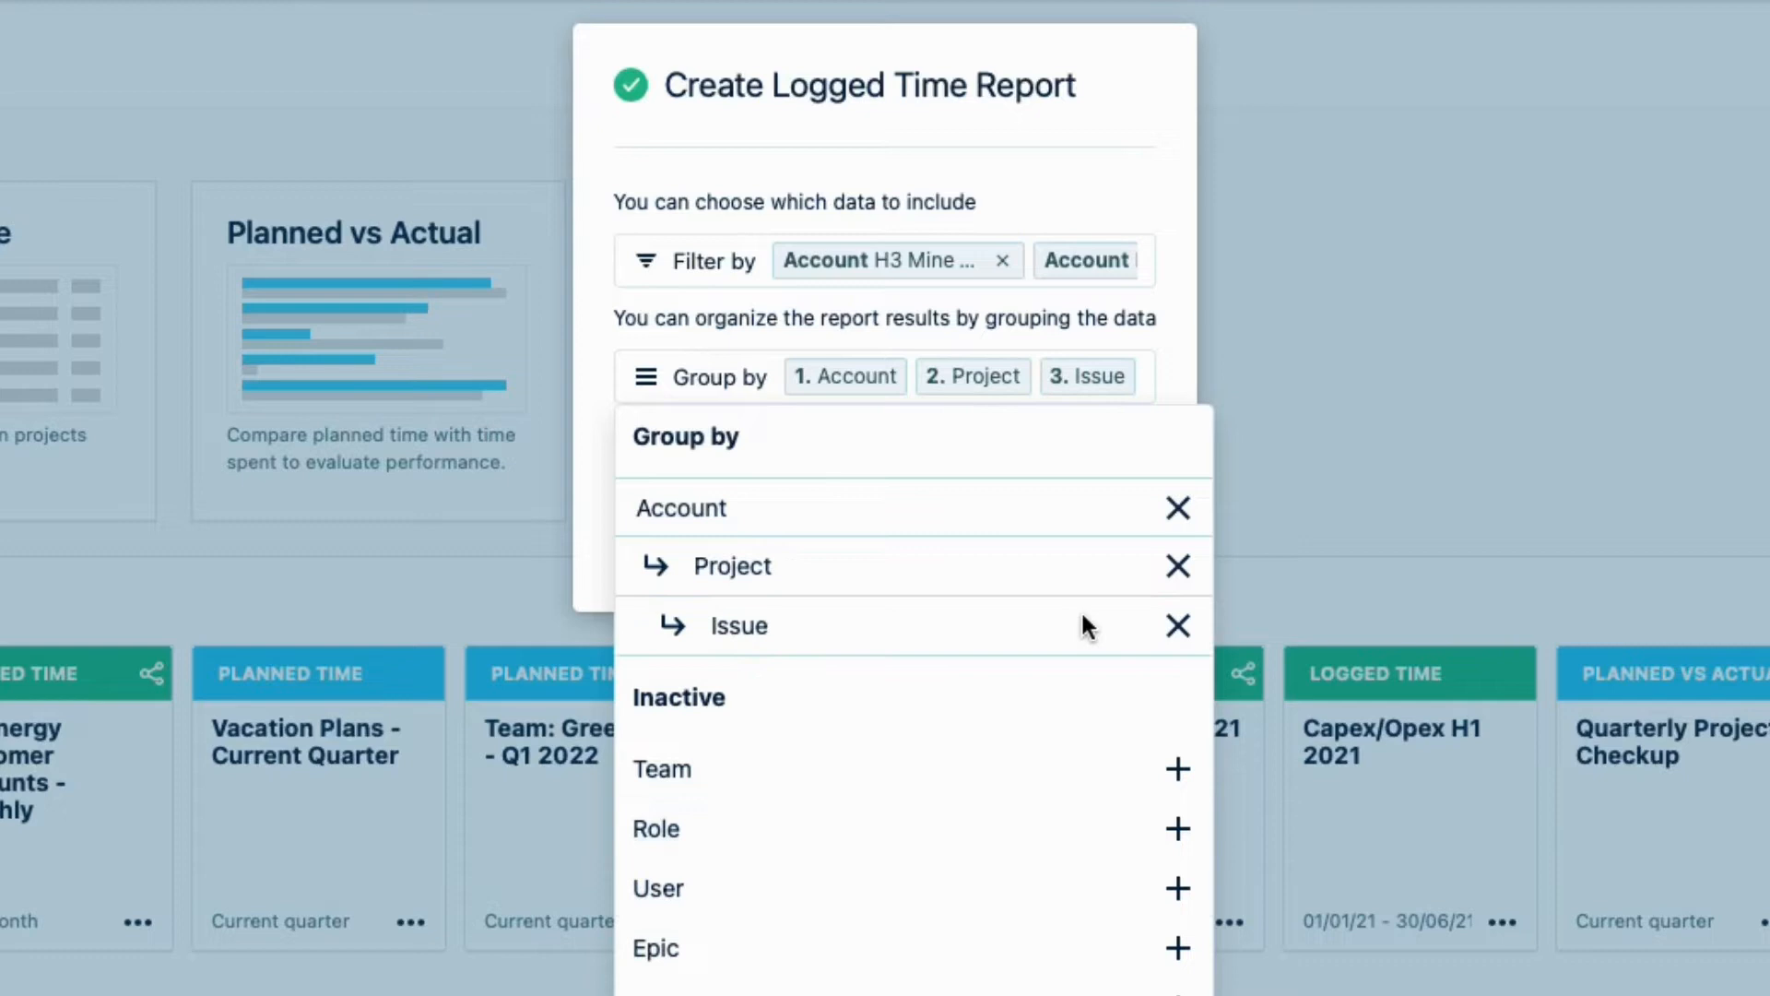
pyautogui.moveTo(1147, 535)
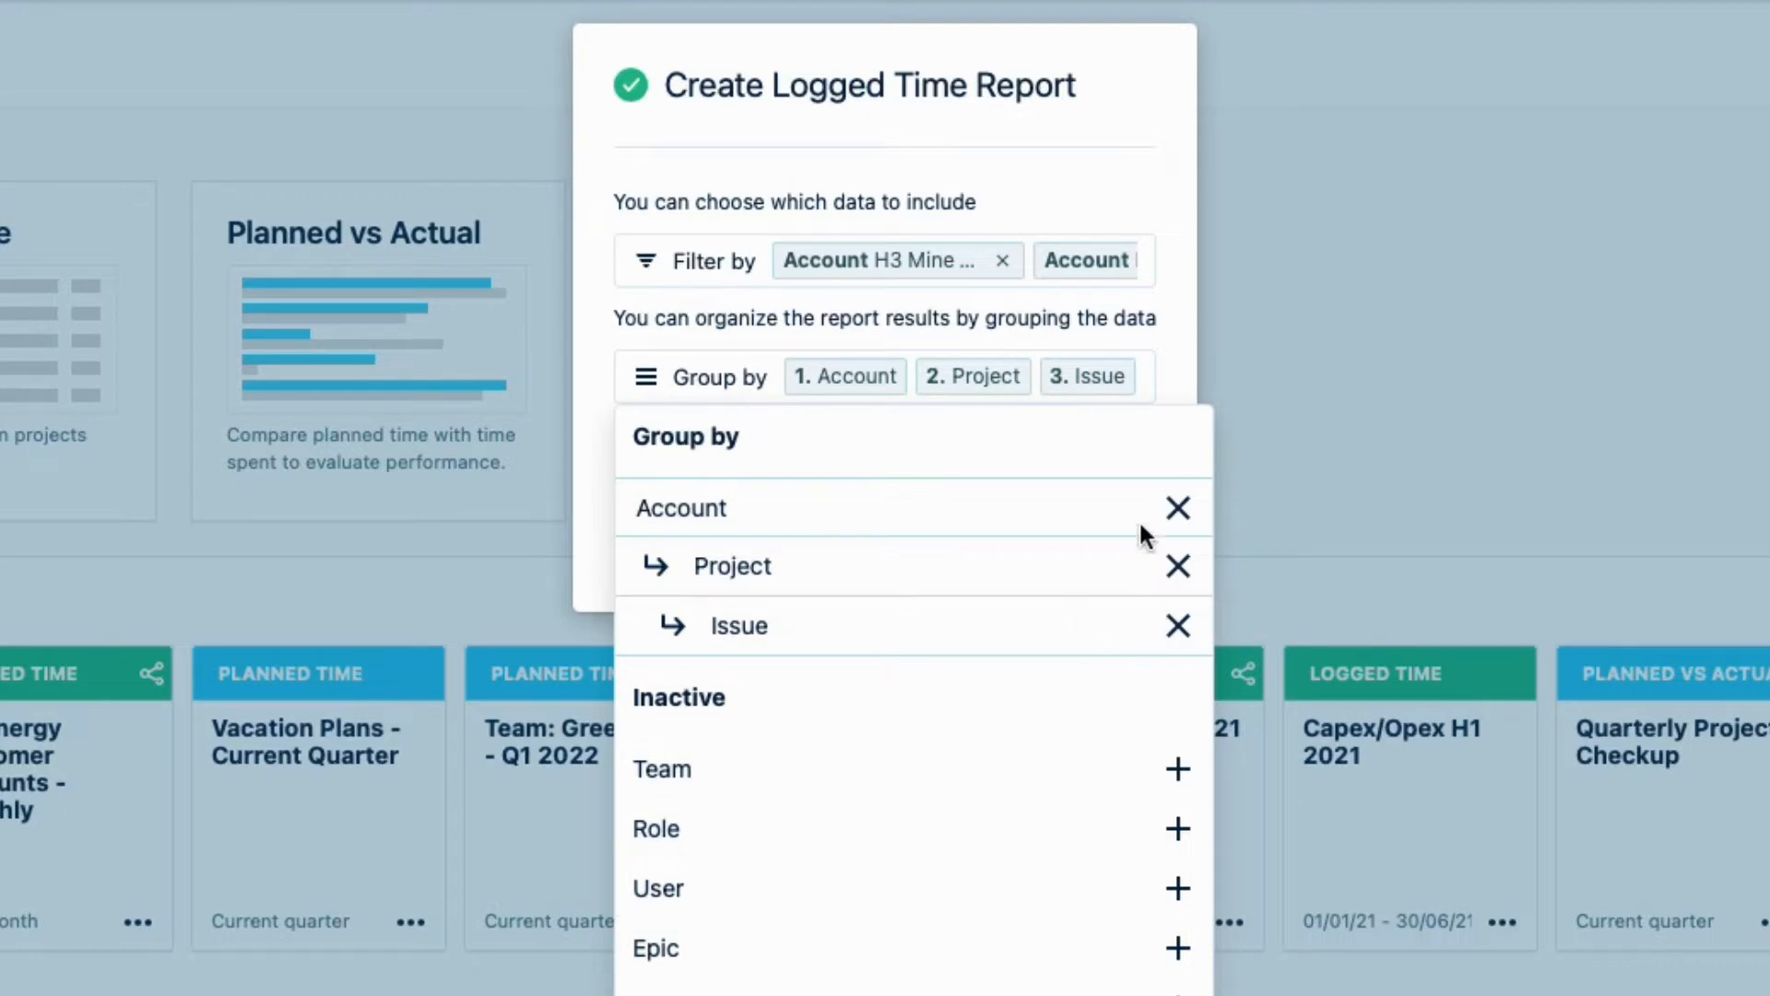
pyautogui.click(1028, 376)
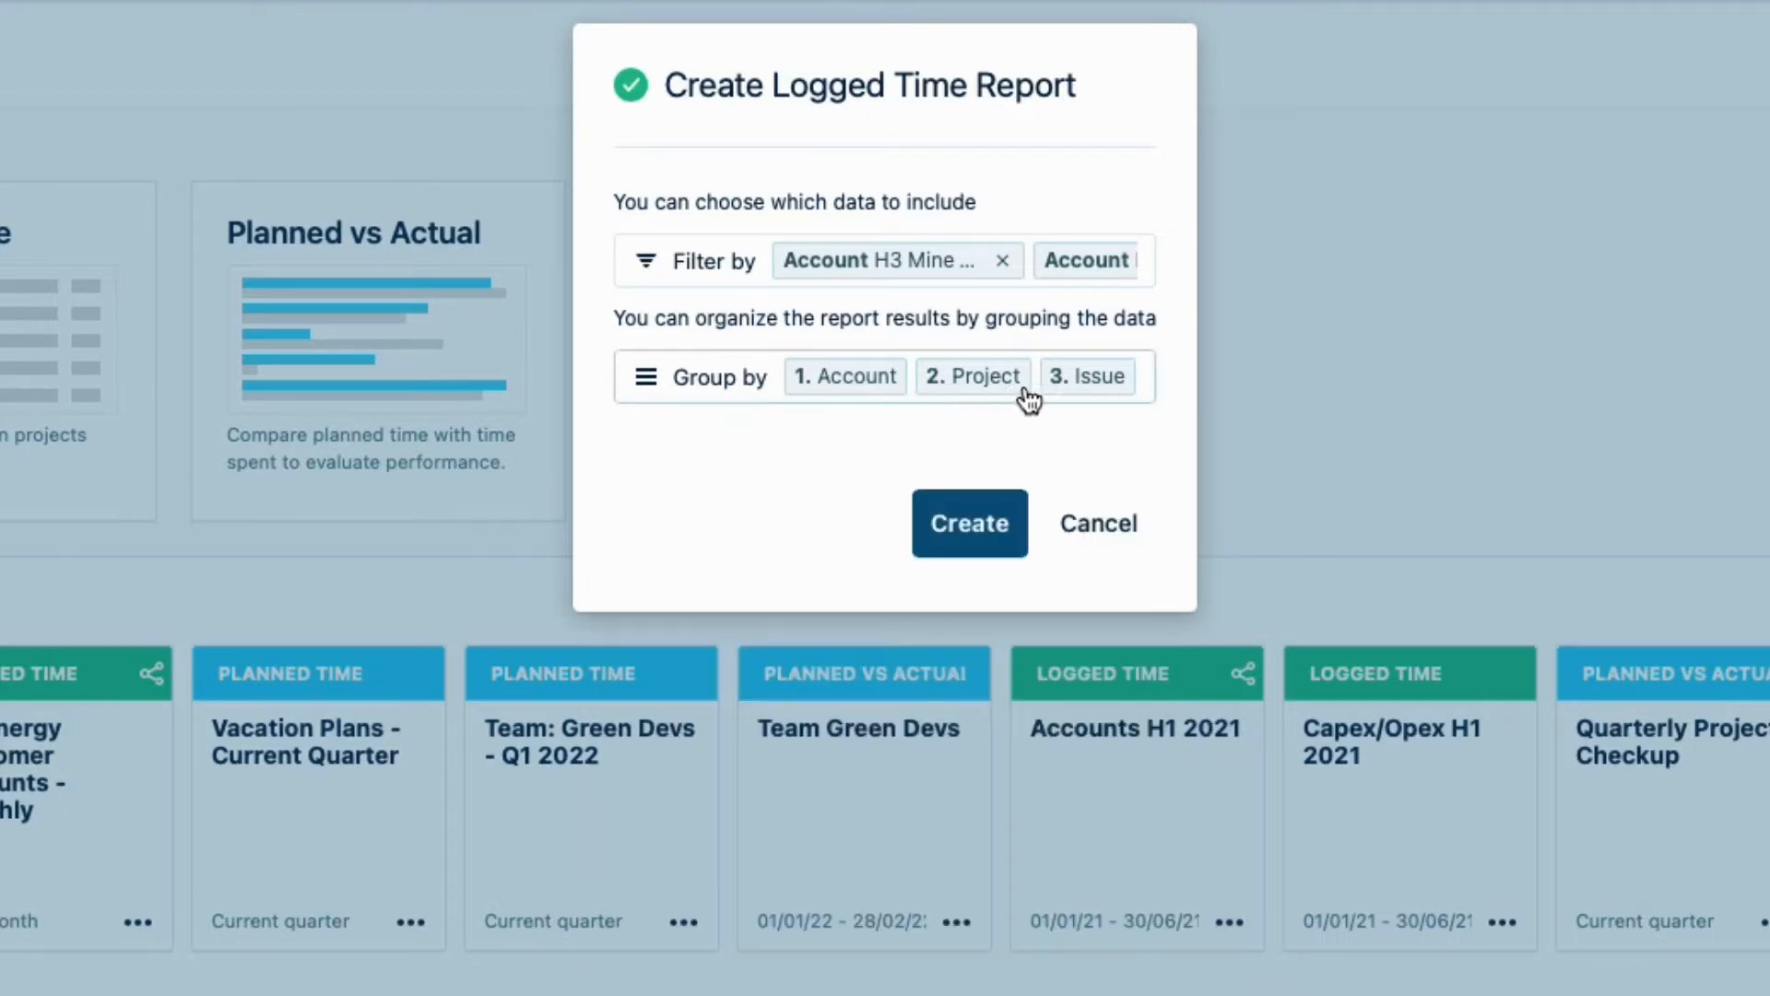
pyautogui.moveTo(969, 523)
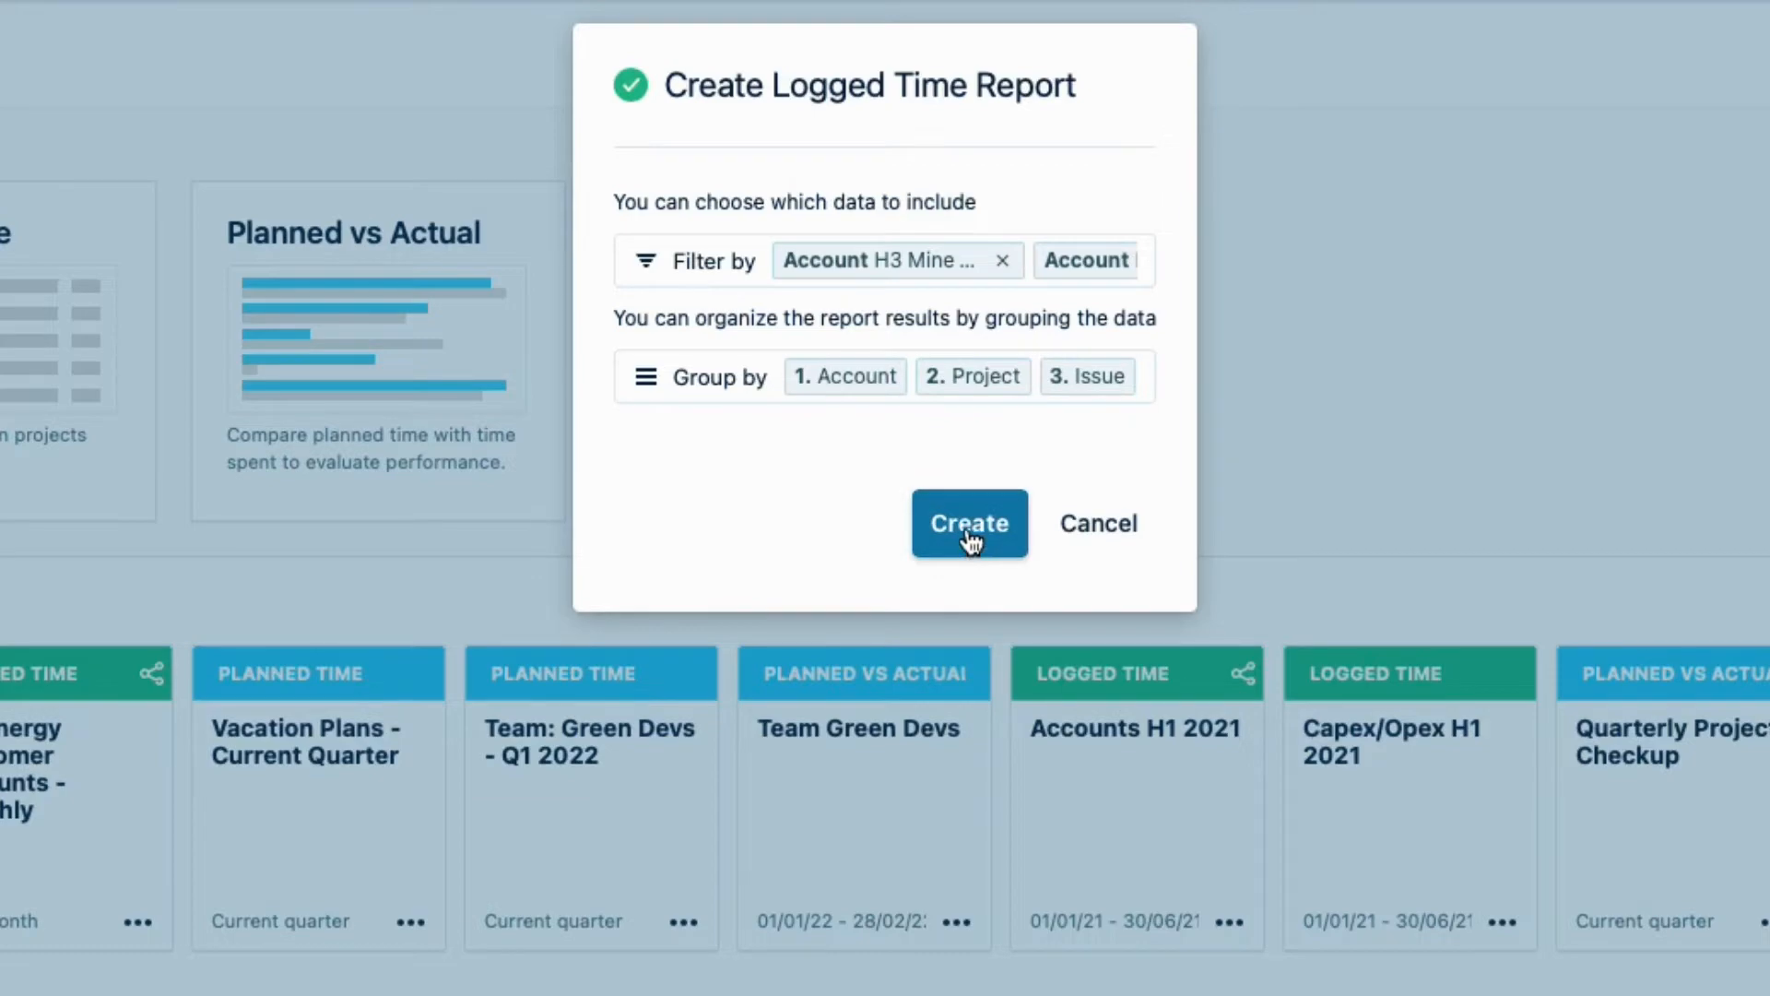
pyautogui.click(967, 523)
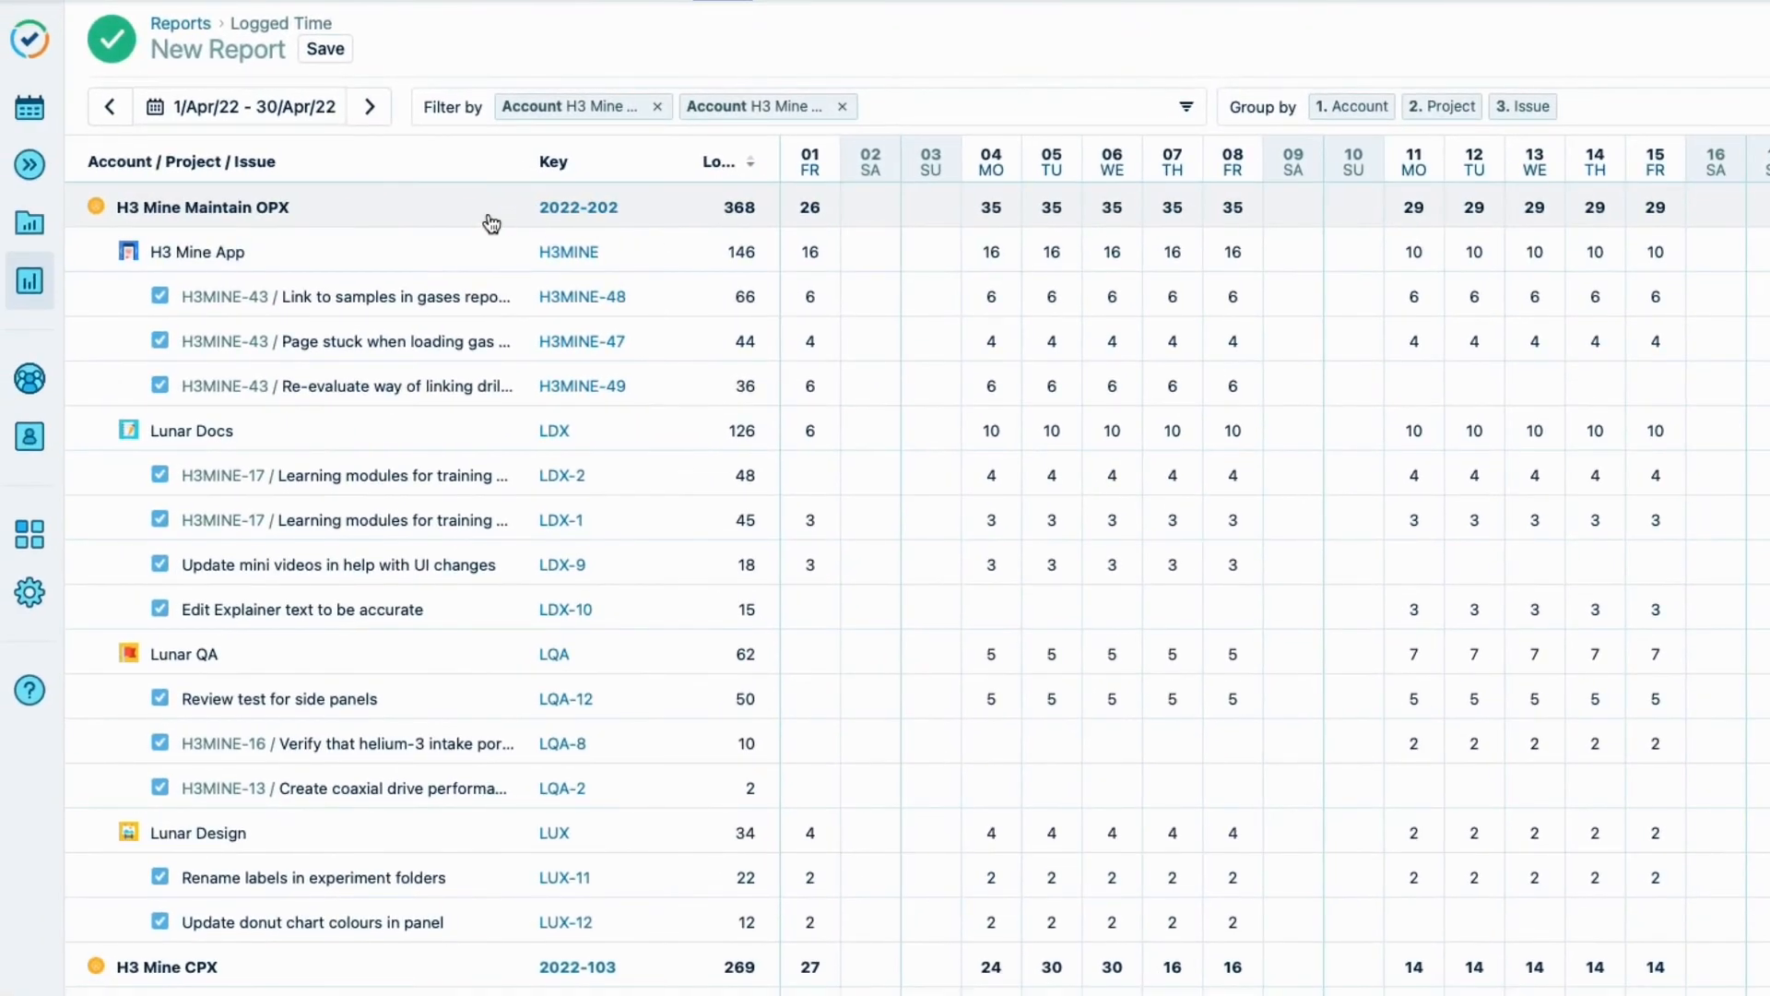
# Set the report date range to Last Month, 01/Mar/2022–31/Mar/2022.
pyautogui.scroll(-3)
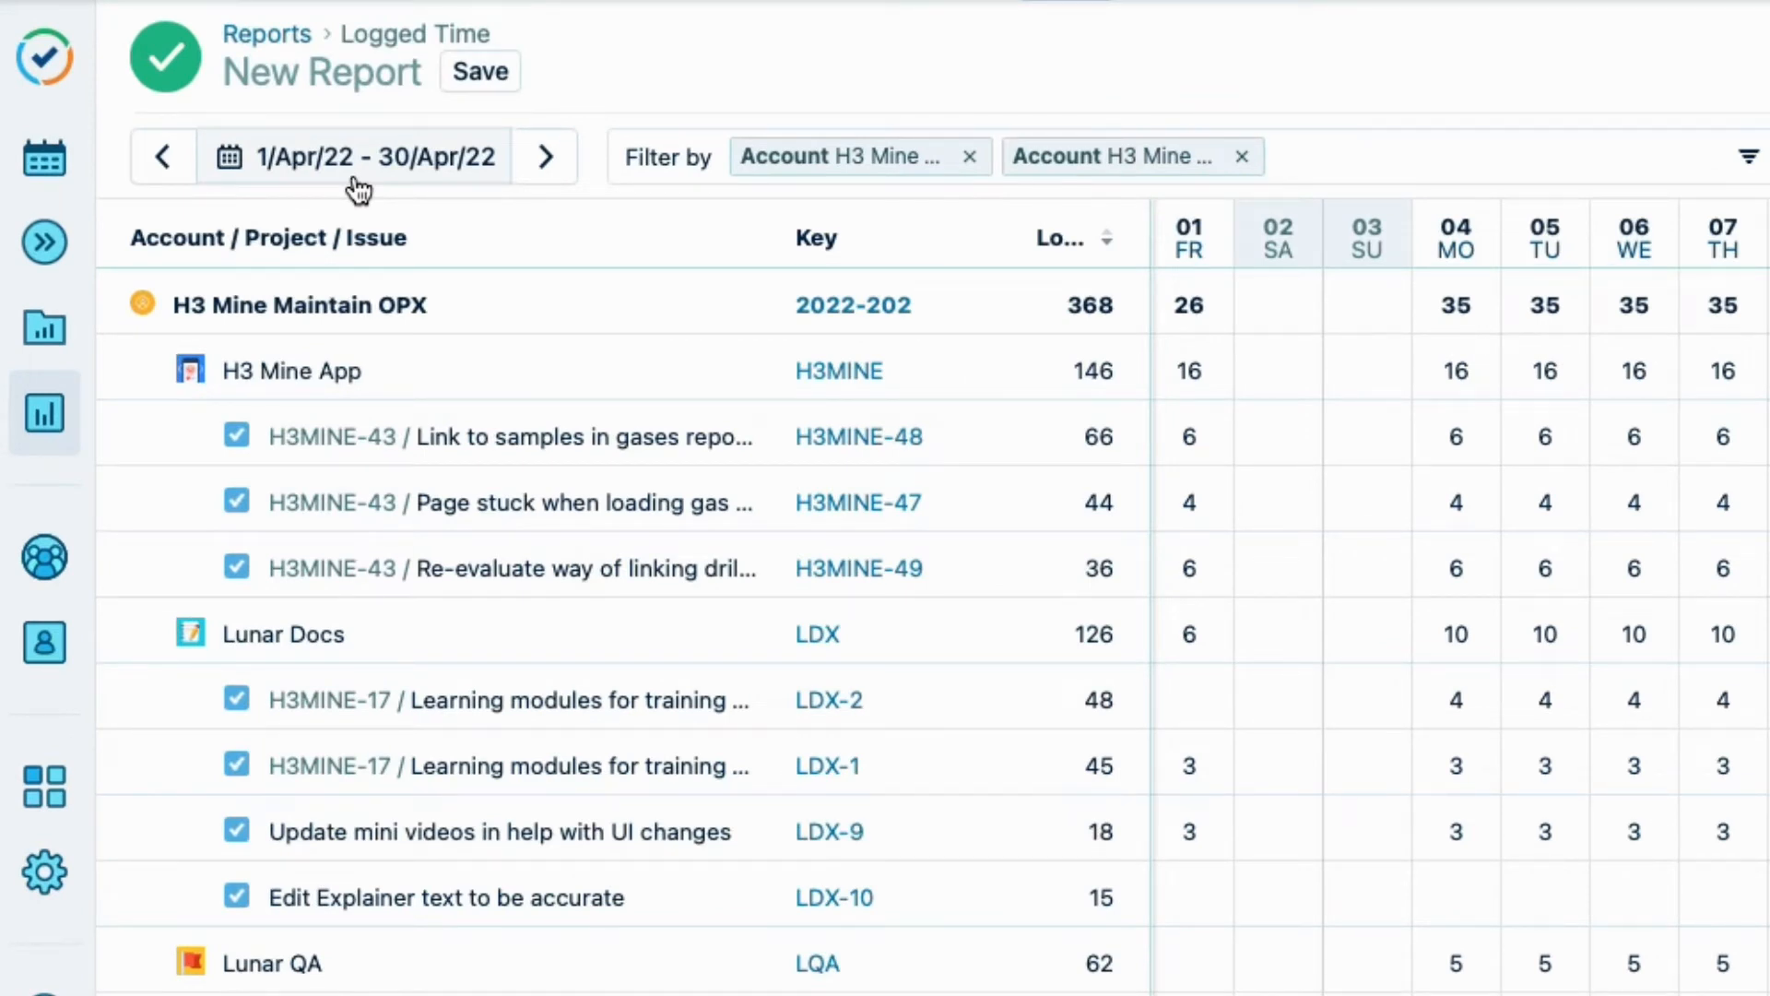
pyautogui.click(357, 156)
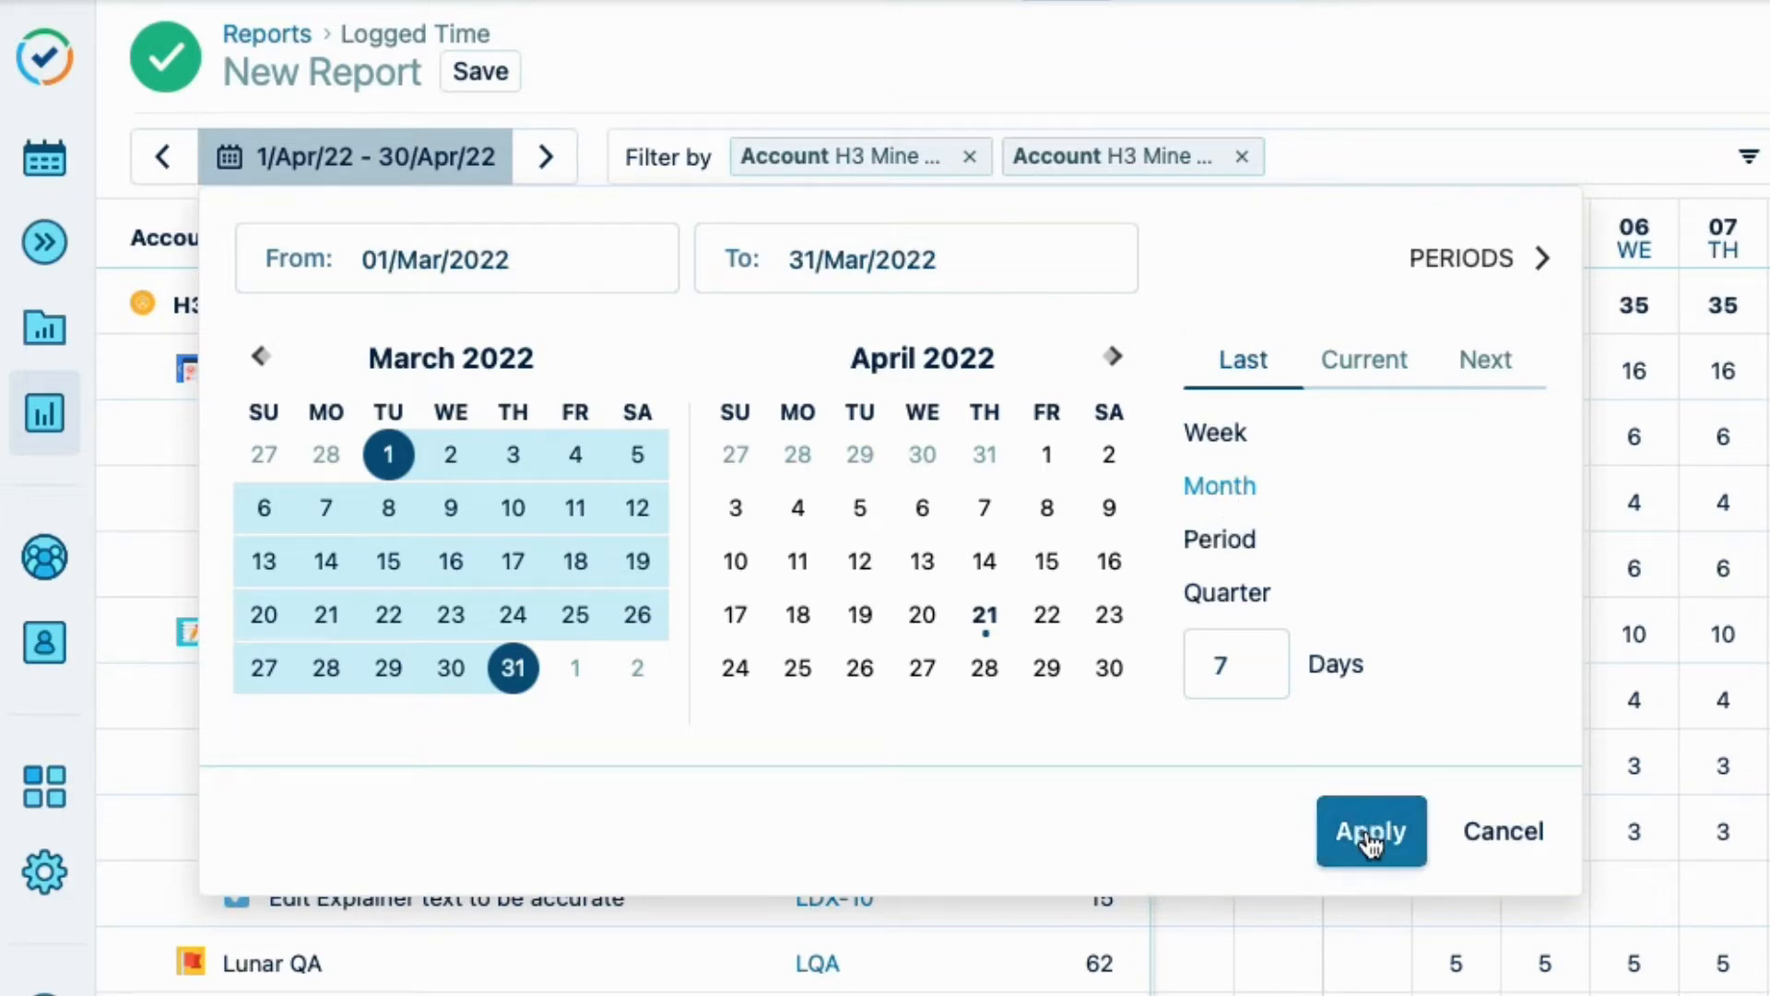
pyautogui.click(1369, 831)
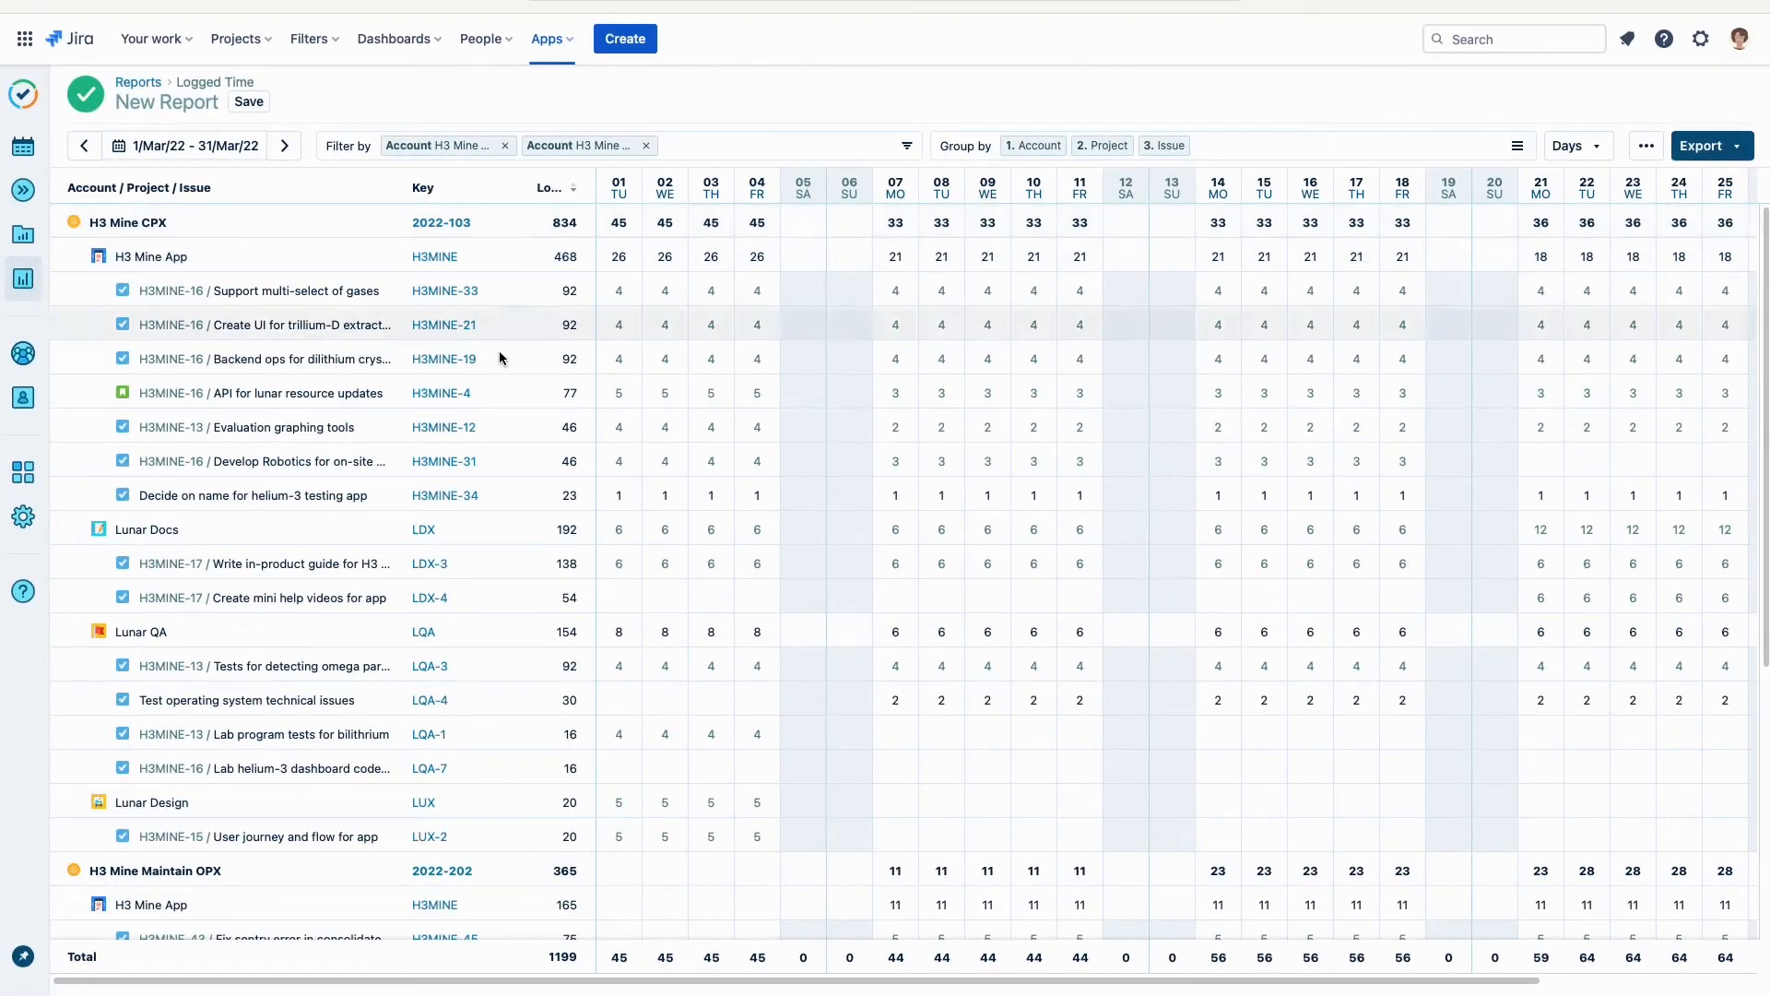
# Switch the March 2022 report view from Days to Weeks.
pyautogui.scroll(-3)
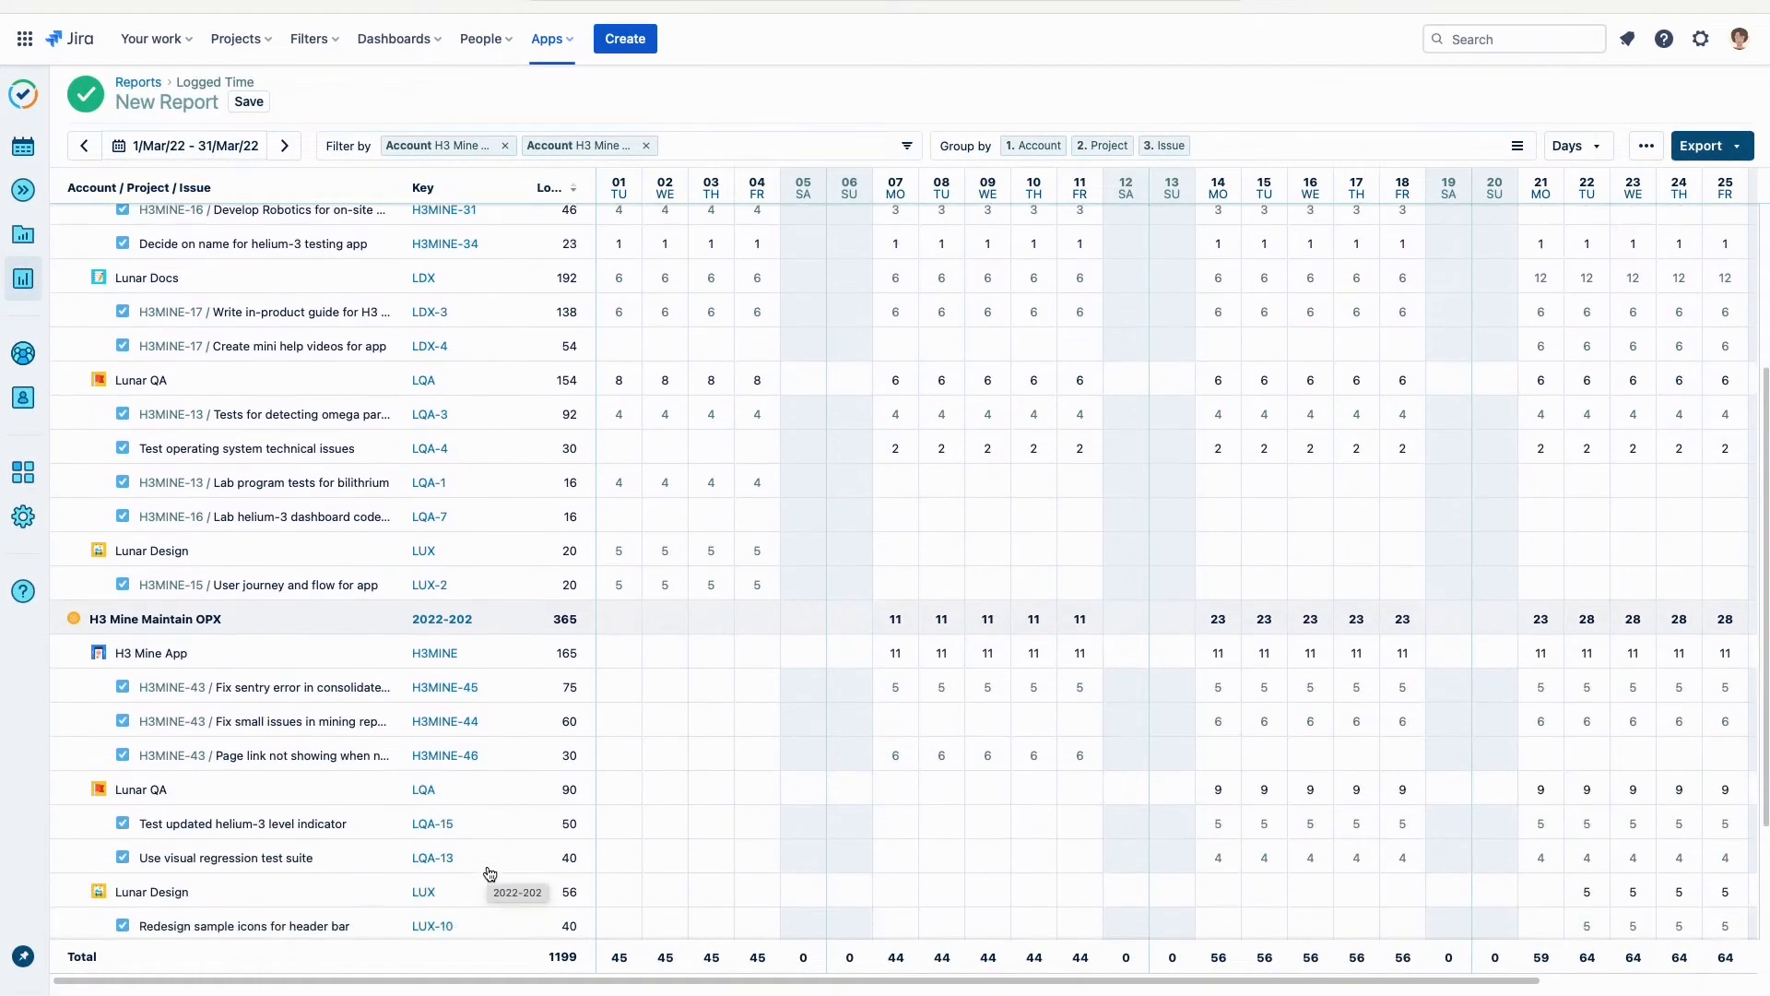
pyautogui.scroll(-3)
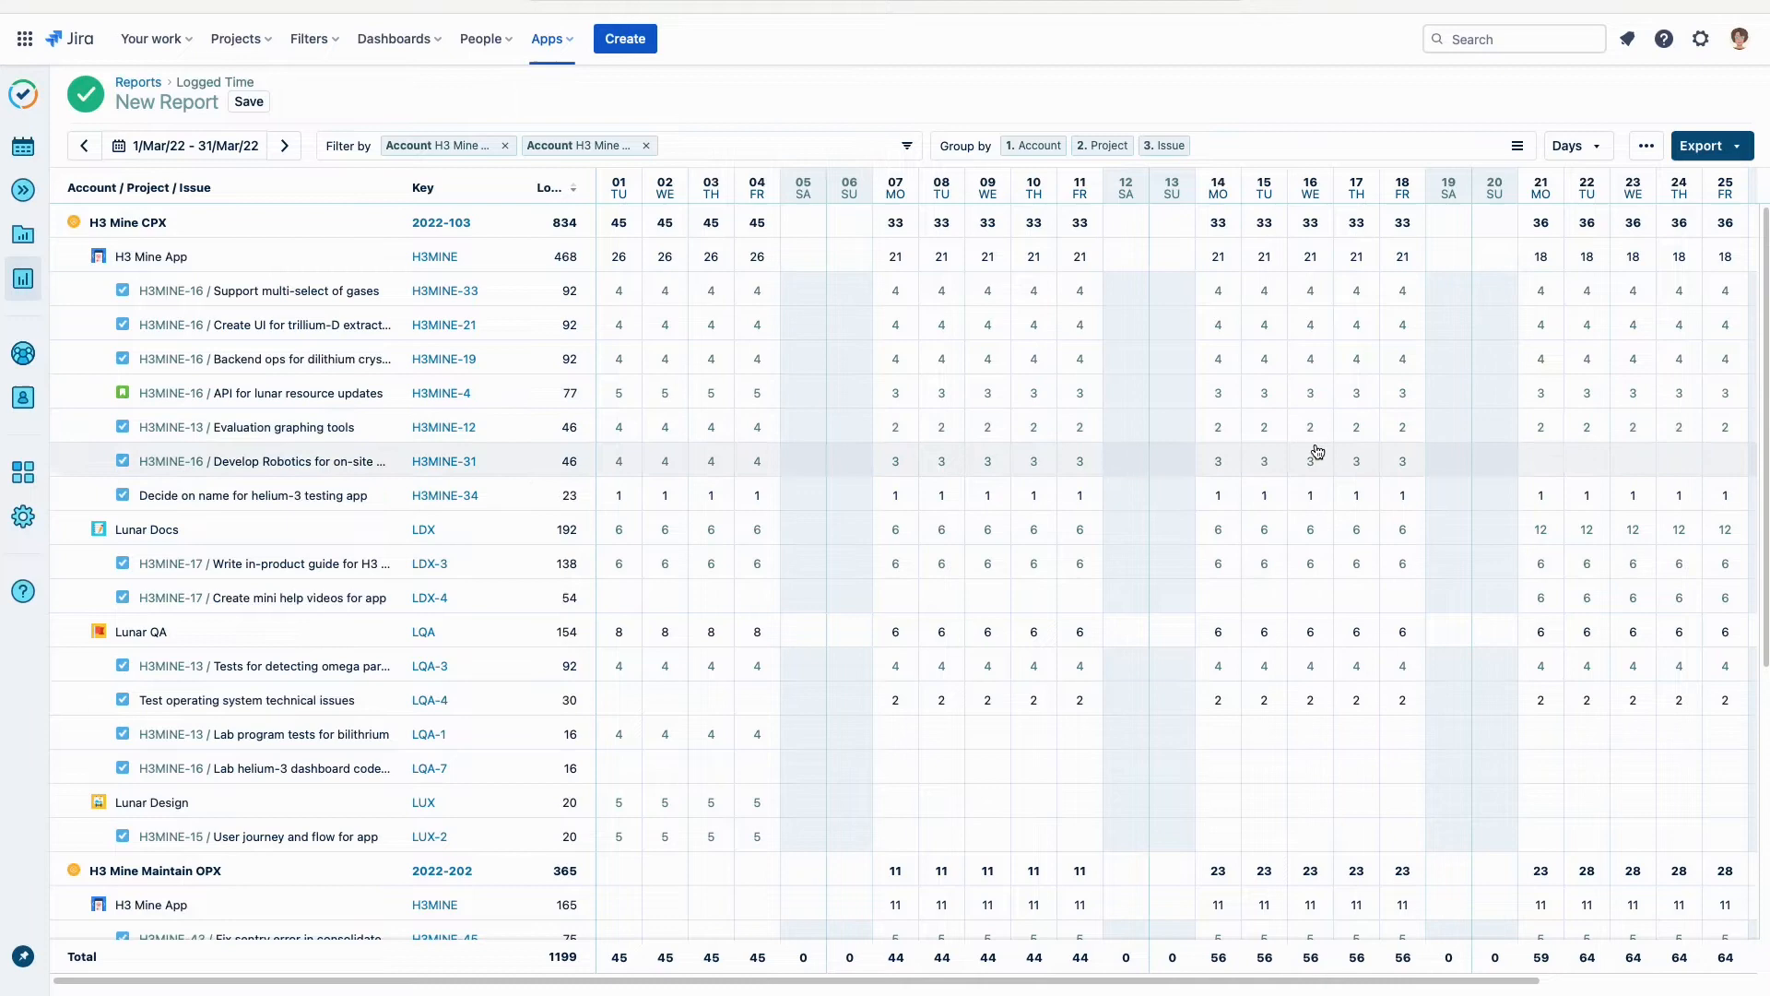
pyautogui.scroll(-3)
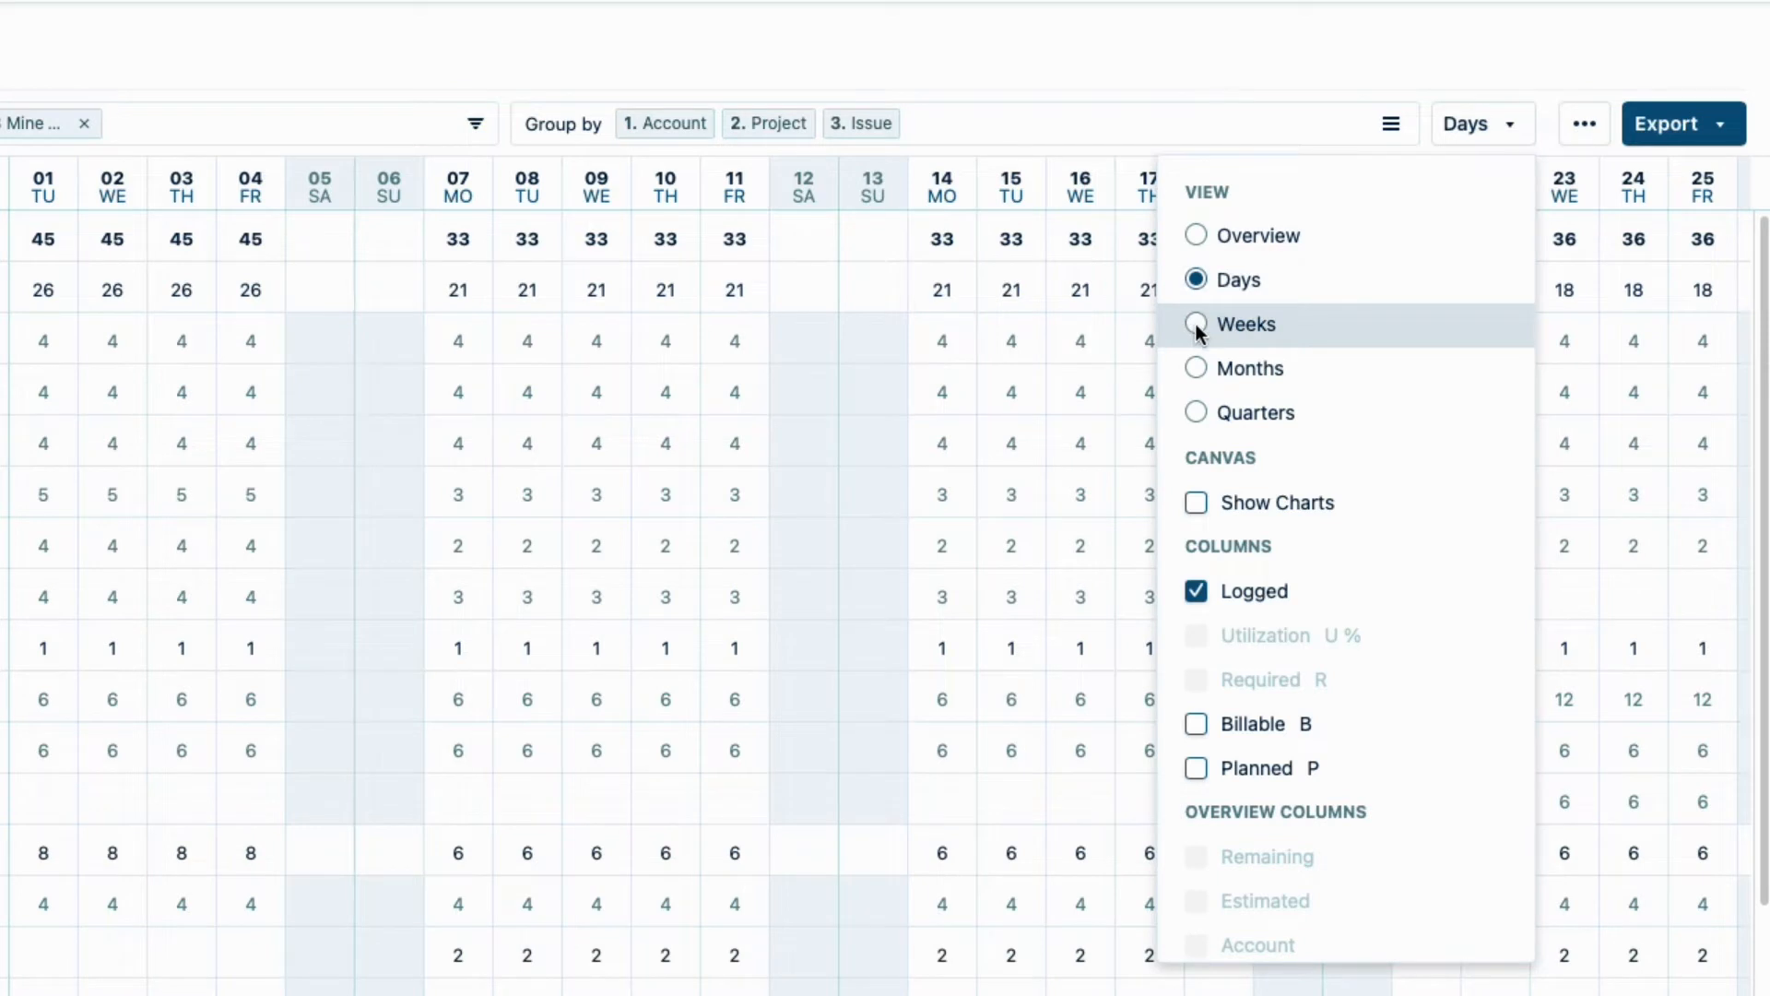
pyautogui.click(1246, 324)
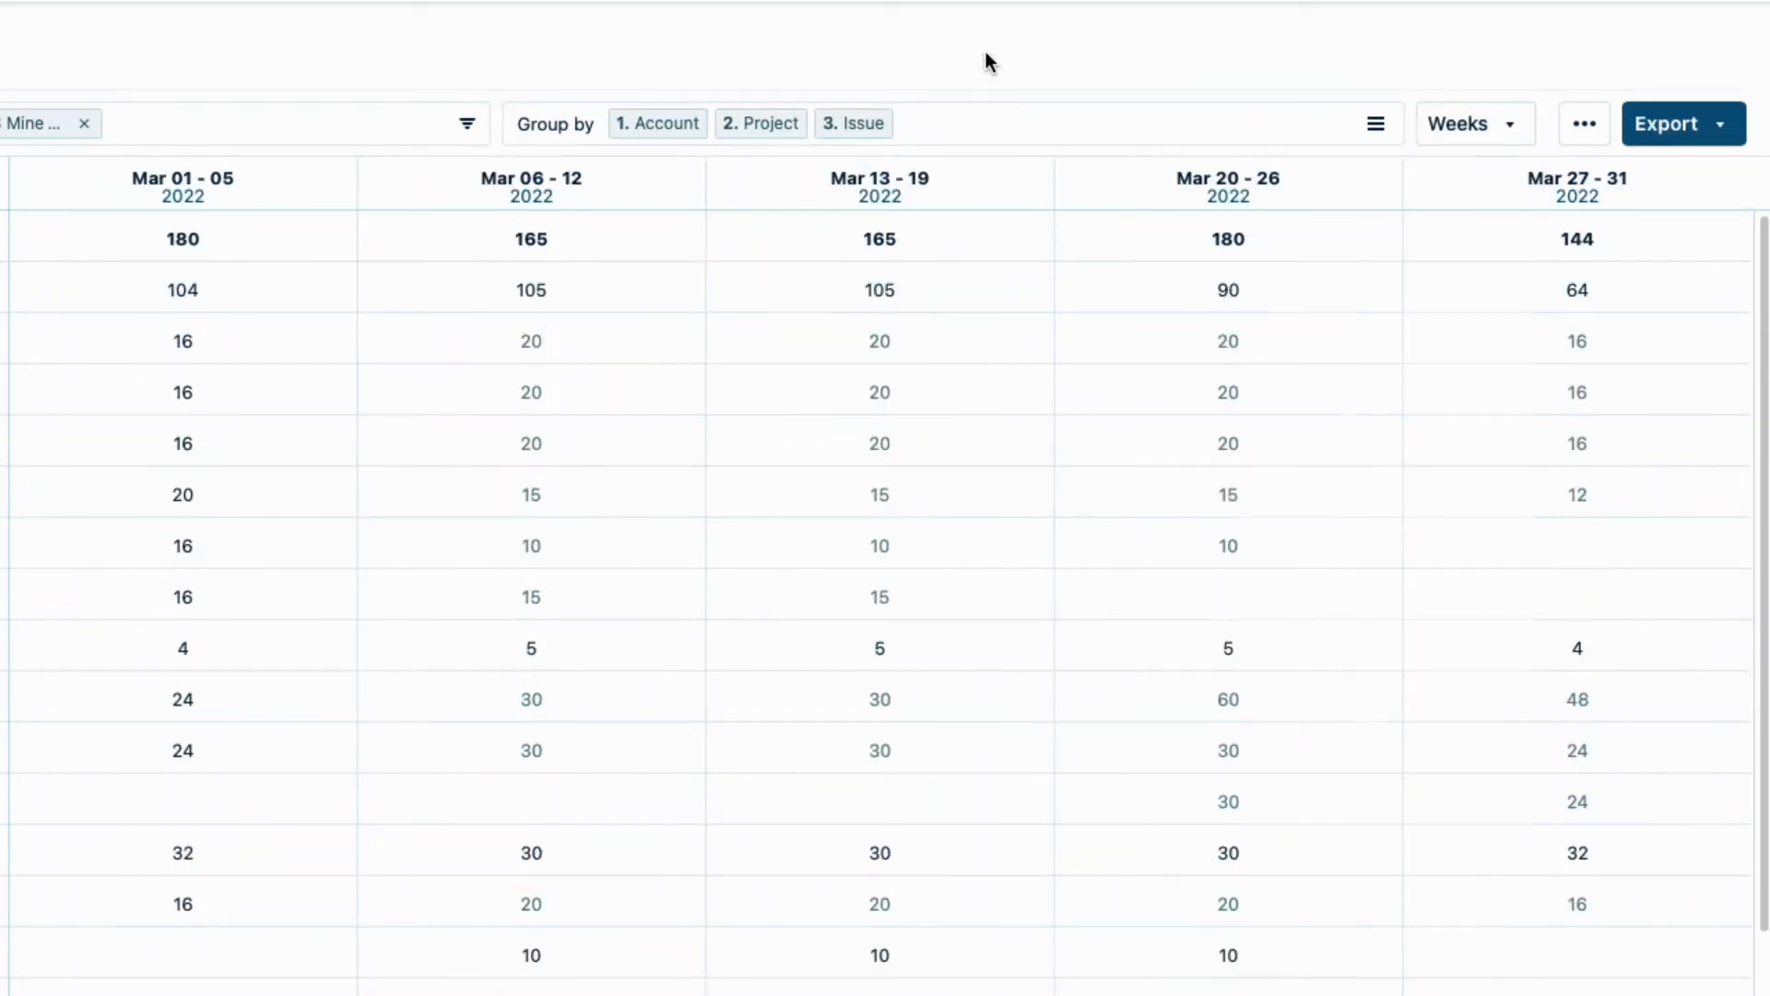
pyautogui.moveTo(1400, 647)
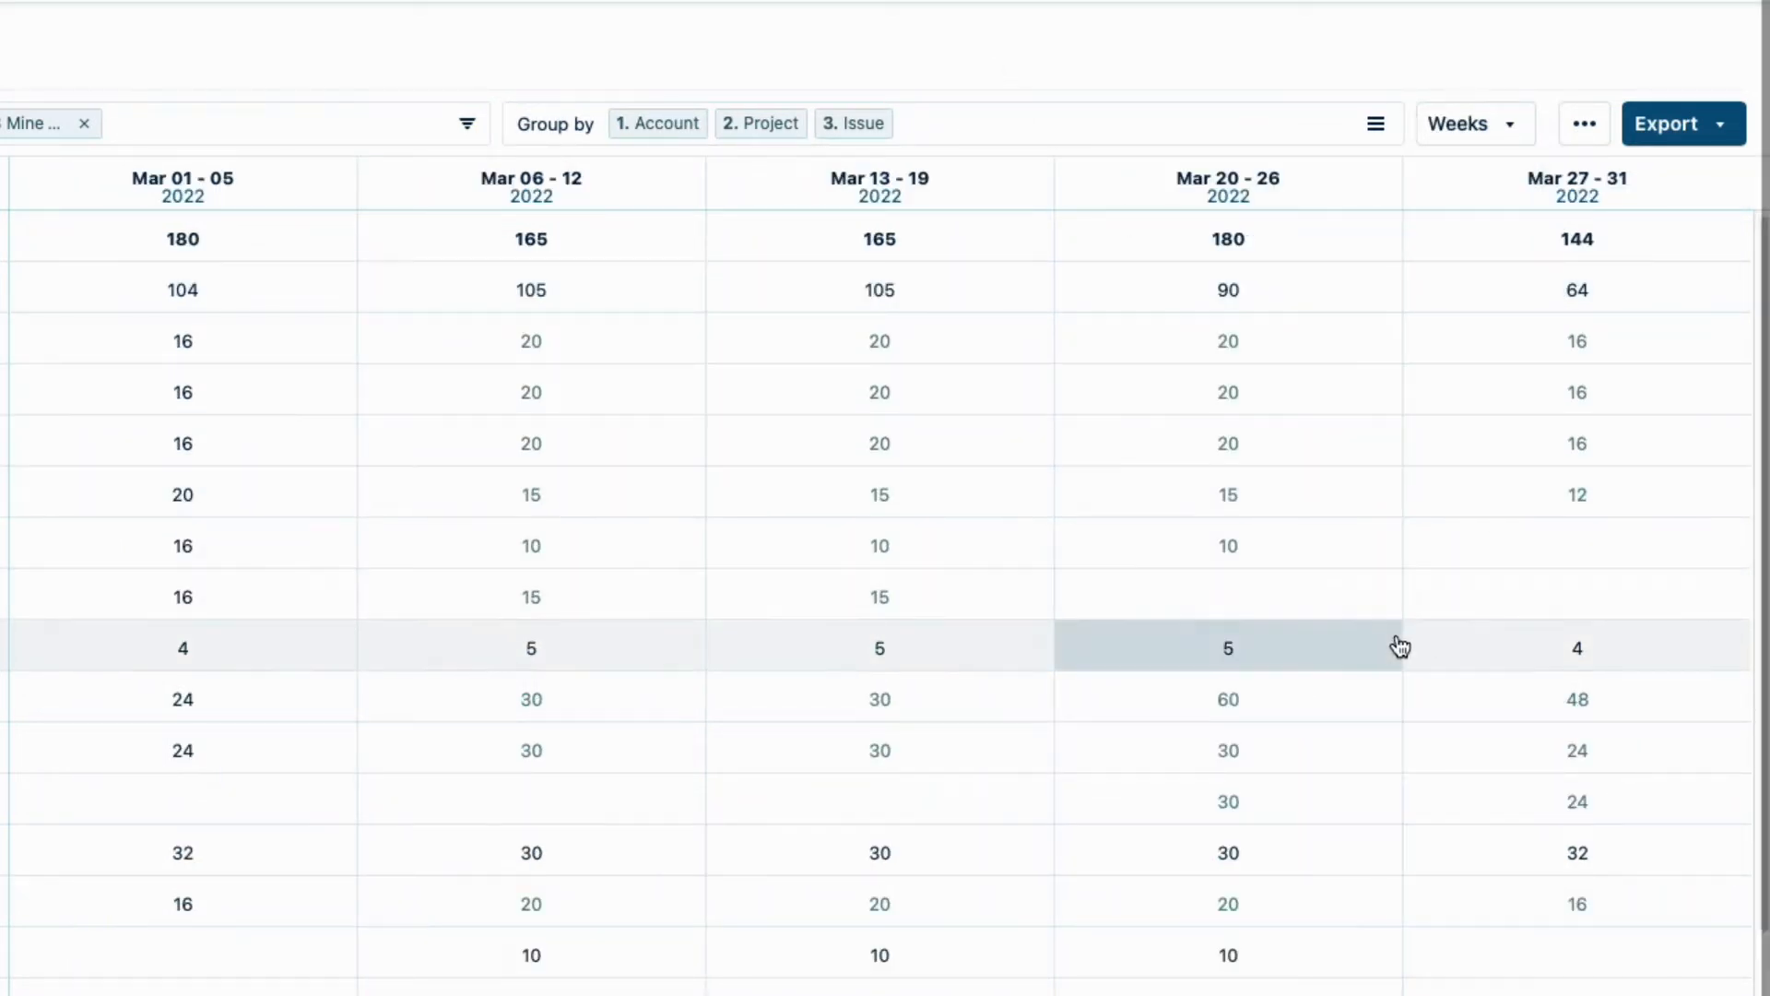
pyautogui.moveTo(789, 36)
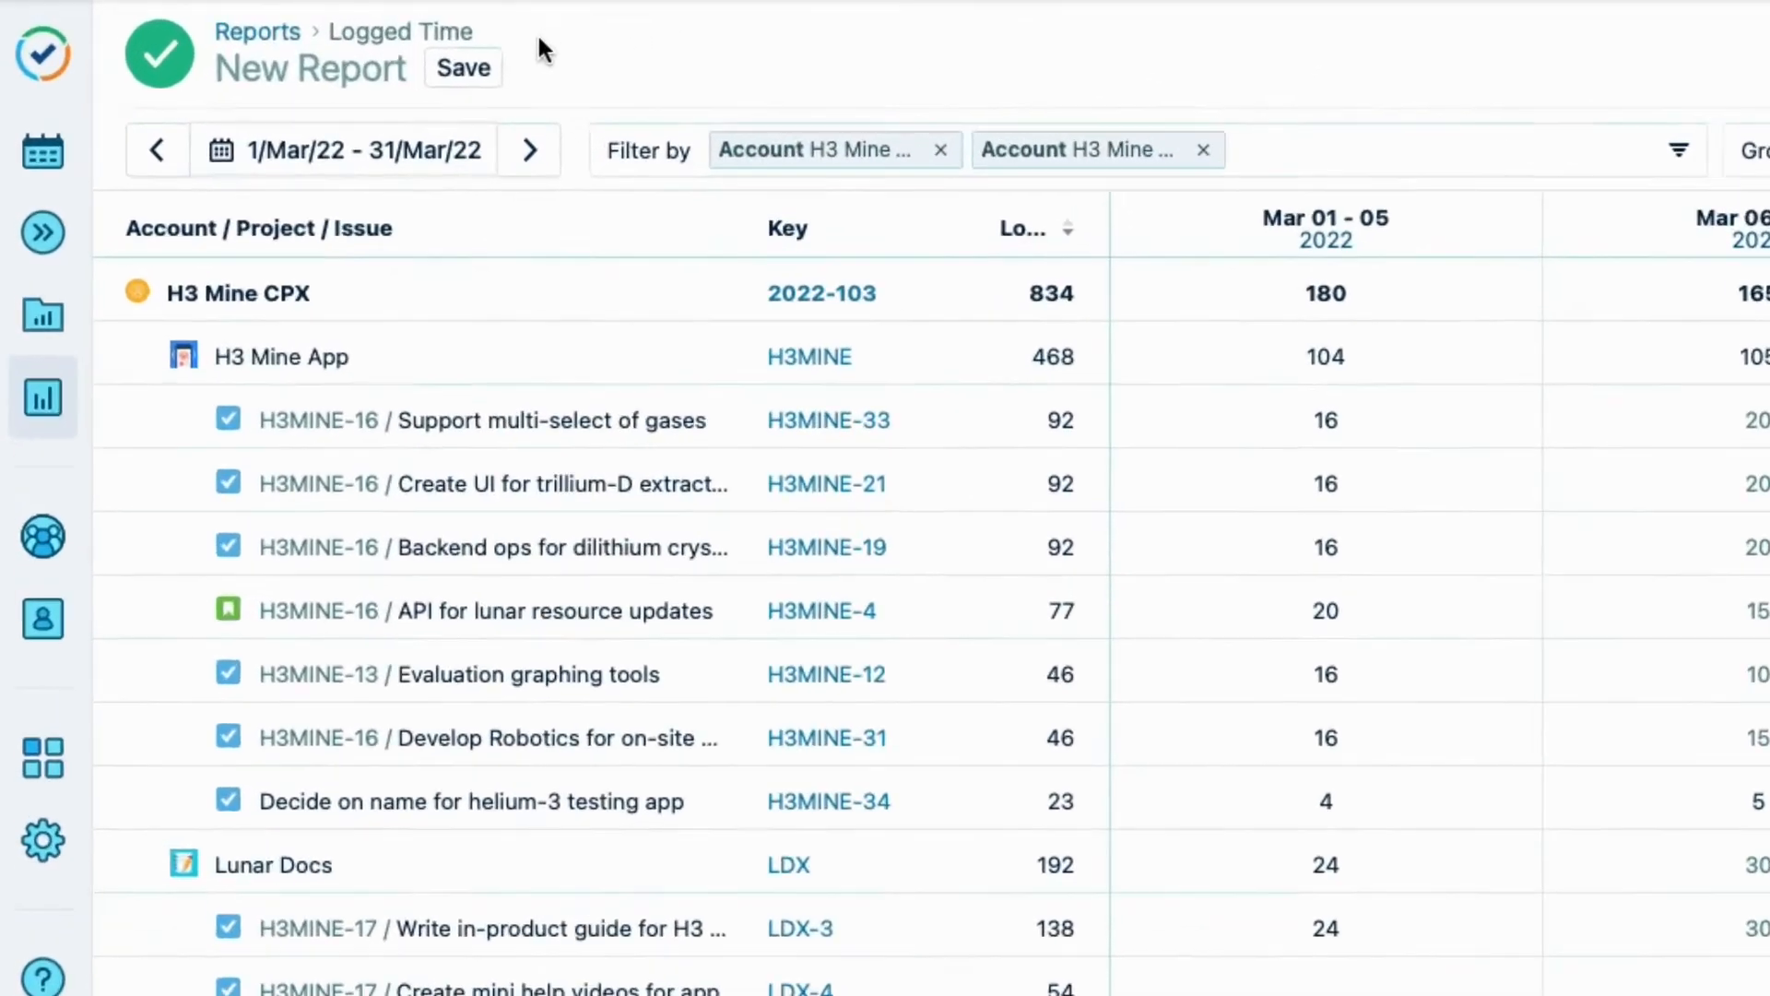
# Save the weekly March report as 'H3 Mine App CPX/OPX - Monthly'.
pyautogui.click(462, 67)
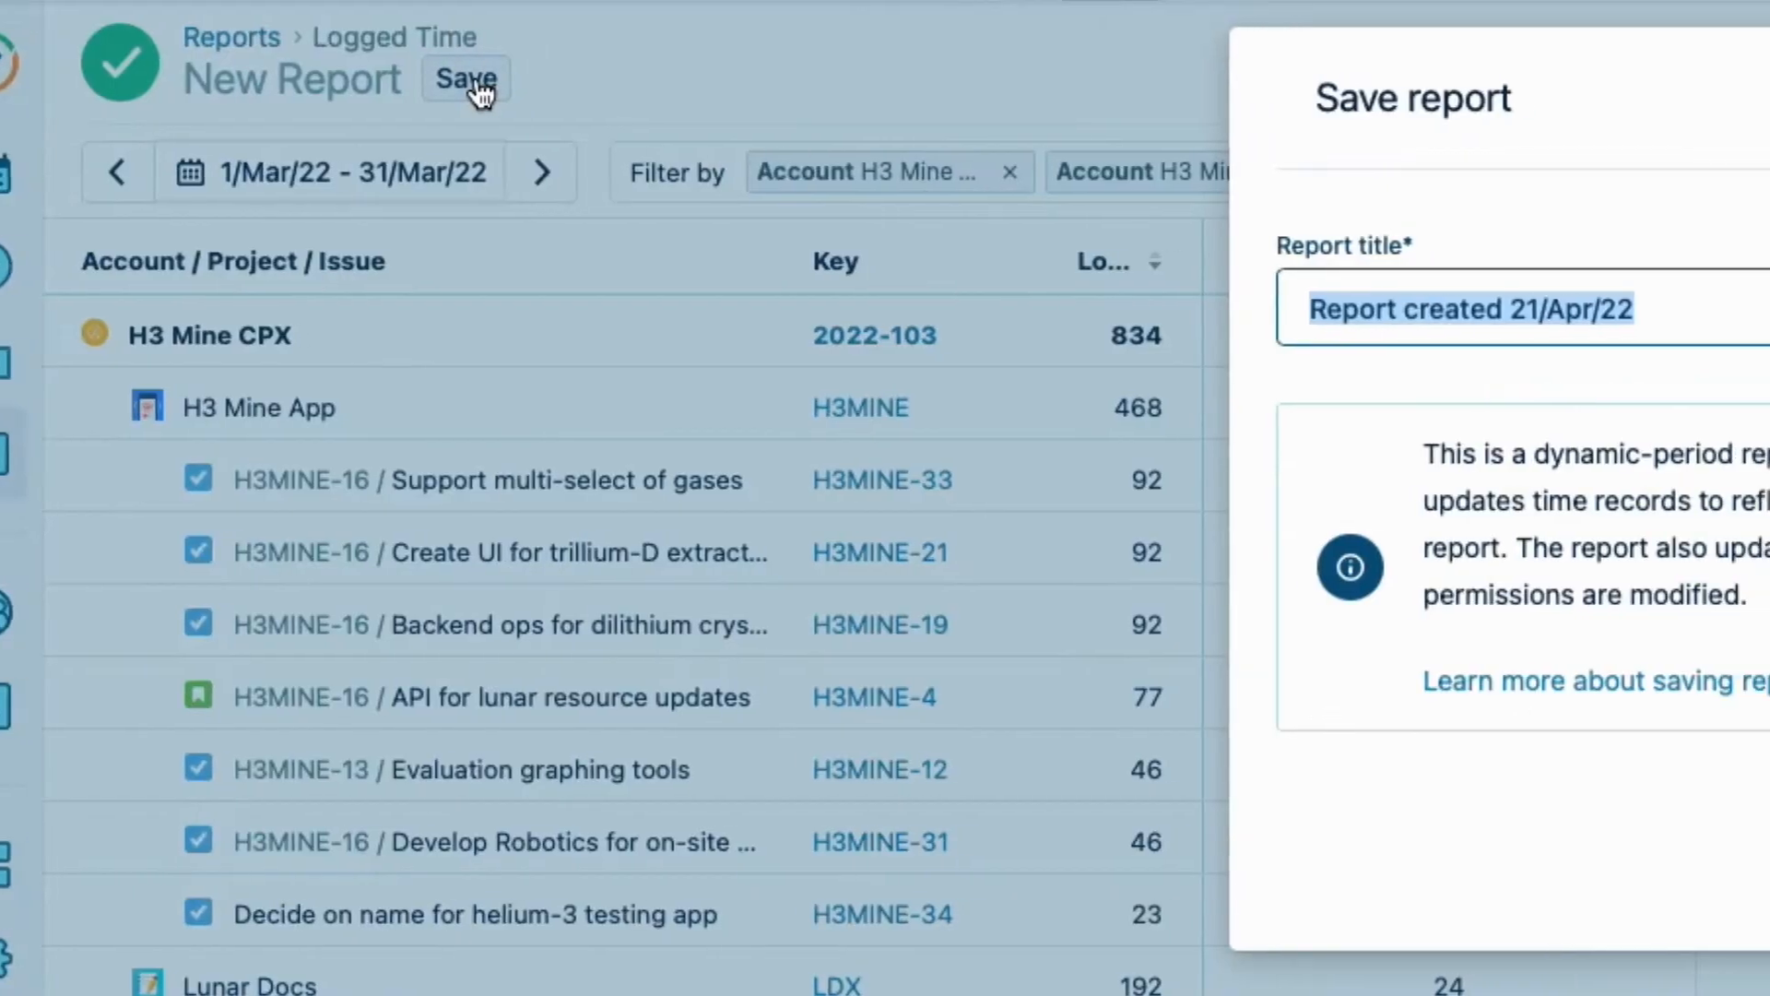
pyautogui.write('H')
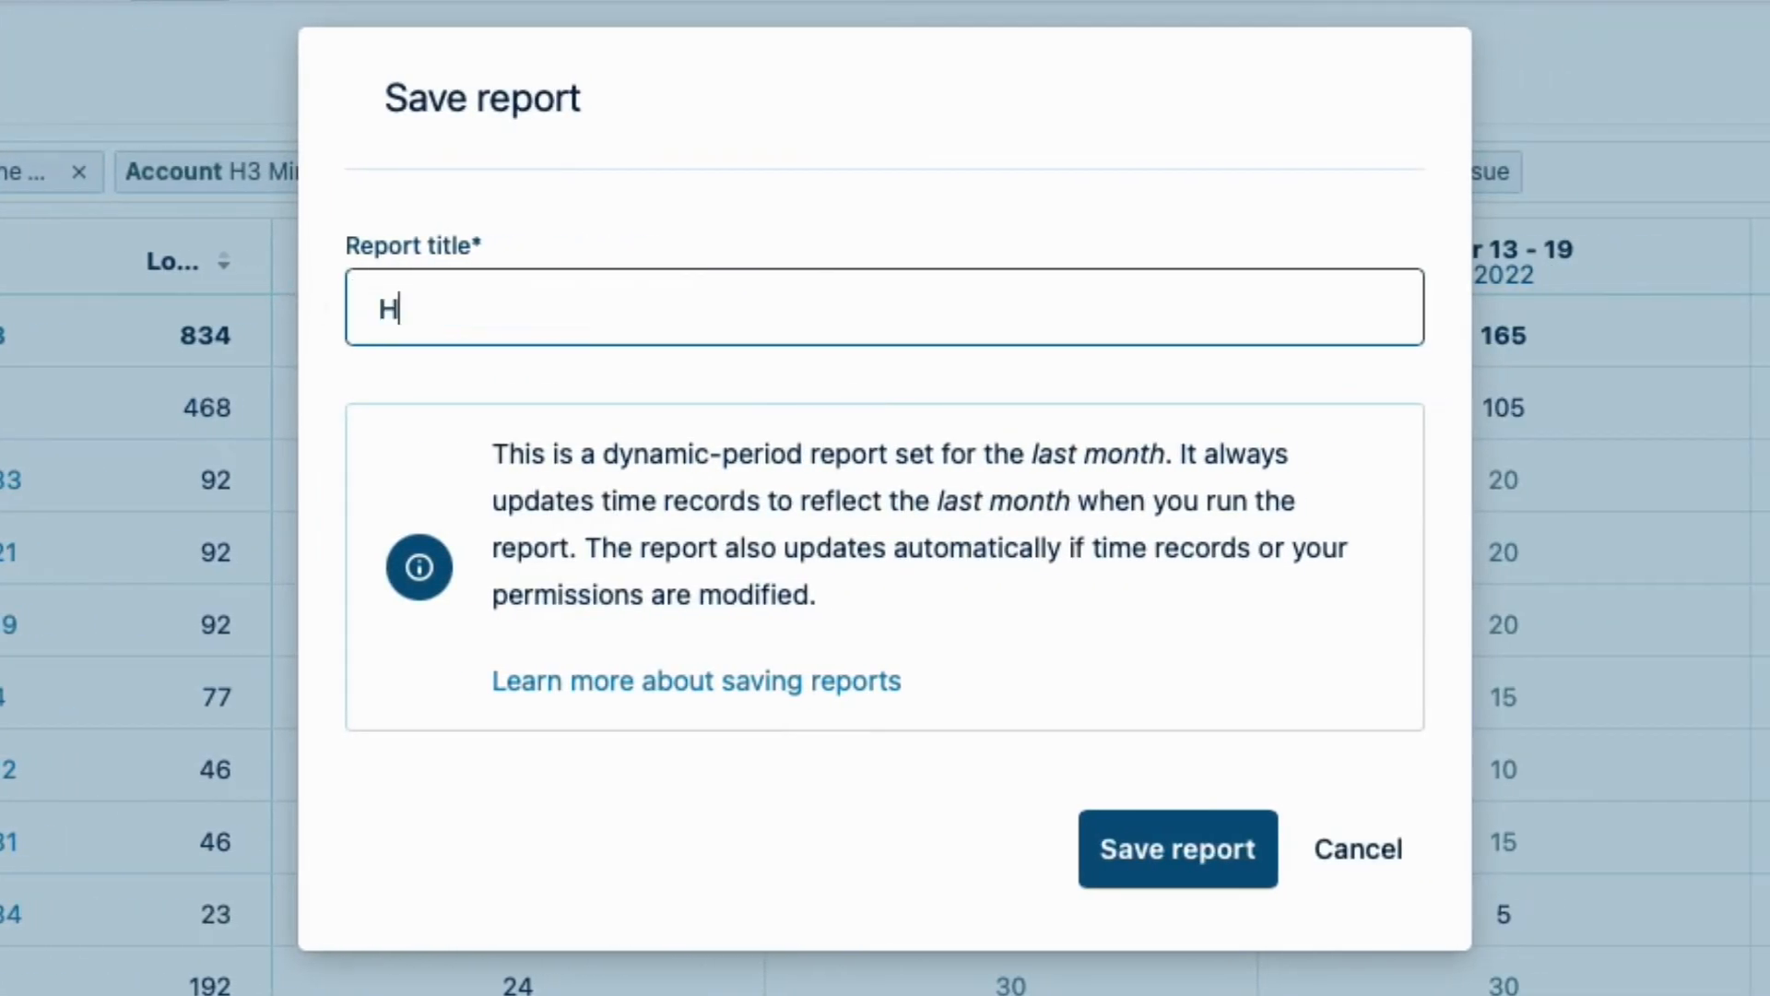
pyautogui.write('3 Mine App CPX/OPX -')
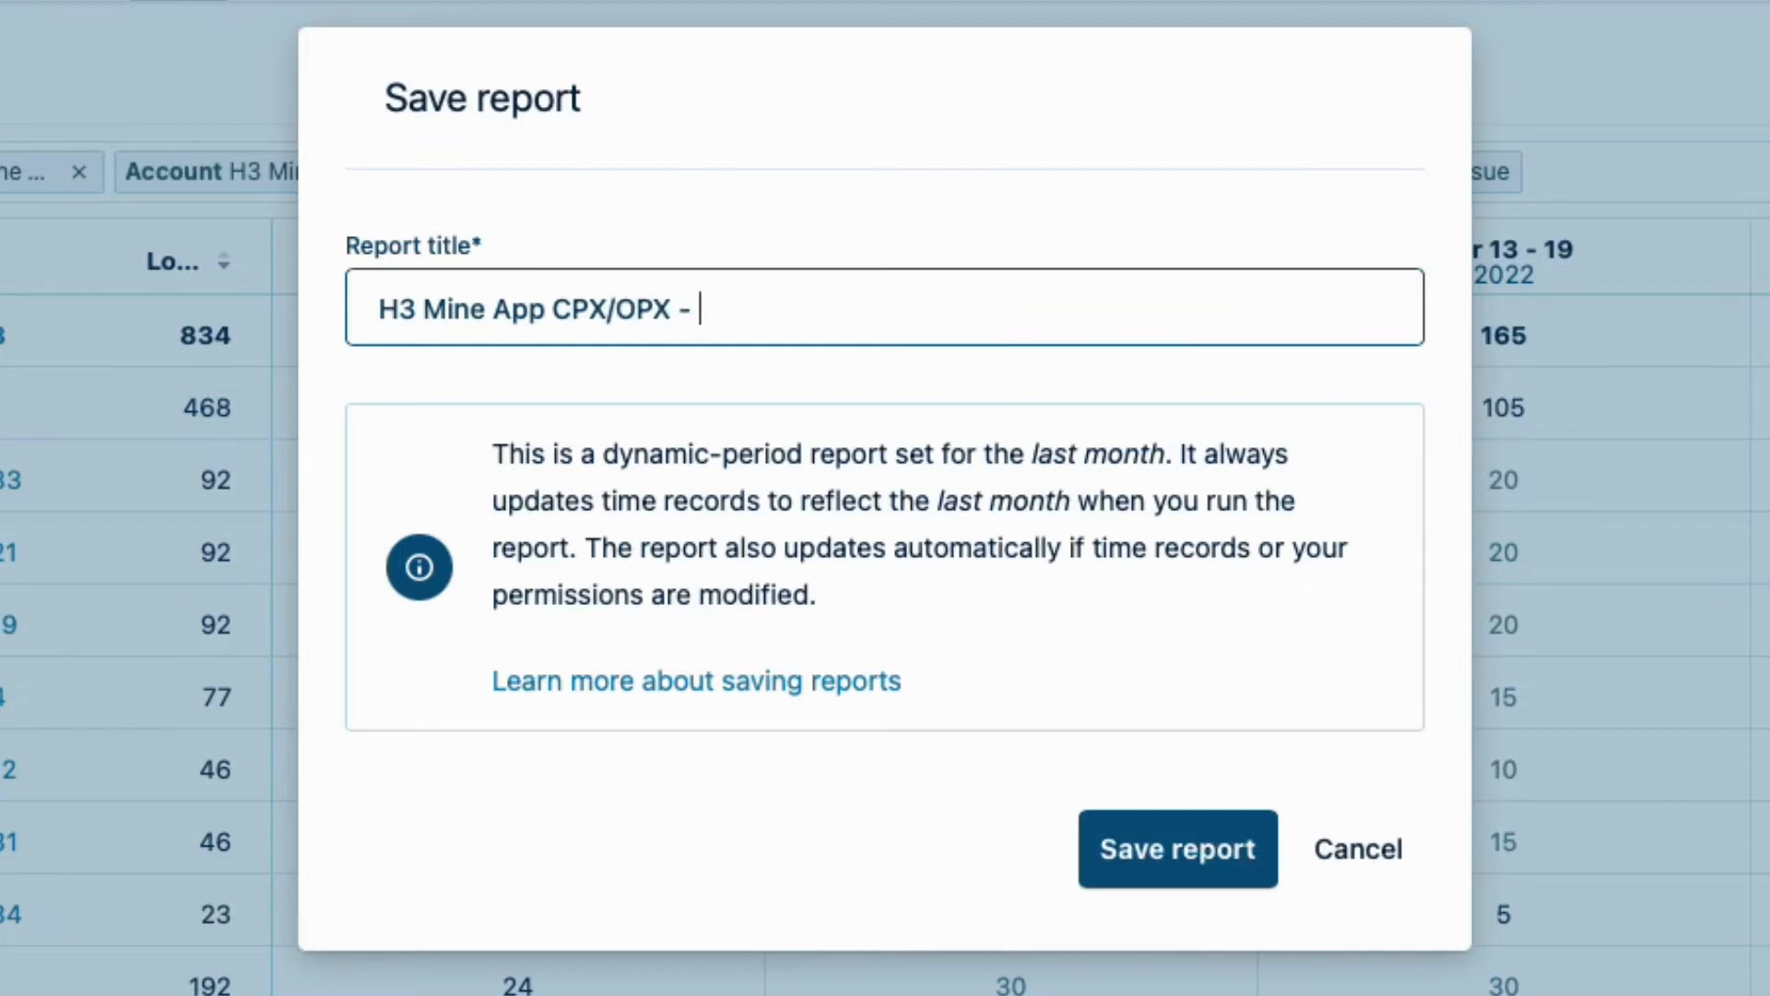
pyautogui.write('Monthly')
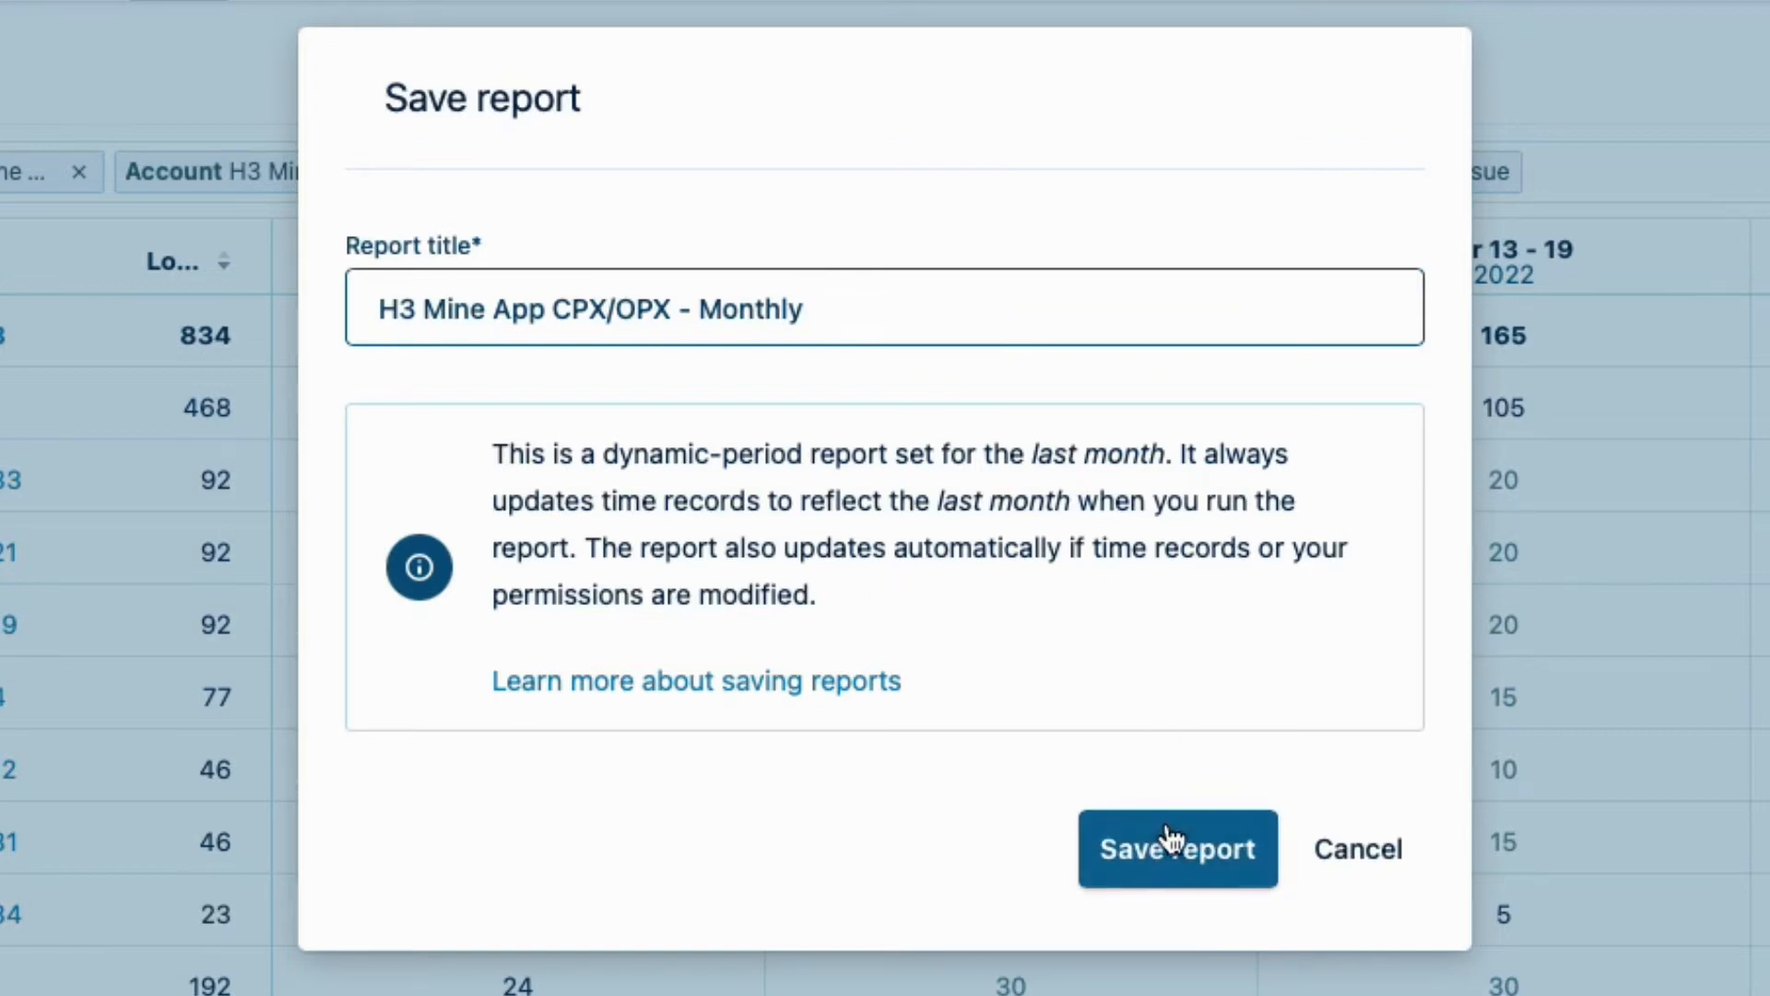
pyautogui.click(1177, 848)
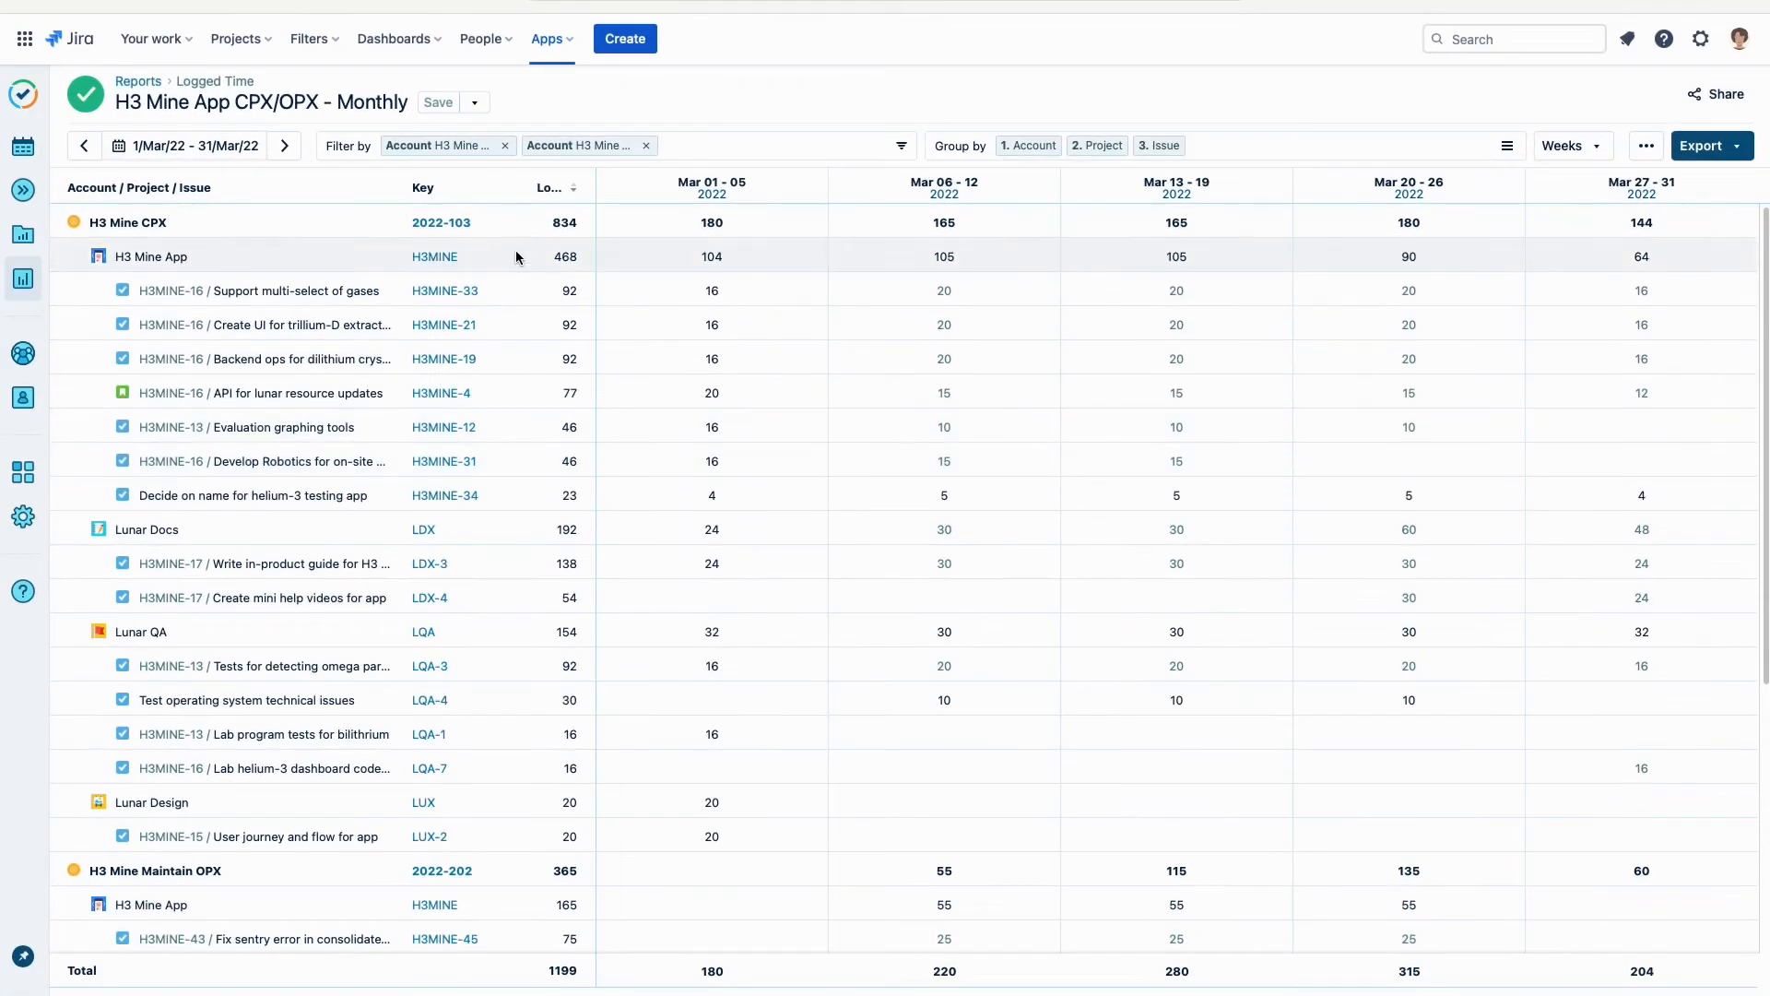
# Return to Reports and open the saved 'H3 Mine App CPX/OPX - Monthly' card.
pyautogui.click(138, 81)
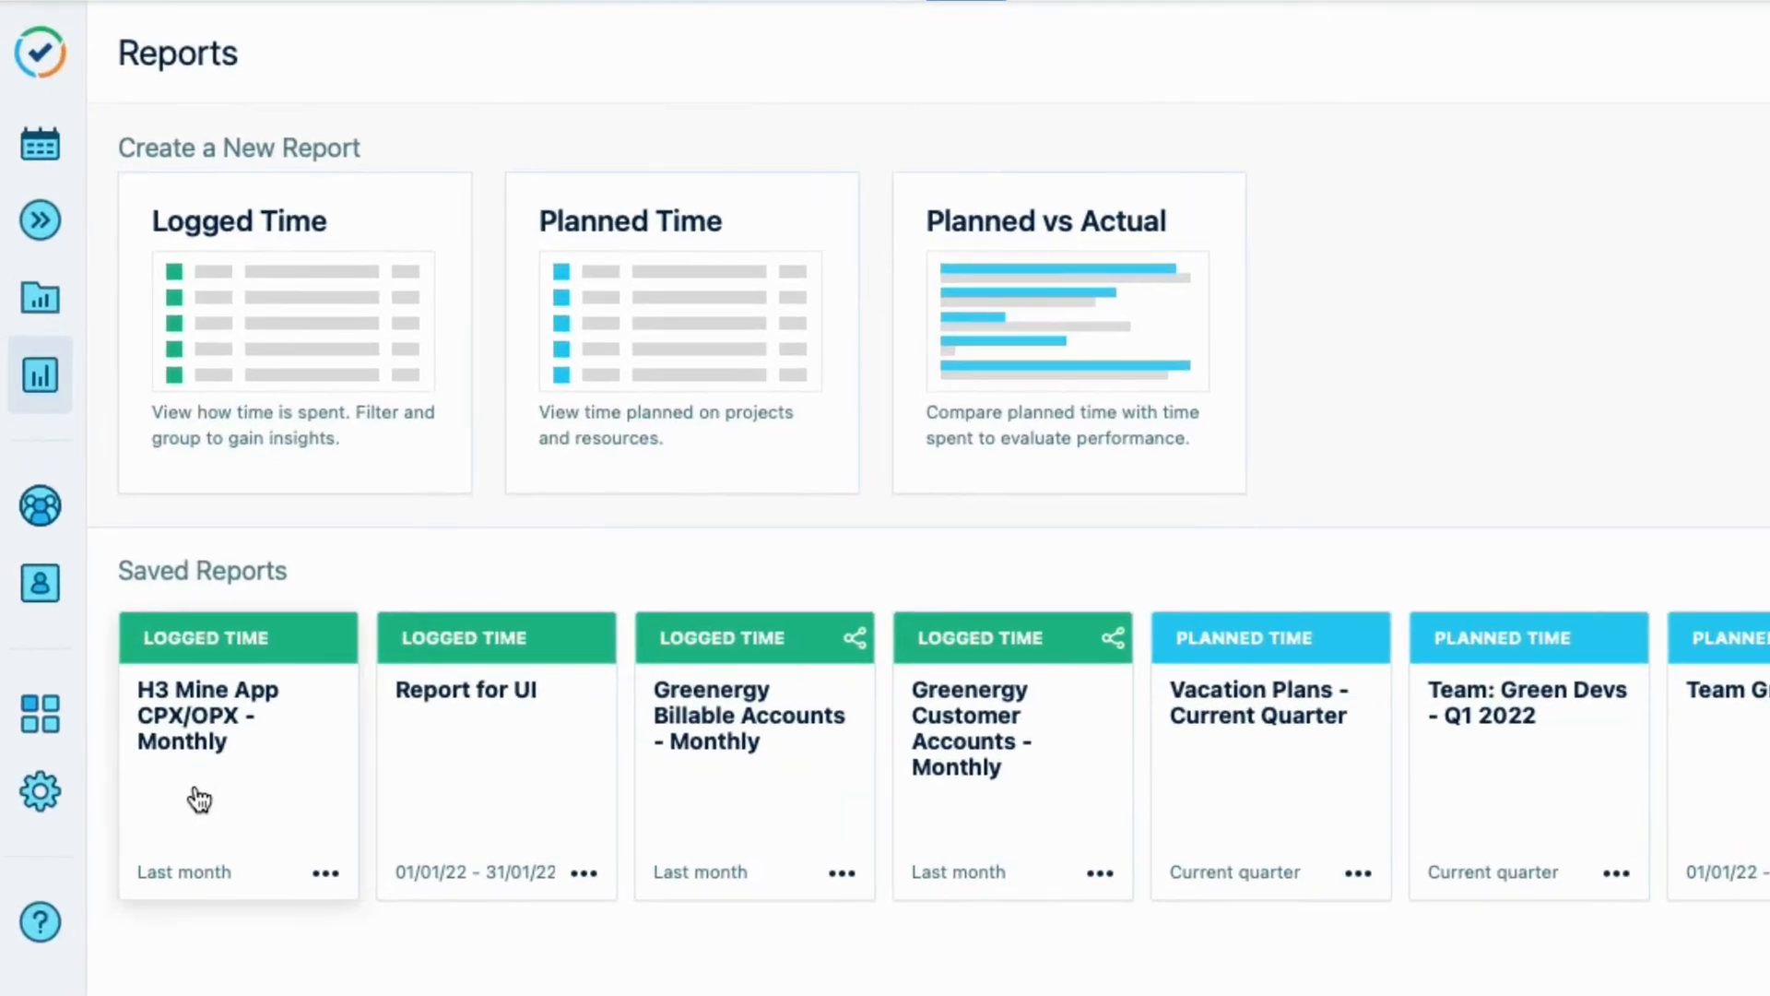
pyautogui.moveTo(221, 796)
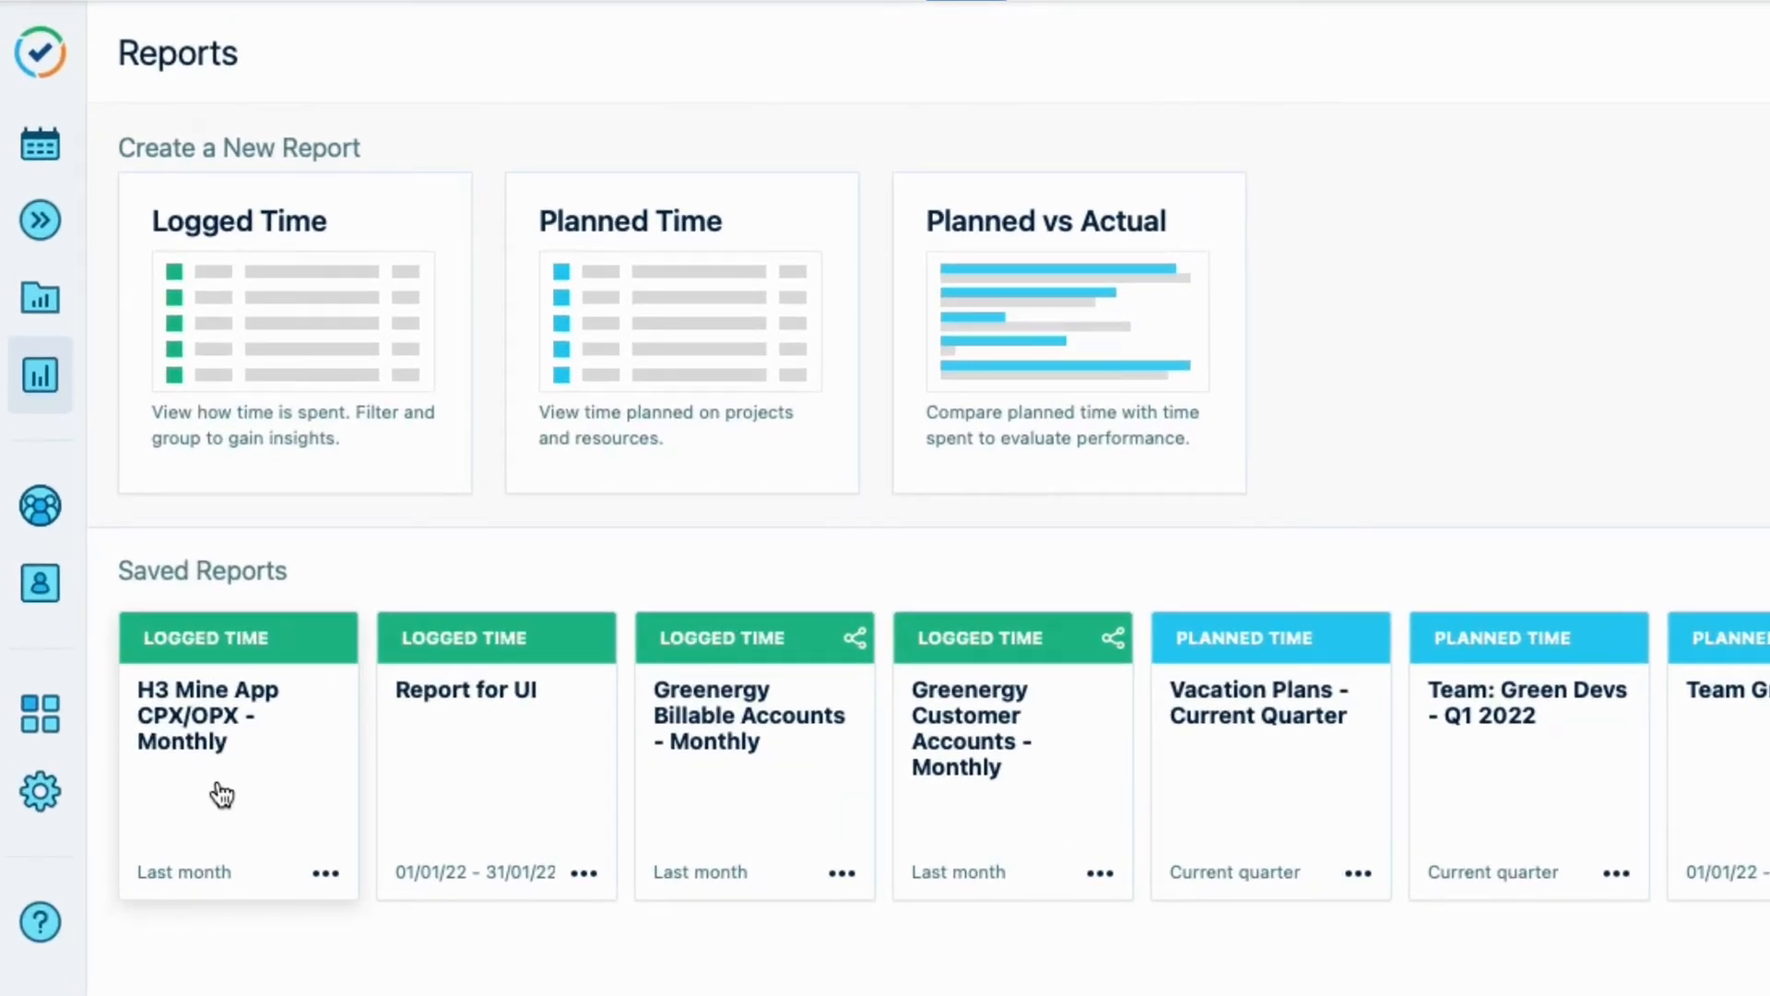
pyautogui.click(208, 715)
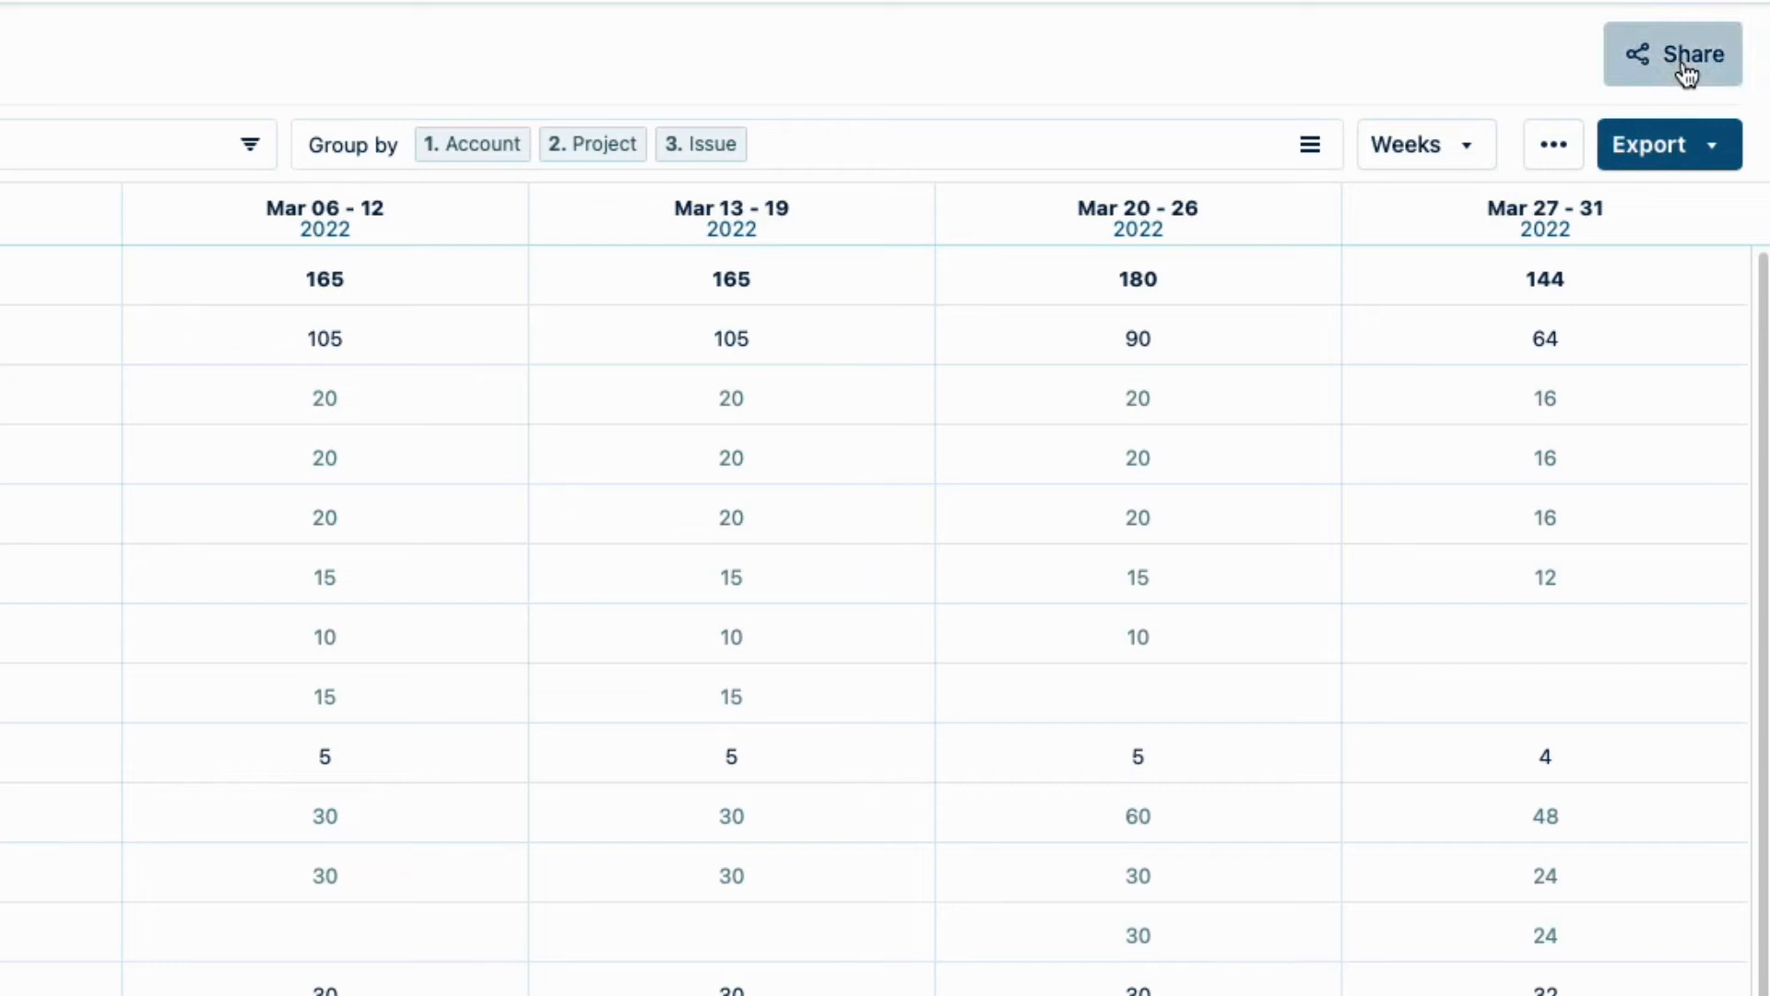
# Share the monthly report with the user matching 'Sau'.
pyautogui.click(1673, 53)
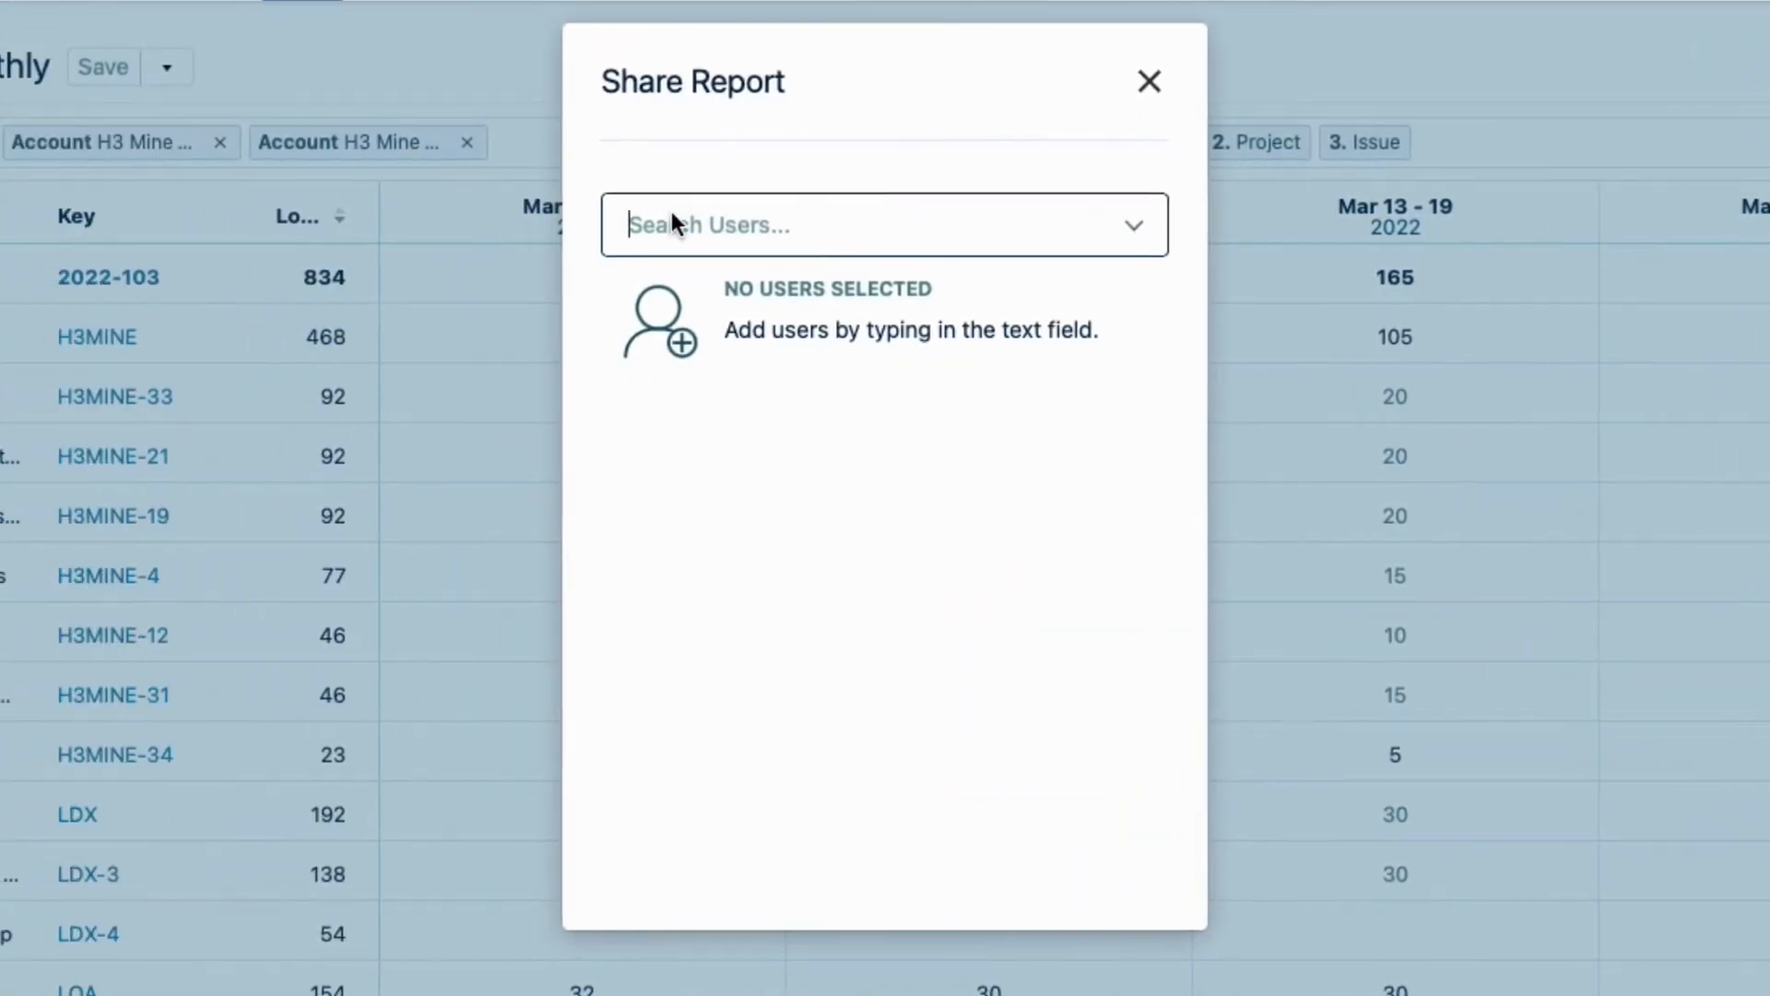
pyautogui.write('Sau')
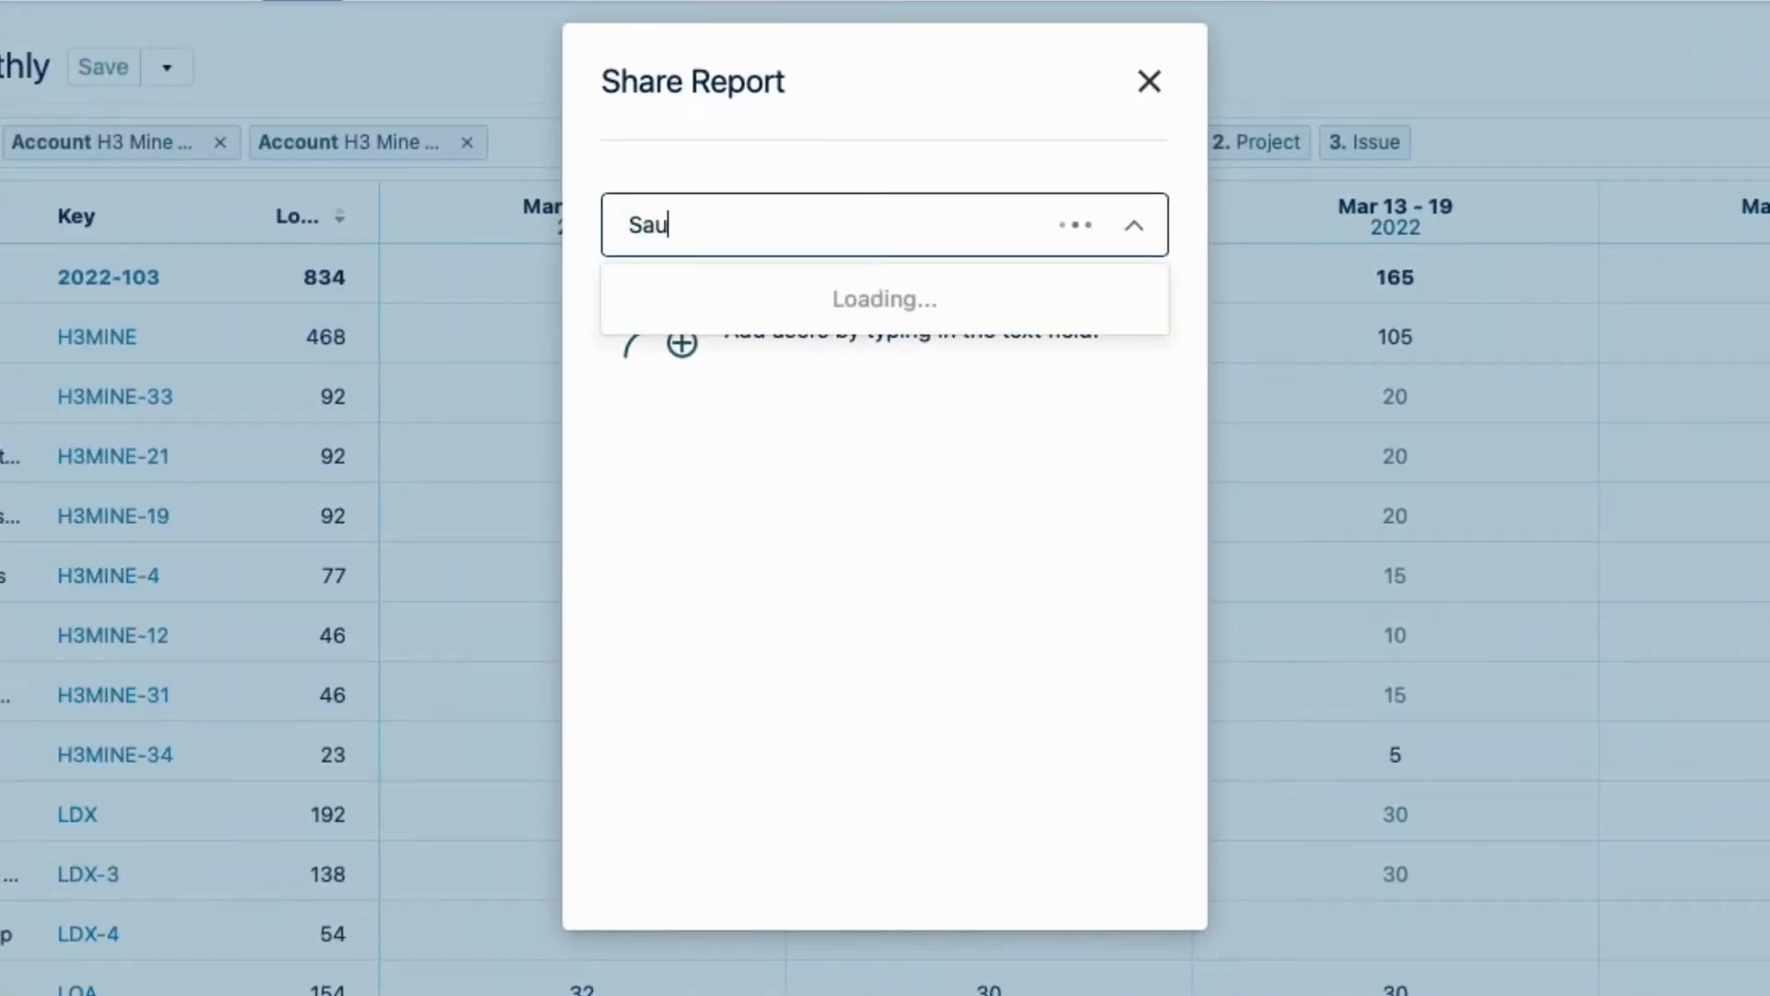
pyautogui.click(726, 289)
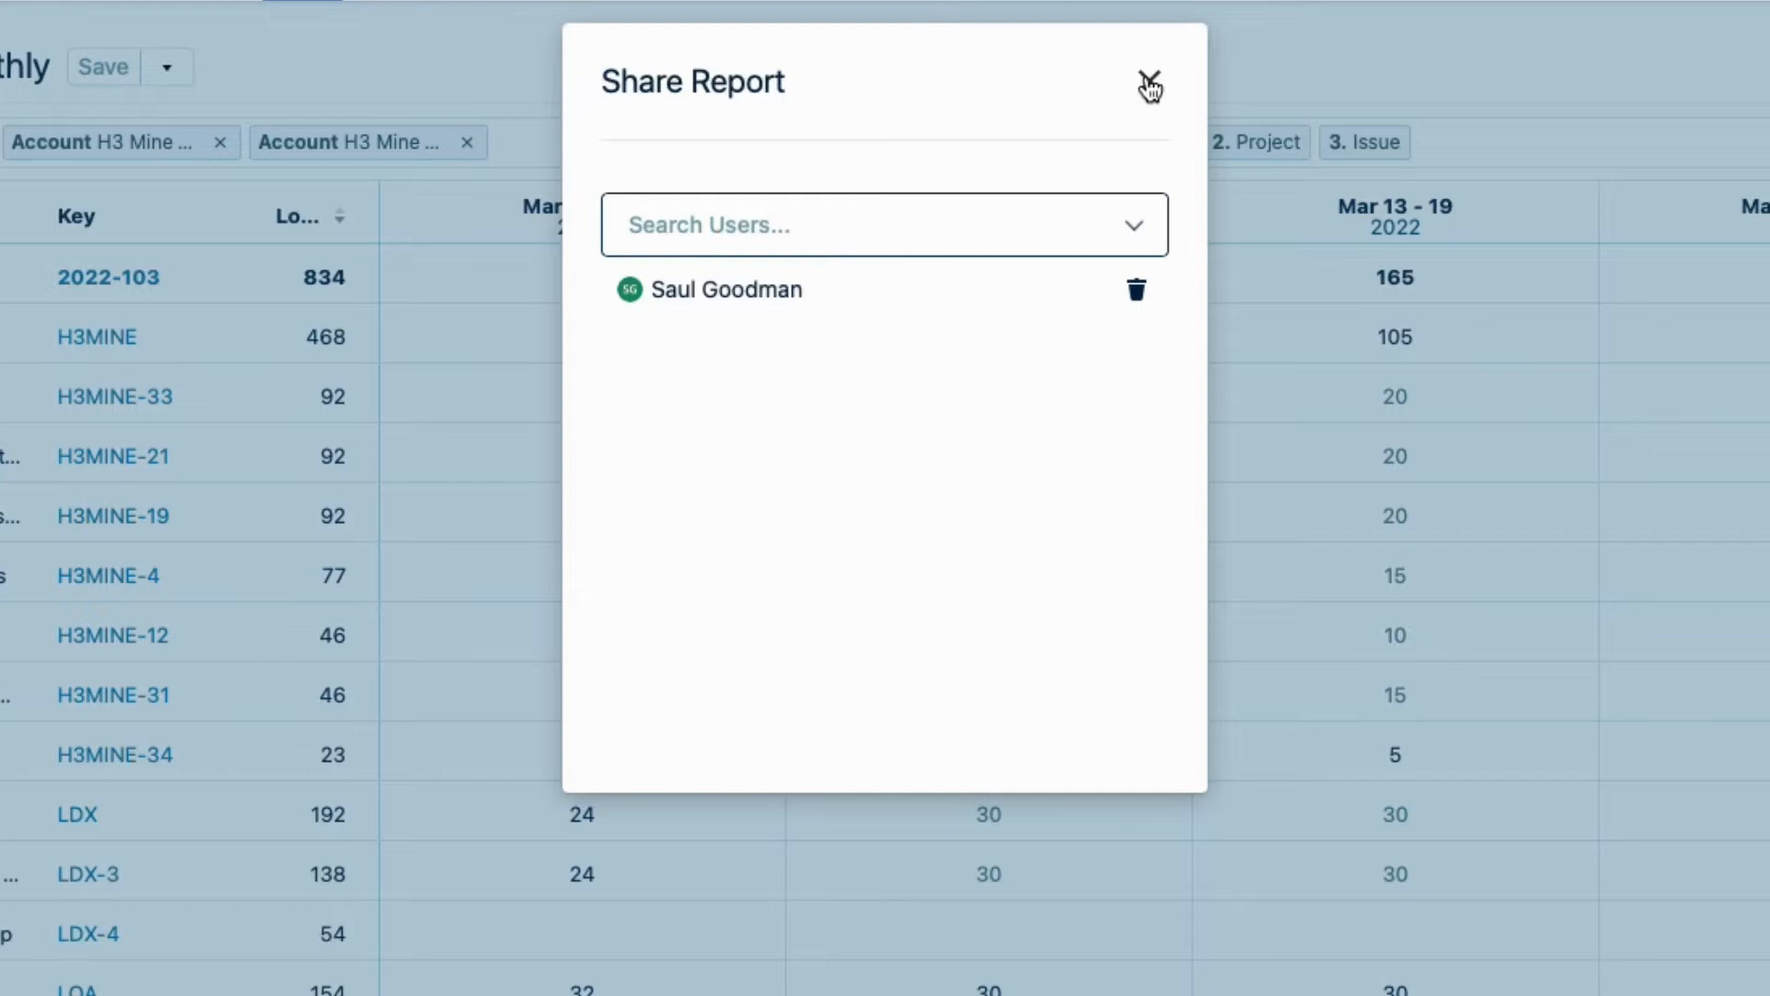
pyautogui.click(1148, 83)
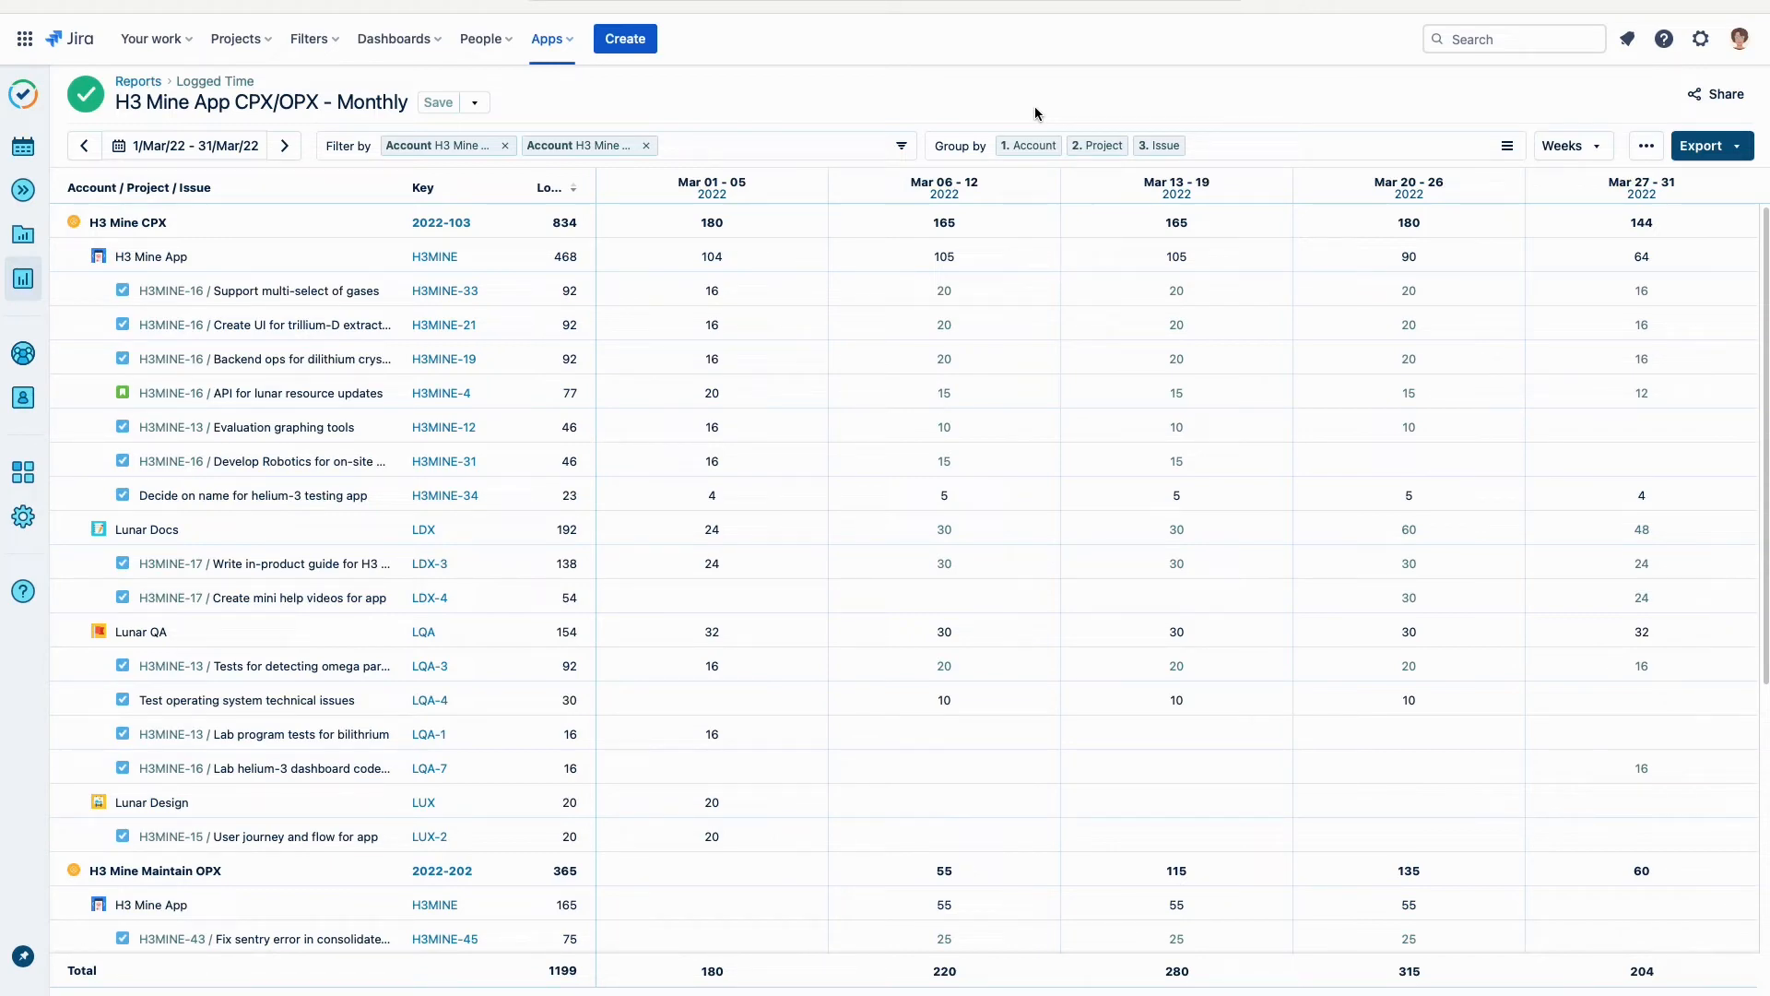
# Remove Issue from the report grouping, keeping Account and Project.
pyautogui.scroll(-3)
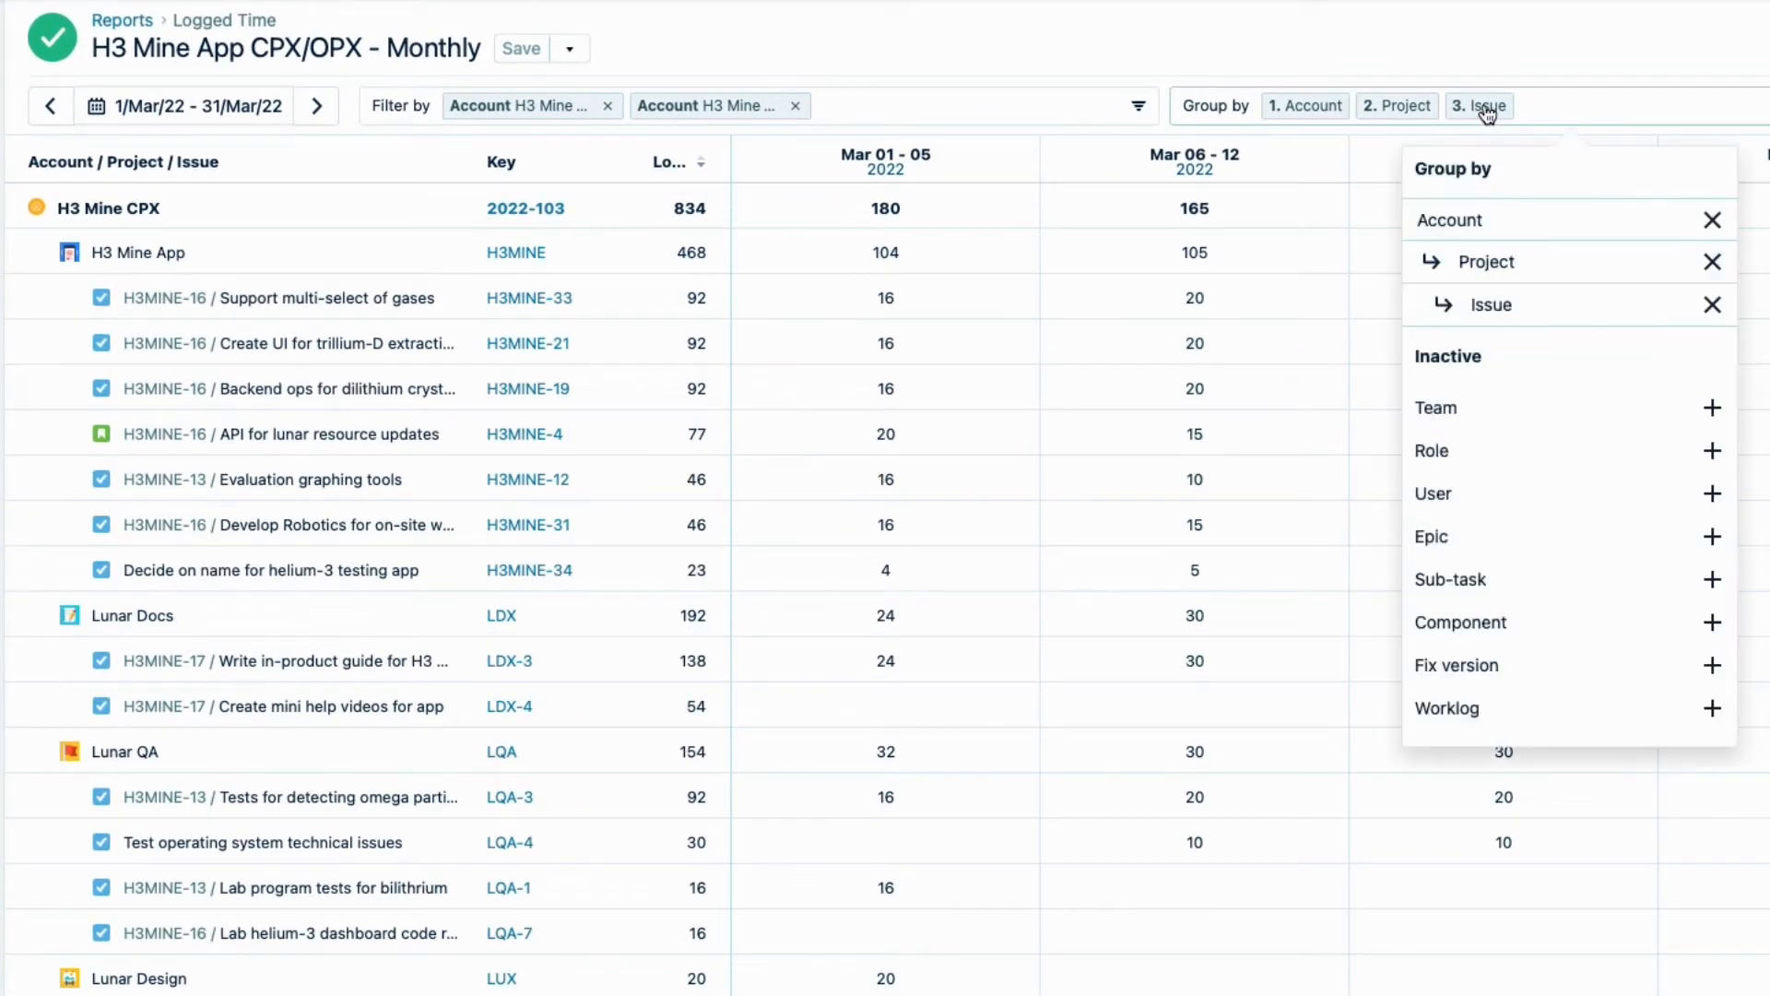
pyautogui.moveTo(1714, 305)
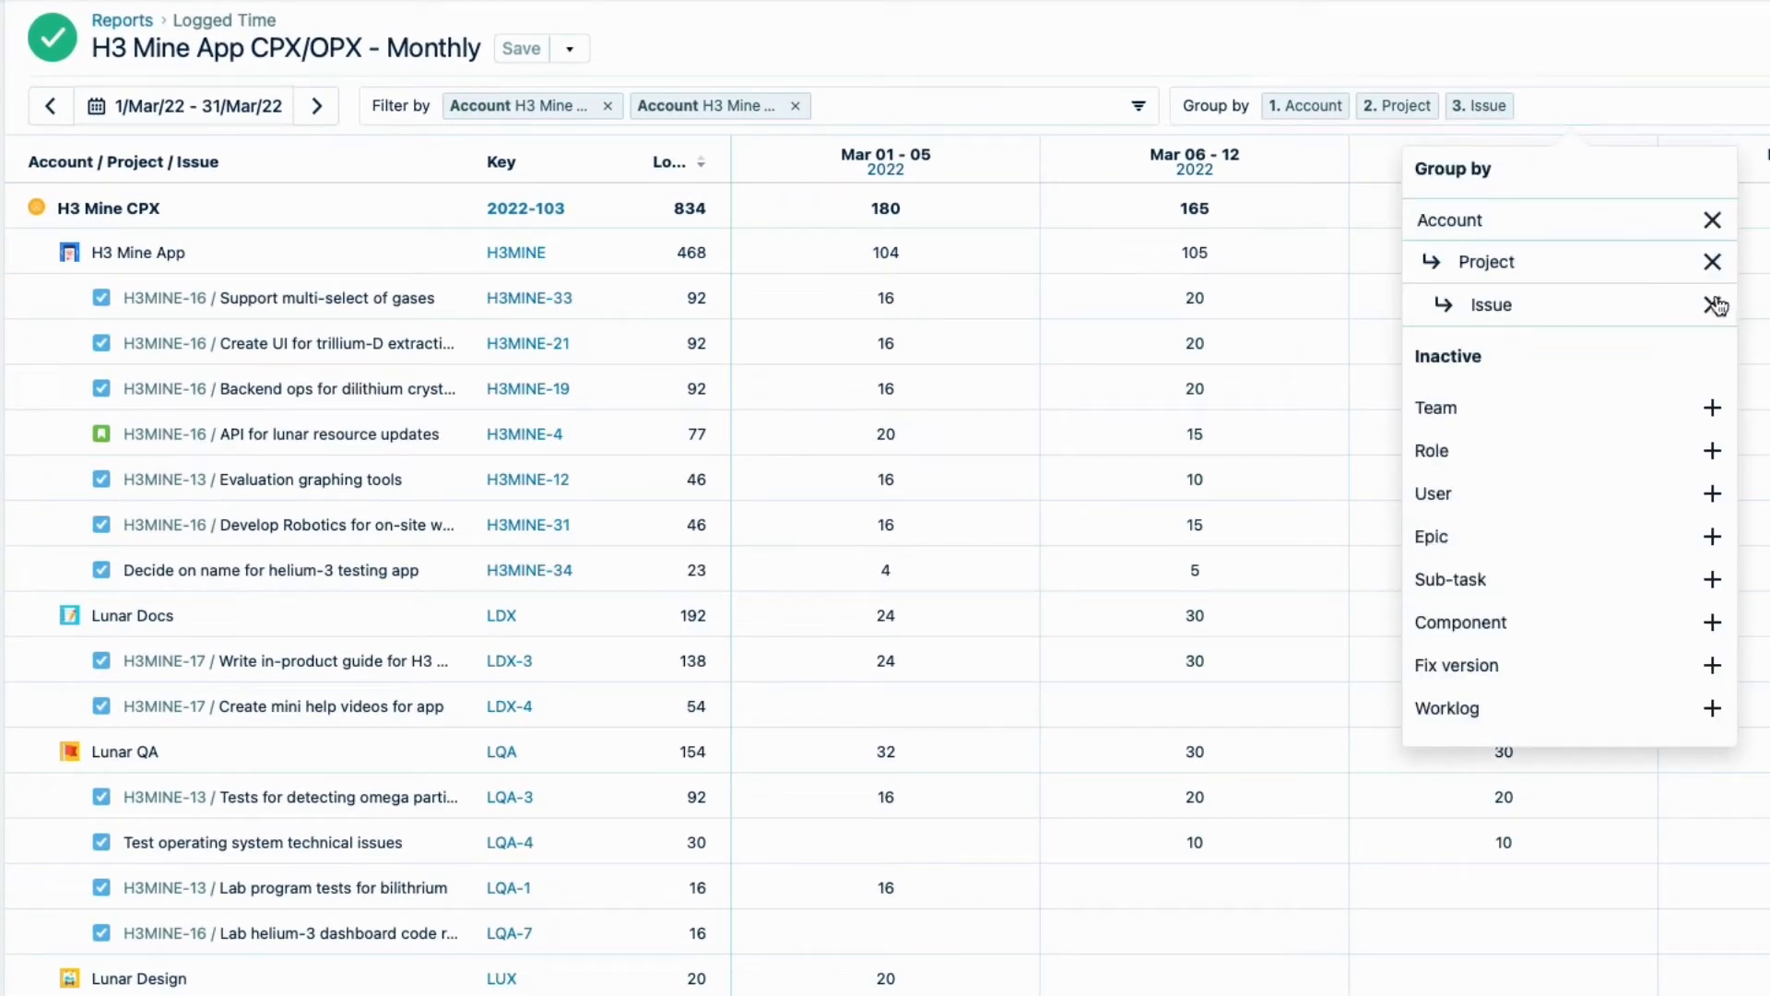
pyautogui.click(1714, 304)
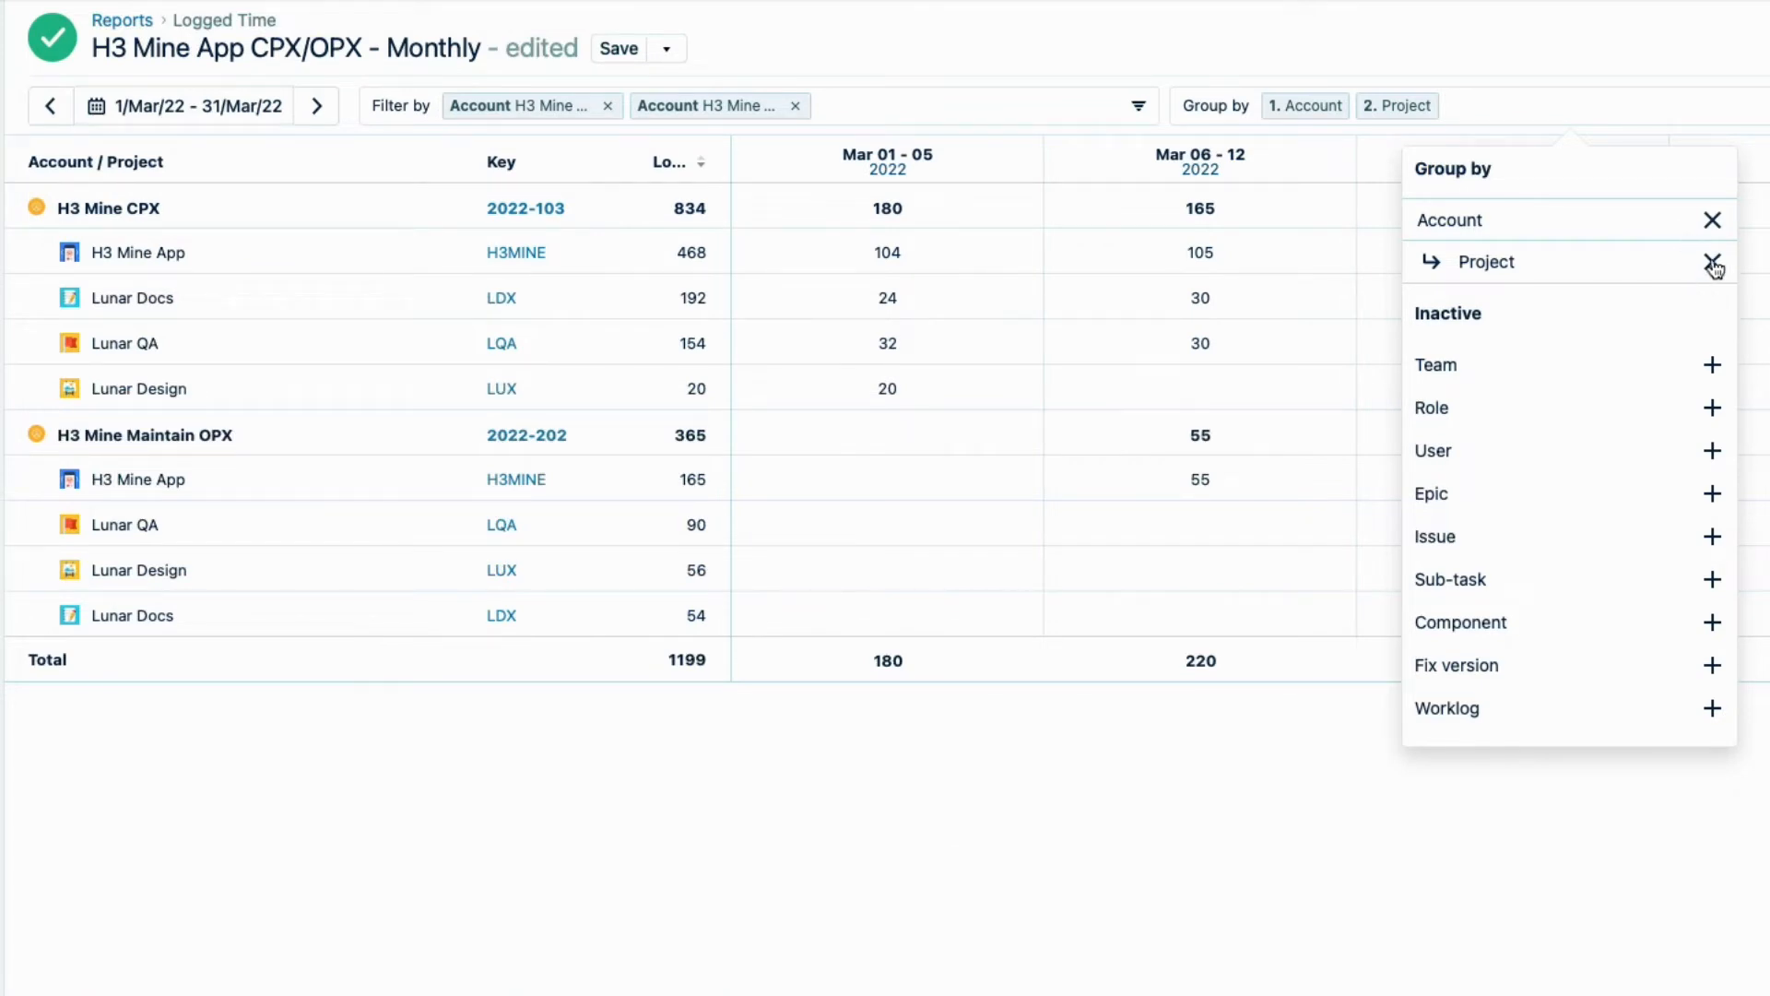
pyautogui.click(1711, 261)
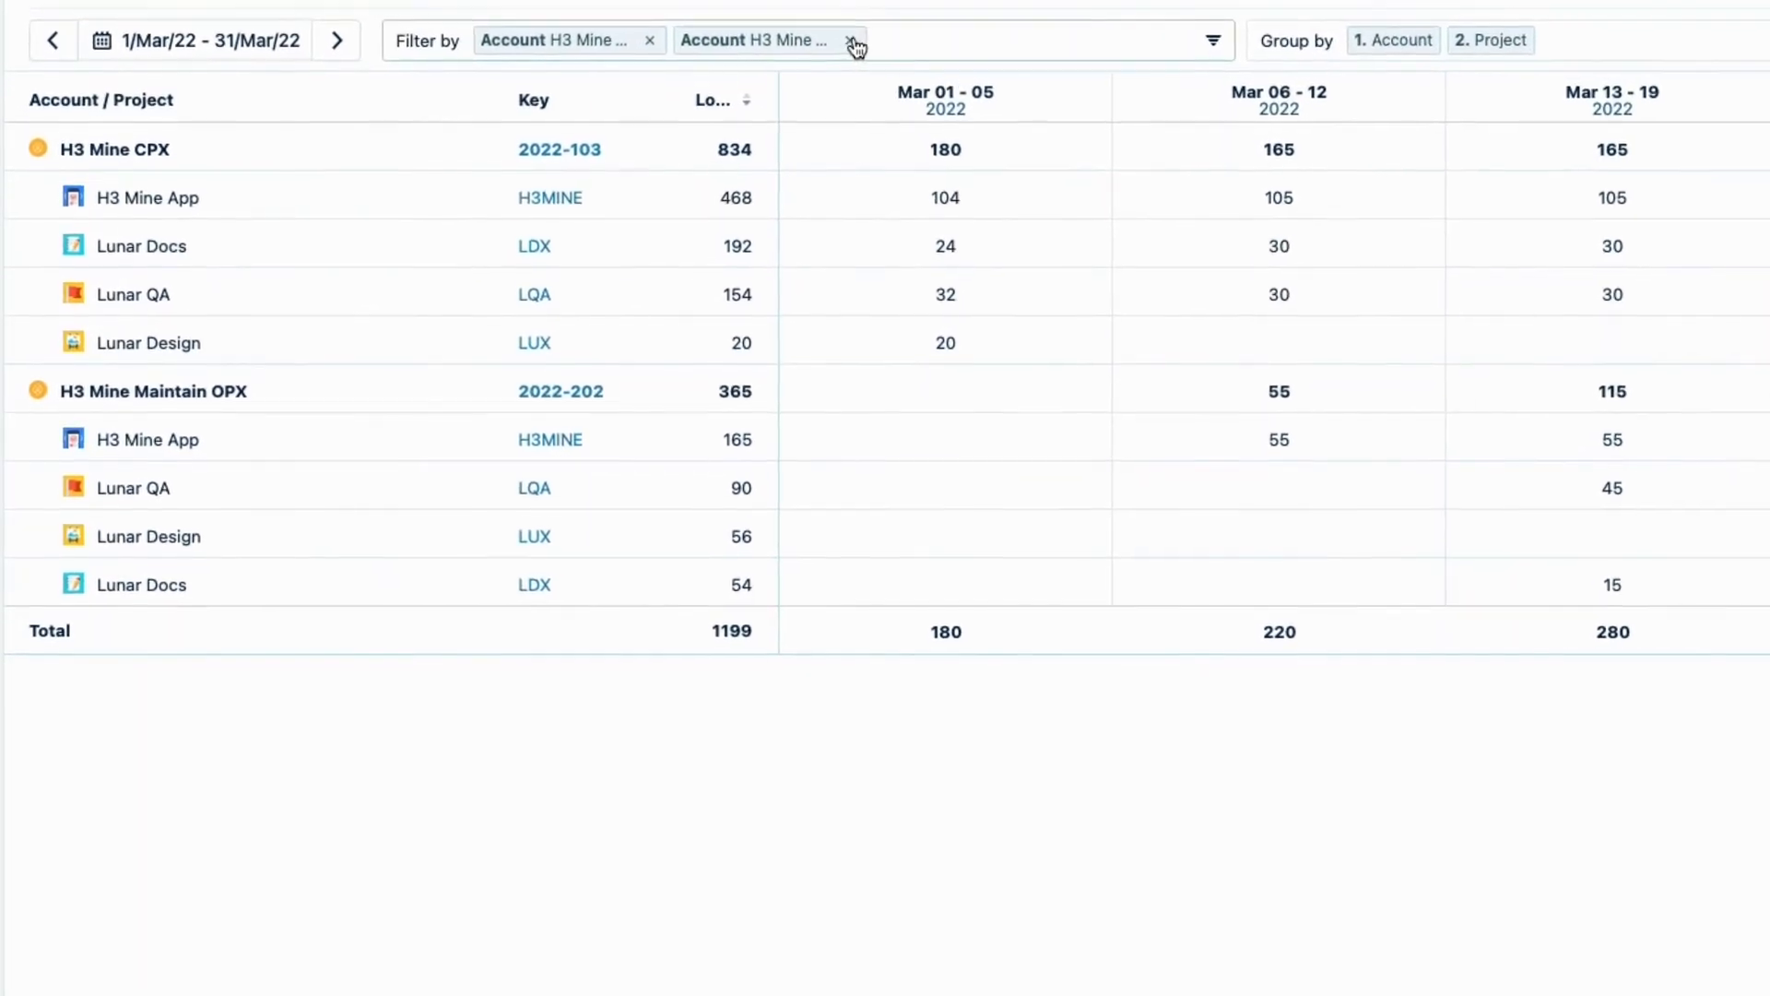
# Clear the account filter chips and filter the report by Category Types instead.
pyautogui.click(856, 42)
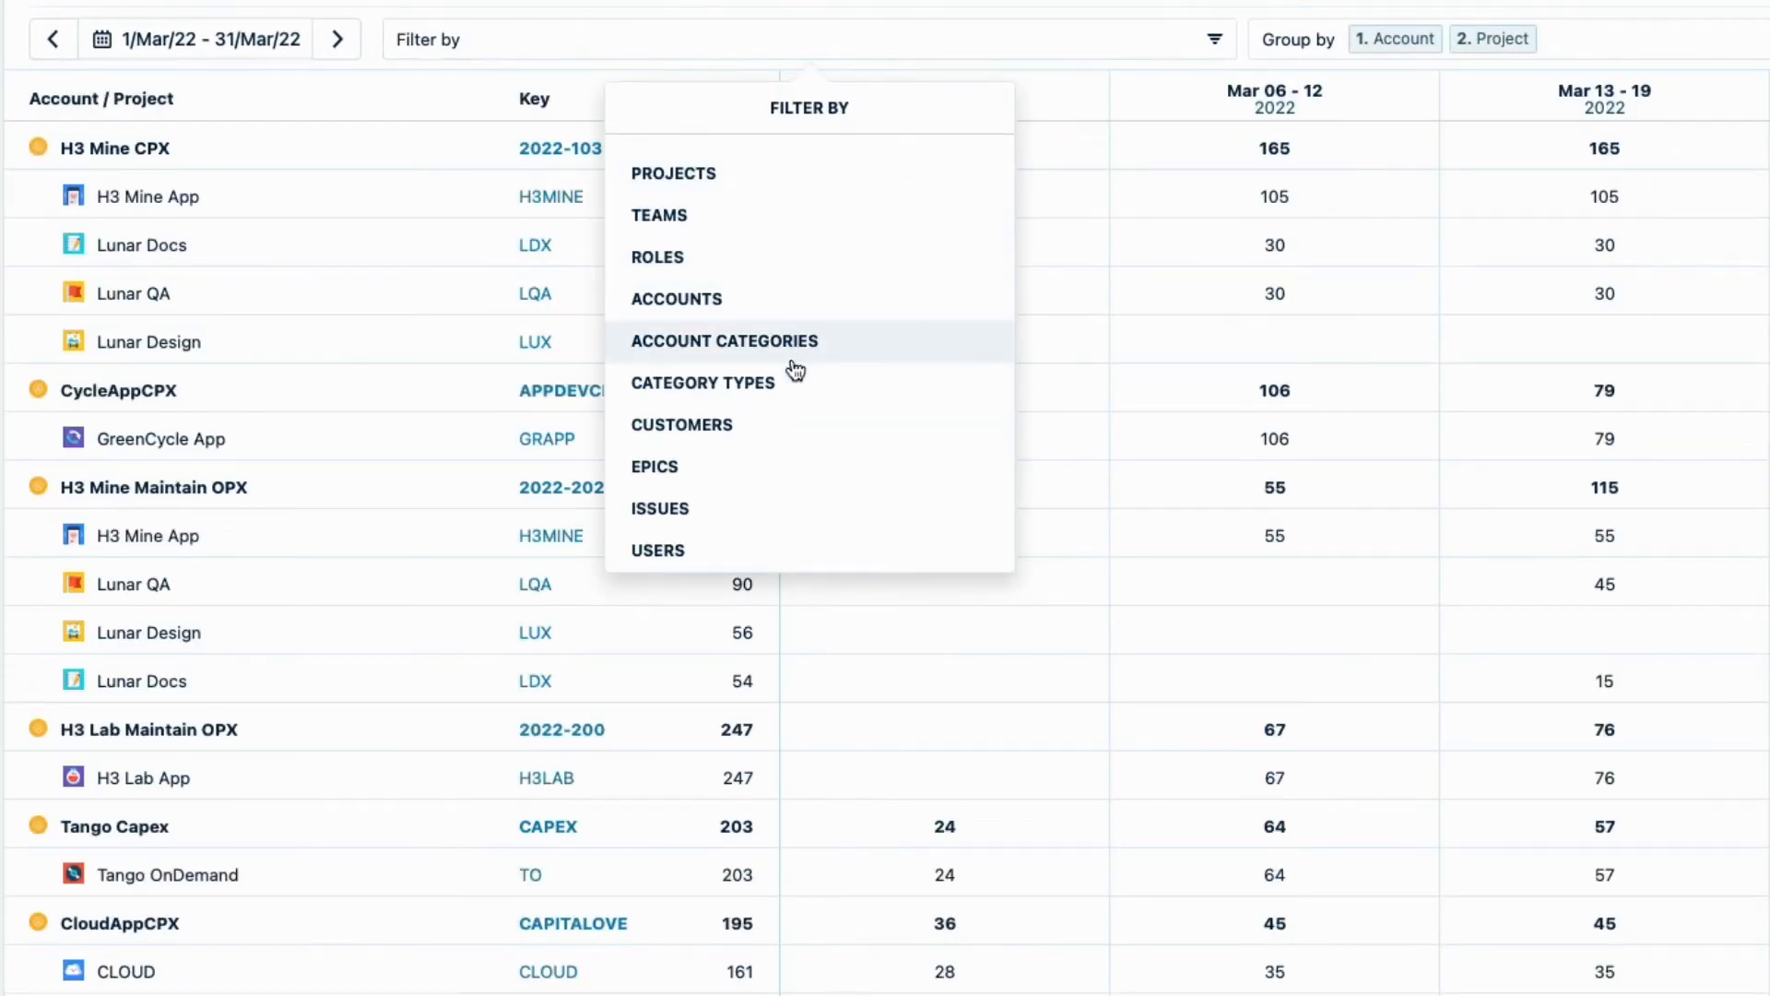
pyautogui.click(702, 382)
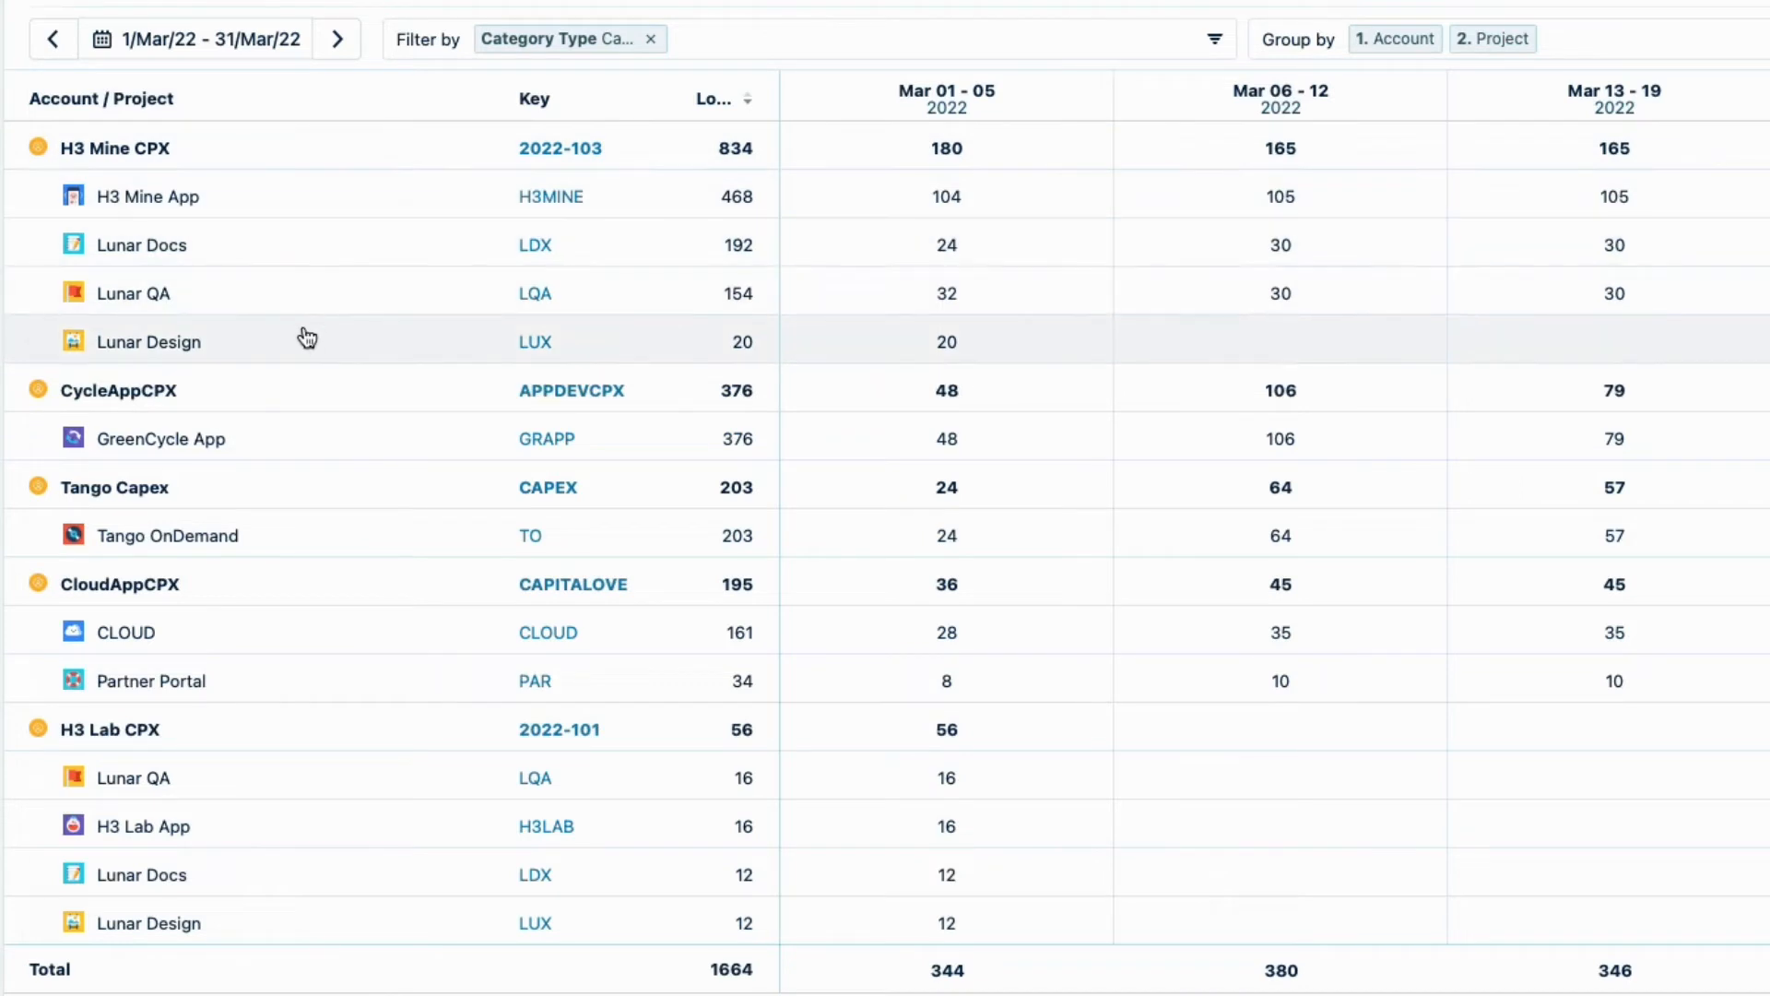
pyautogui.moveTo(271, 731)
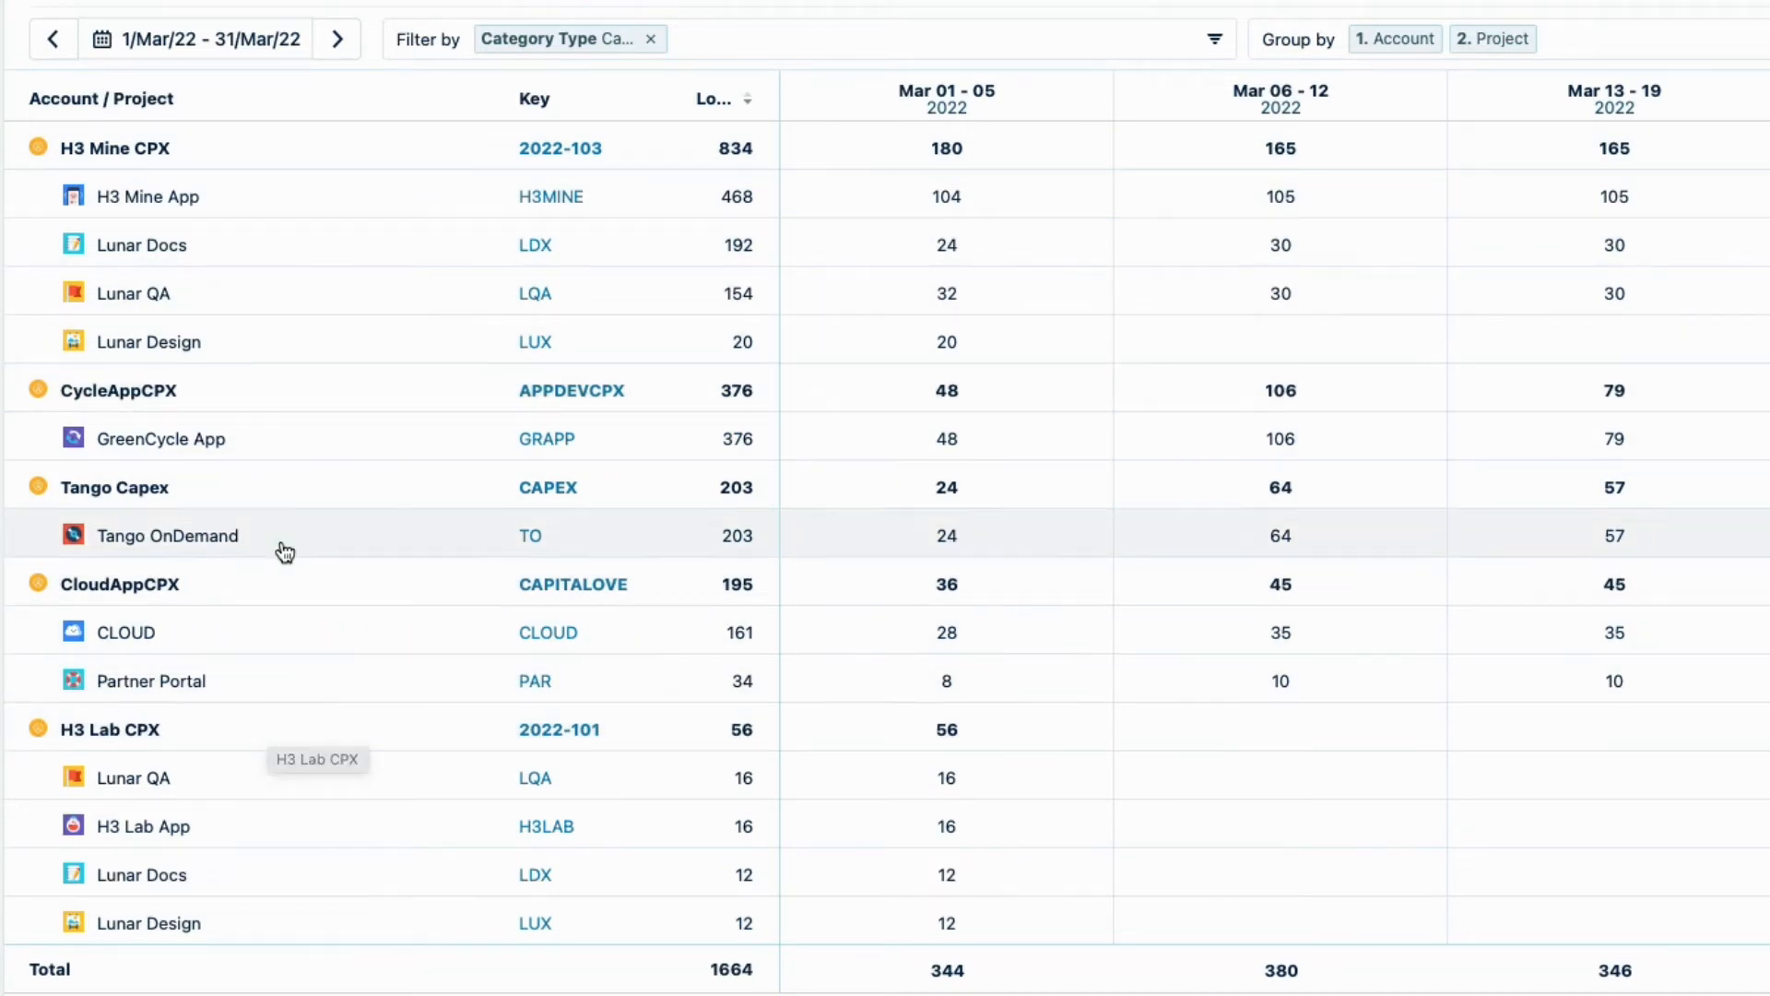
pyautogui.moveTo(291, 493)
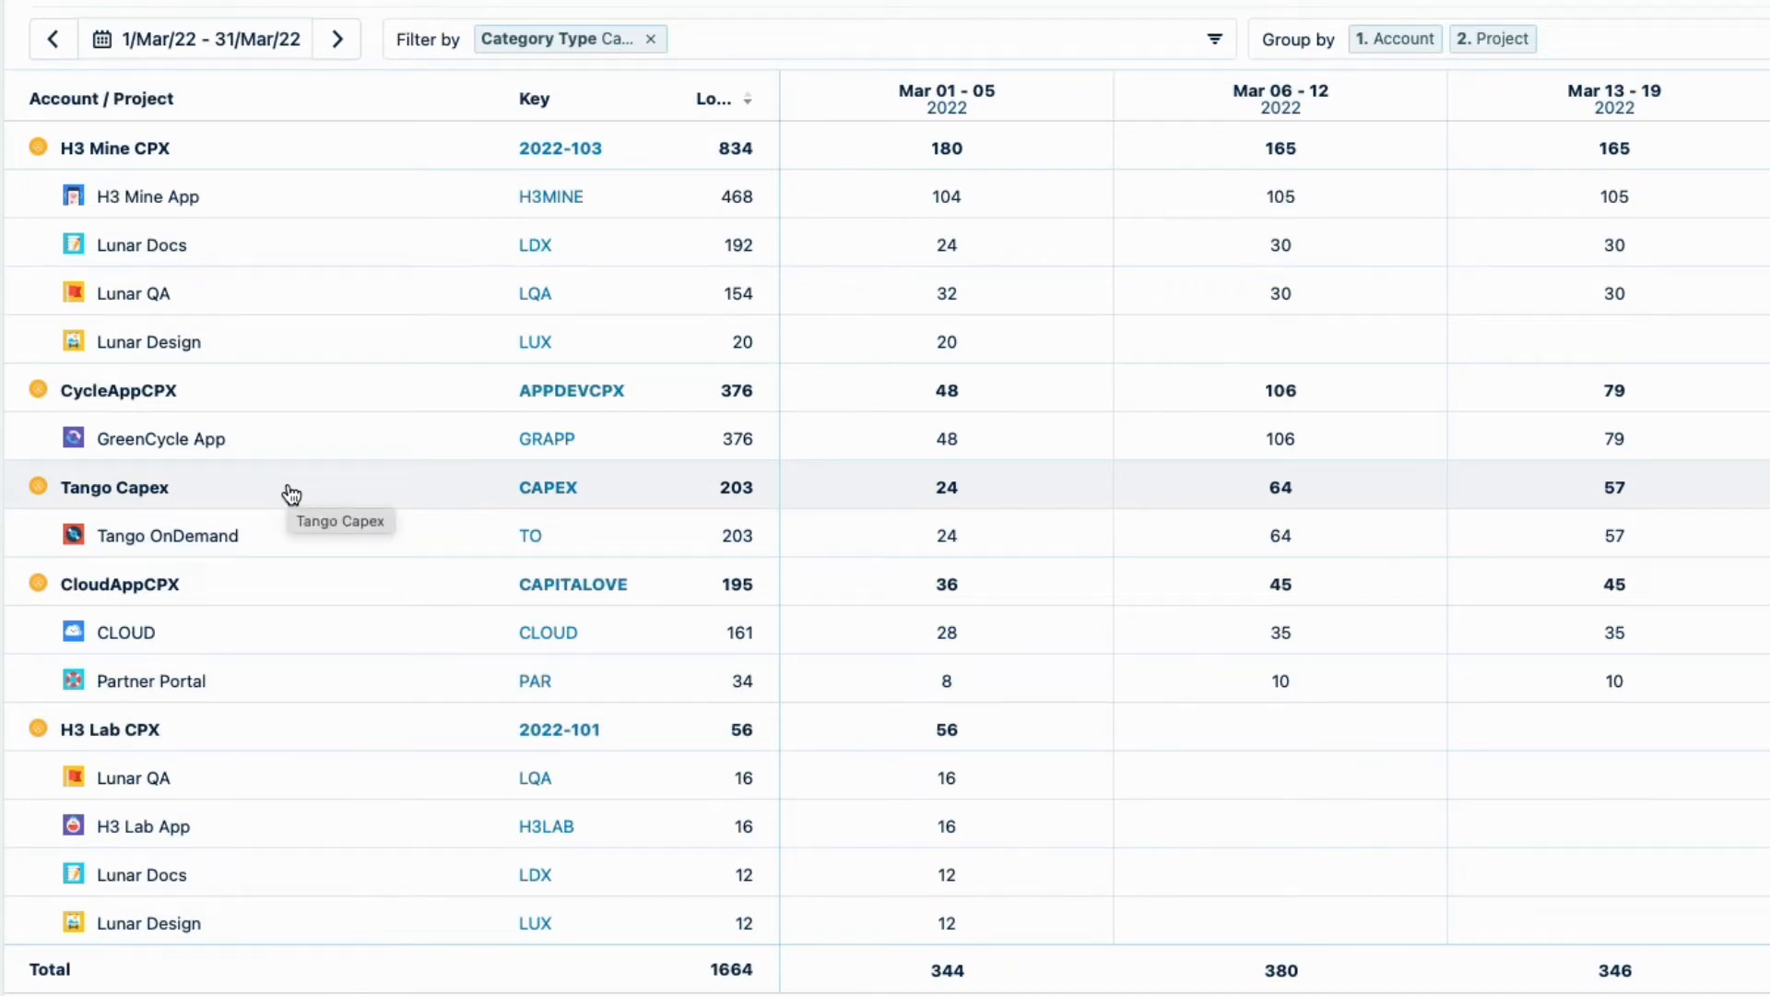
# Replace the Category Type filter with an Account Categories filter set to Development.
pyautogui.click(652, 38)
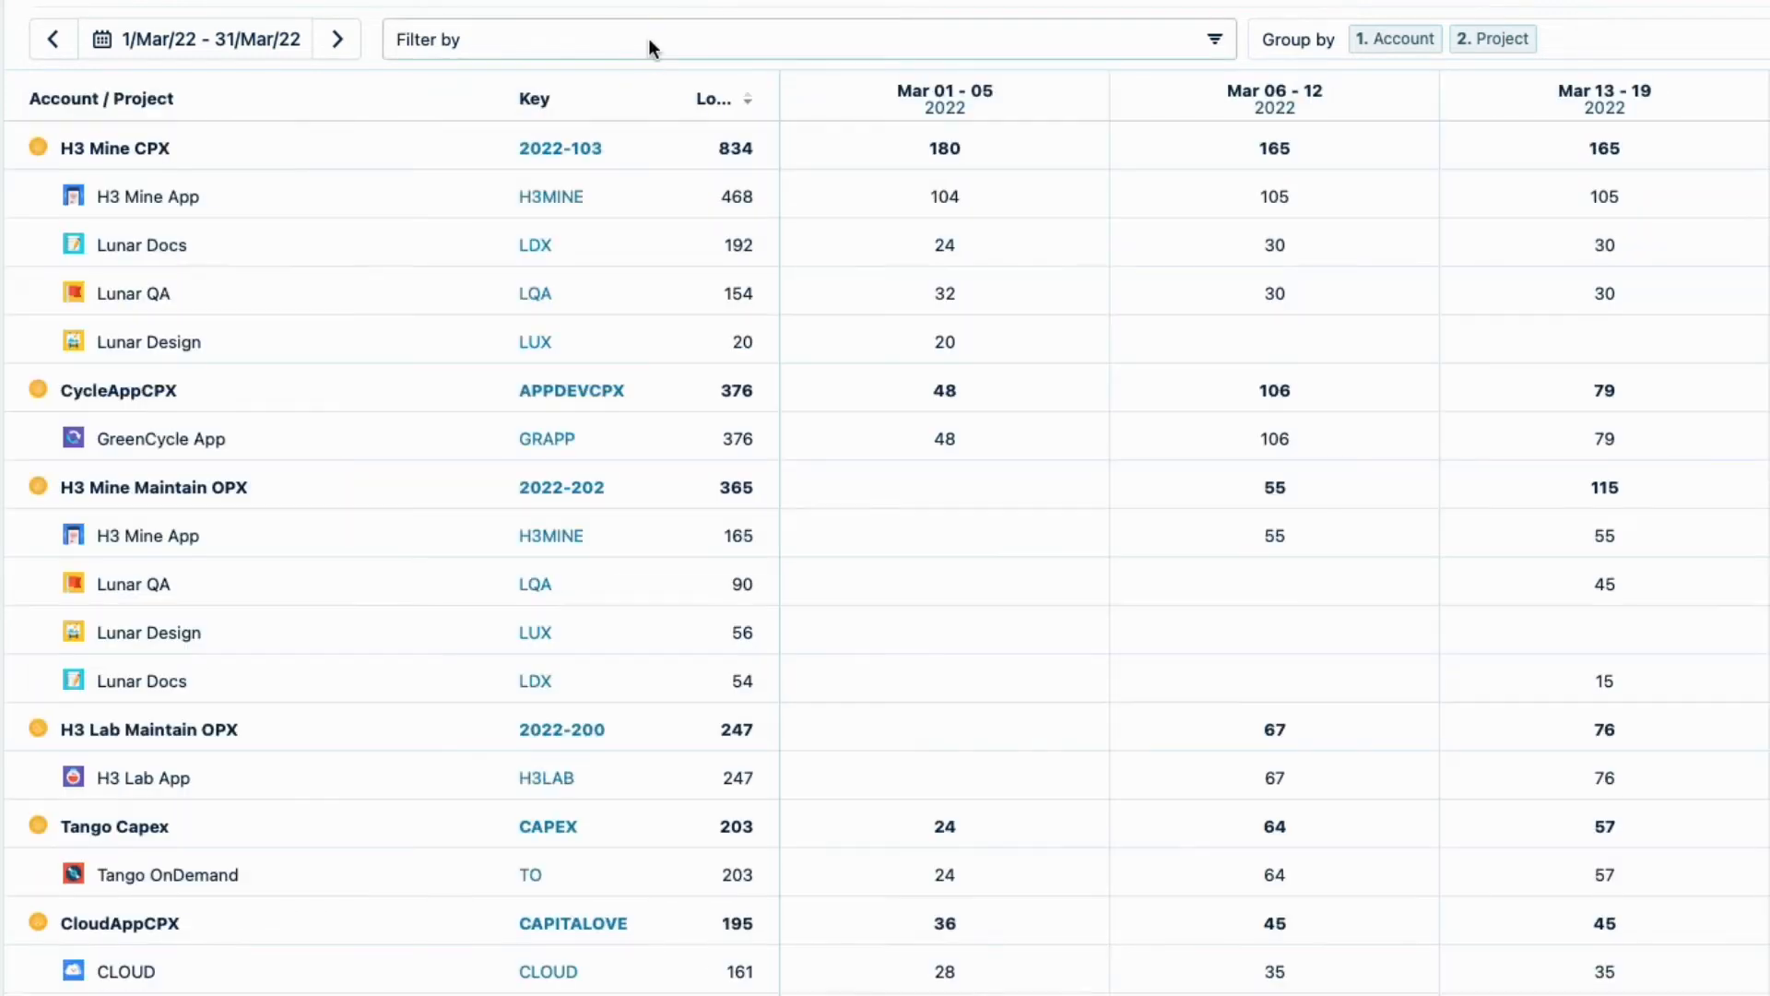
pyautogui.click(791, 40)
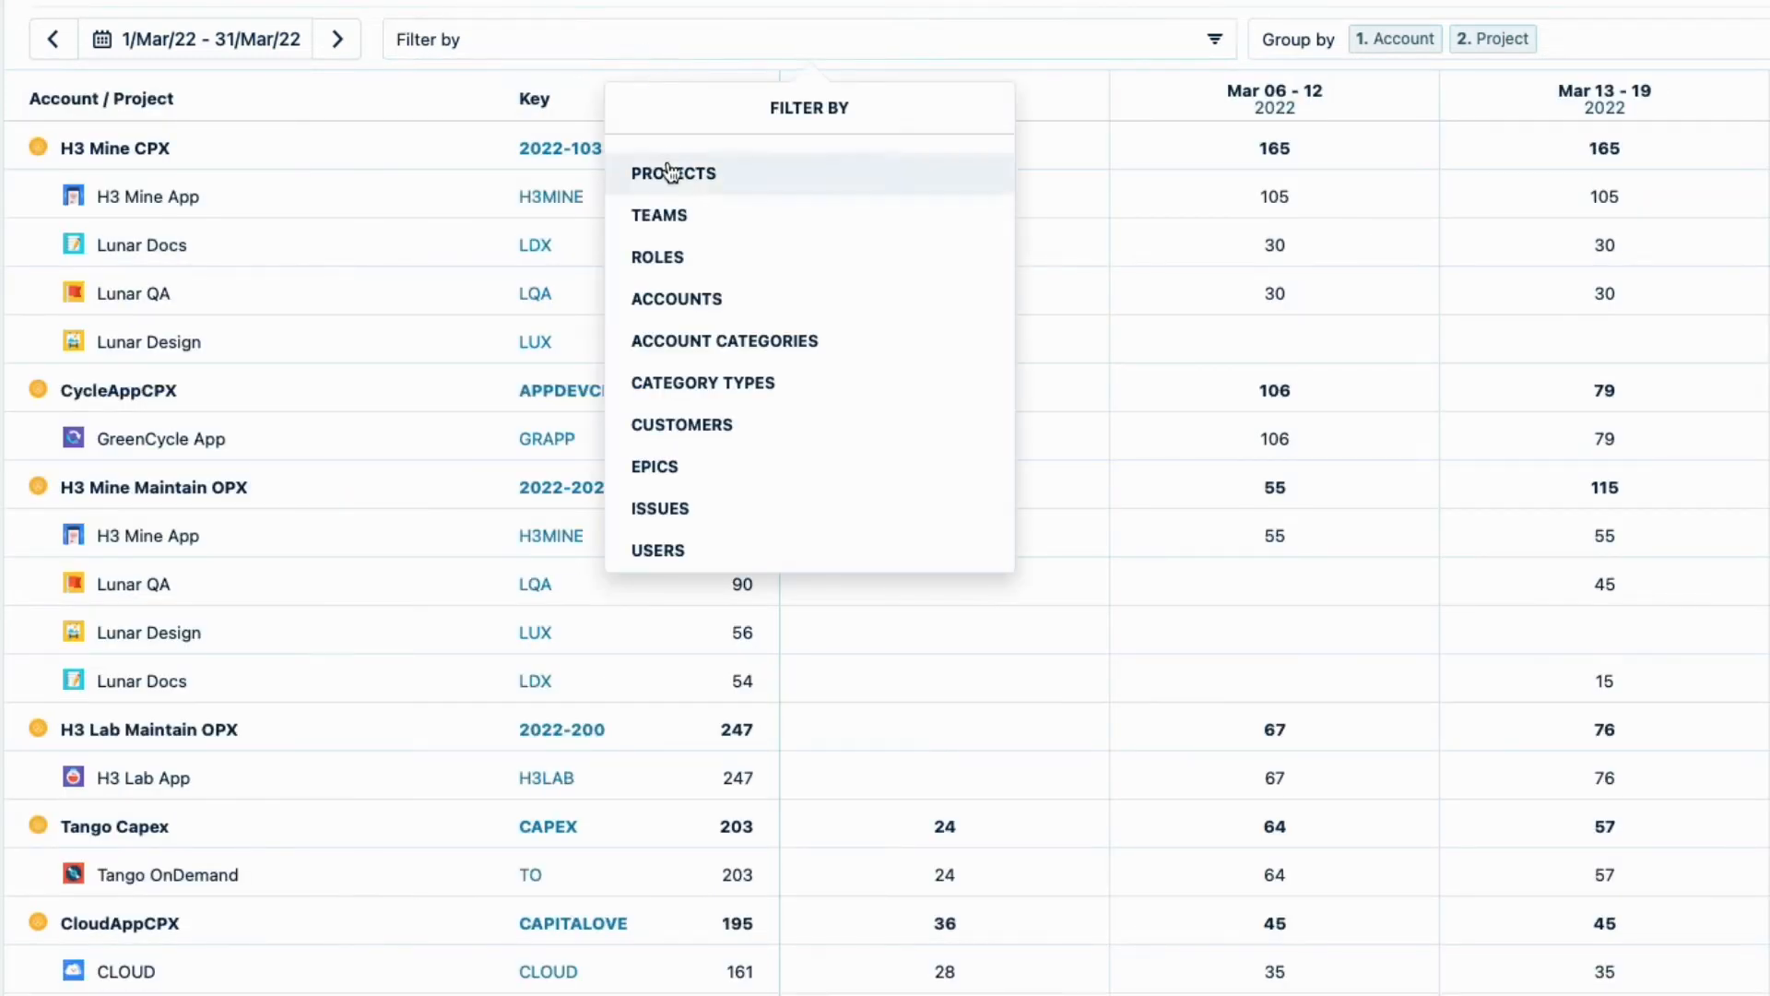
pyautogui.moveTo(723, 340)
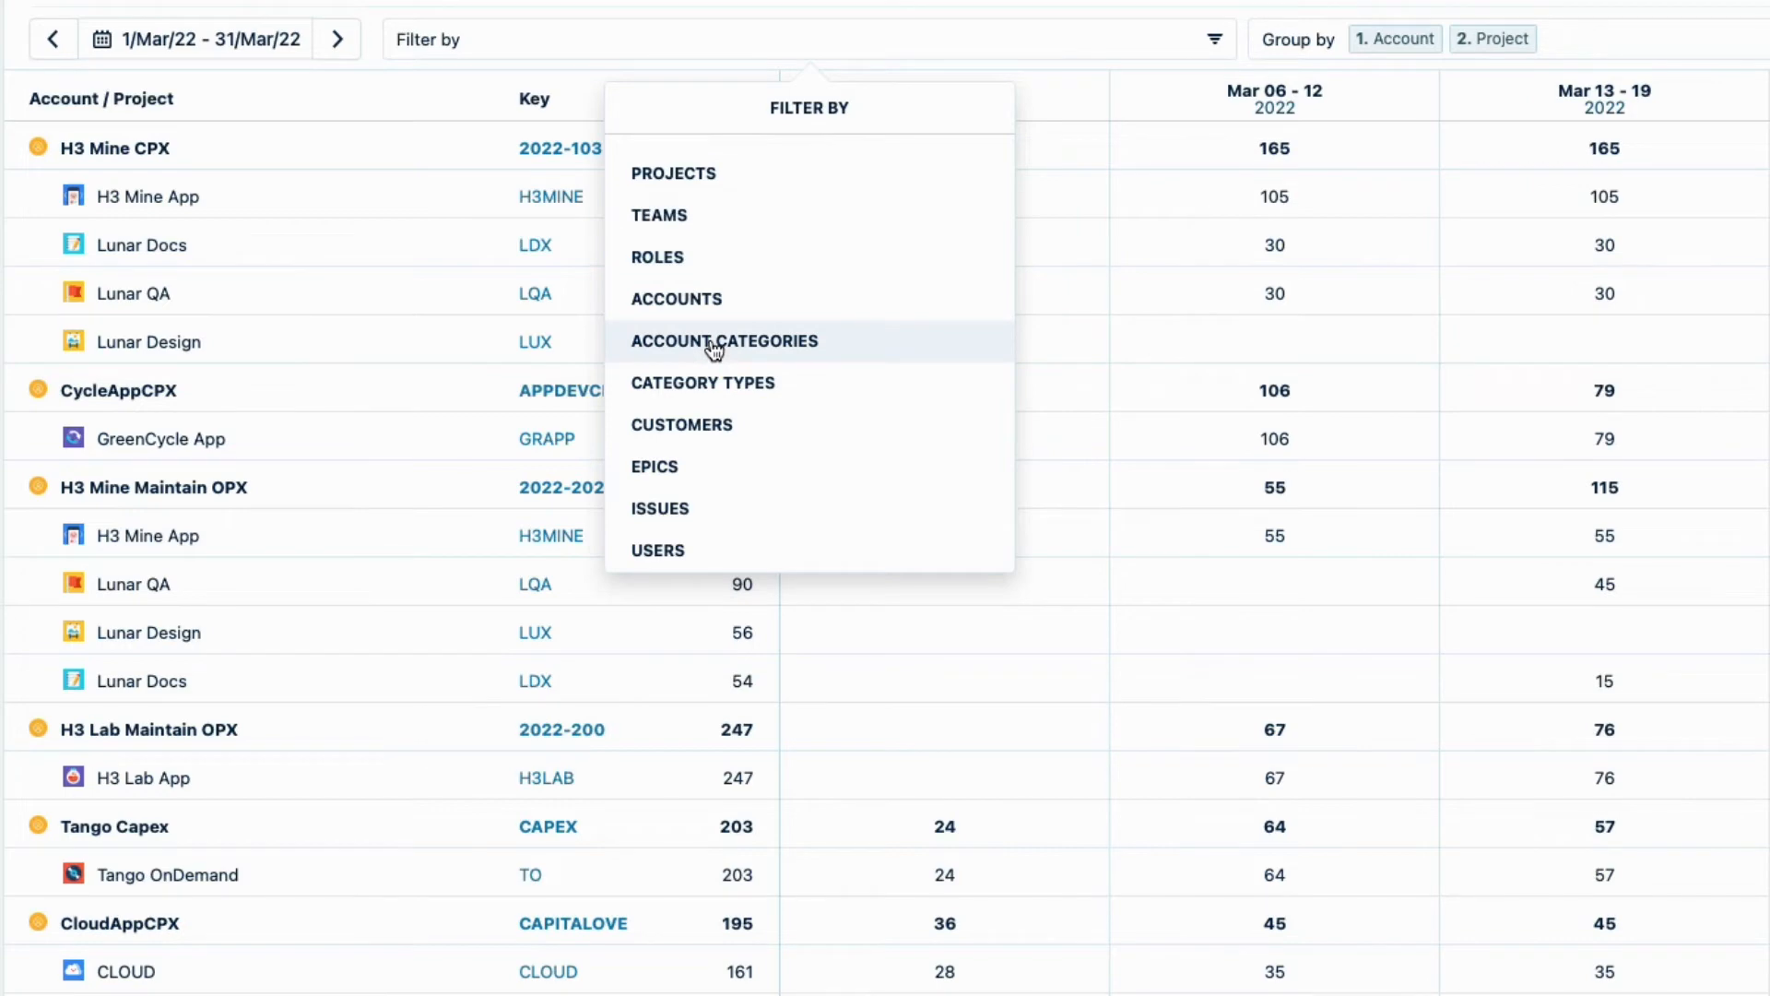
pyautogui.click(725, 340)
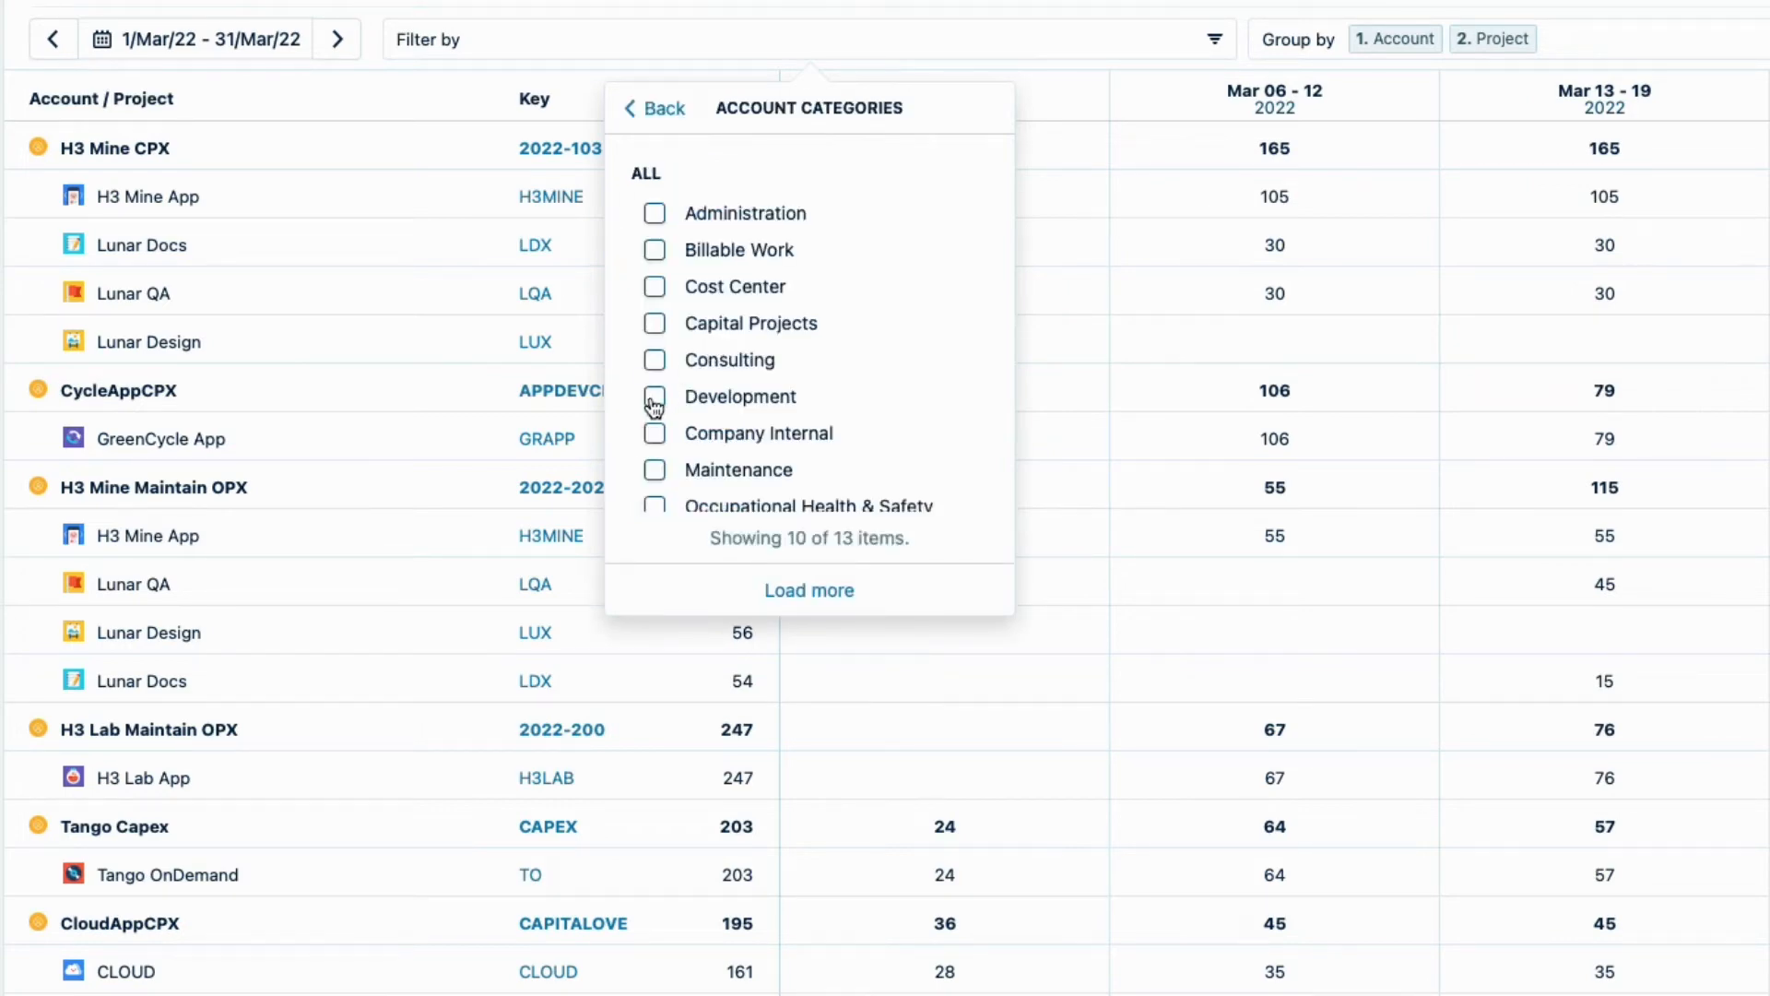
pyautogui.click(654, 397)
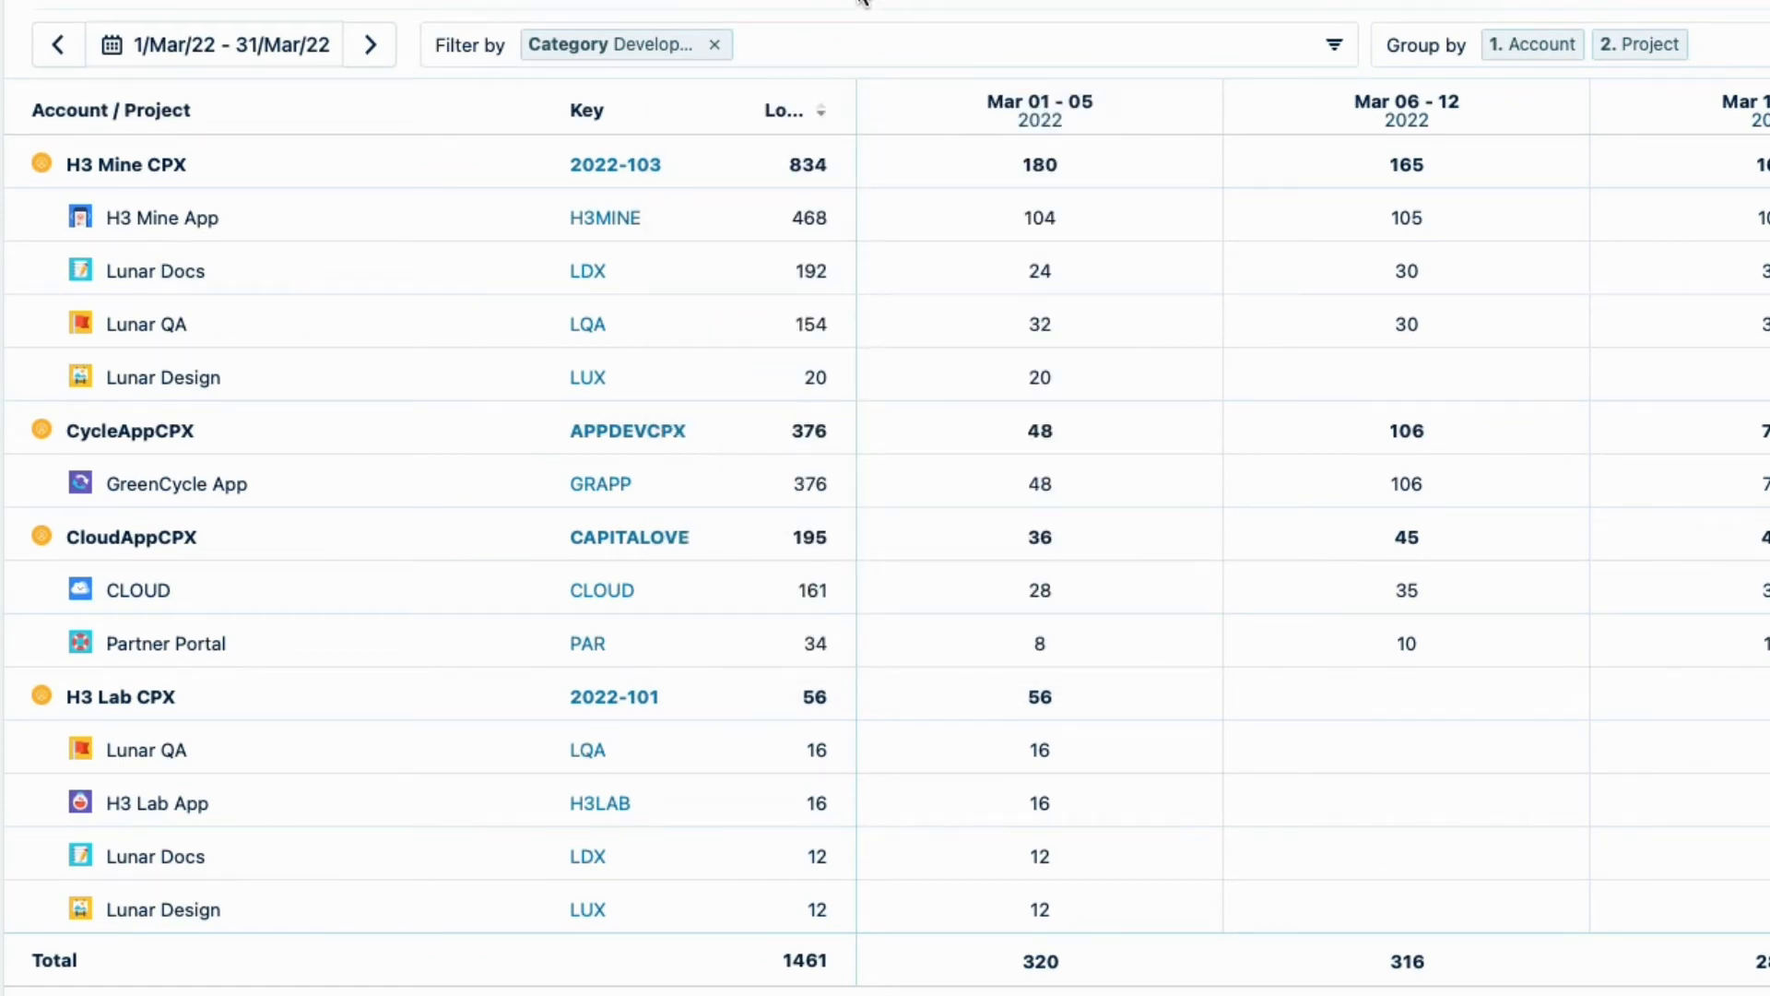
pyautogui.moveTo(333, 403)
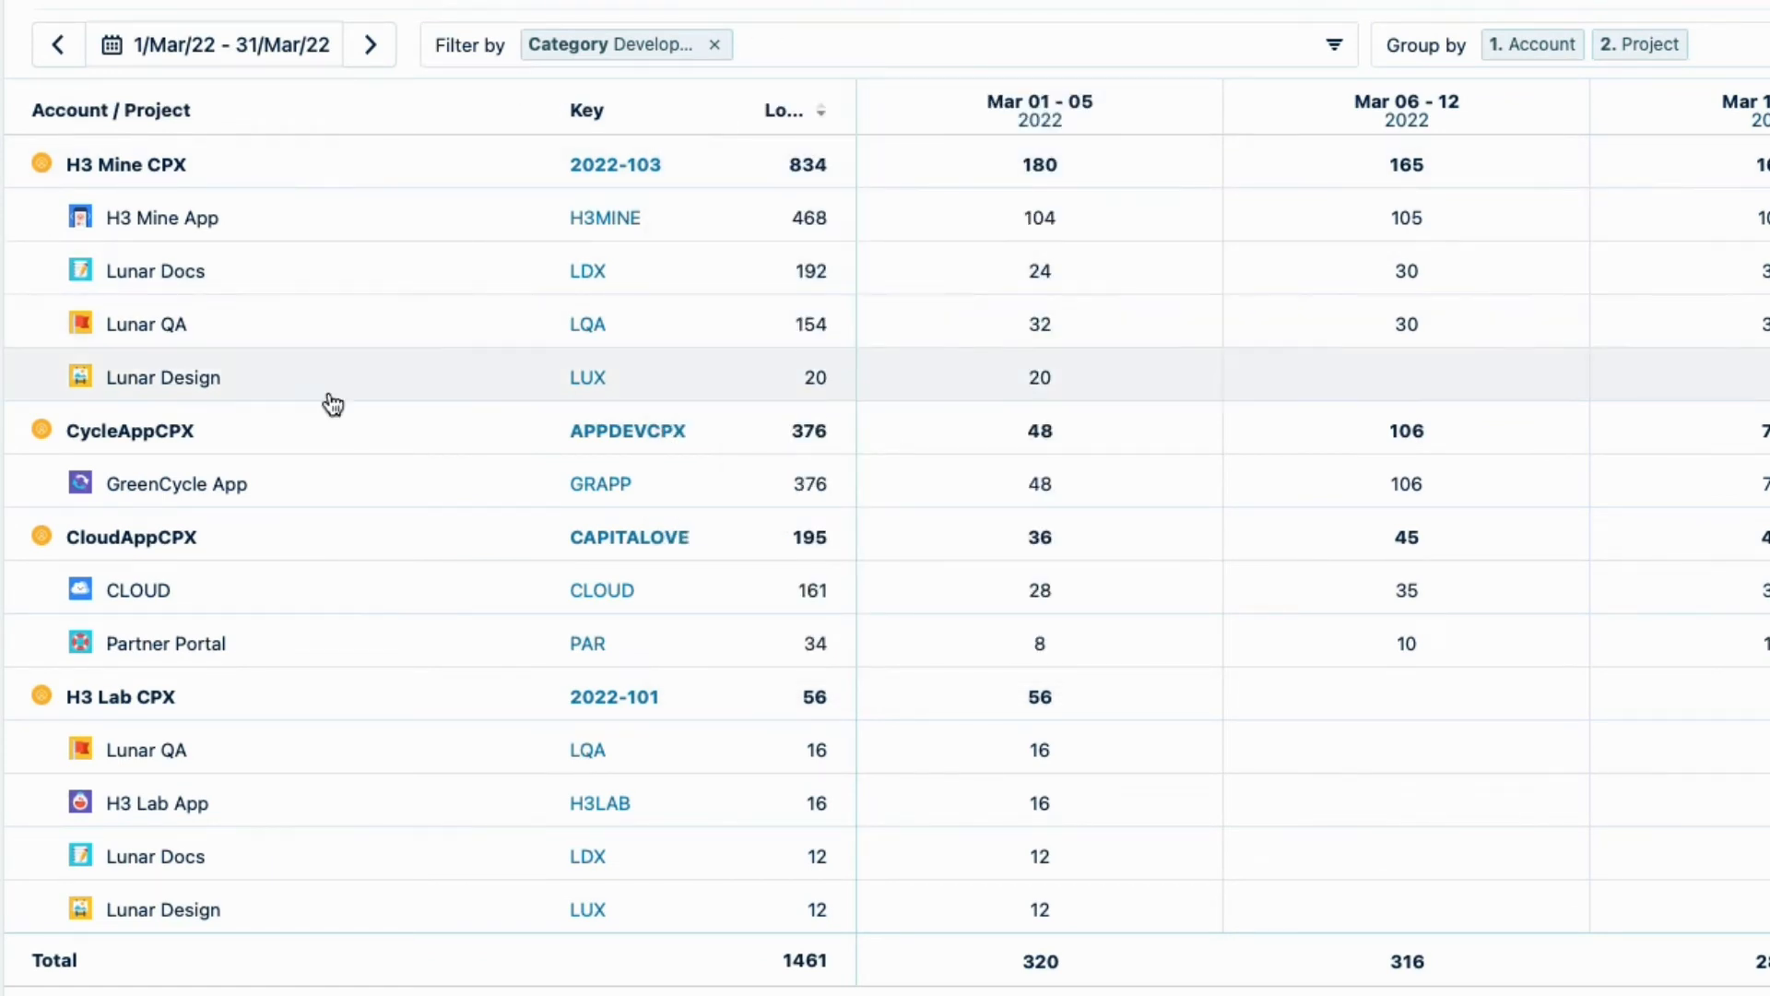
pyautogui.moveTo(282, 705)
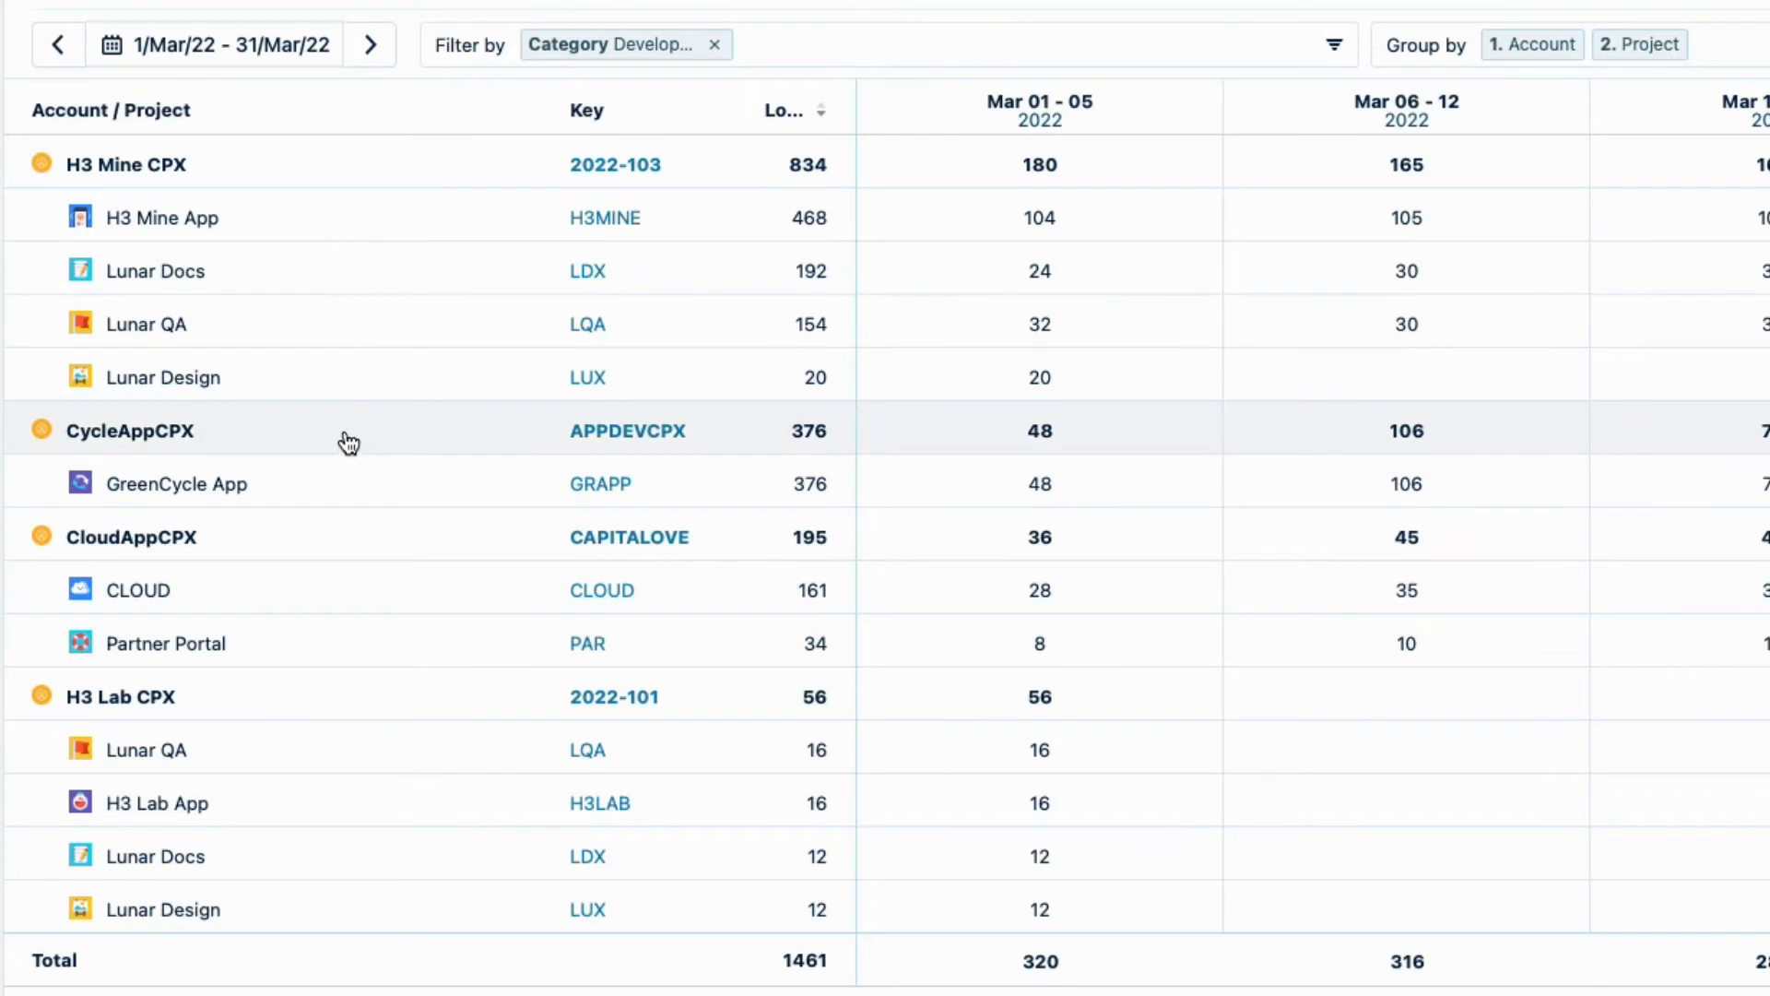
pyautogui.moveTo(351, 438)
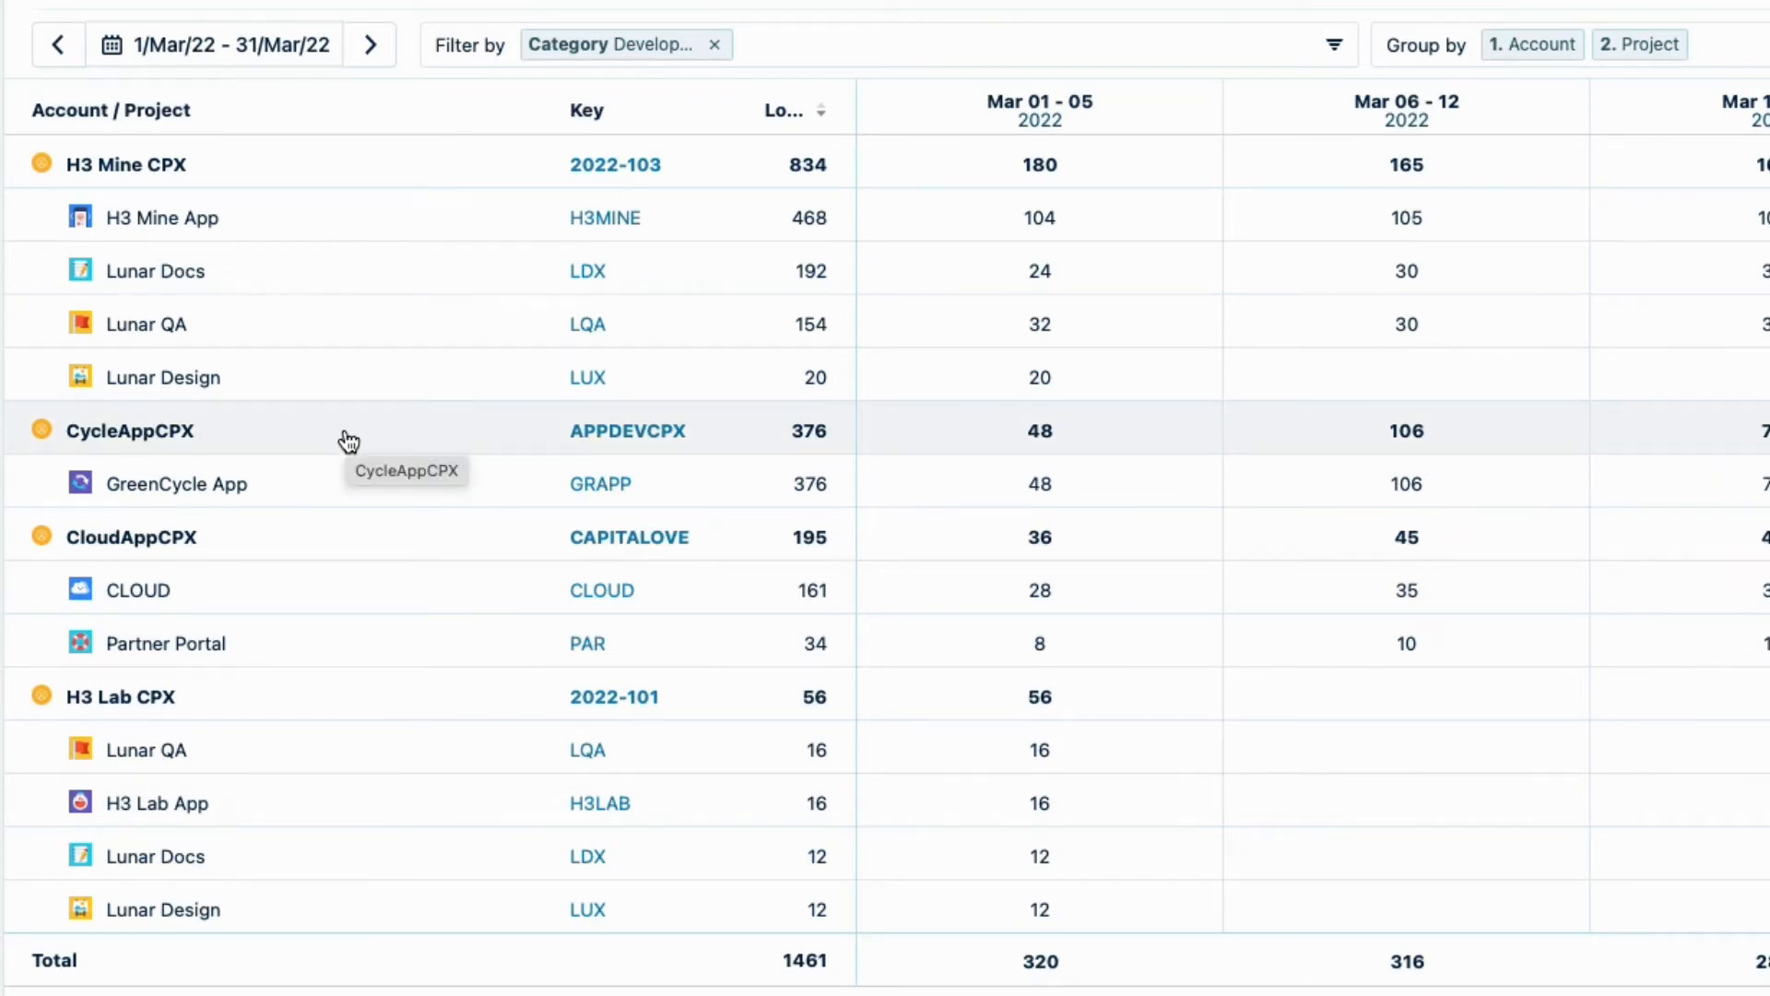
# Add a Customers filter ticking 2022, bringing the total to 1085 hours.
pyautogui.click(880, 45)
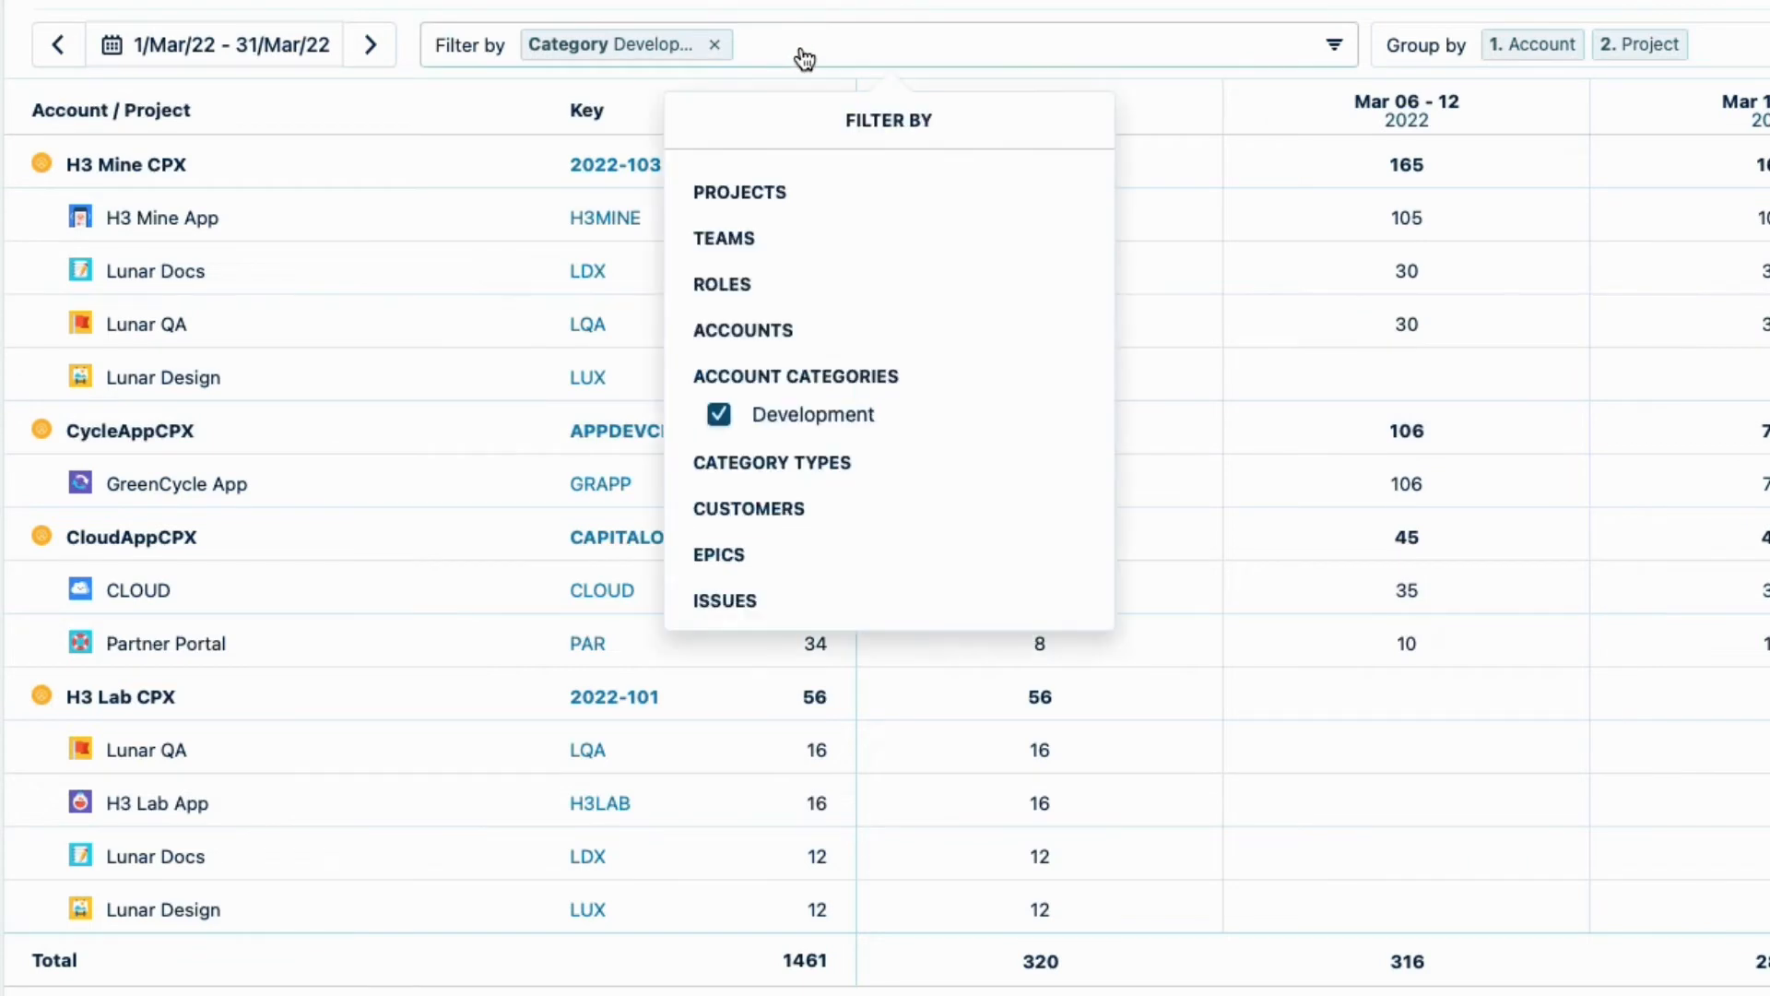
pyautogui.click(749, 508)
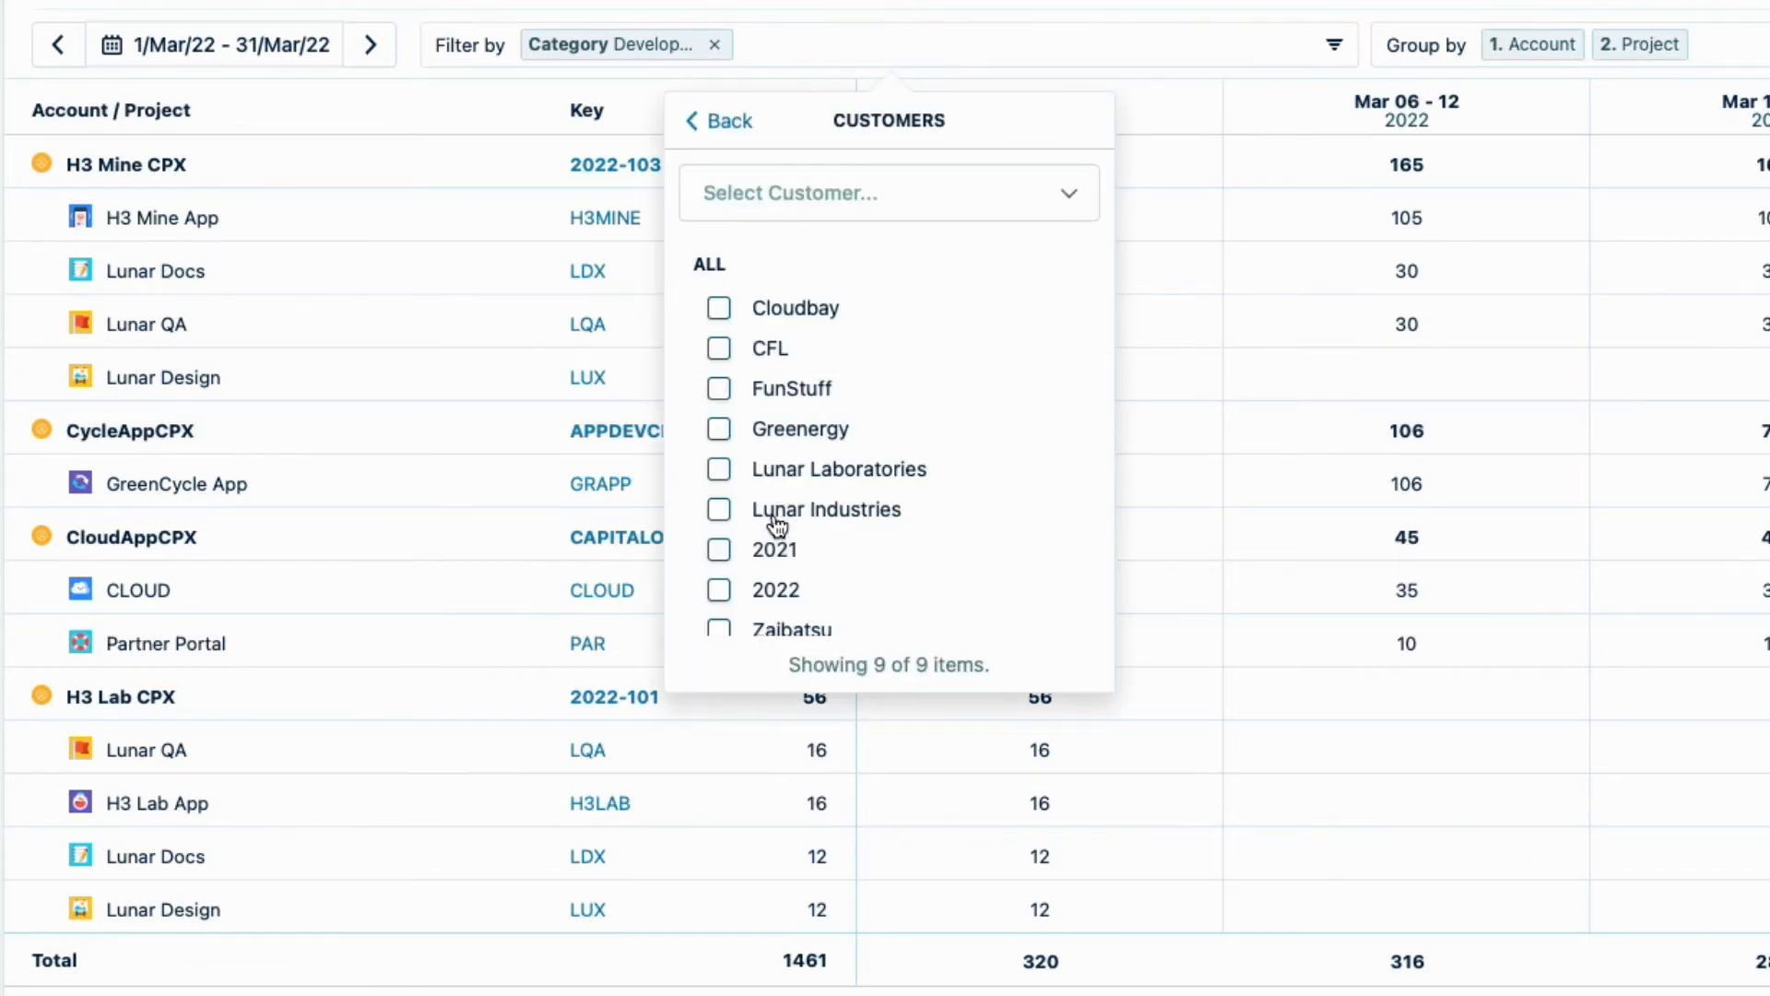
pyautogui.moveTo(801, 406)
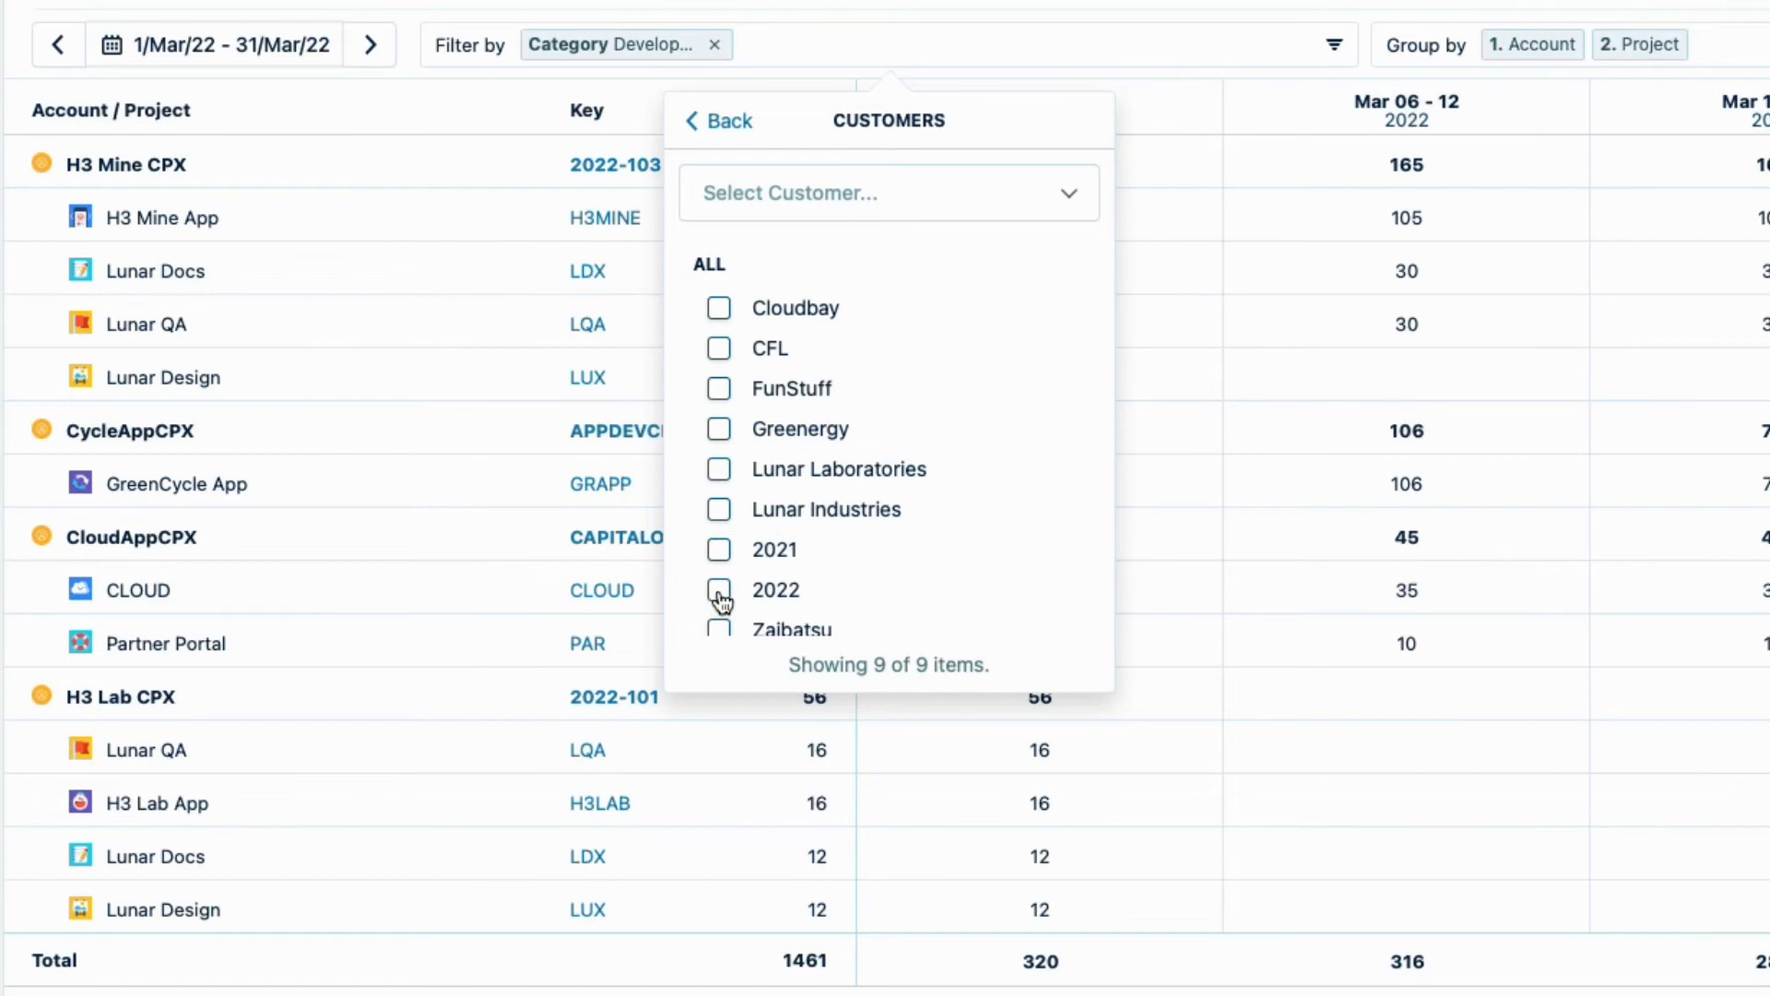
pyautogui.click(719, 594)
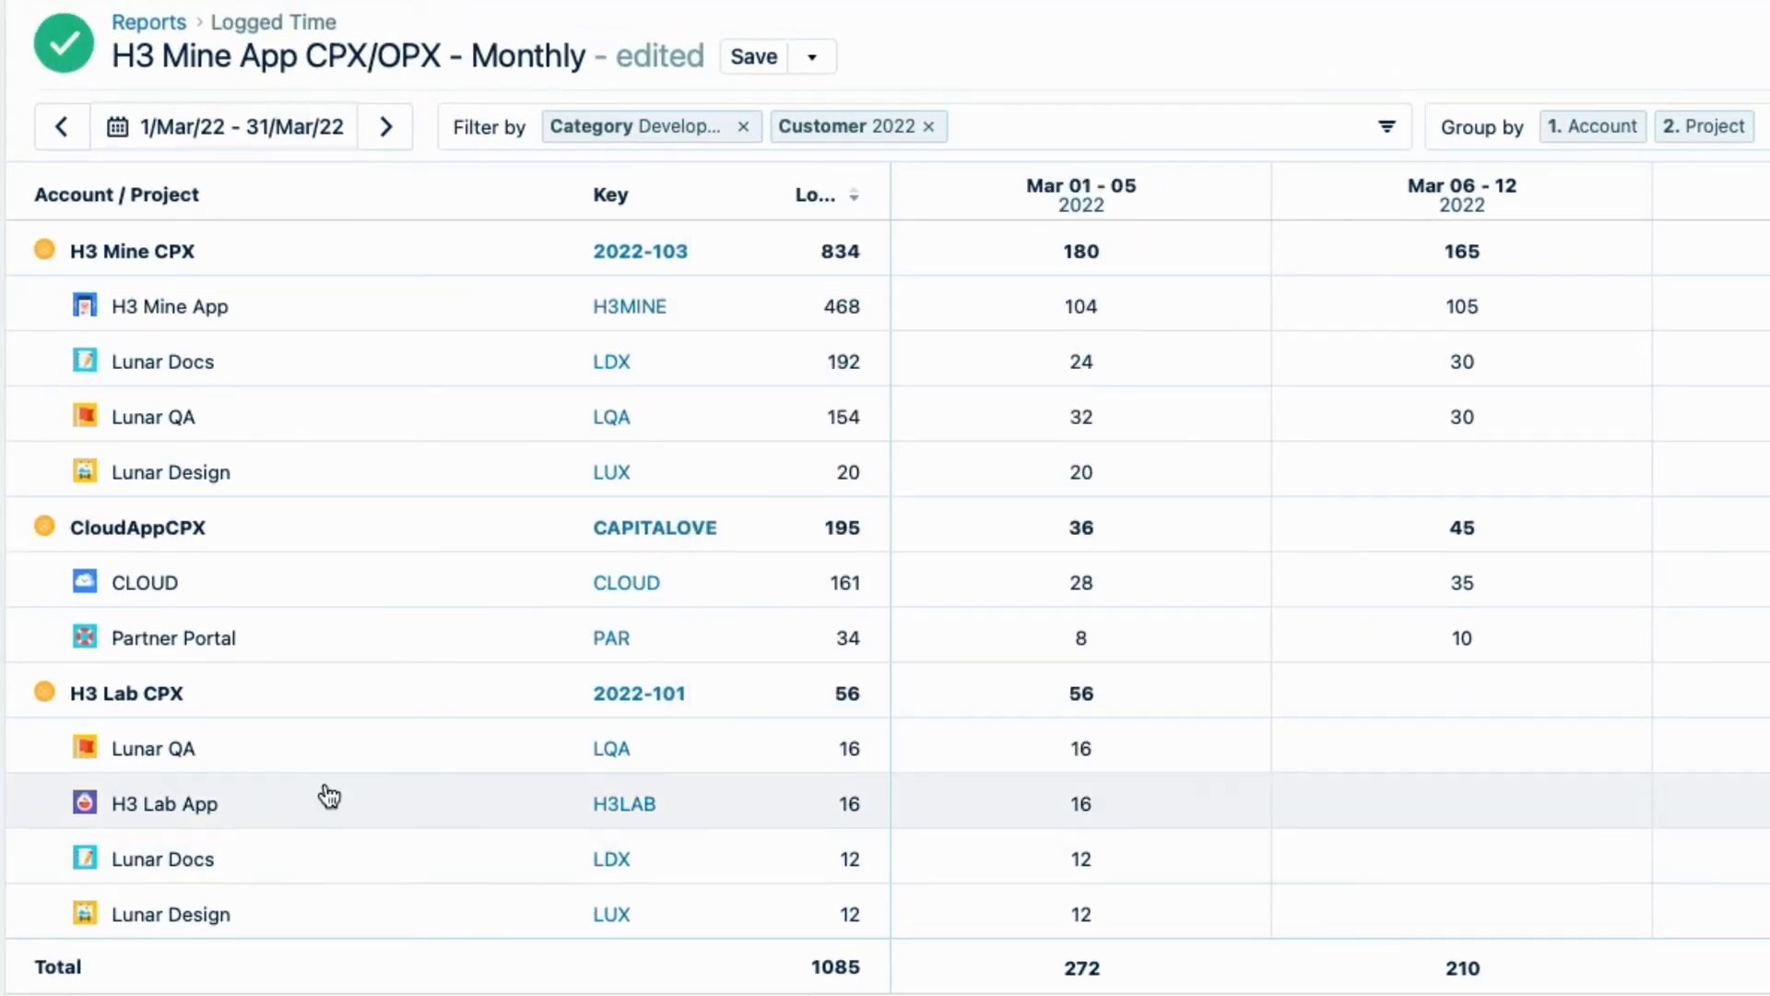
pyautogui.moveTo(280, 535)
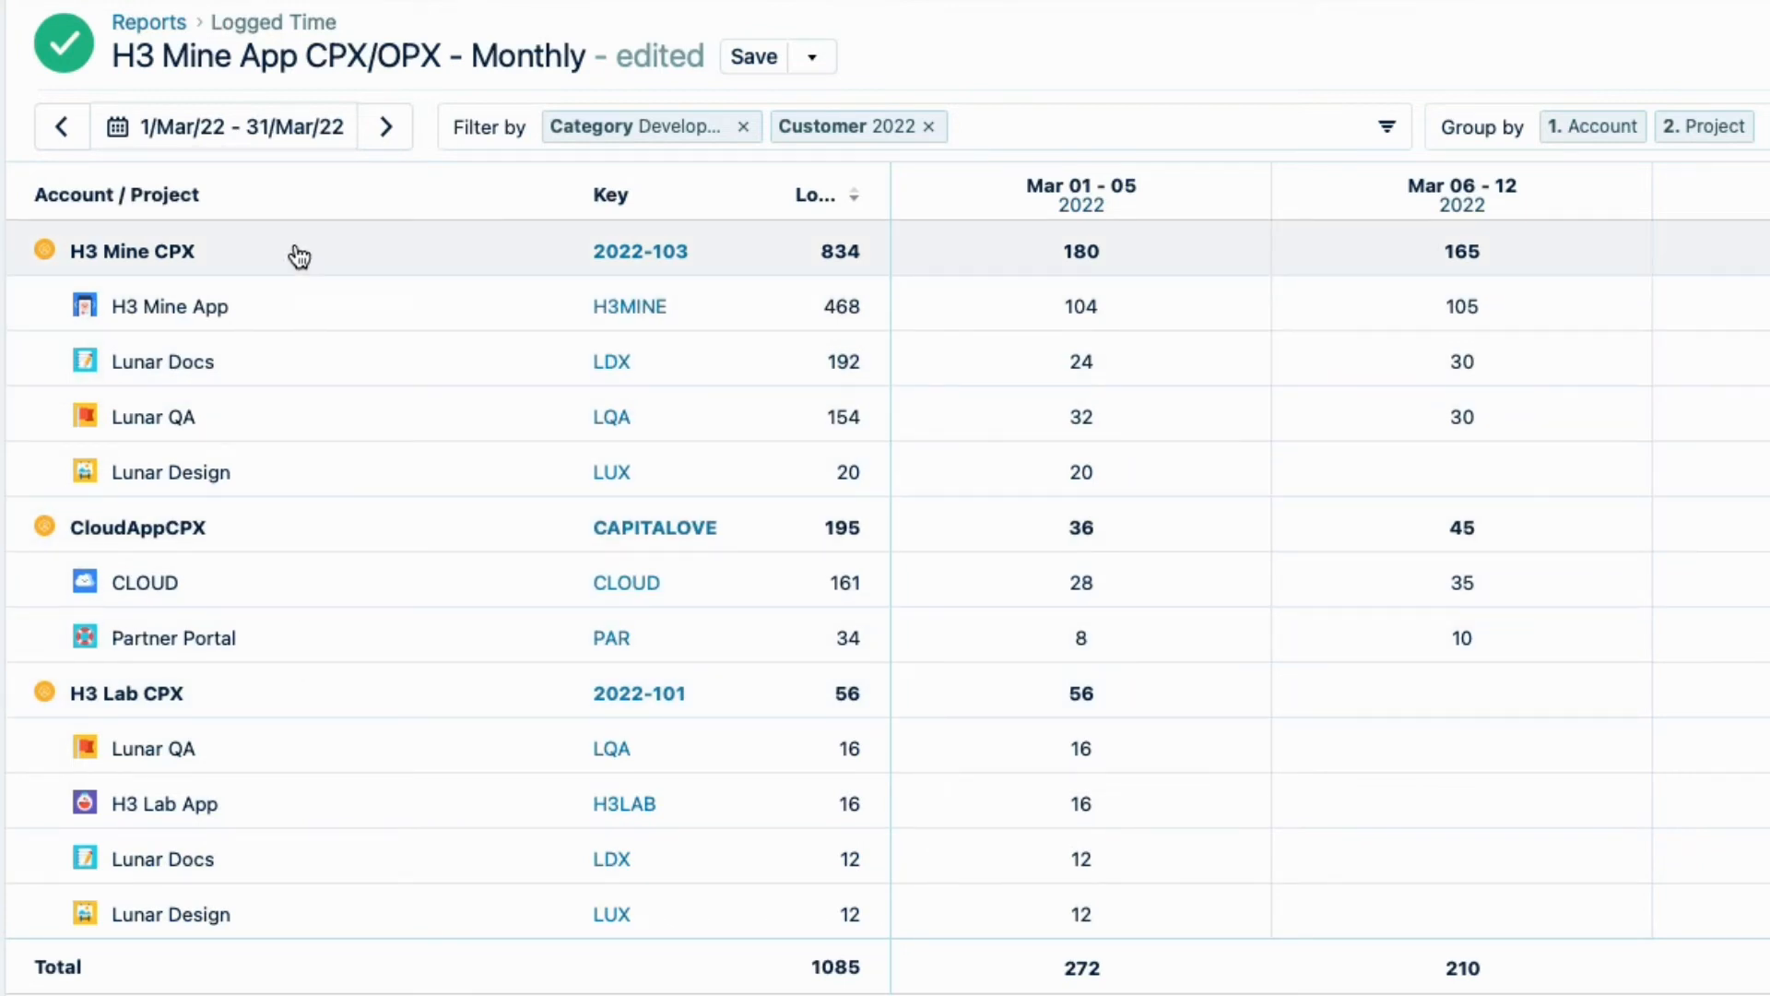
pyautogui.moveTo(298, 251)
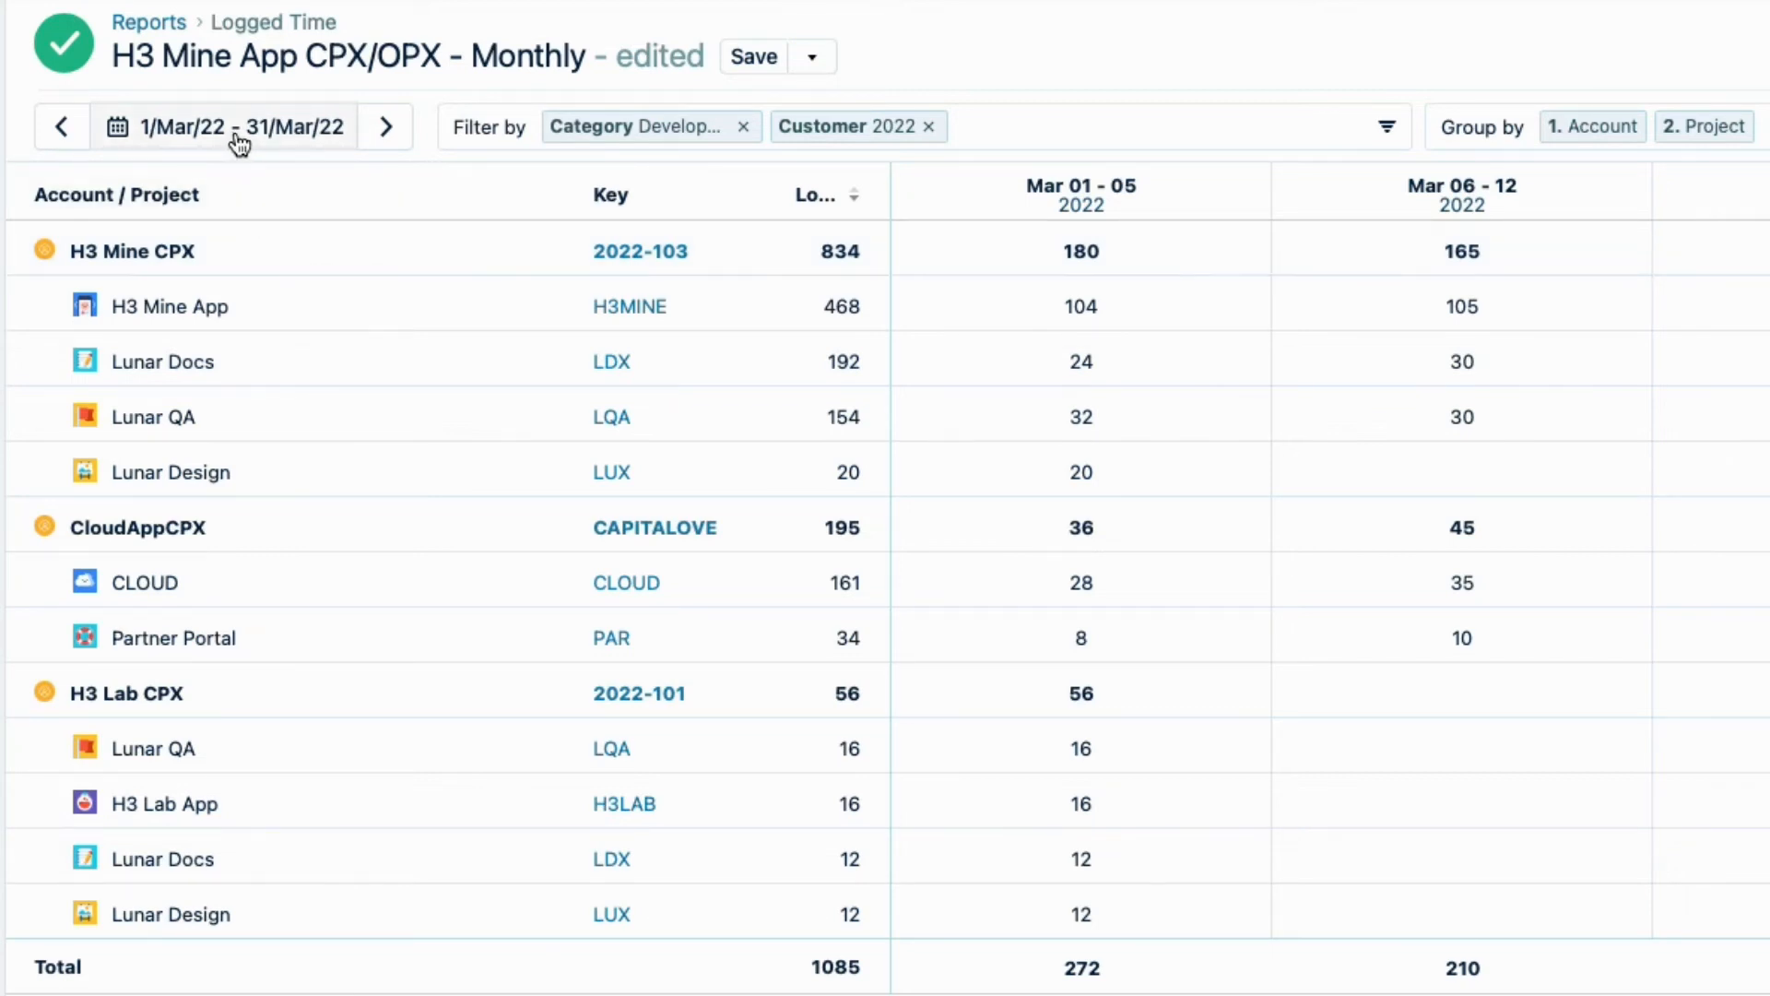
# Set the report's date range to the last month.
pyautogui.click(226, 126)
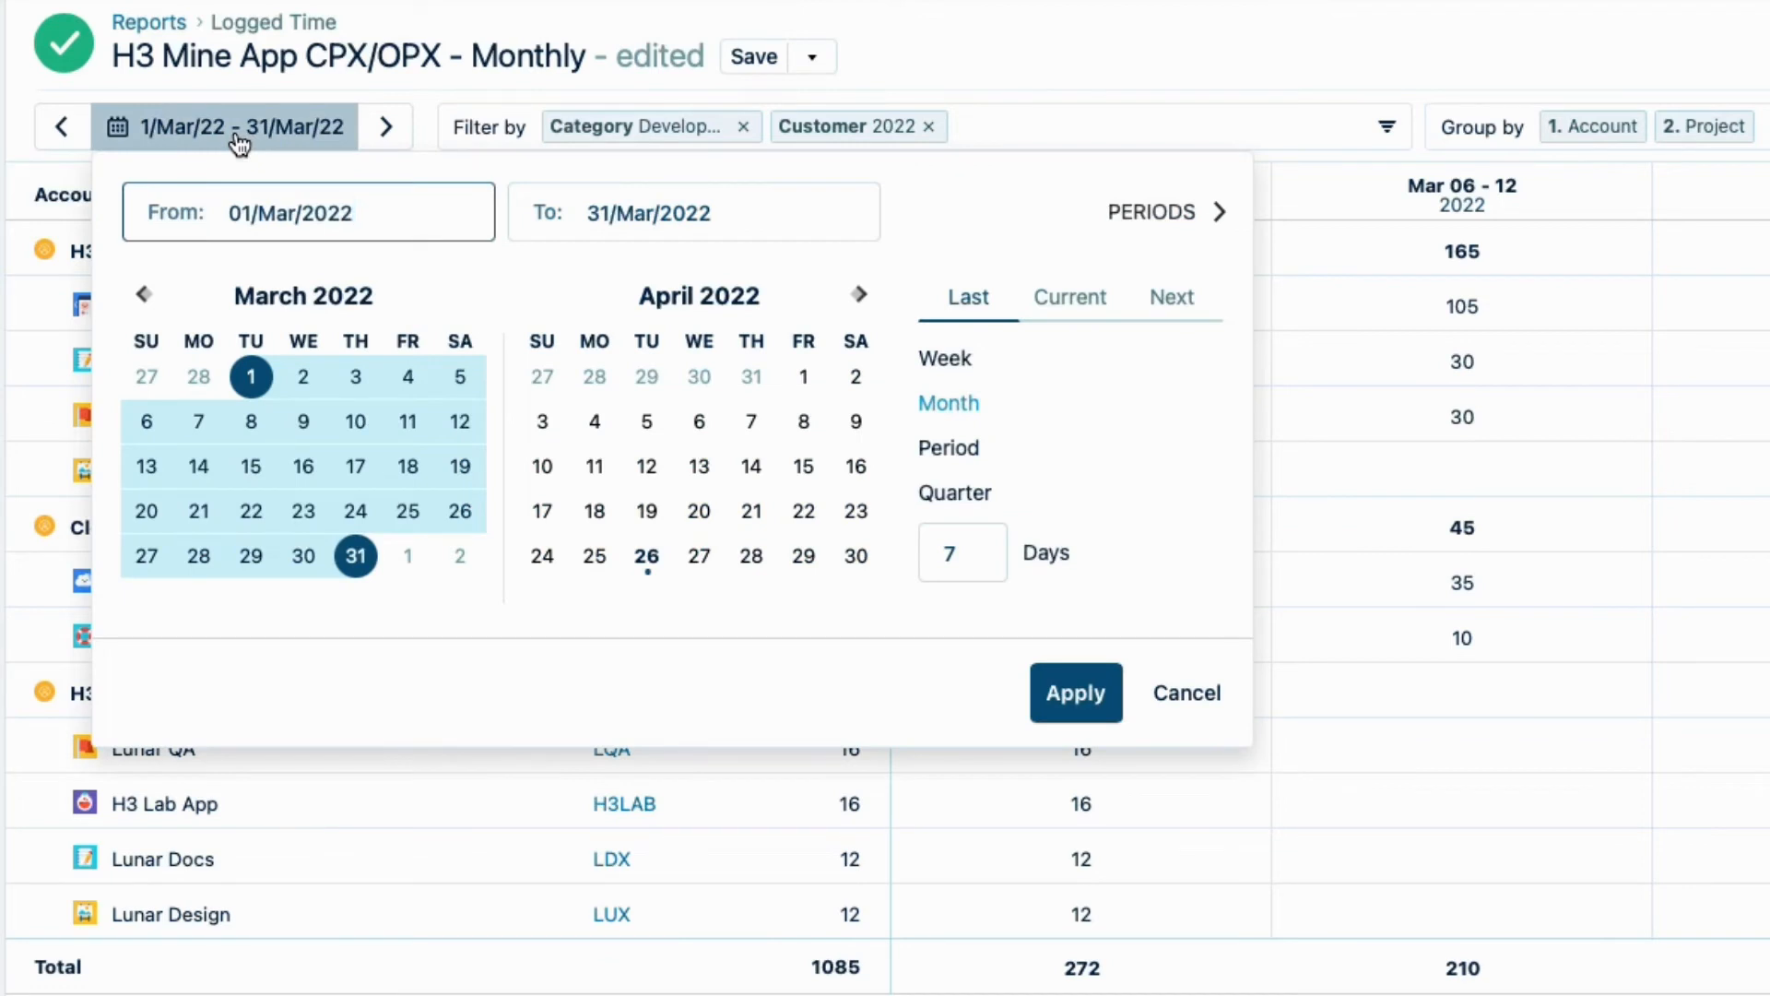
pyautogui.moveTo(1003, 324)
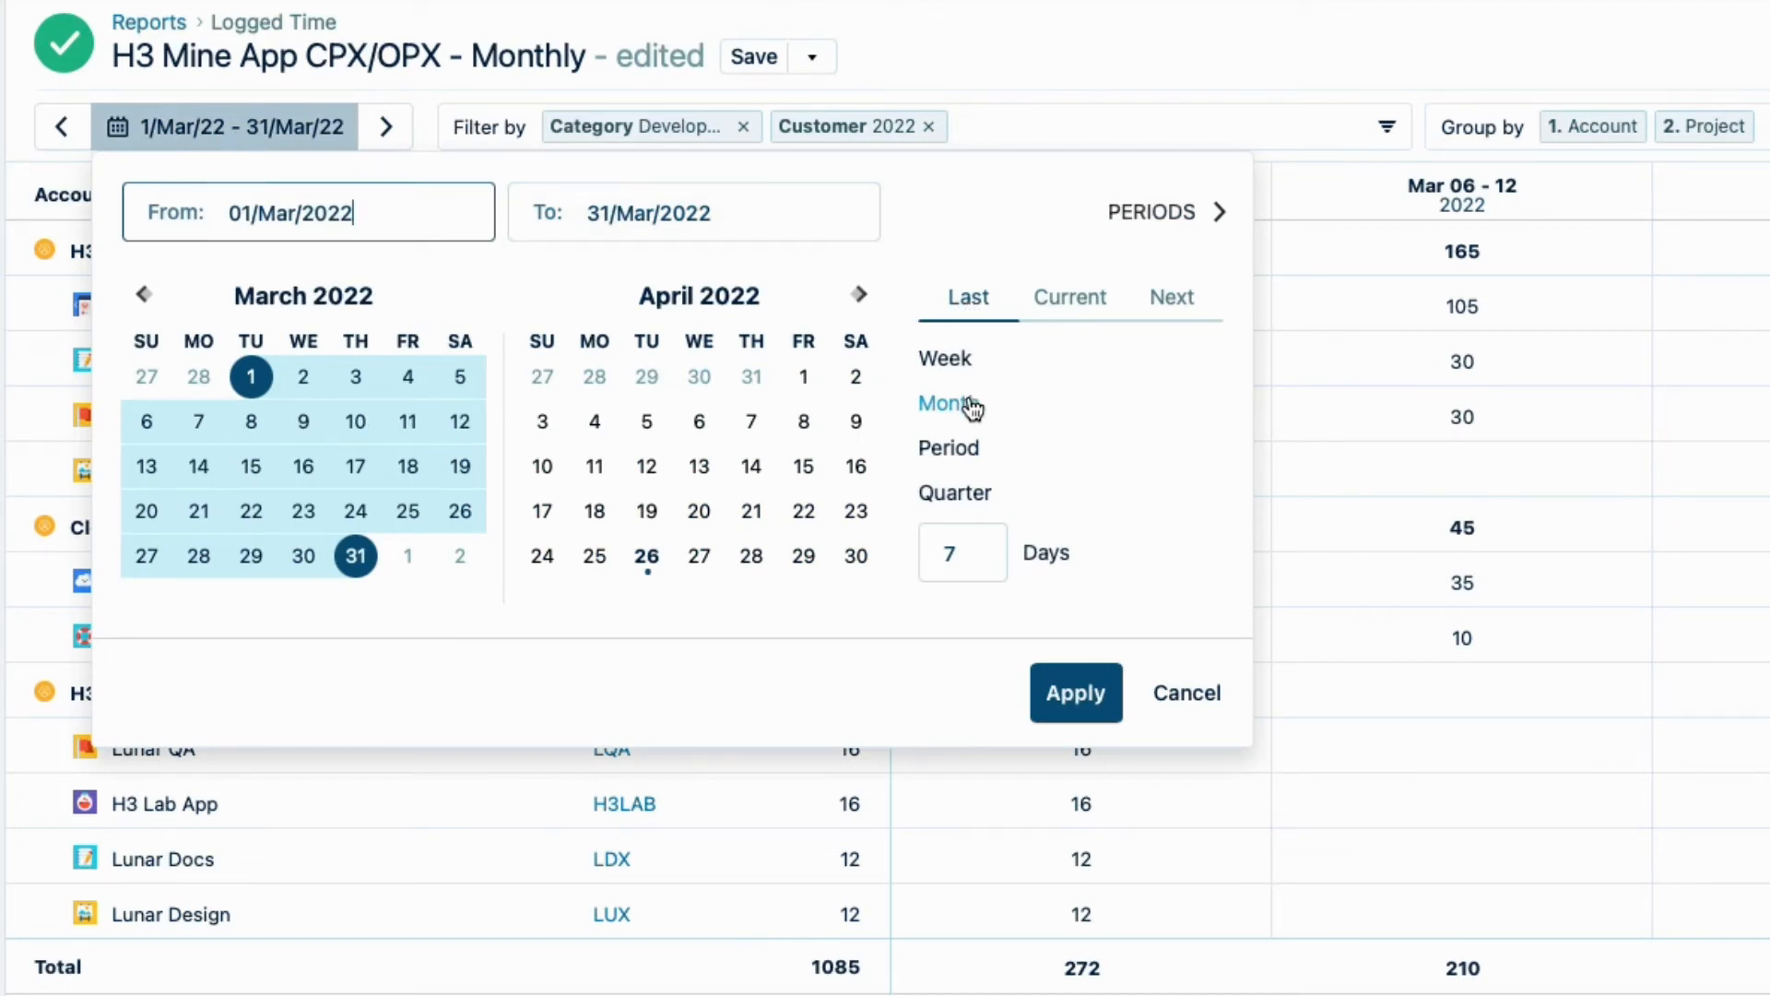
pyautogui.click(1073, 692)
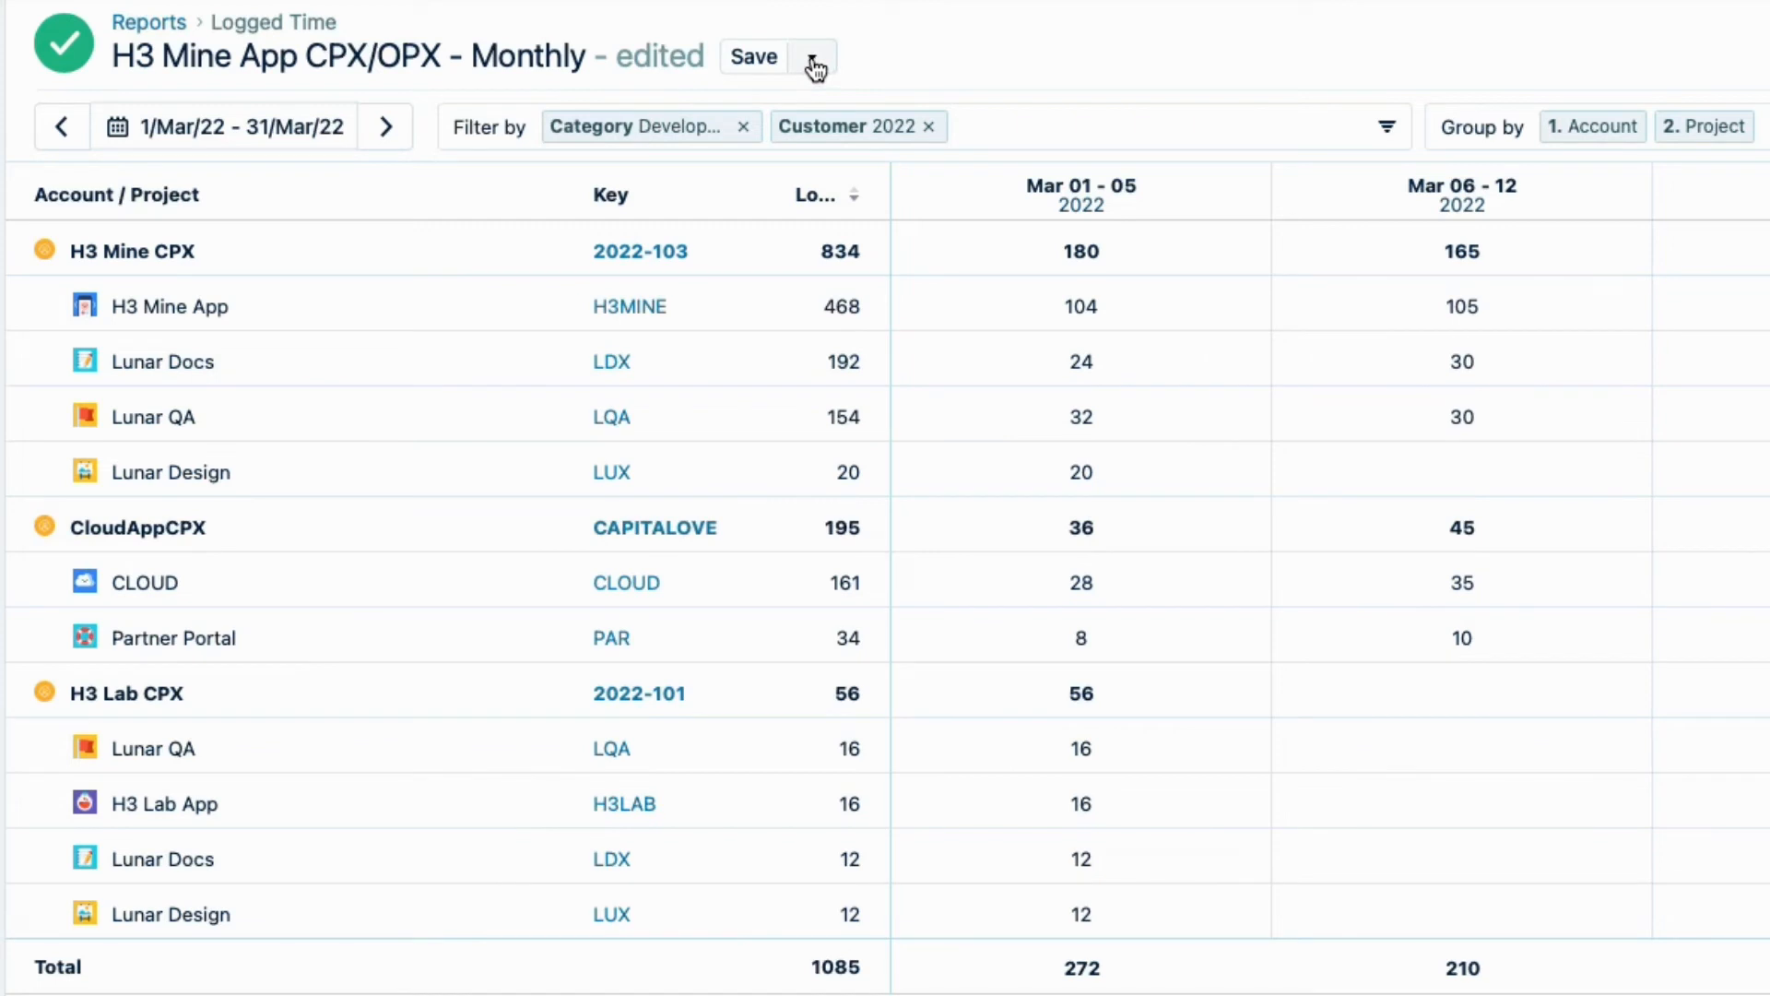
# Save as a new report titled '2022 App Development CPX - March'.
pyautogui.click(811, 57)
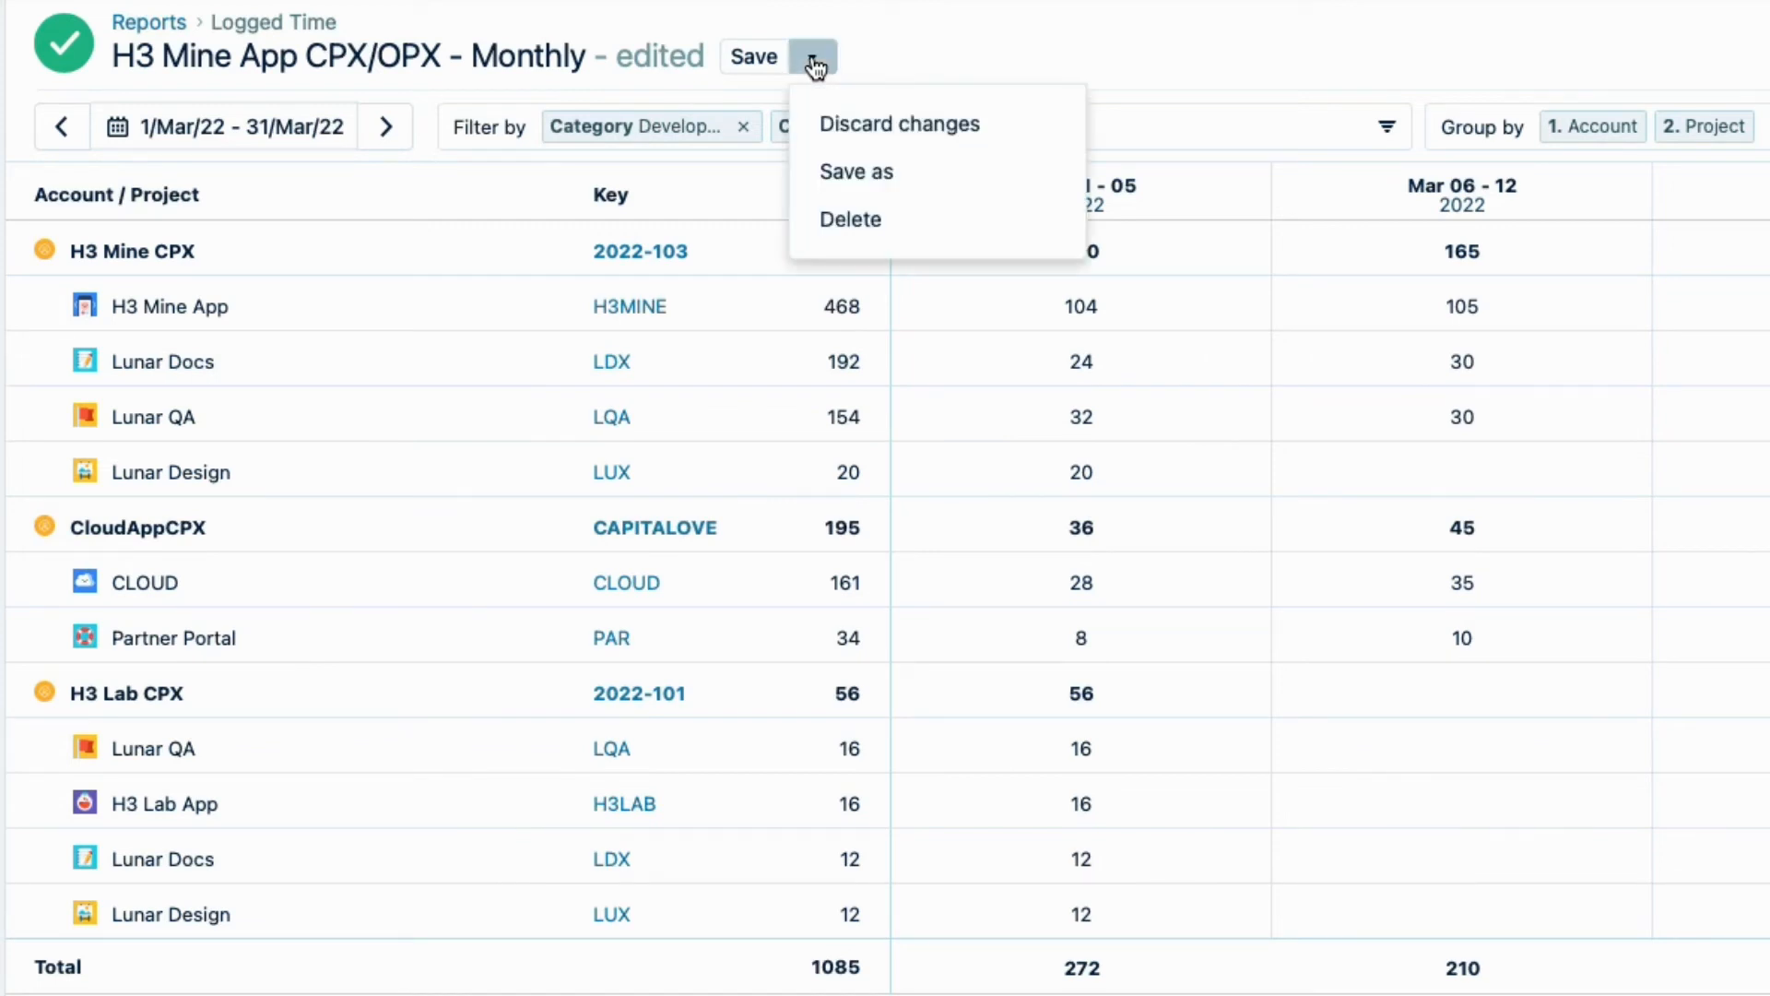
pyautogui.moveTo(912, 186)
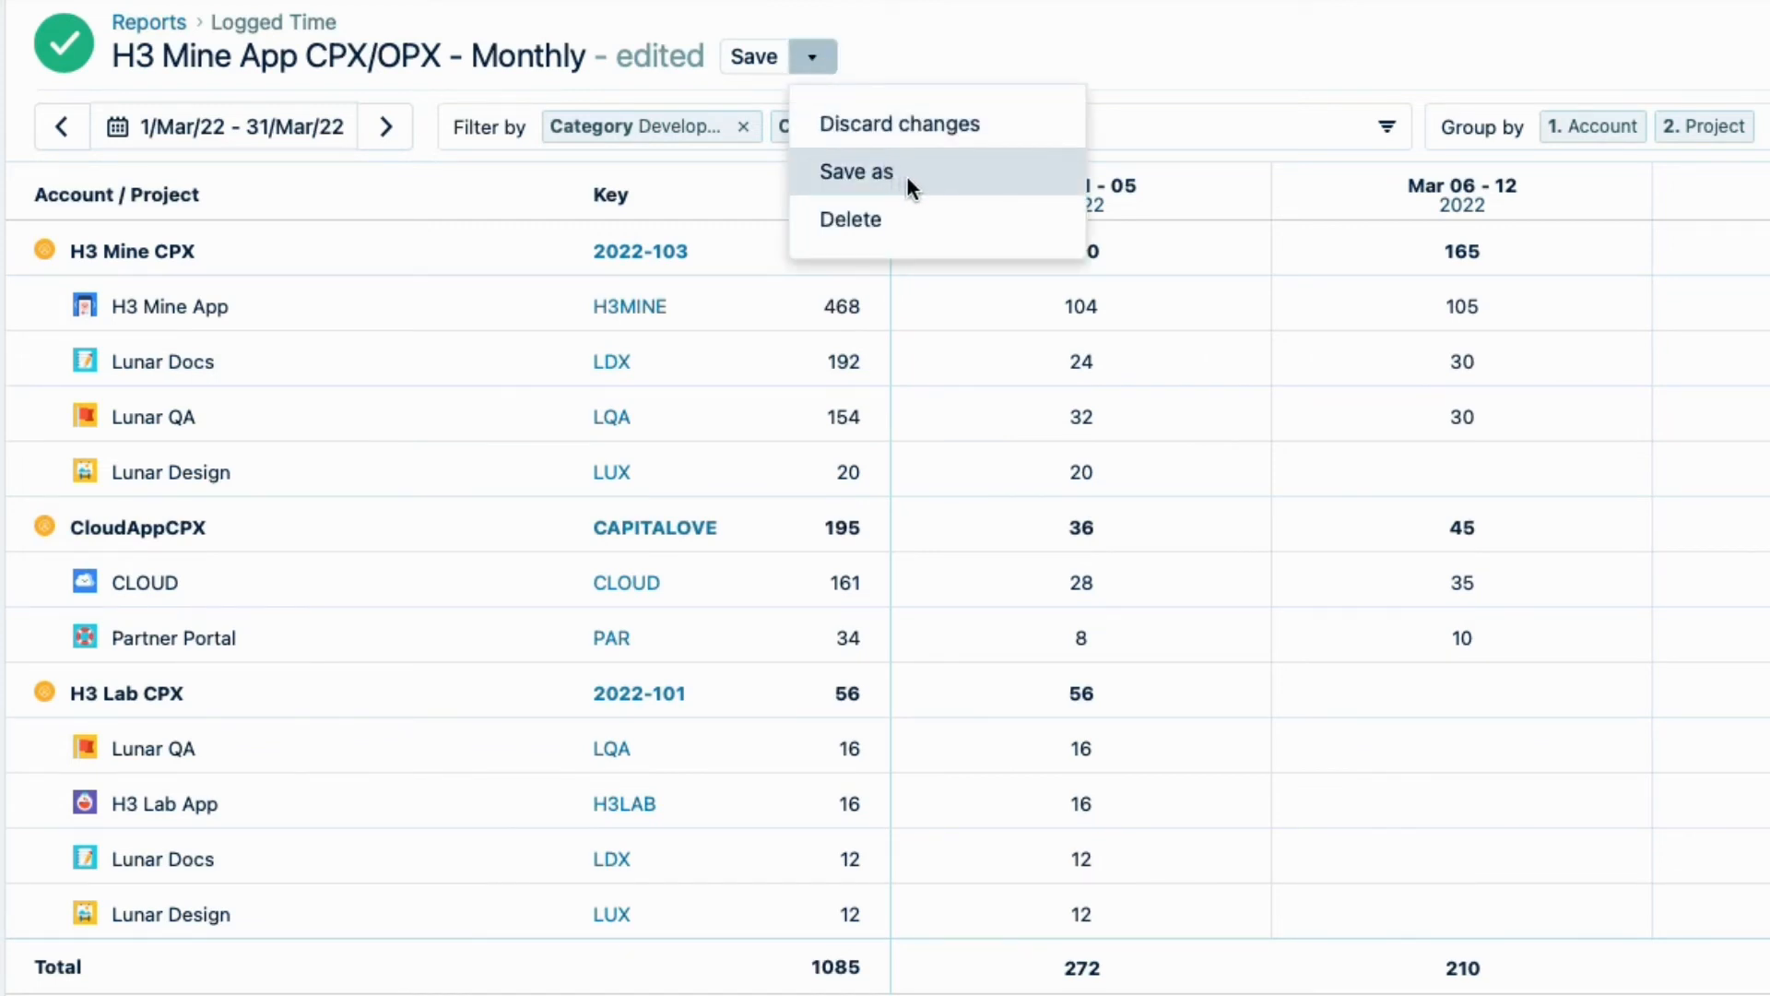
pyautogui.click(856, 170)
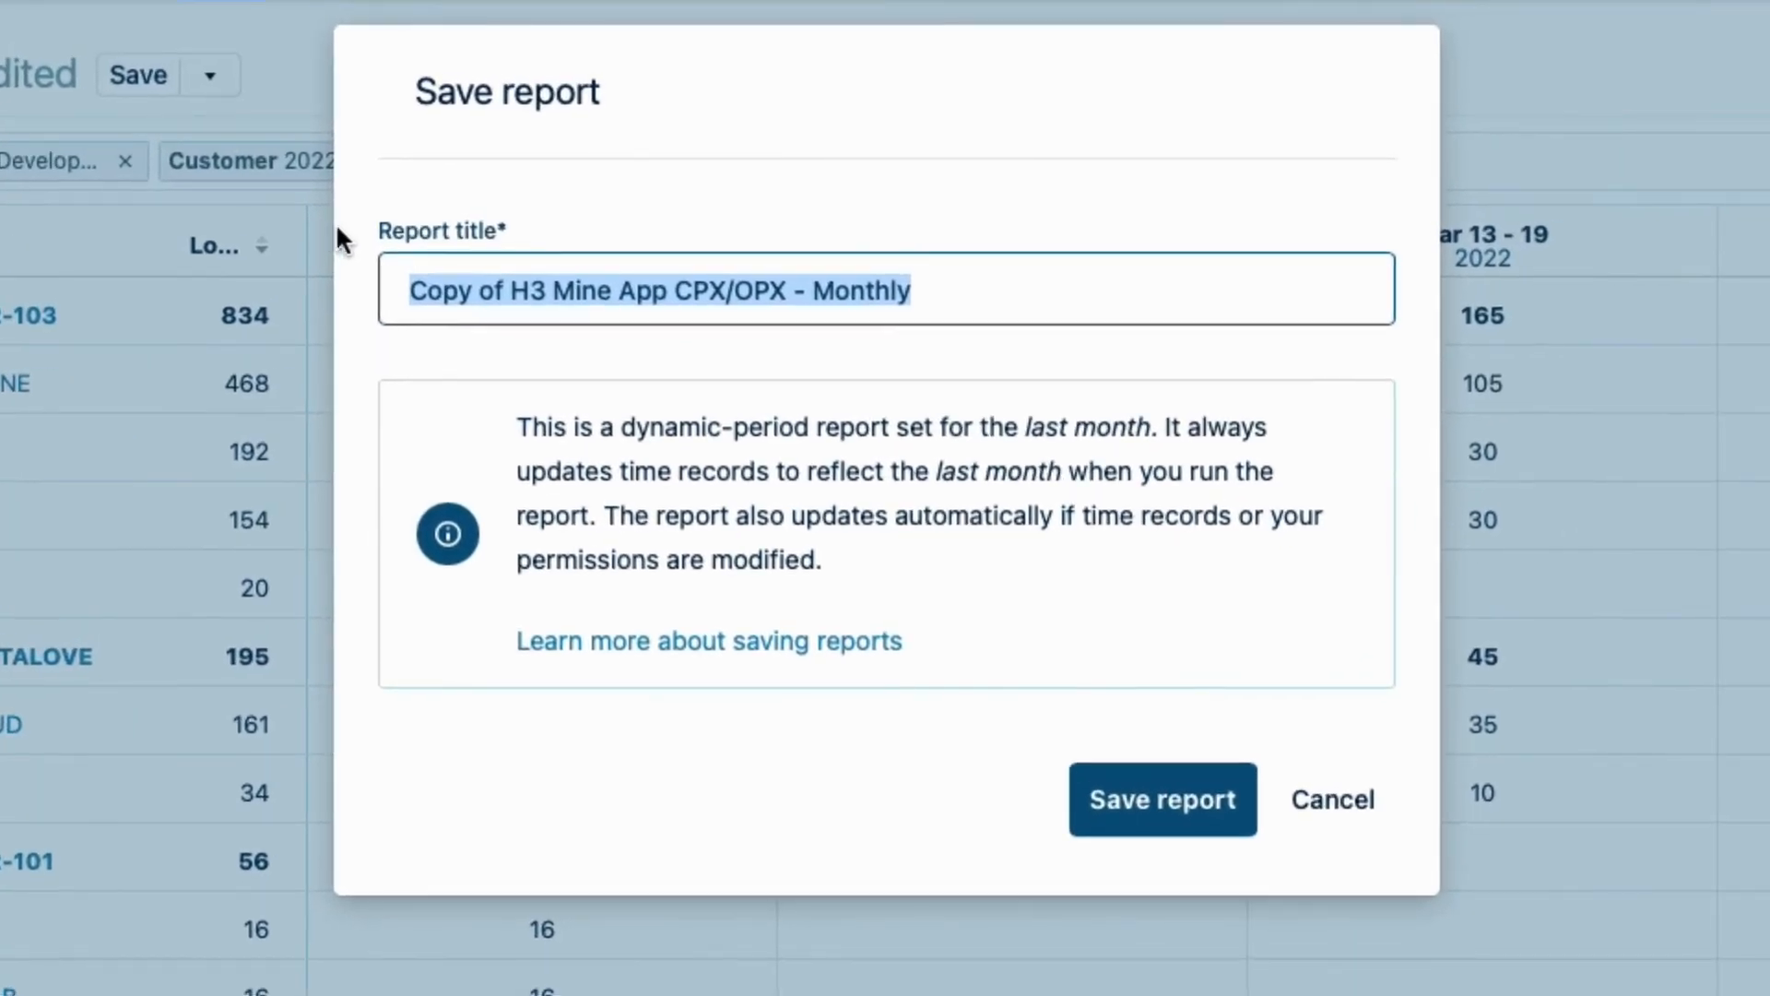
pyautogui.press('Delete')
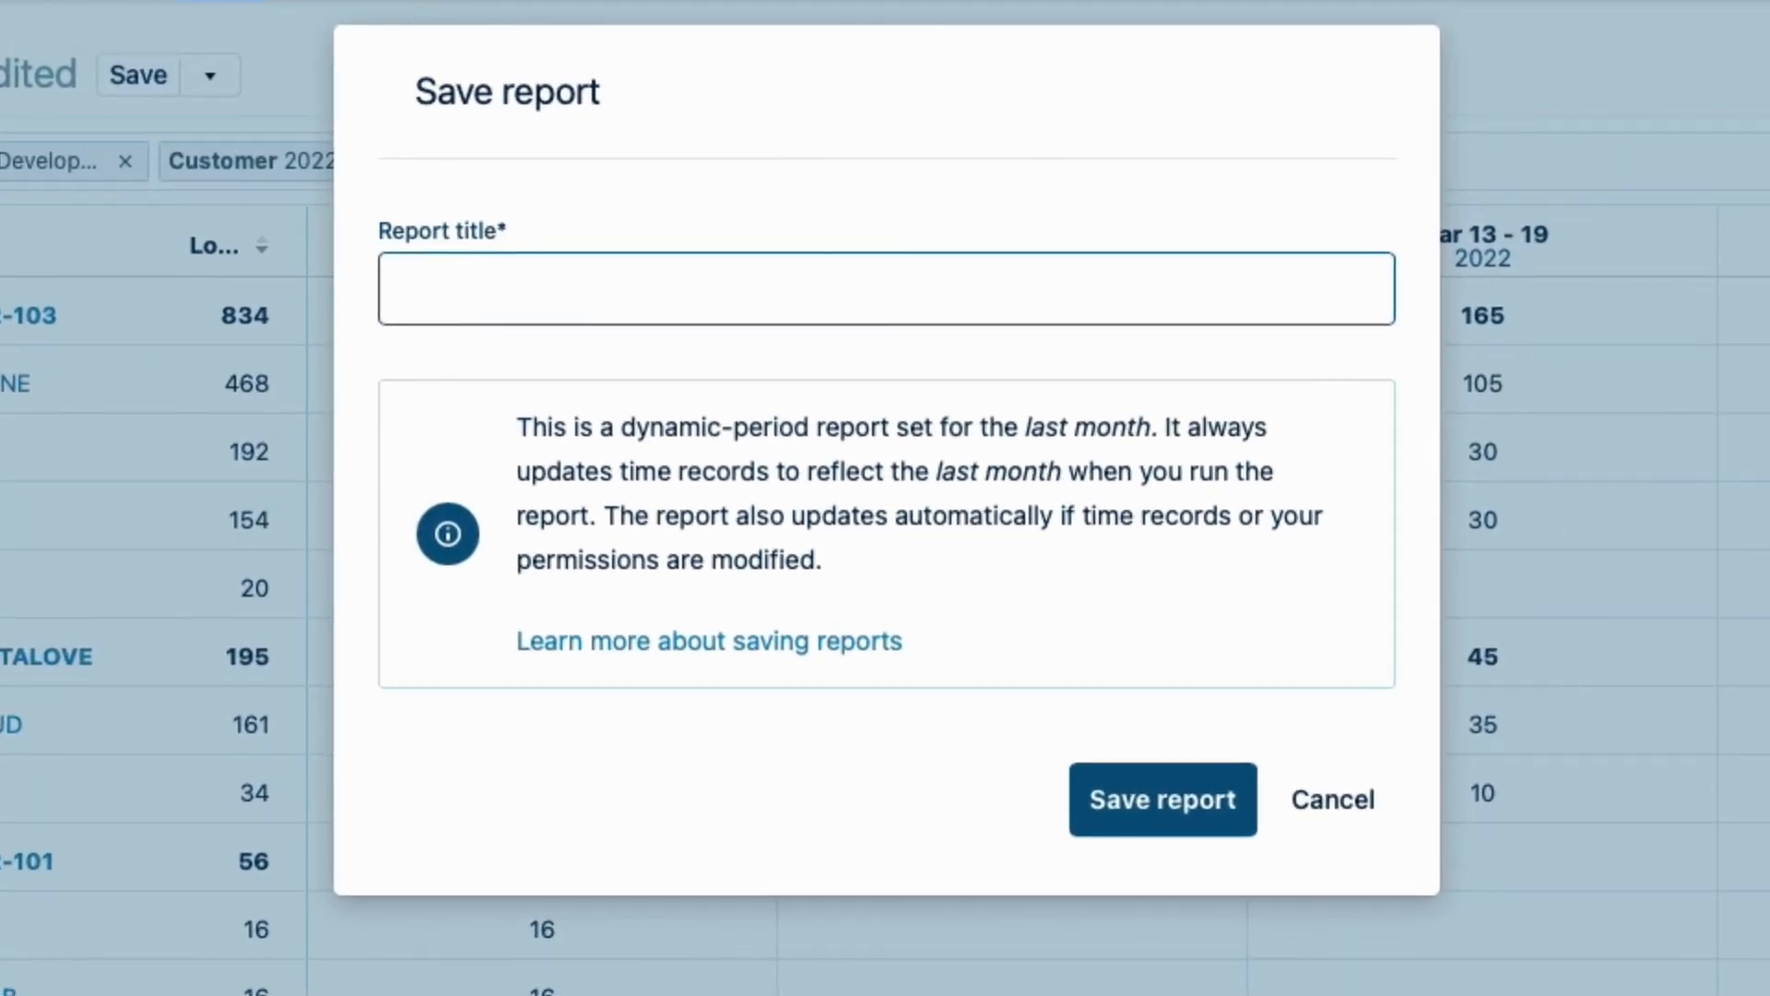
pyautogui.write('2022 App')
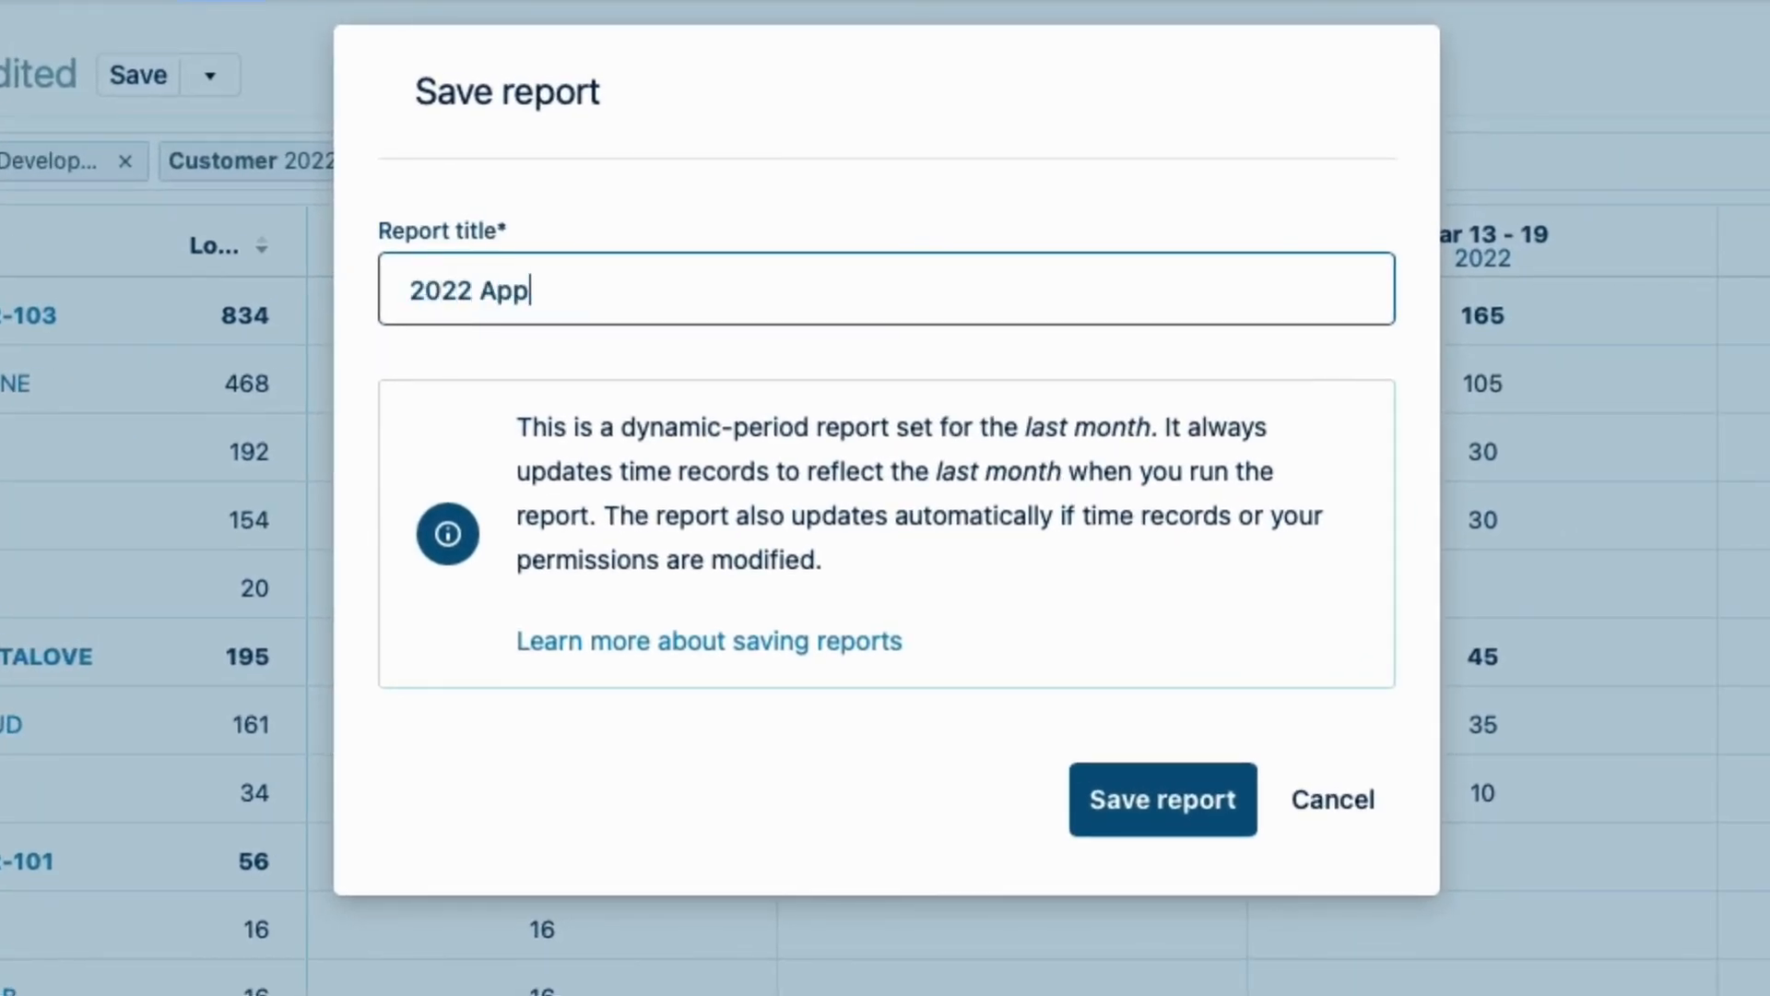
pyautogui.write('Development CPX')
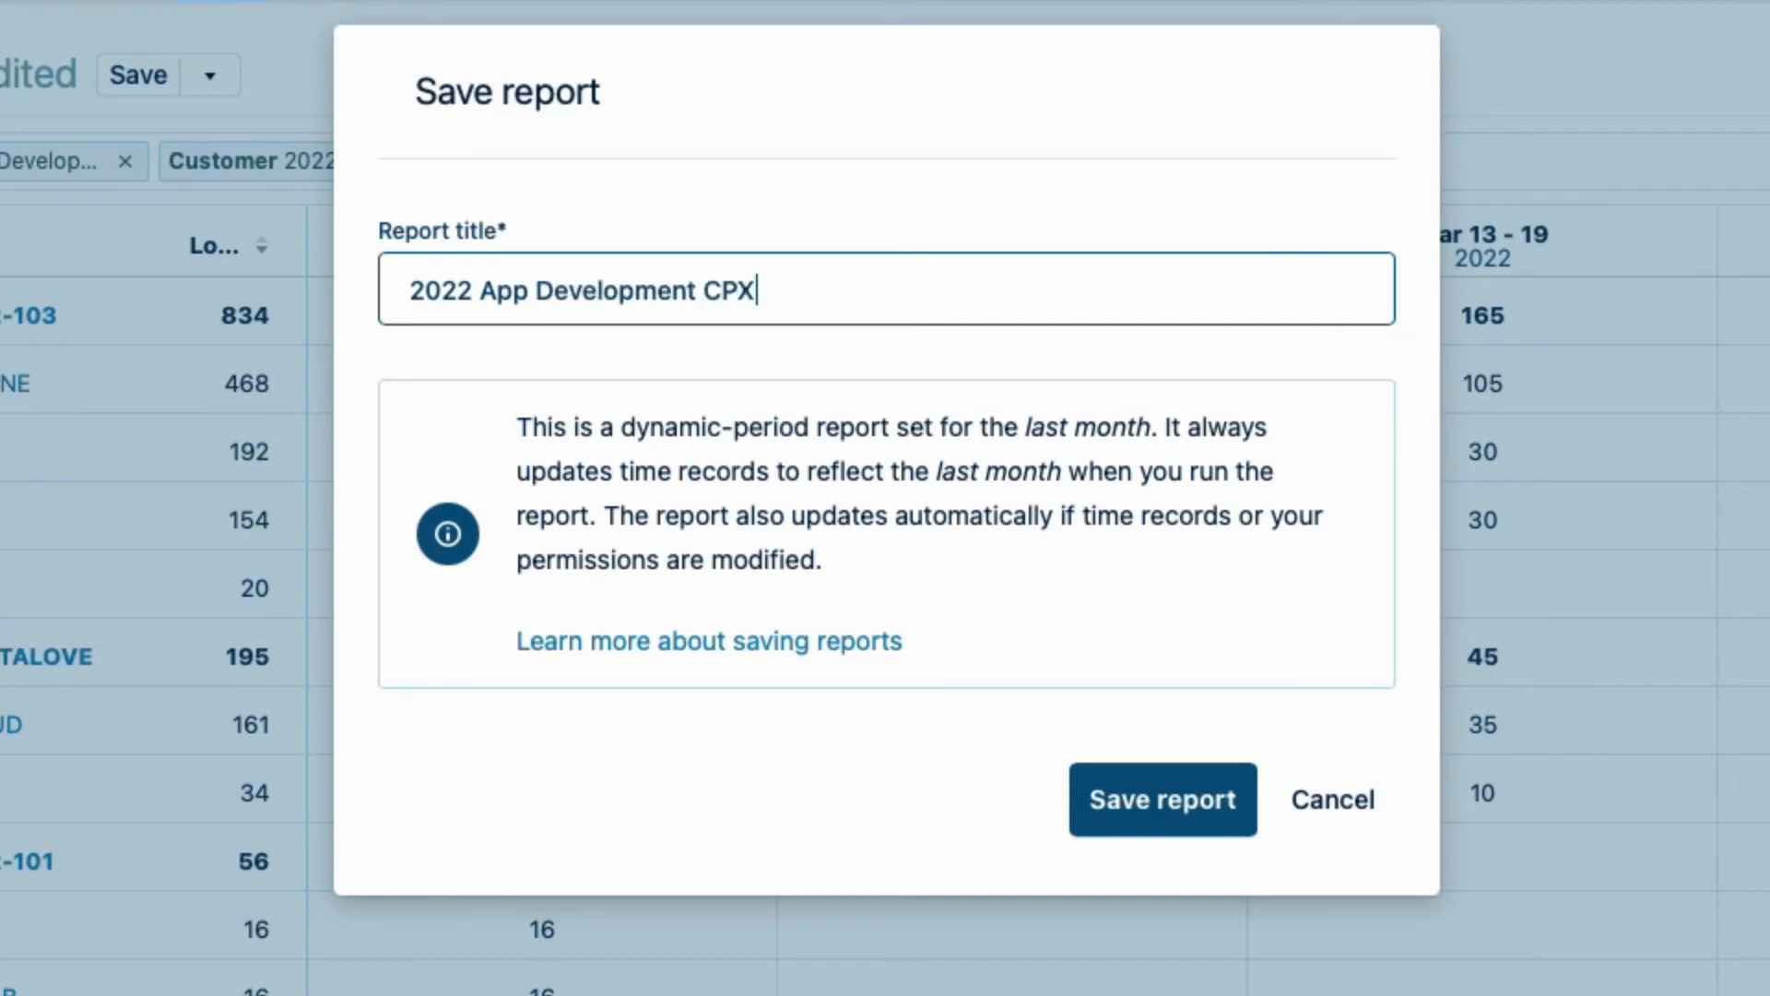
pyautogui.write('- March')
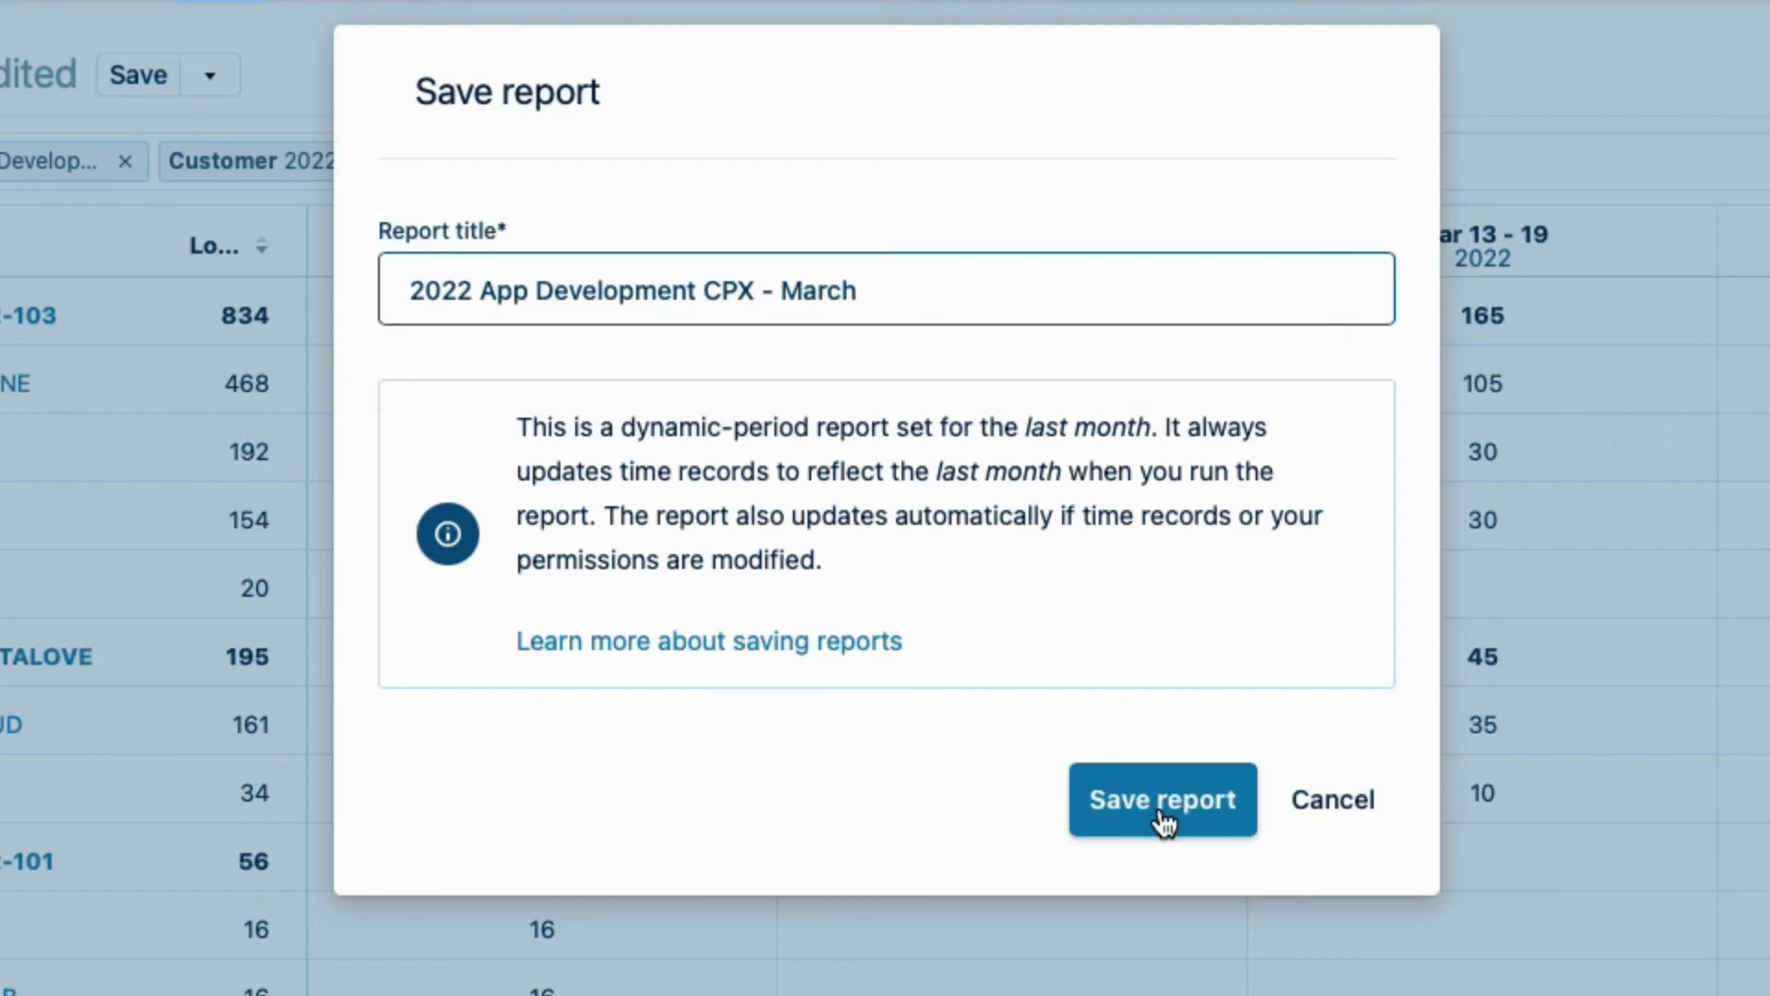
pyautogui.click(1162, 799)
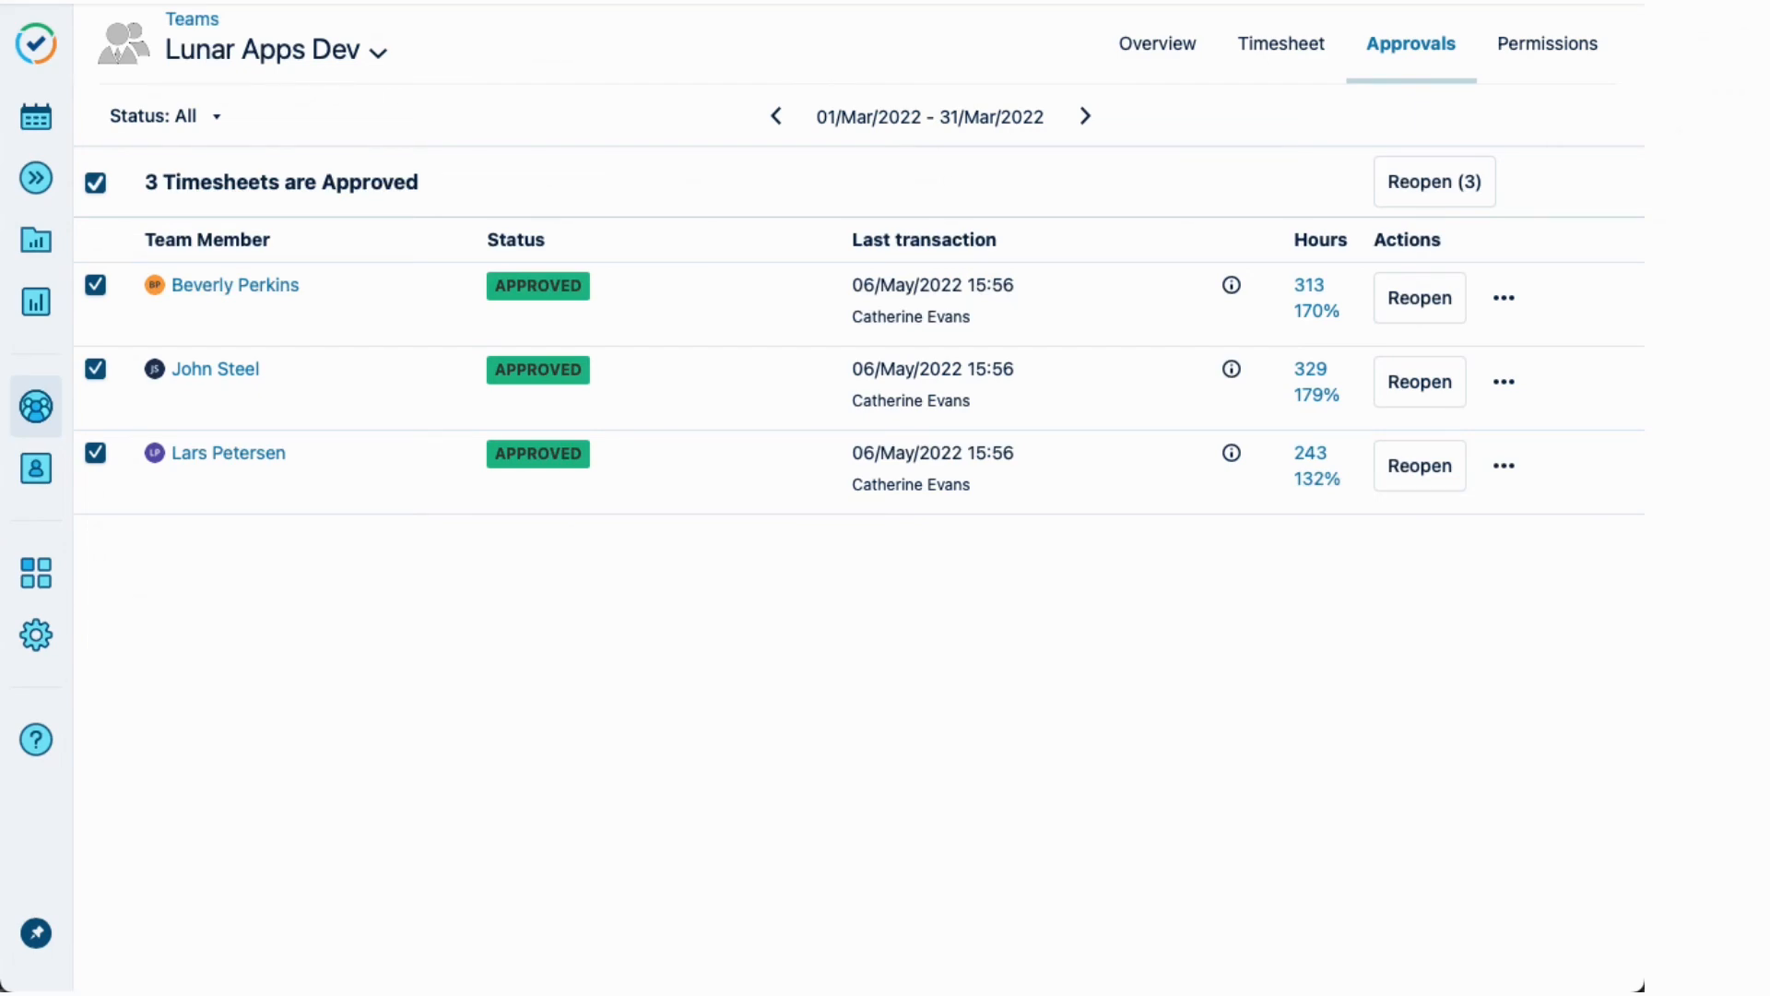
# Share the saved March report and export it as an XLS file.
pyautogui.click(1282, 44)
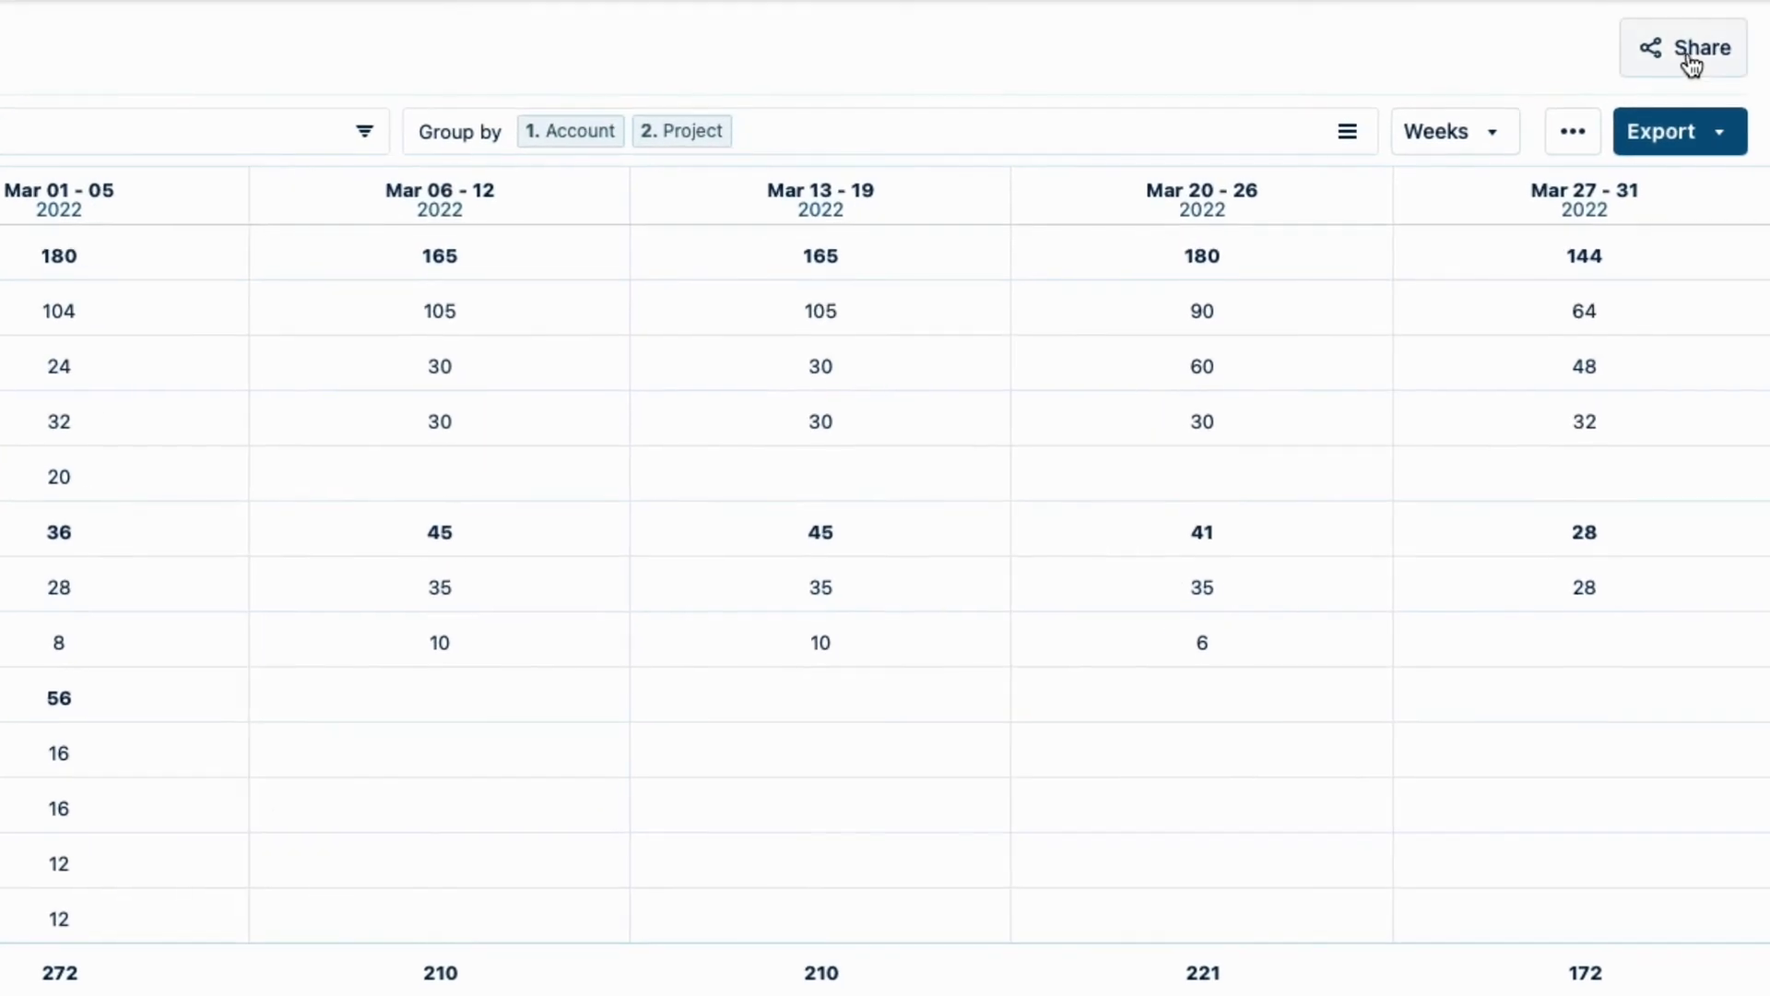
pyautogui.click(1681, 47)
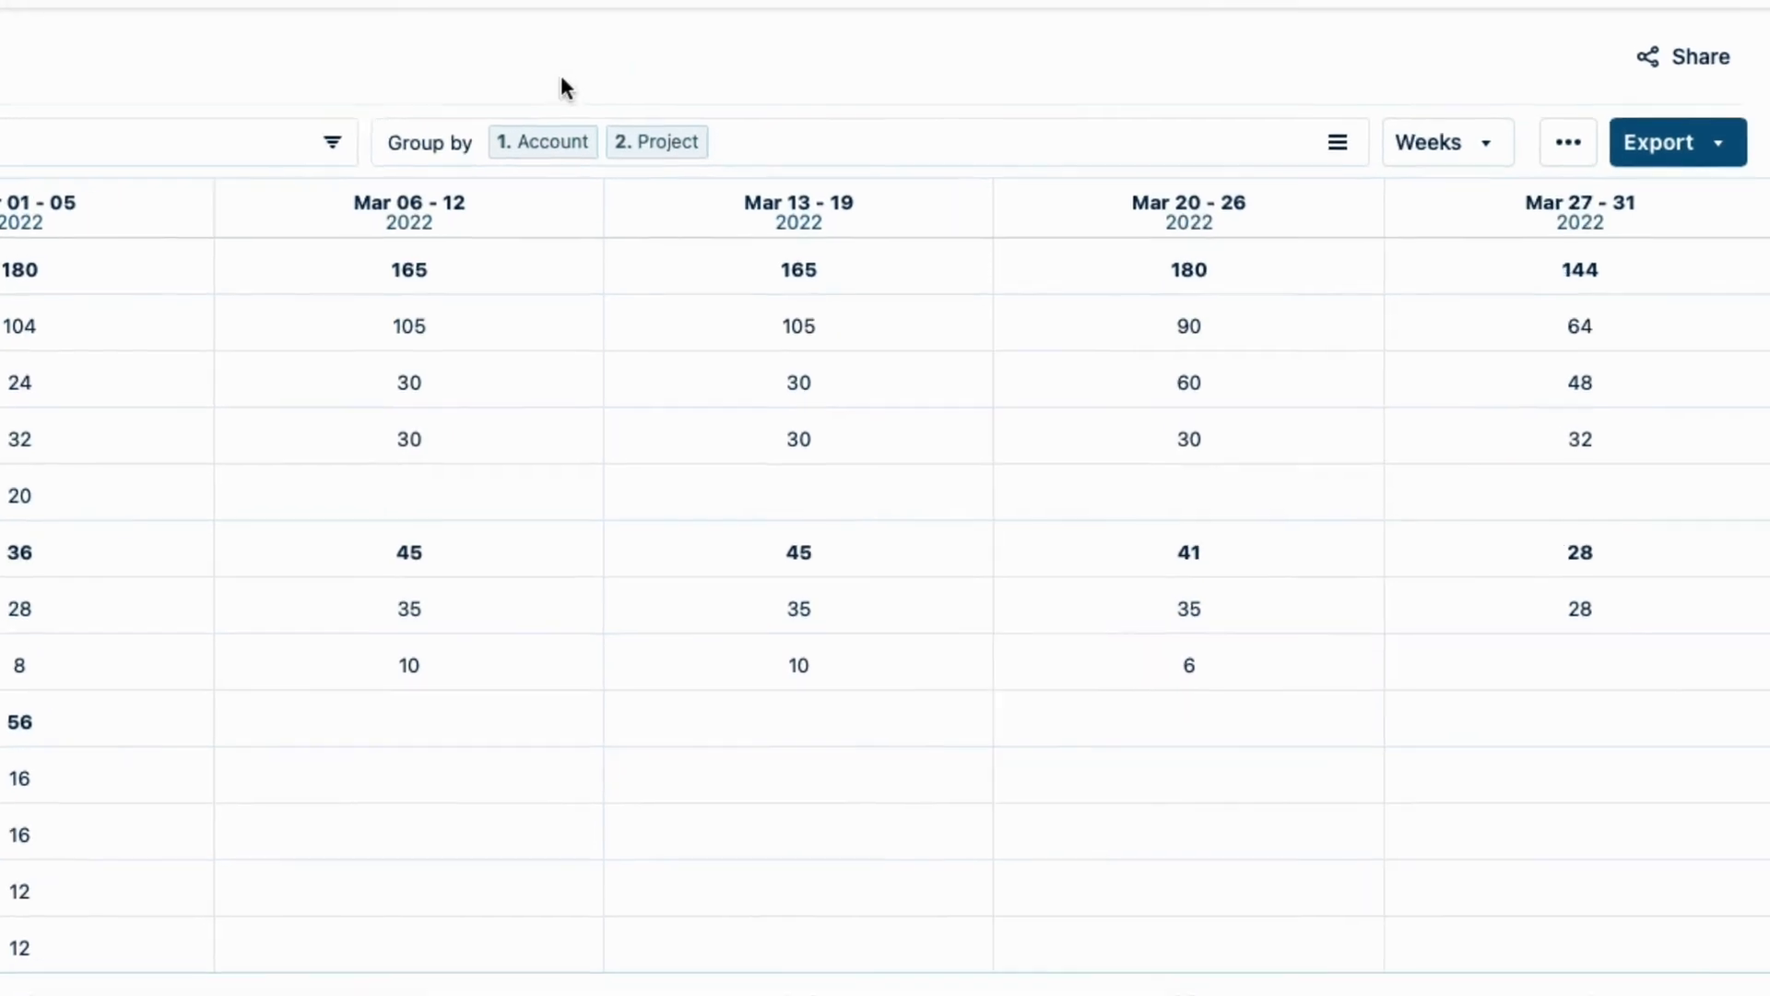
pyautogui.click(1676, 141)
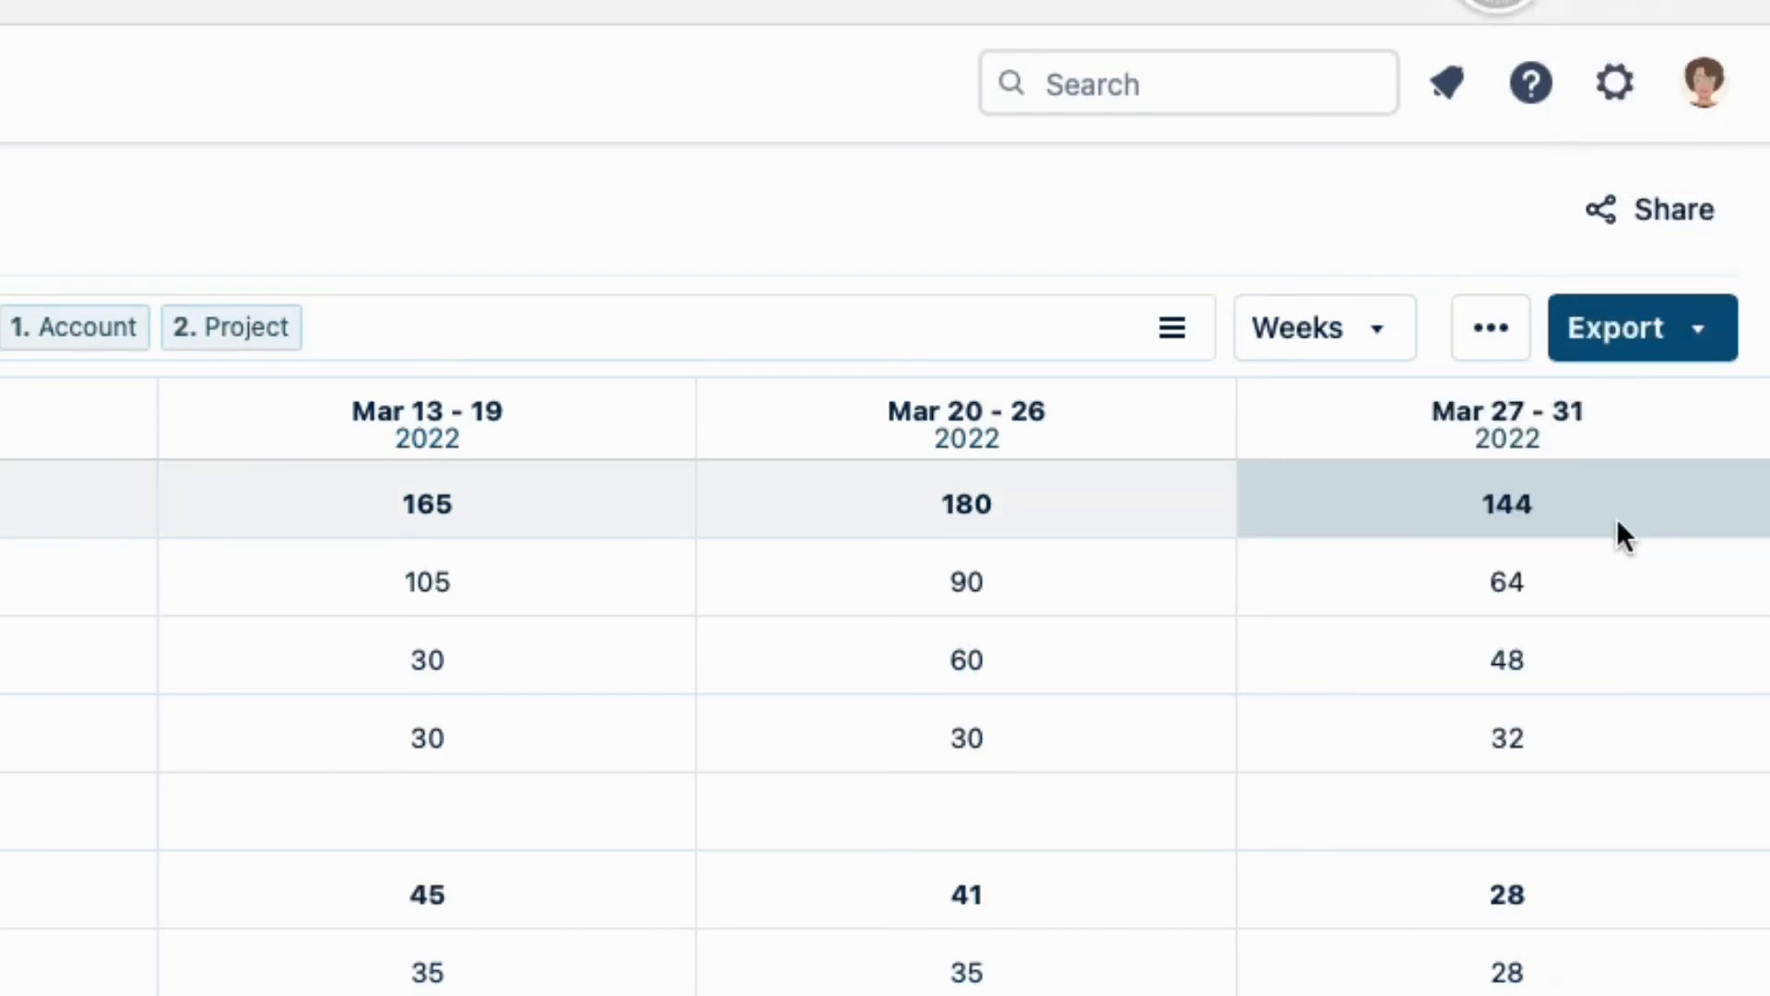
pyautogui.moveTo(1524, 278)
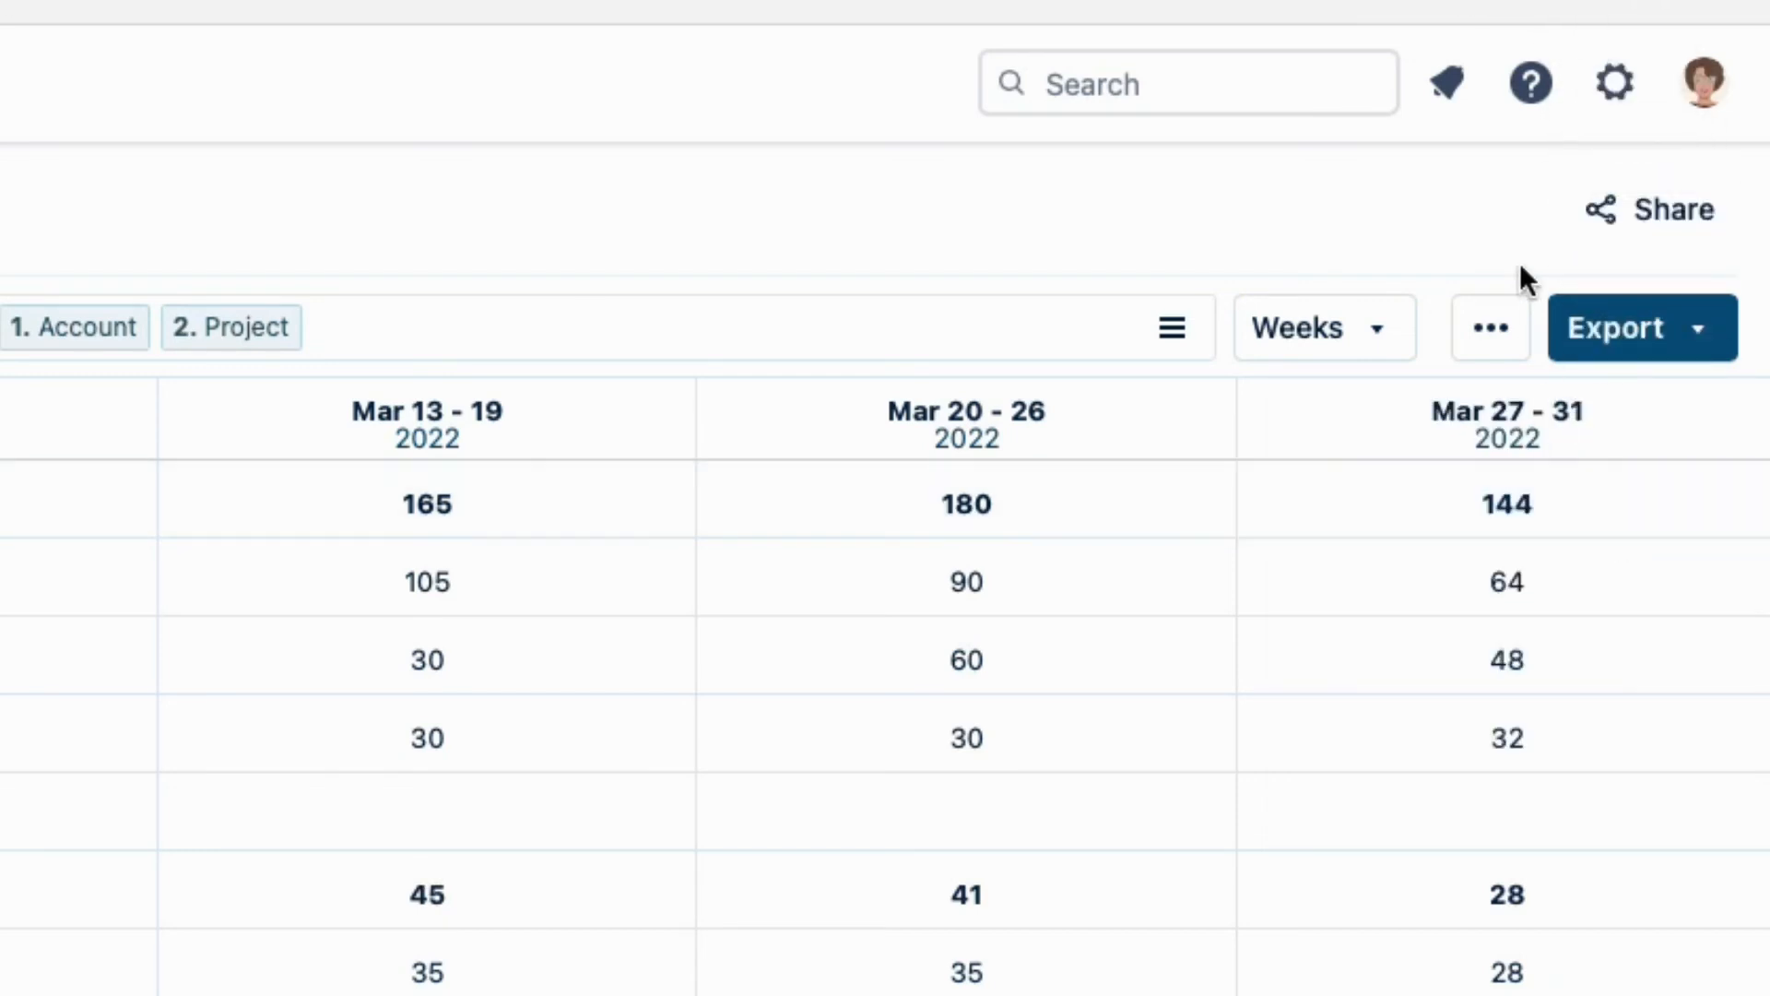
pyautogui.click(1615, 327)
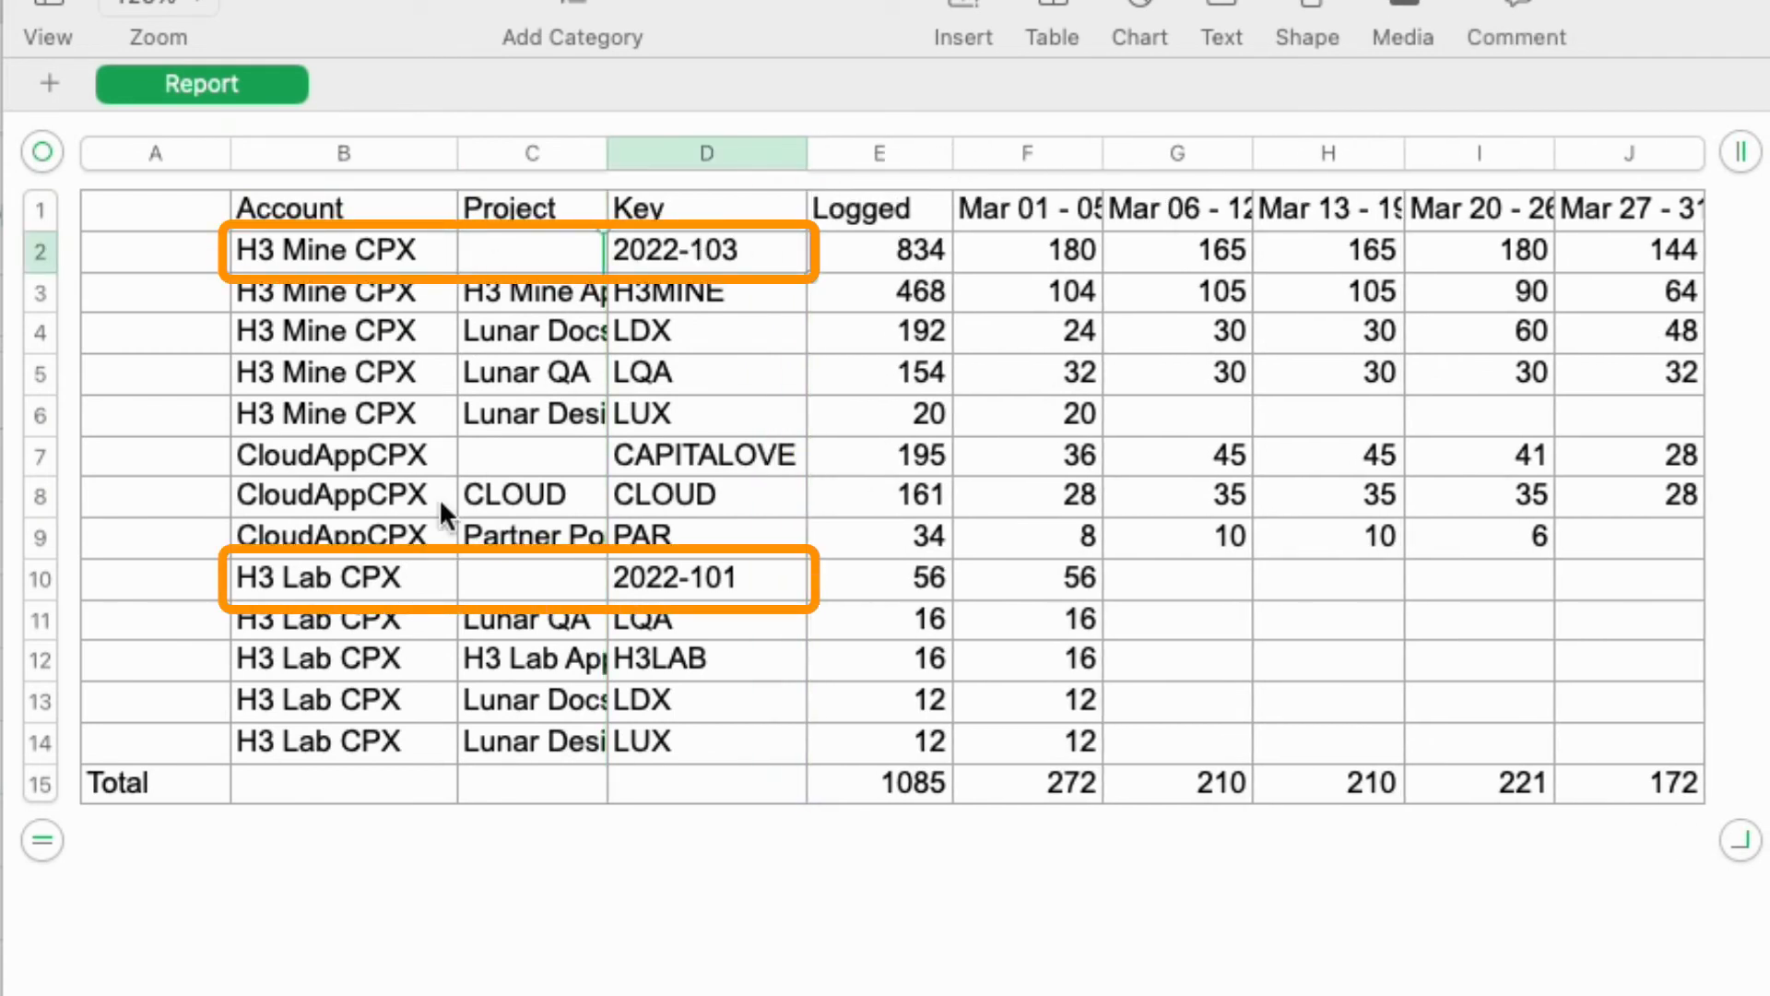
# Check the H3 Lab CPX account, Logged hours column and total, then open the downloaded XLS.
pyautogui.click(705, 577)
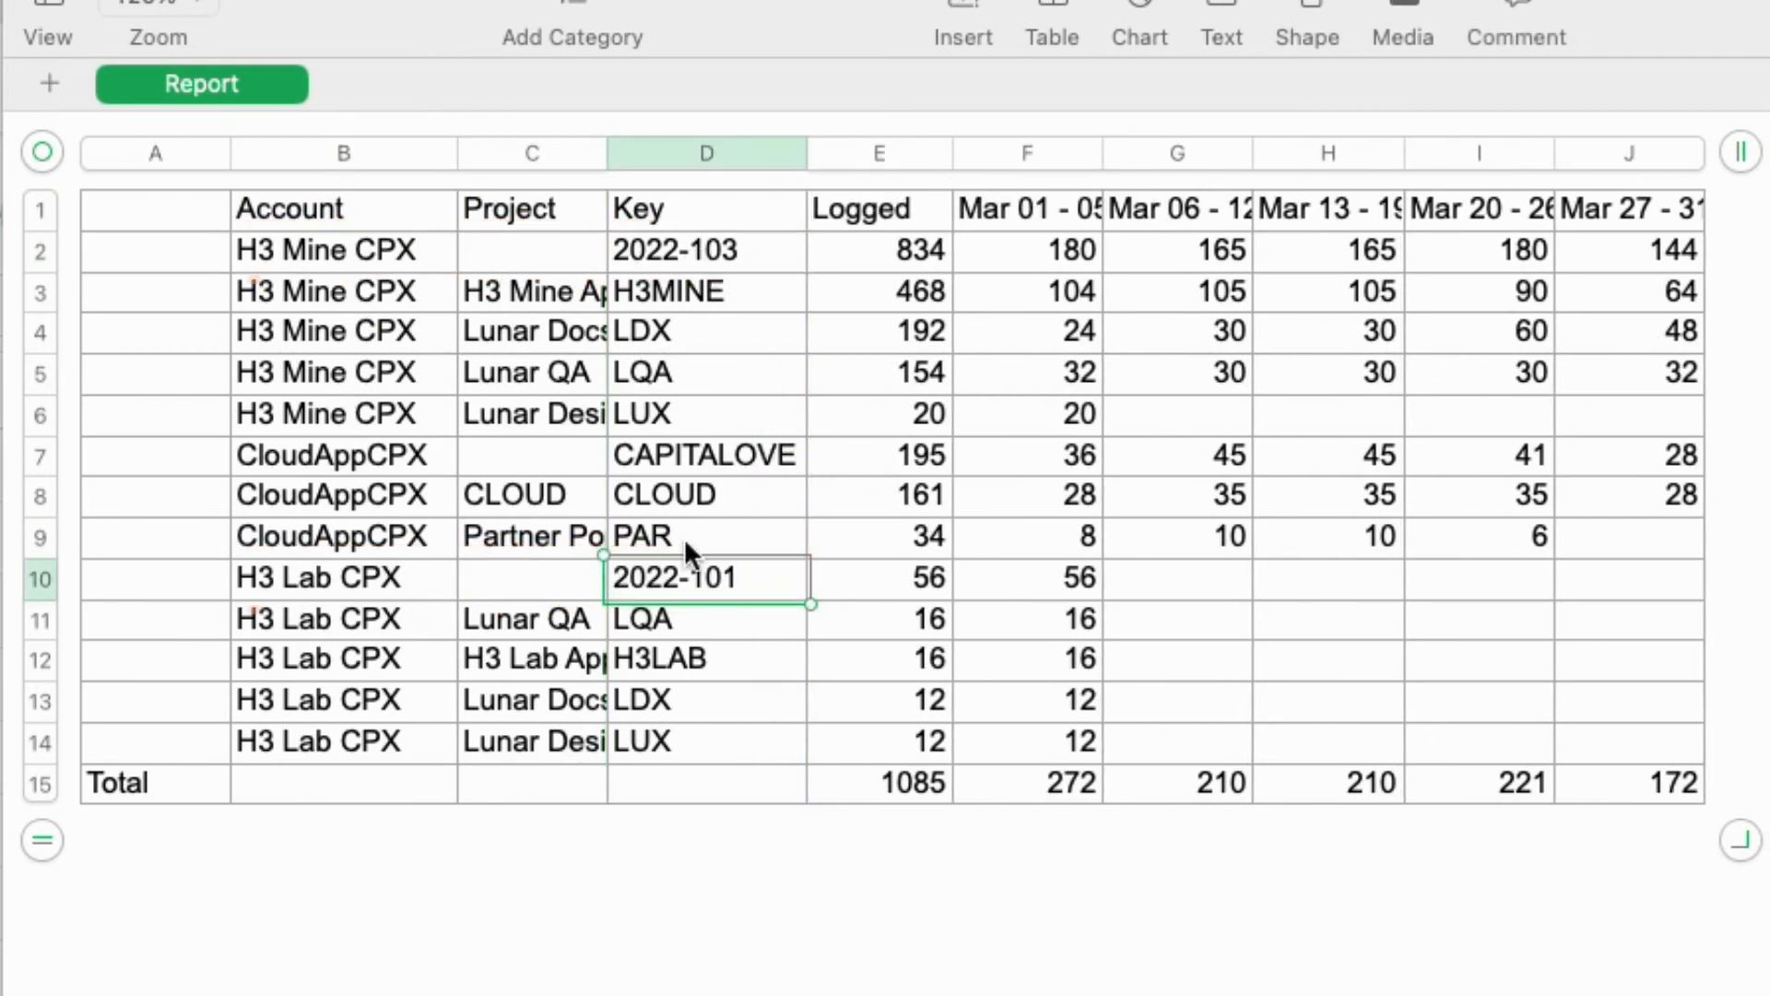
pyautogui.click(879, 209)
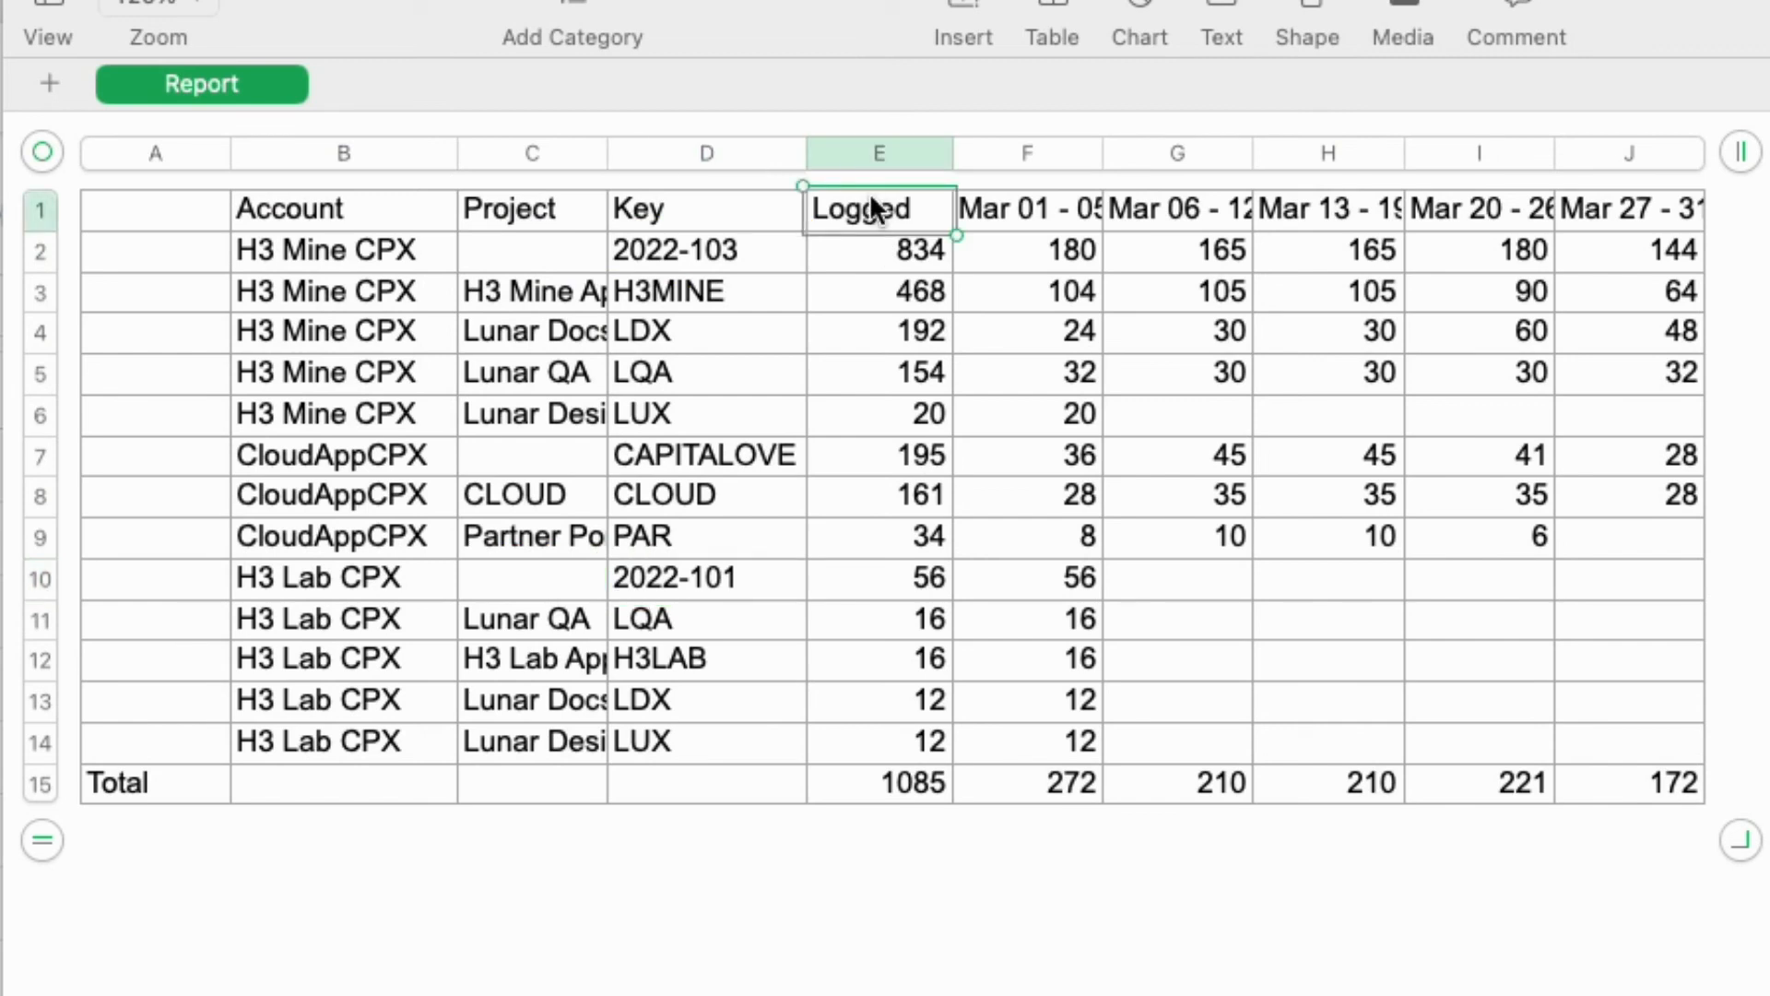
pyautogui.moveTo(886, 720)
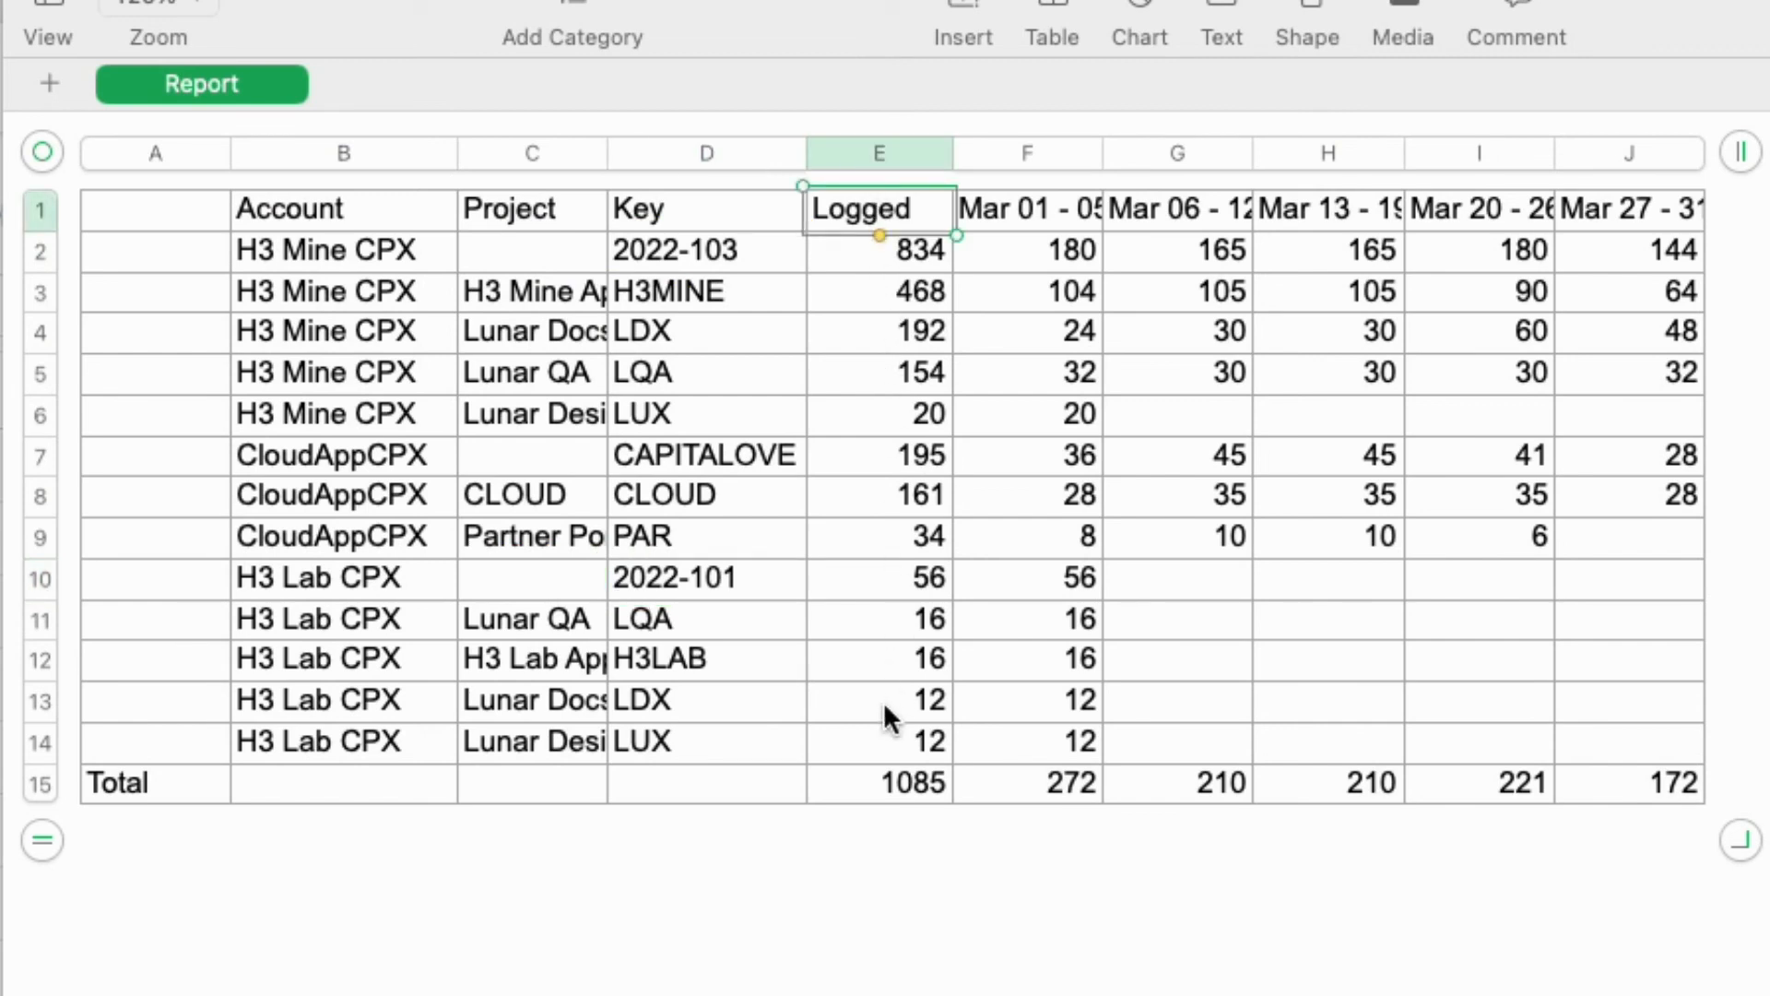
pyautogui.click(880, 782)
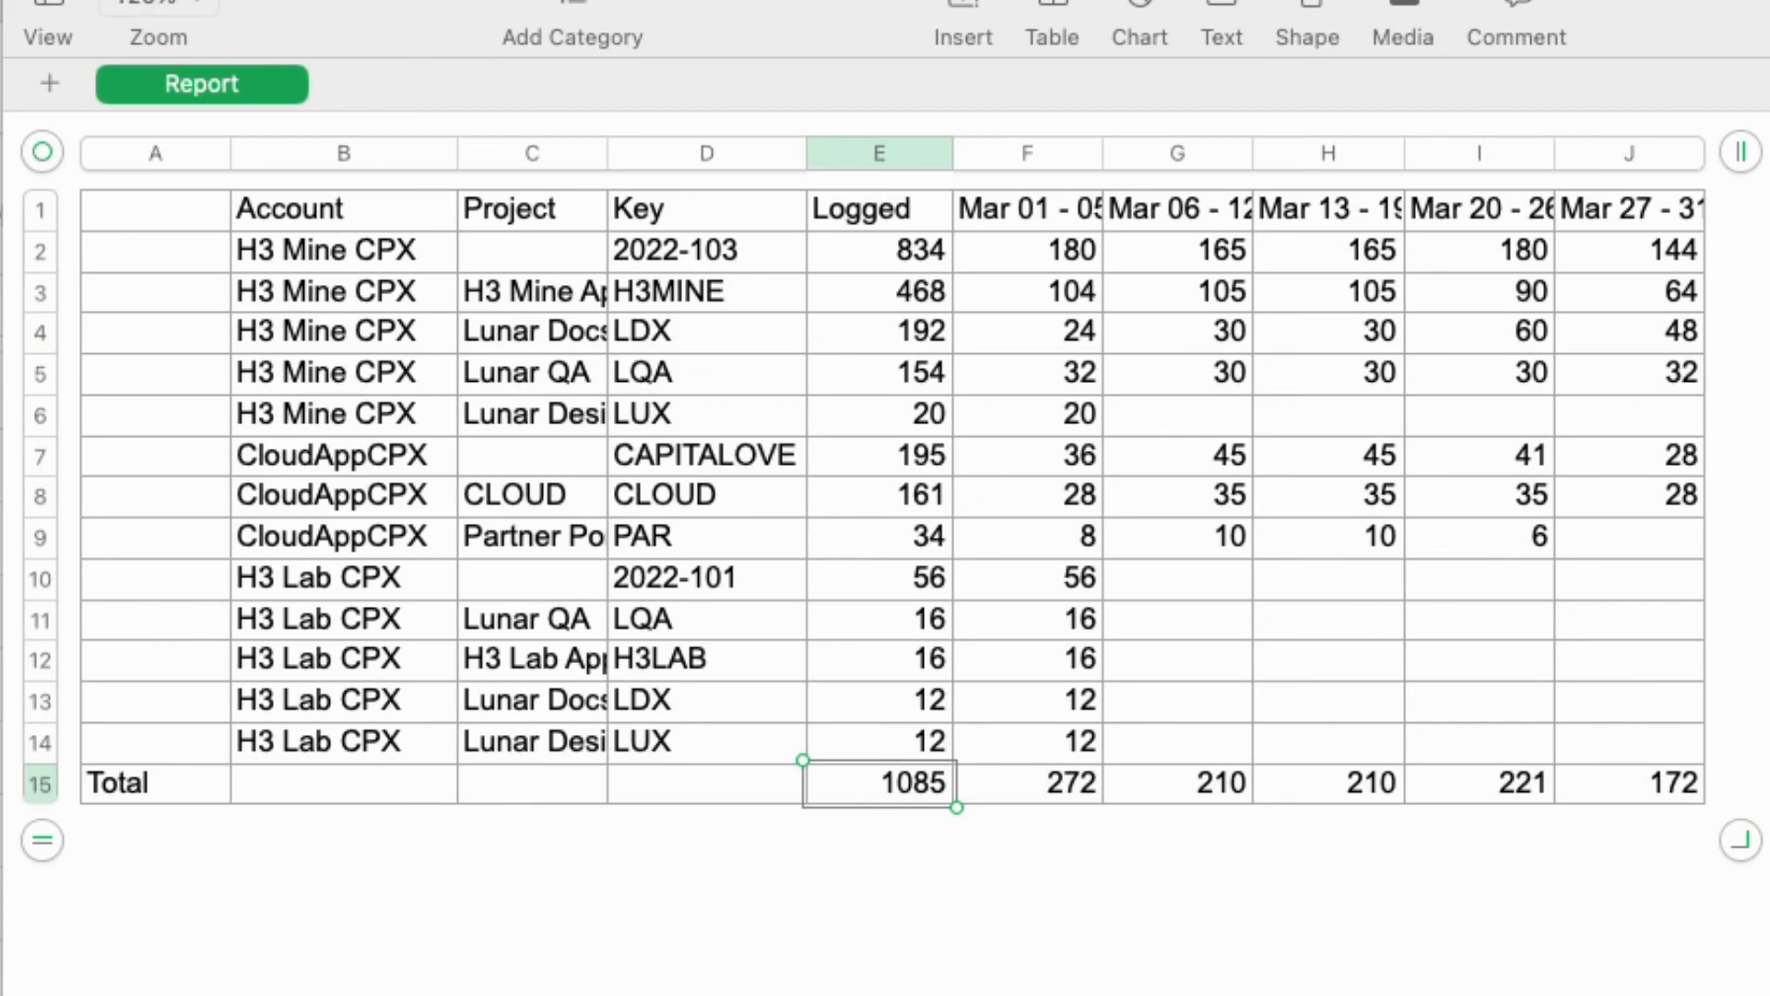
pyautogui.click(1704, 144)
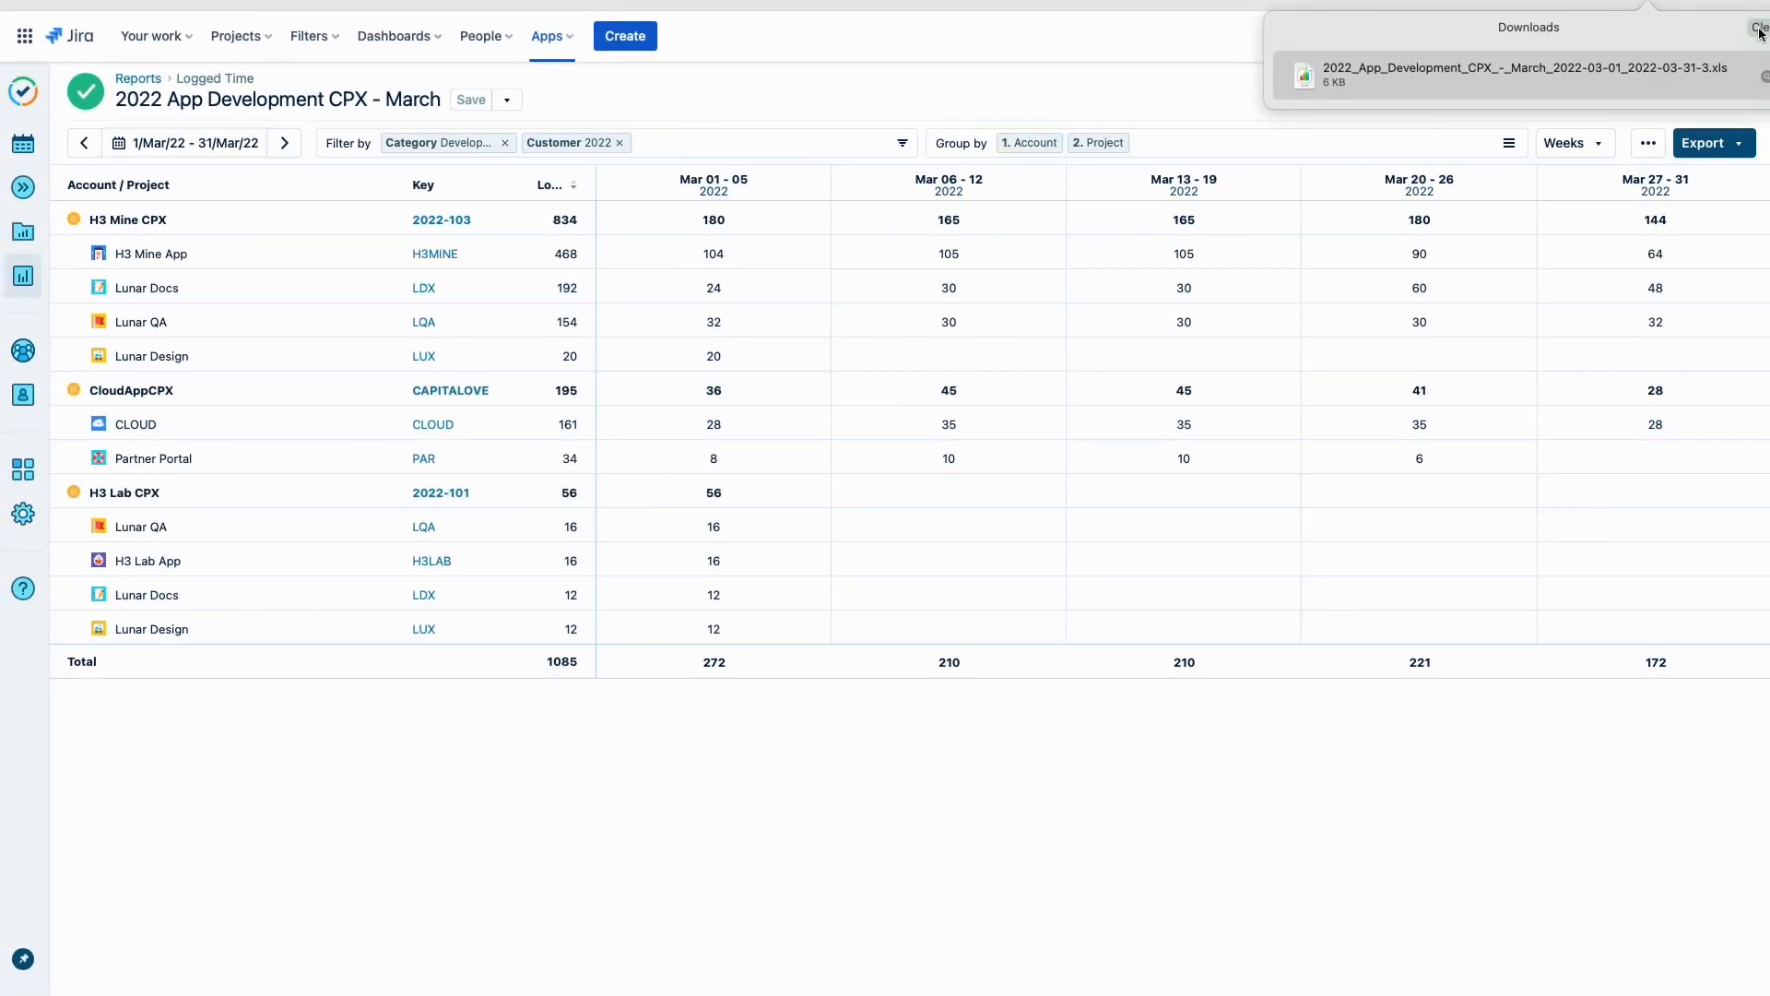
pyautogui.click(1528, 75)
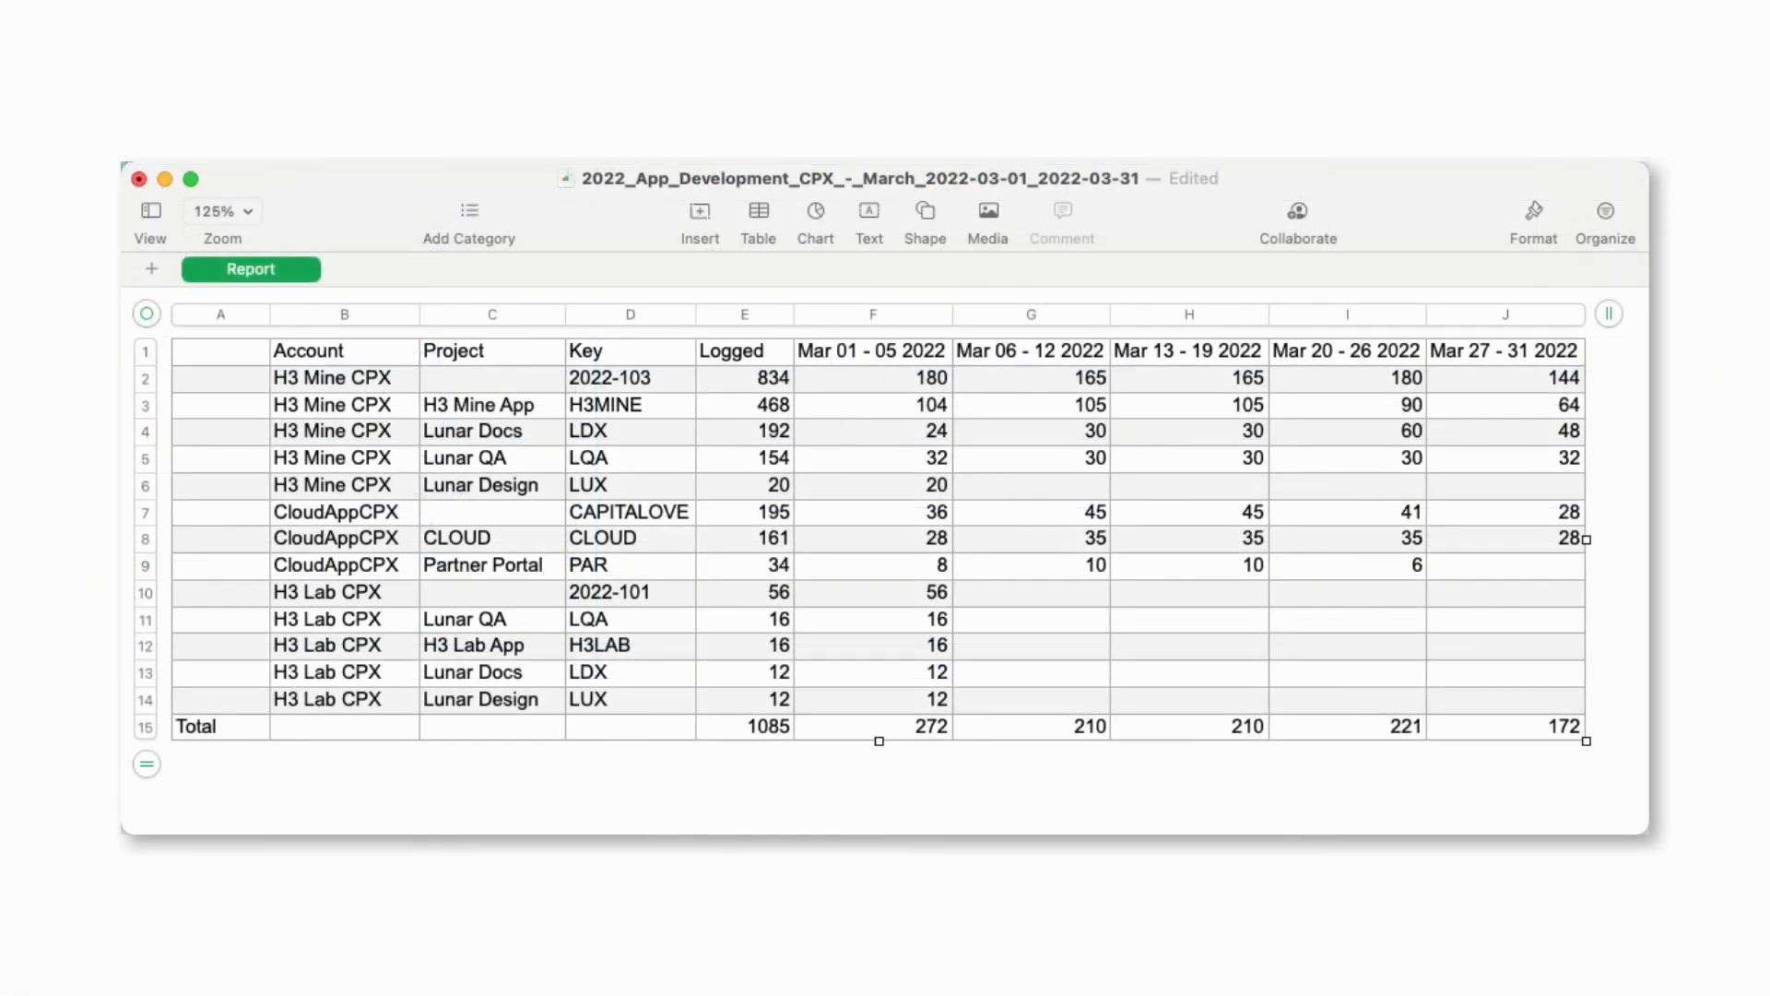